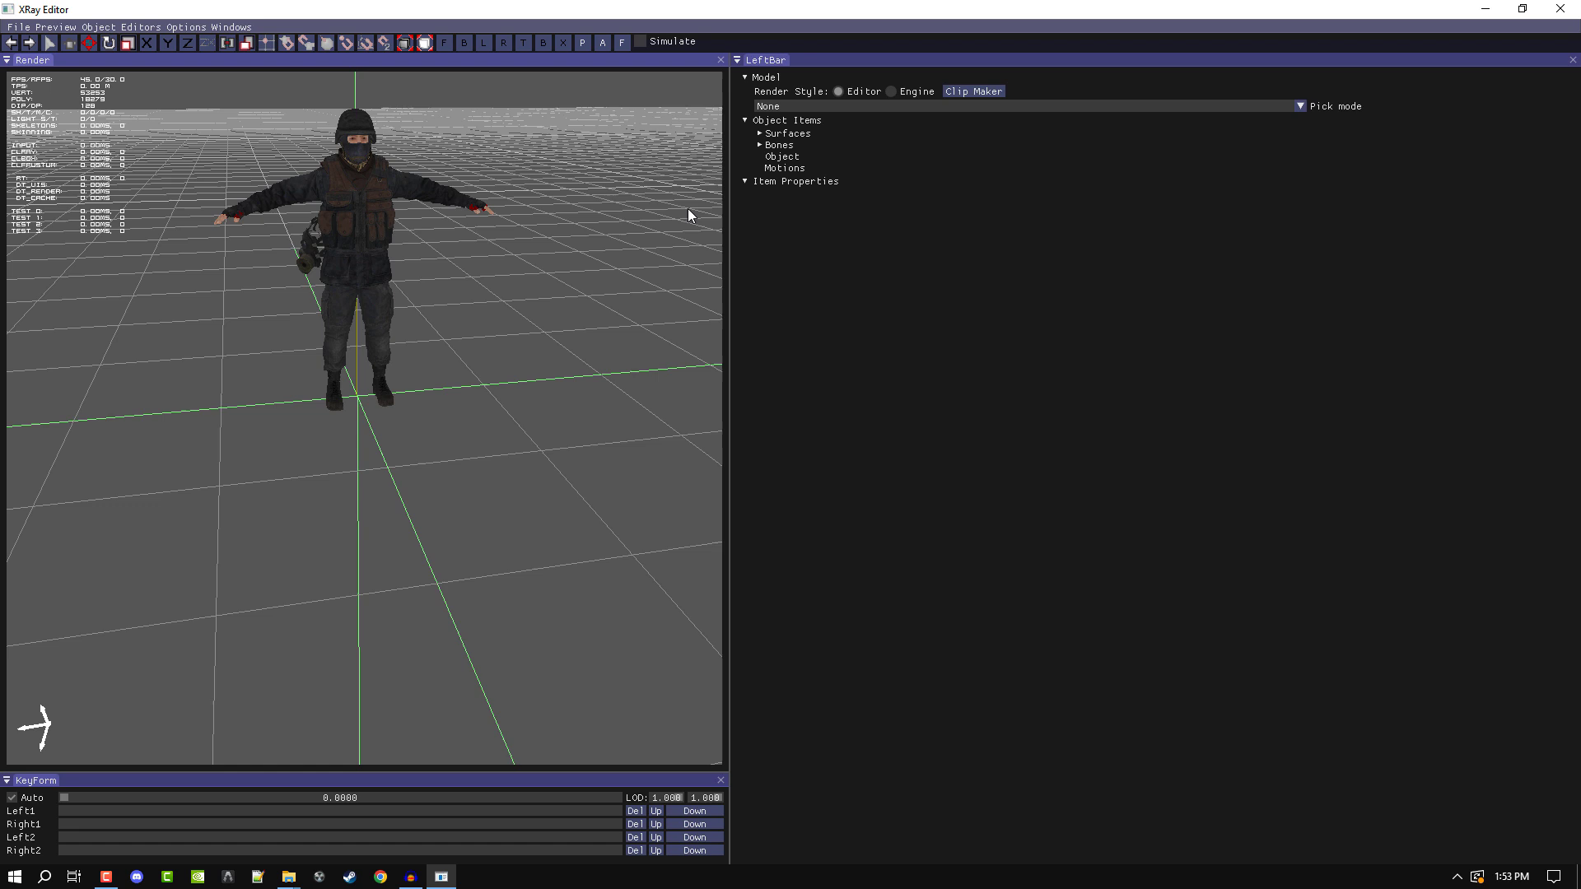
mouse_move(632, 204)
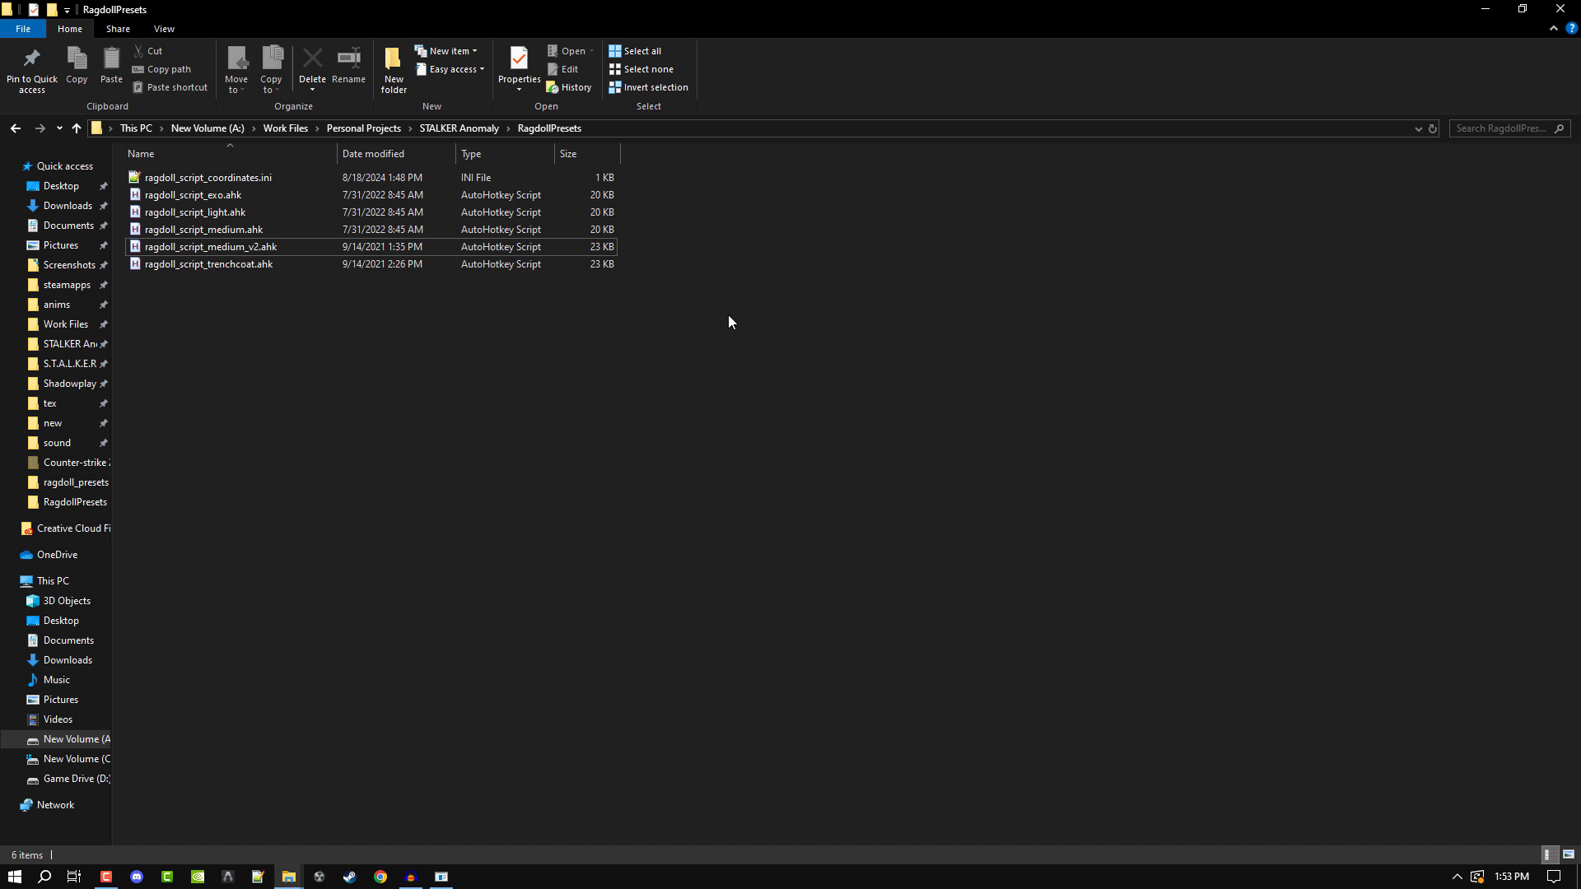
mouse_move(725, 318)
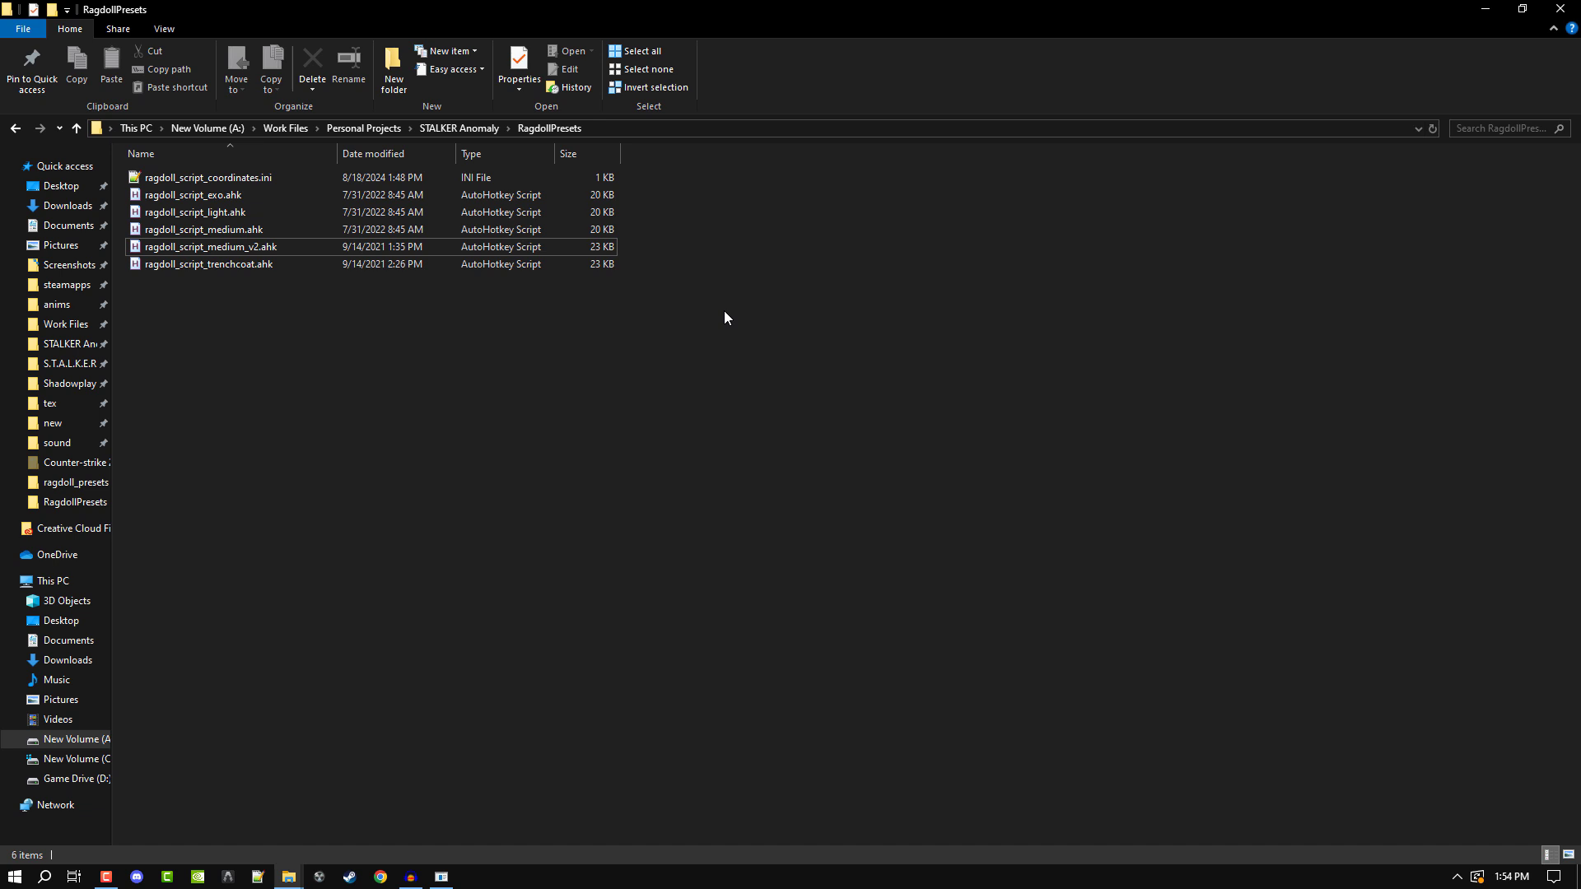
mouse_move(654, 314)
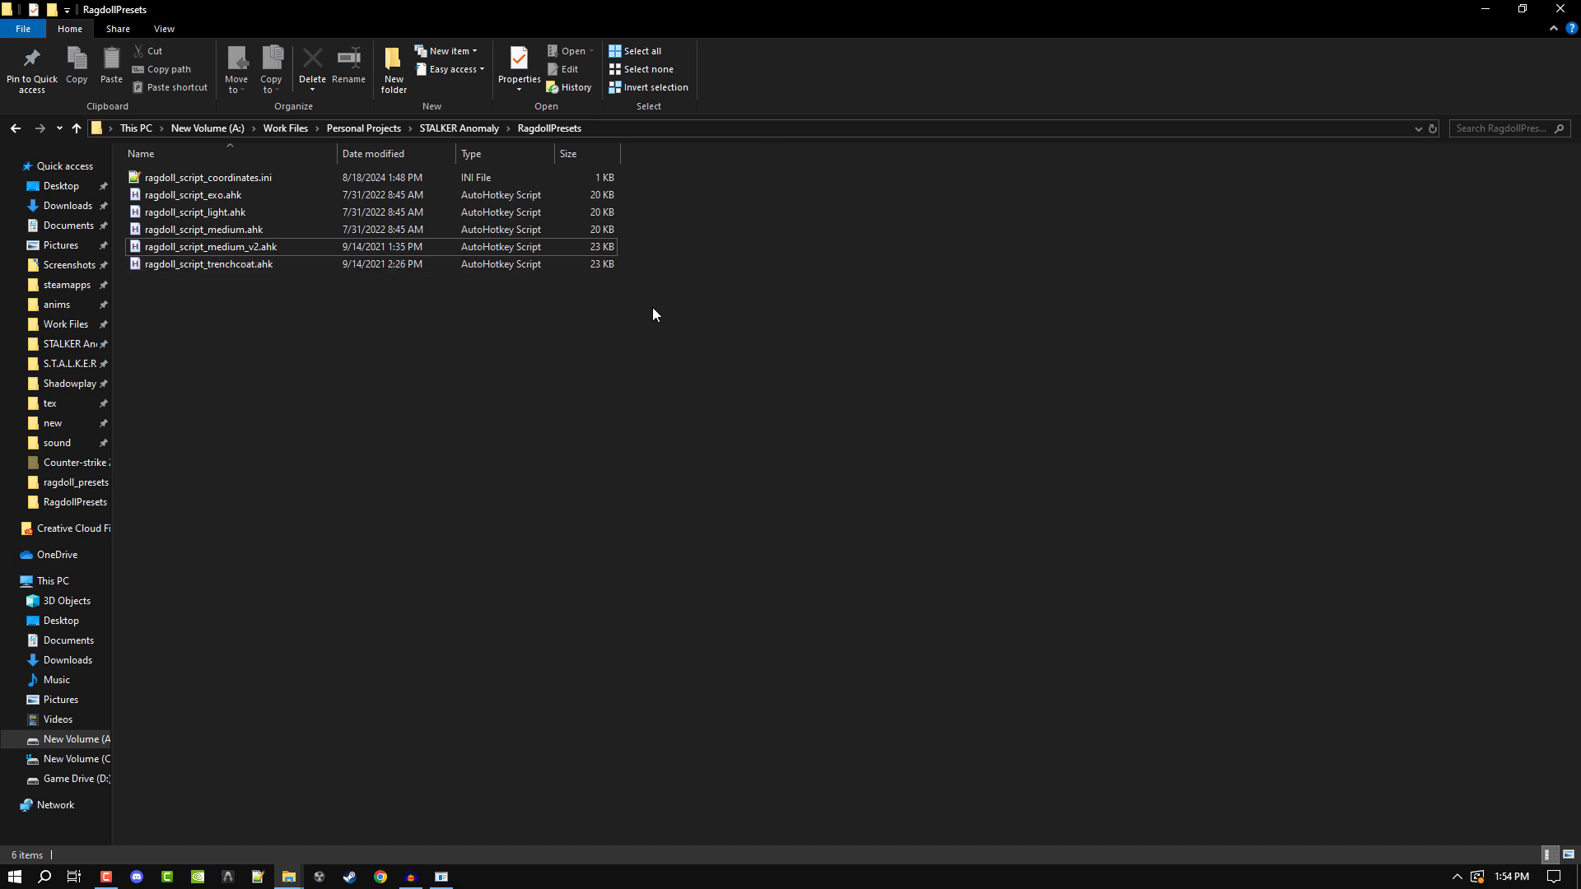
mouse_move(491, 339)
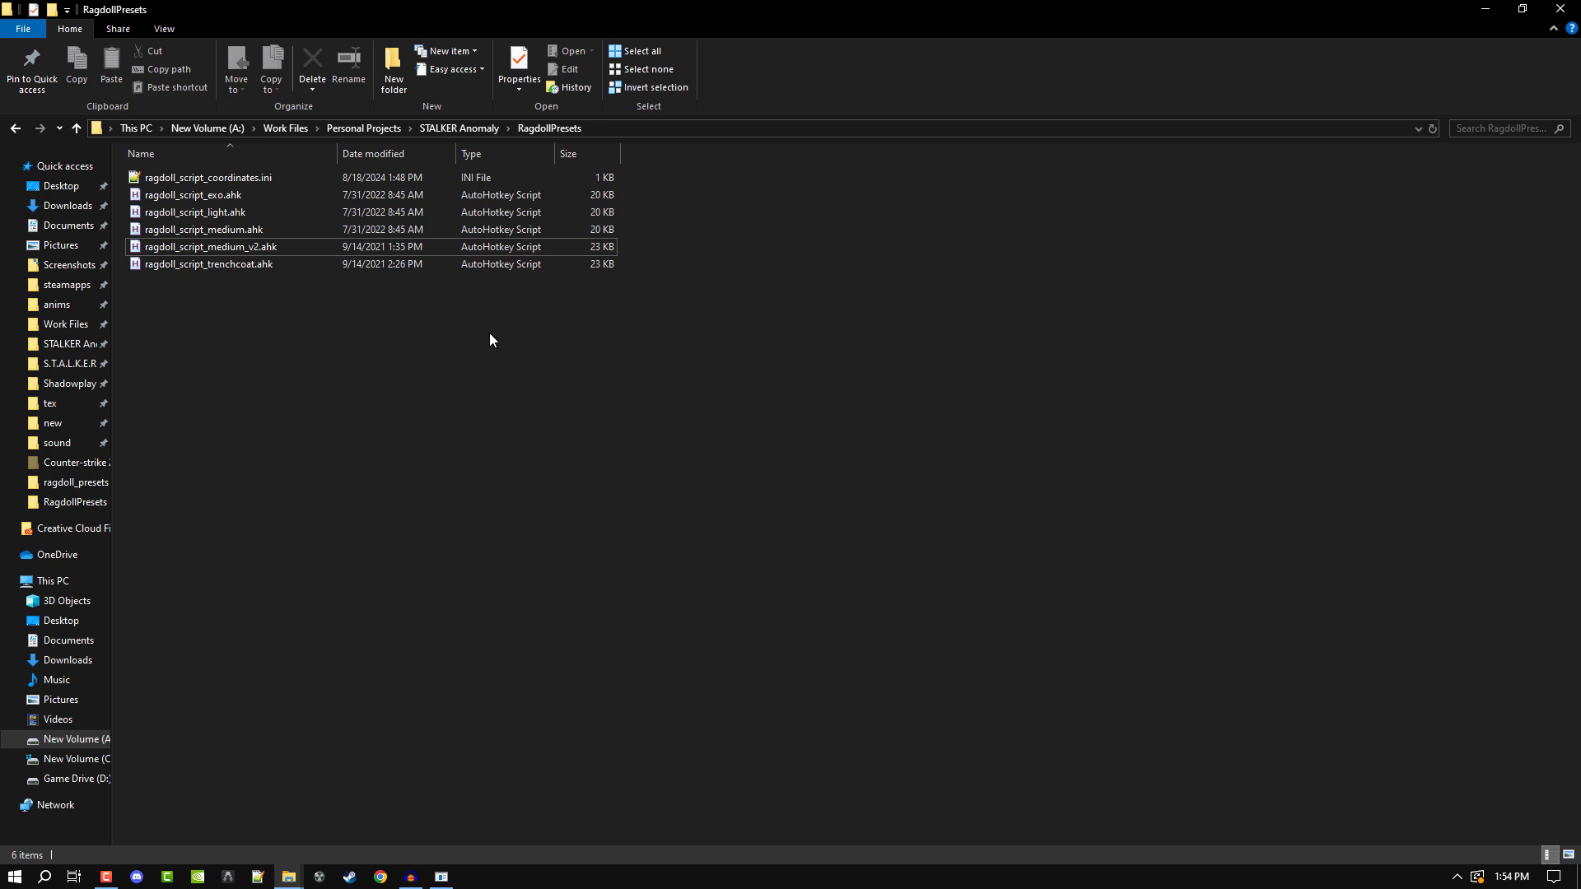
mouse_move(535, 352)
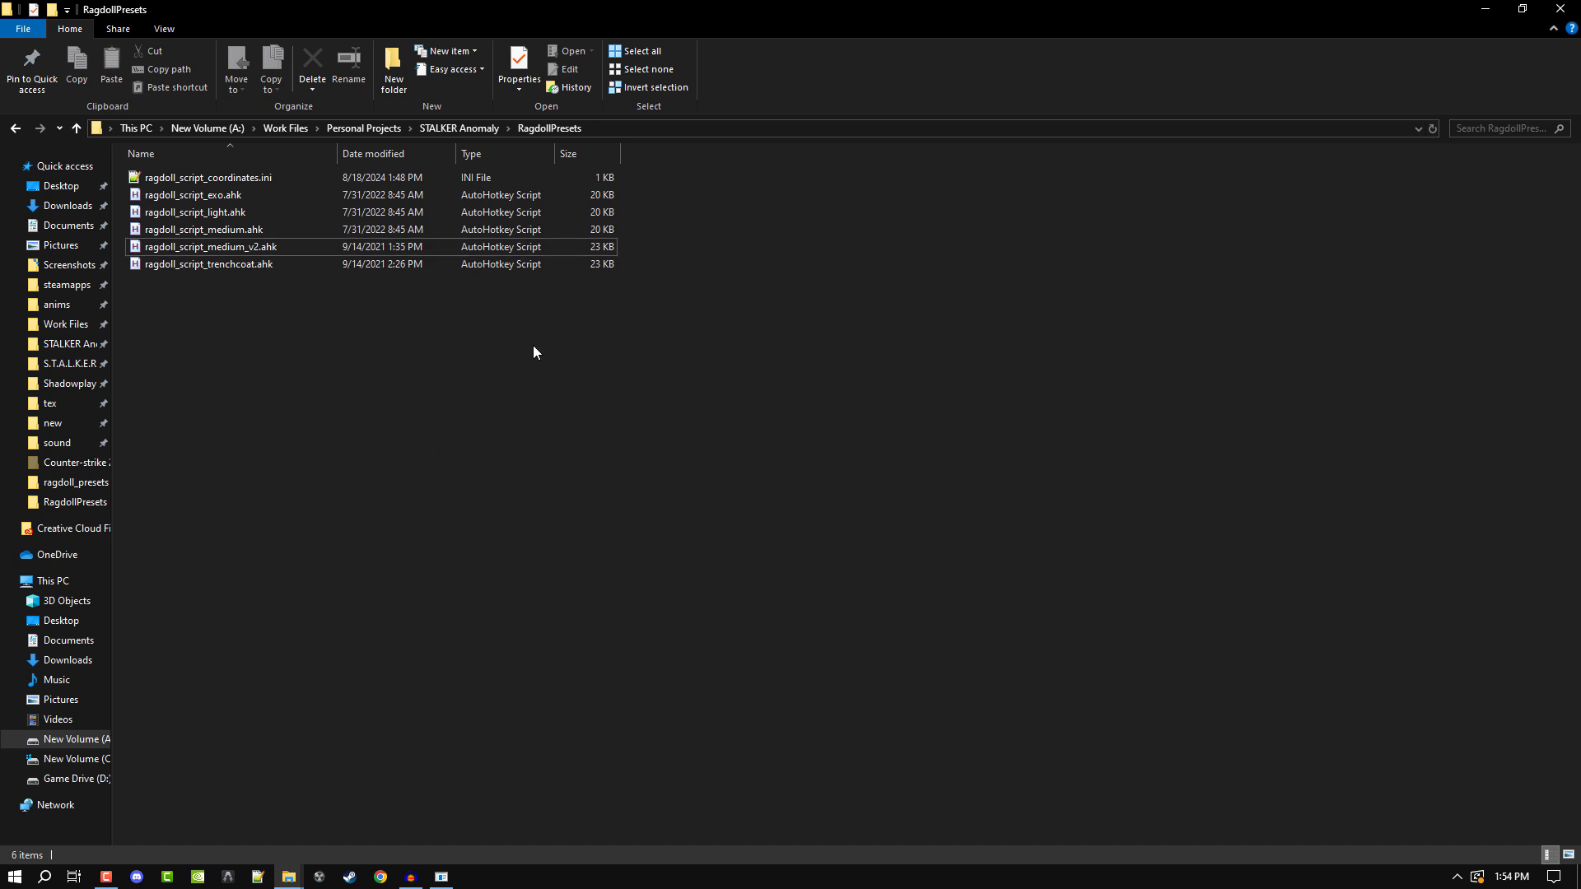
Select ragdoll_script_light.ahk among the preset scripts in the RagdollPresets list
click(204, 229)
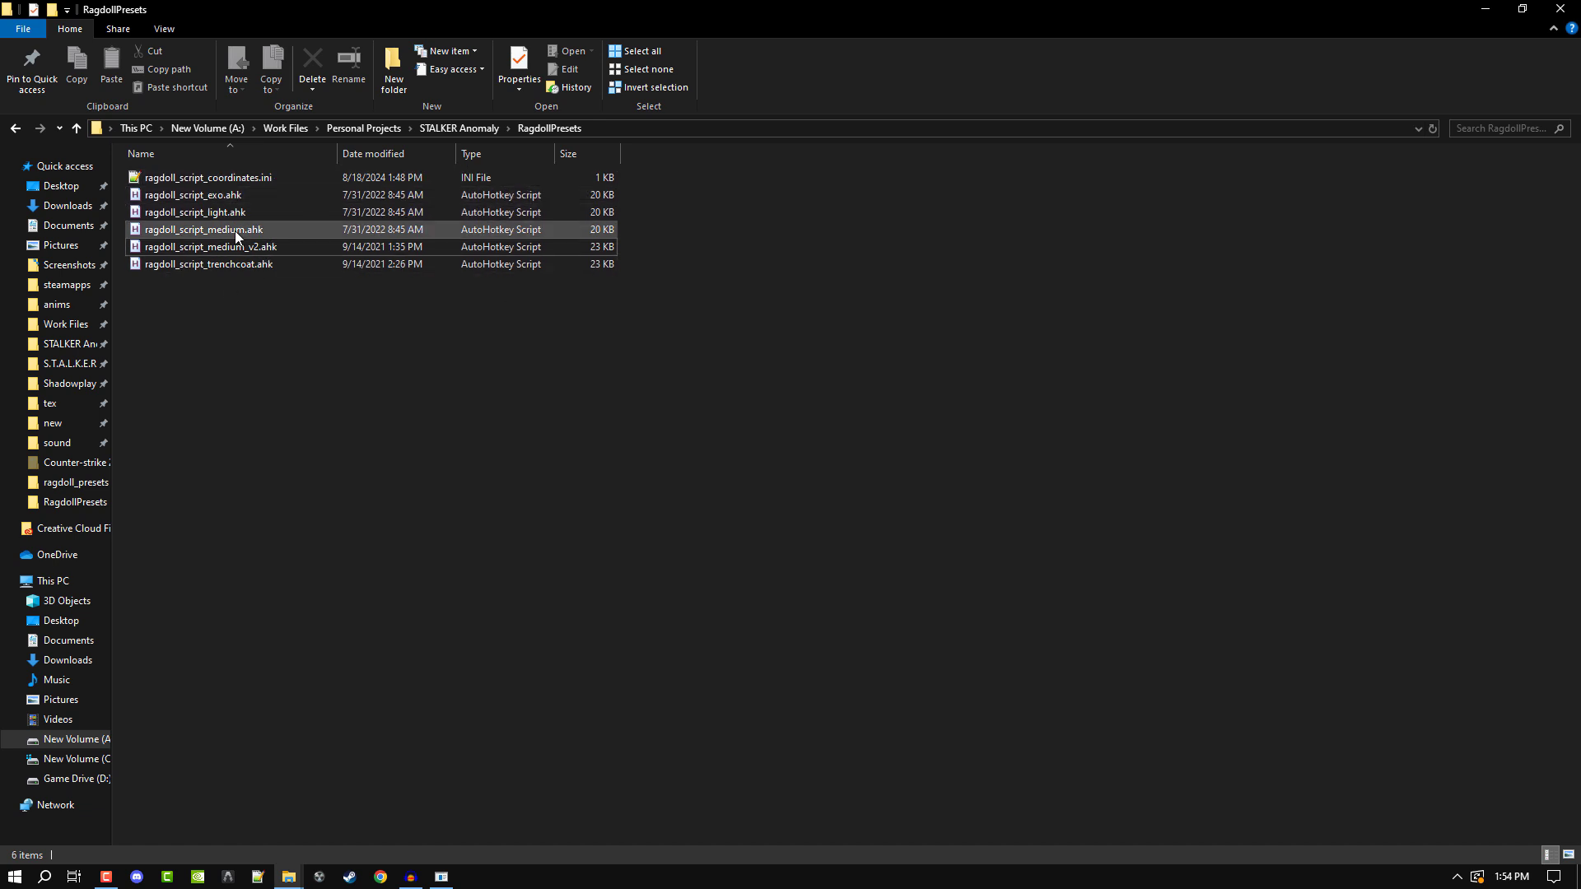
mouse_move(186, 234)
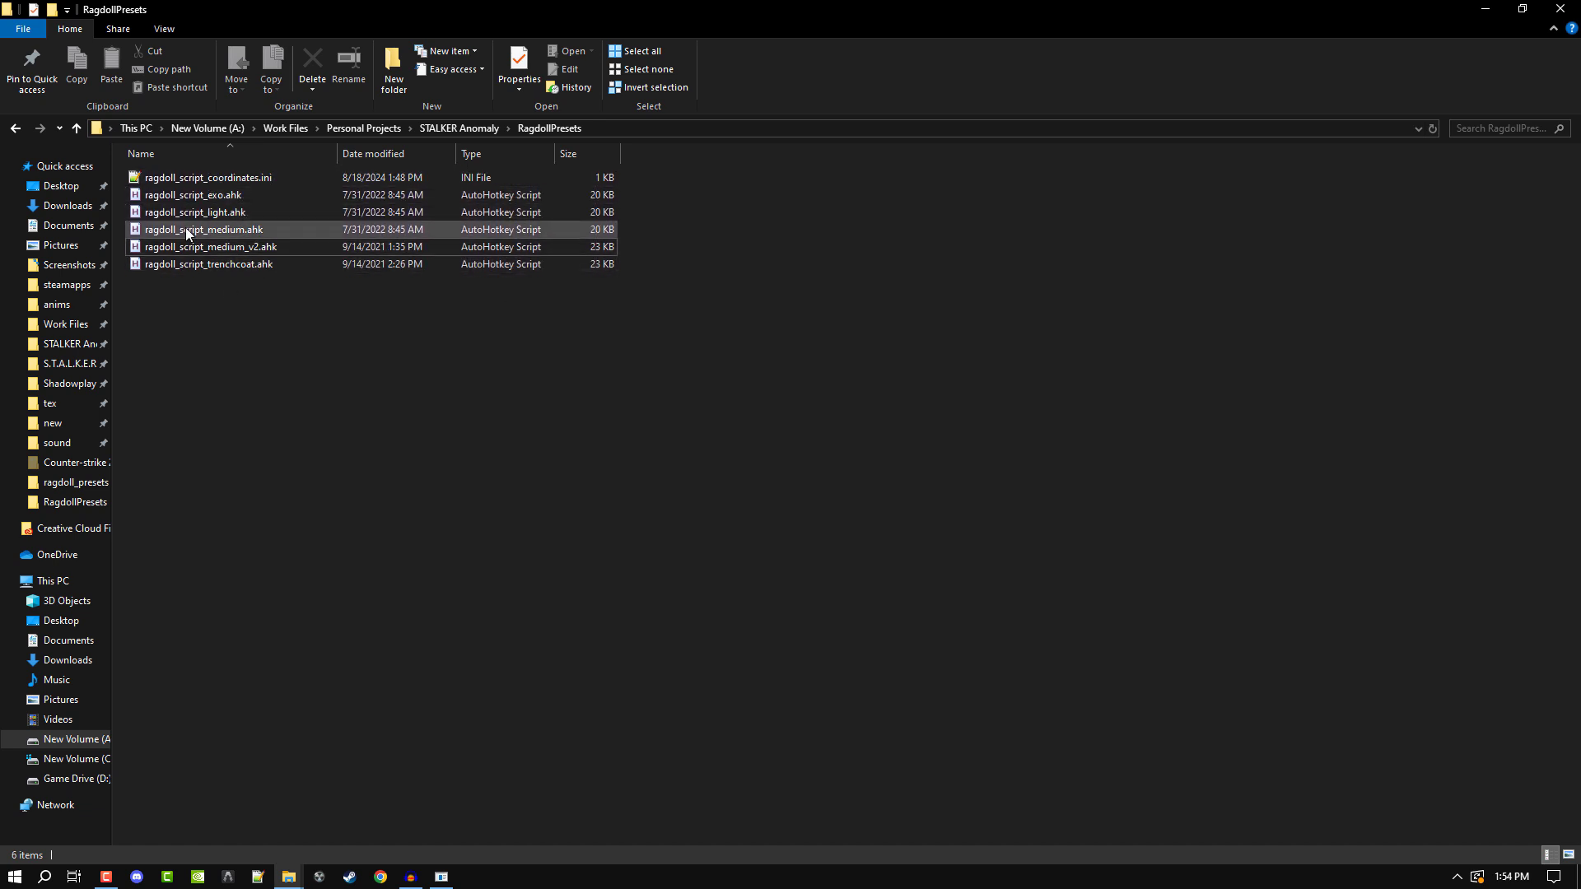
click(201, 194)
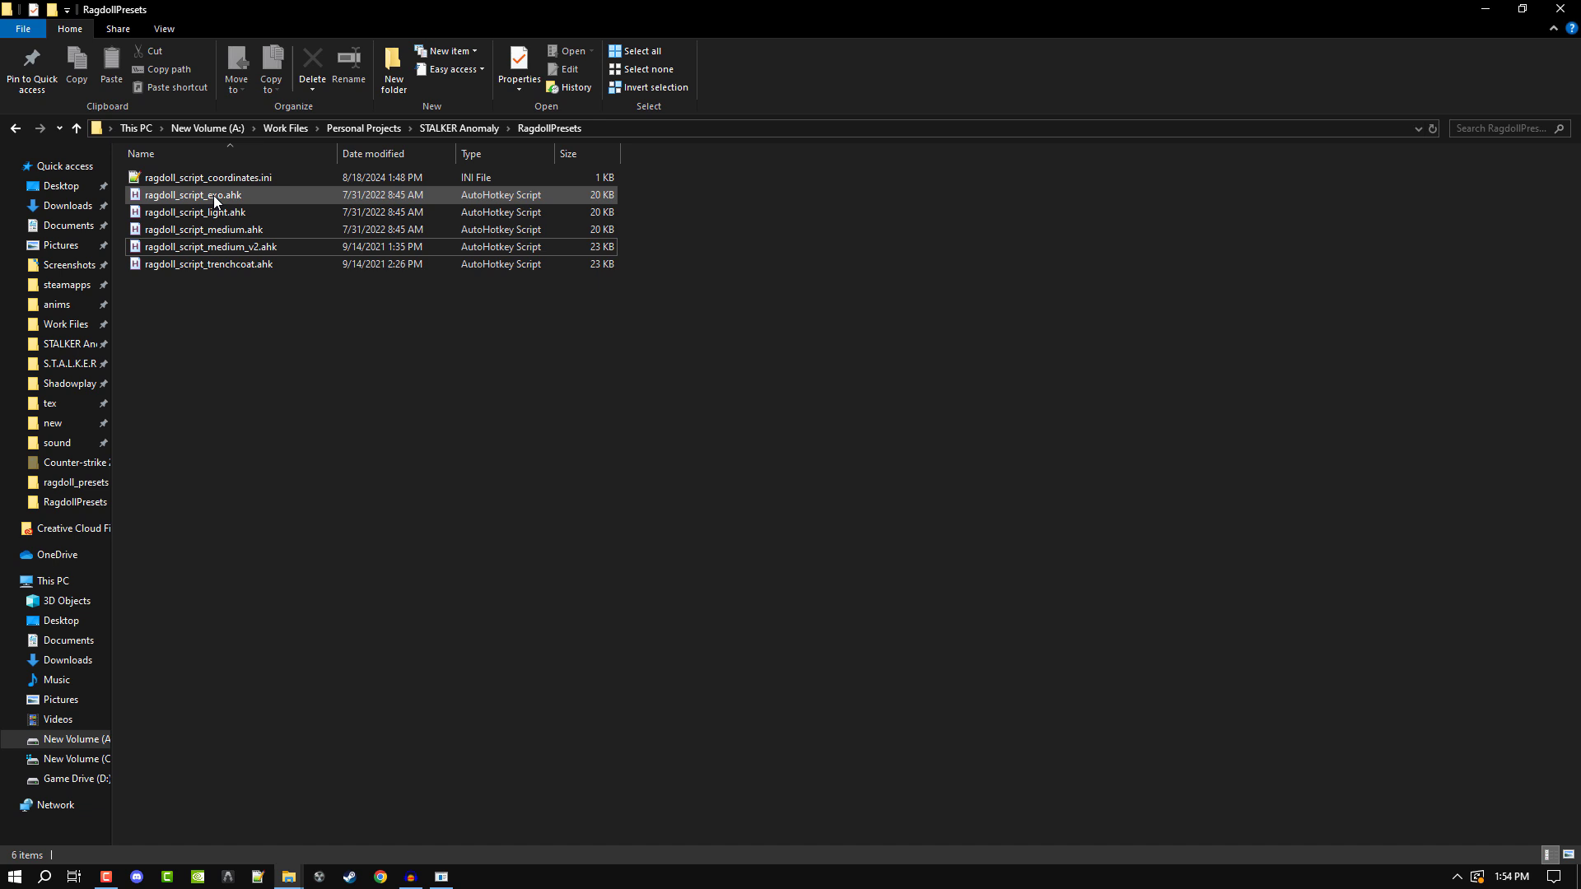
click(194, 213)
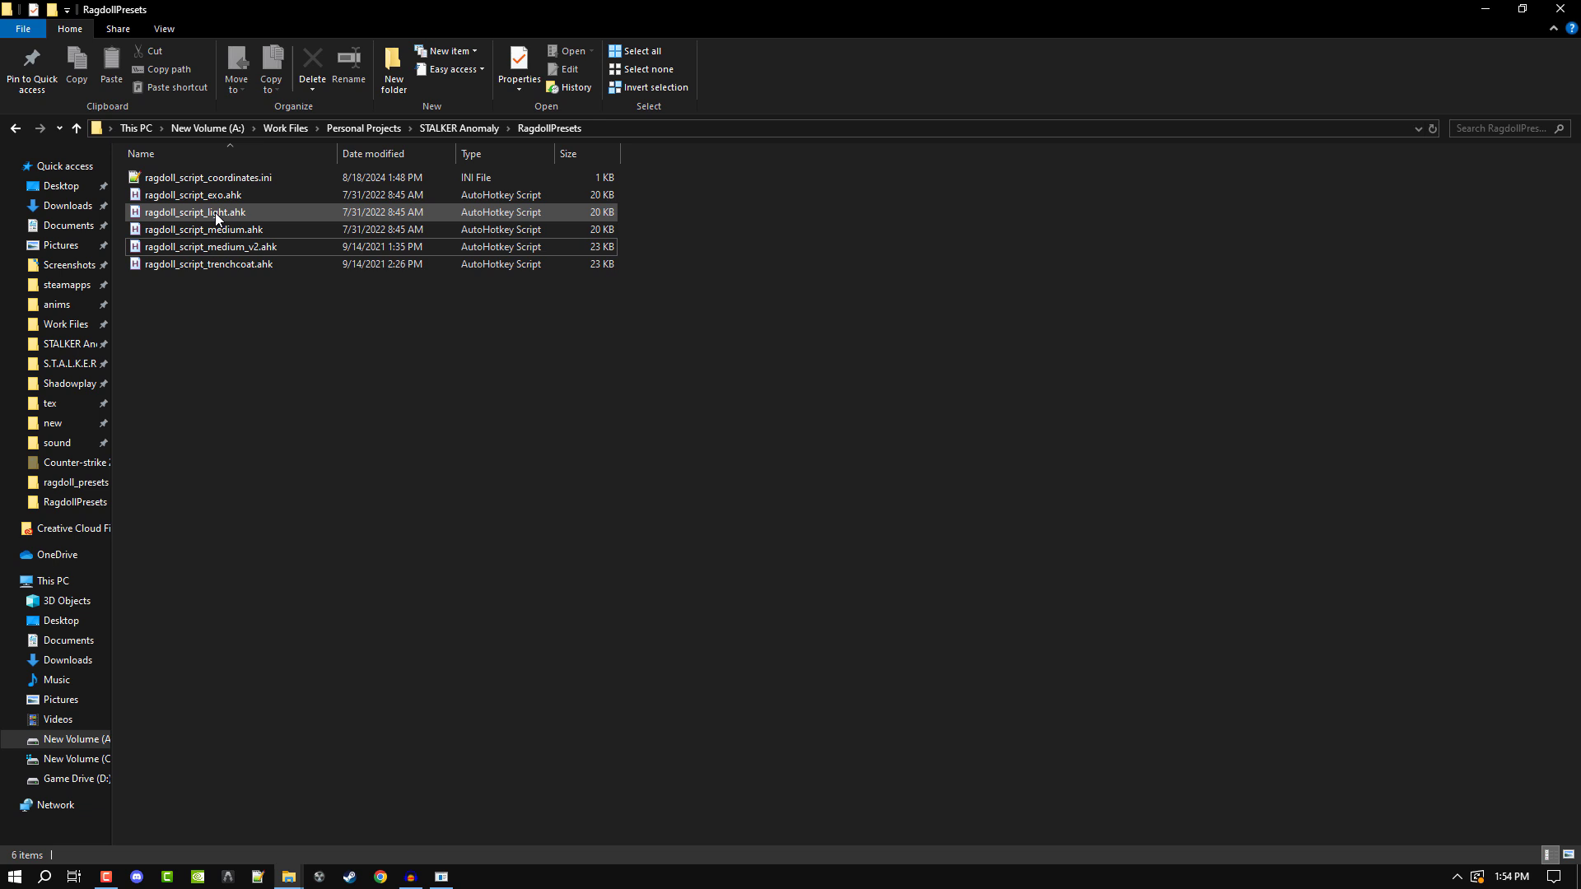
mouse_move(226, 215)
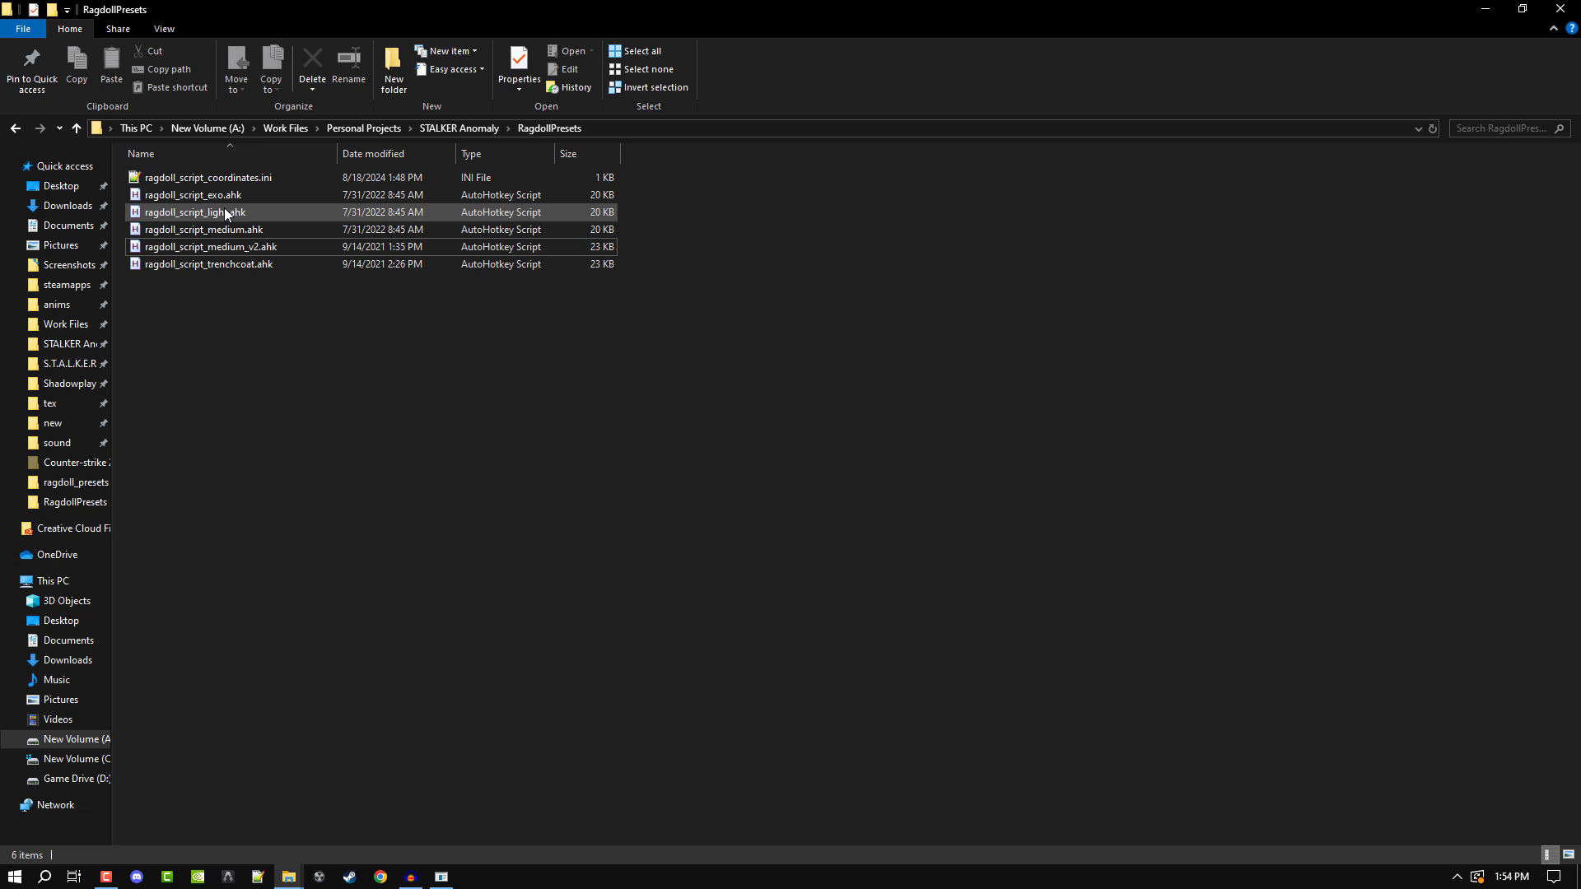
click(196, 213)
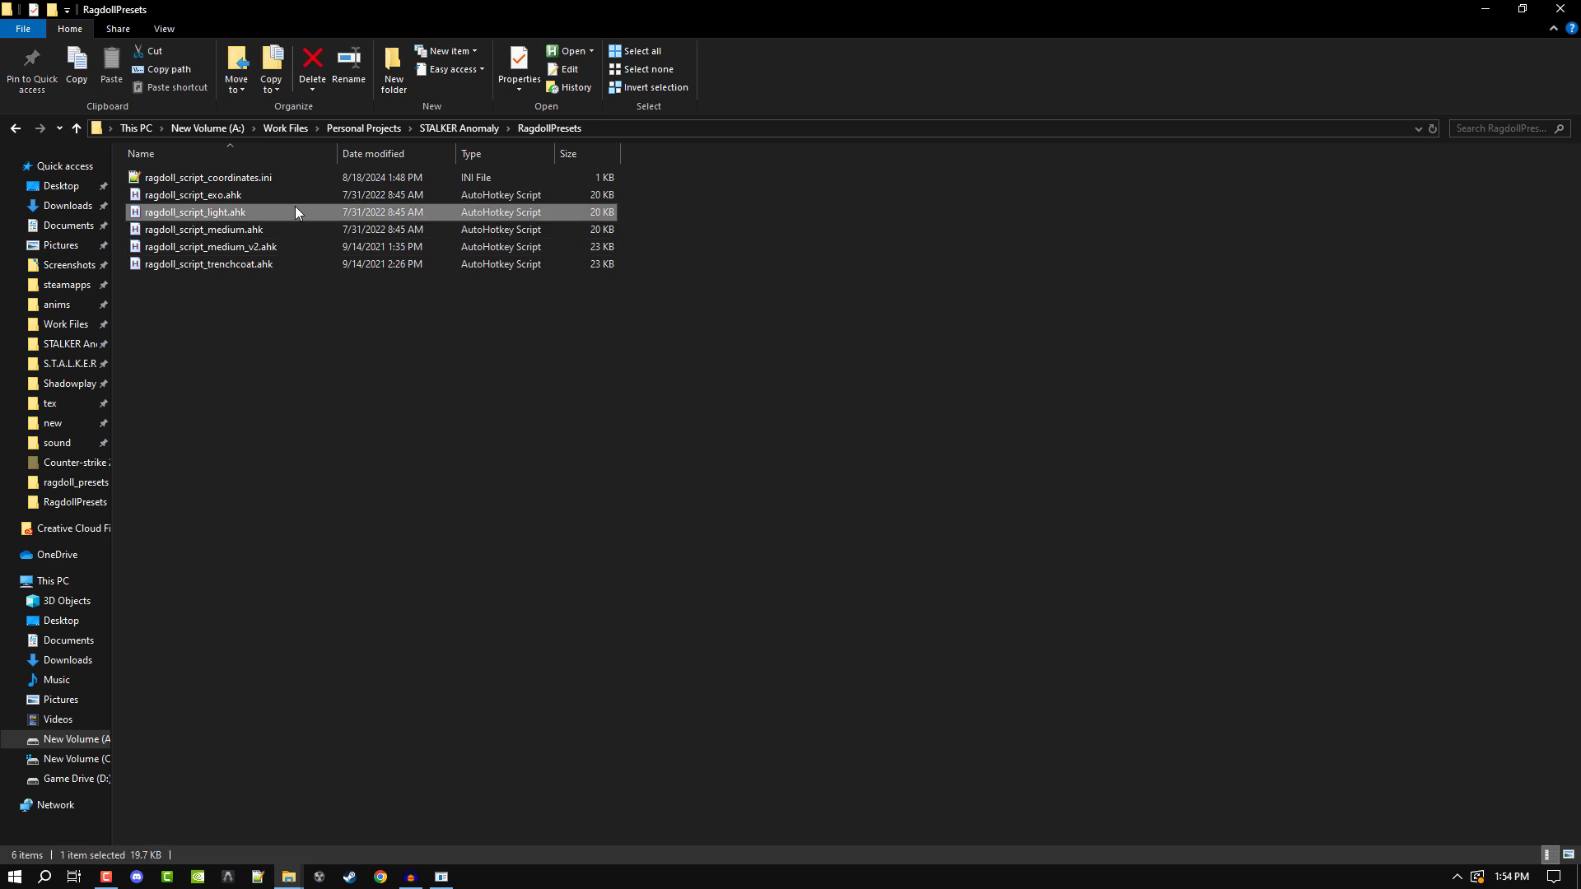
click(207, 229)
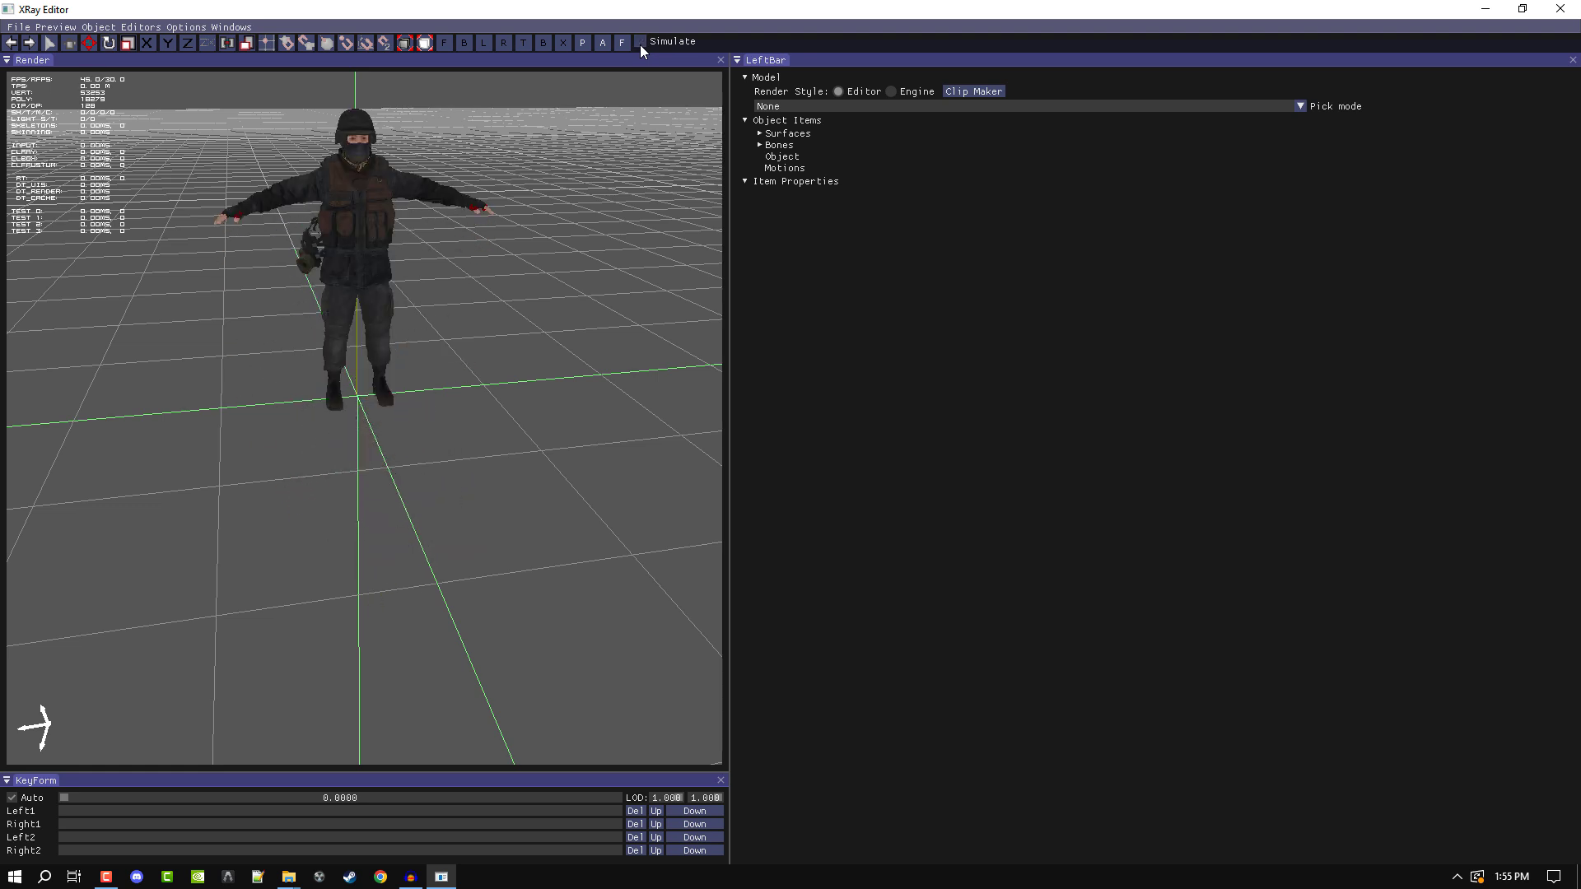
click(639, 41)
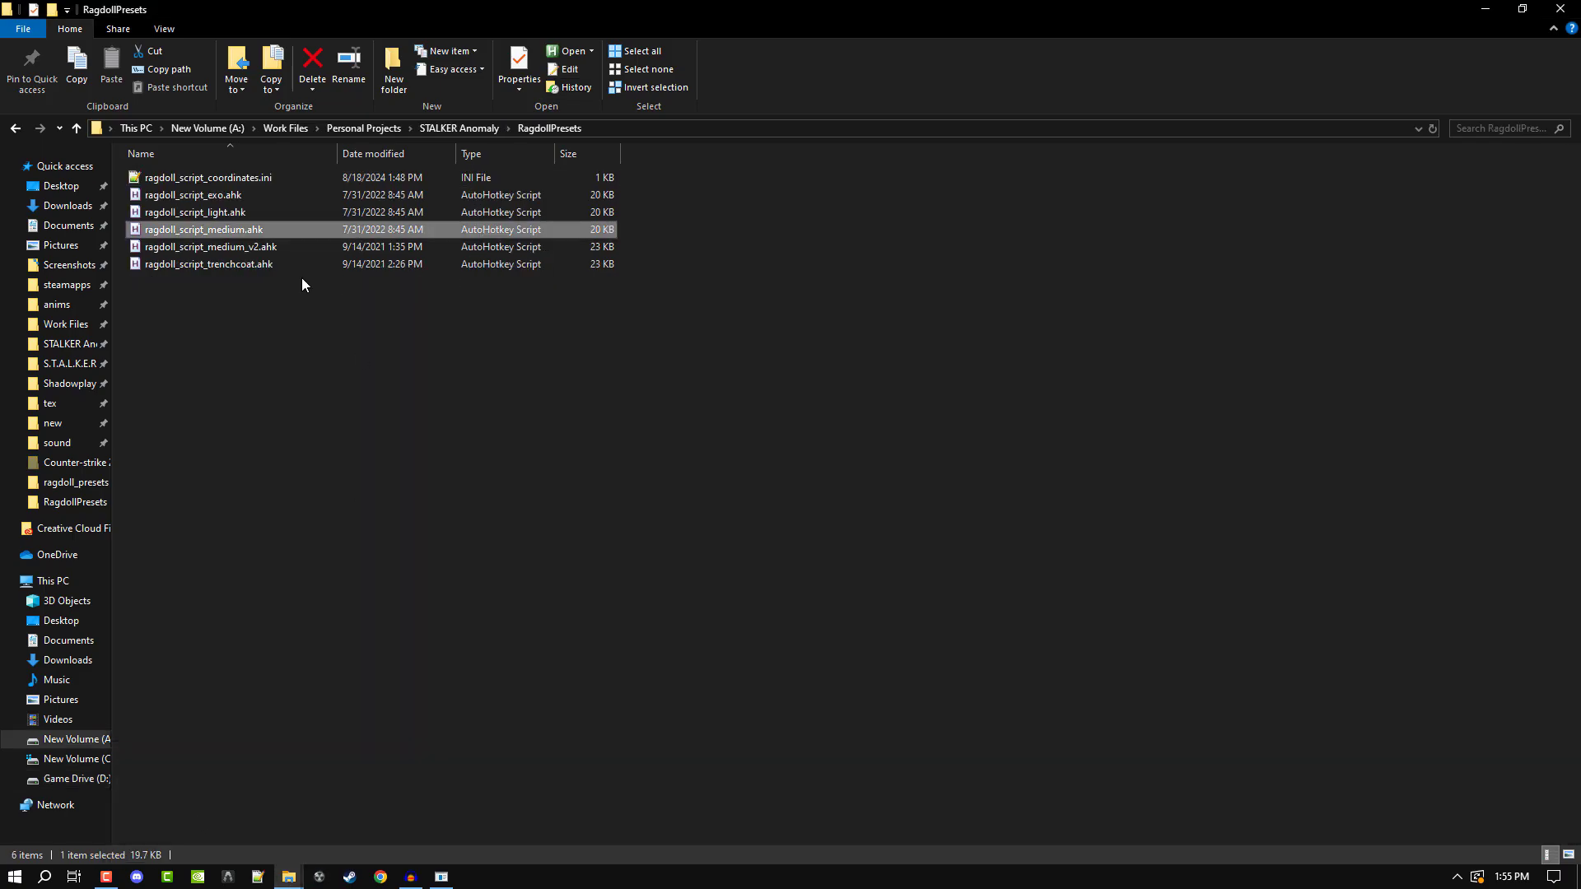
click(209, 263)
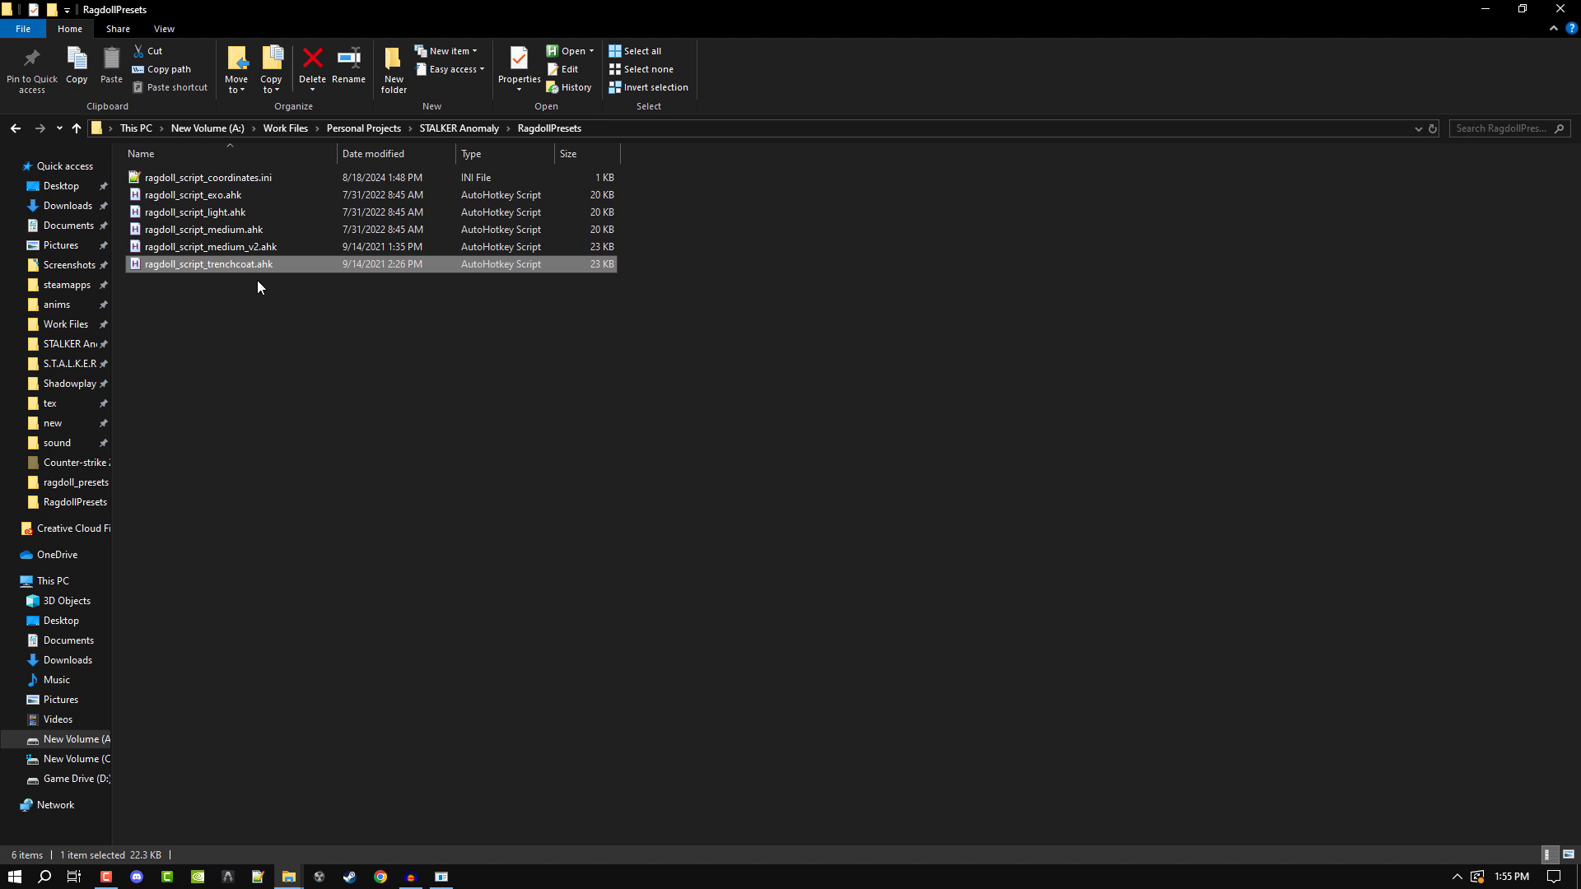
click(393, 294)
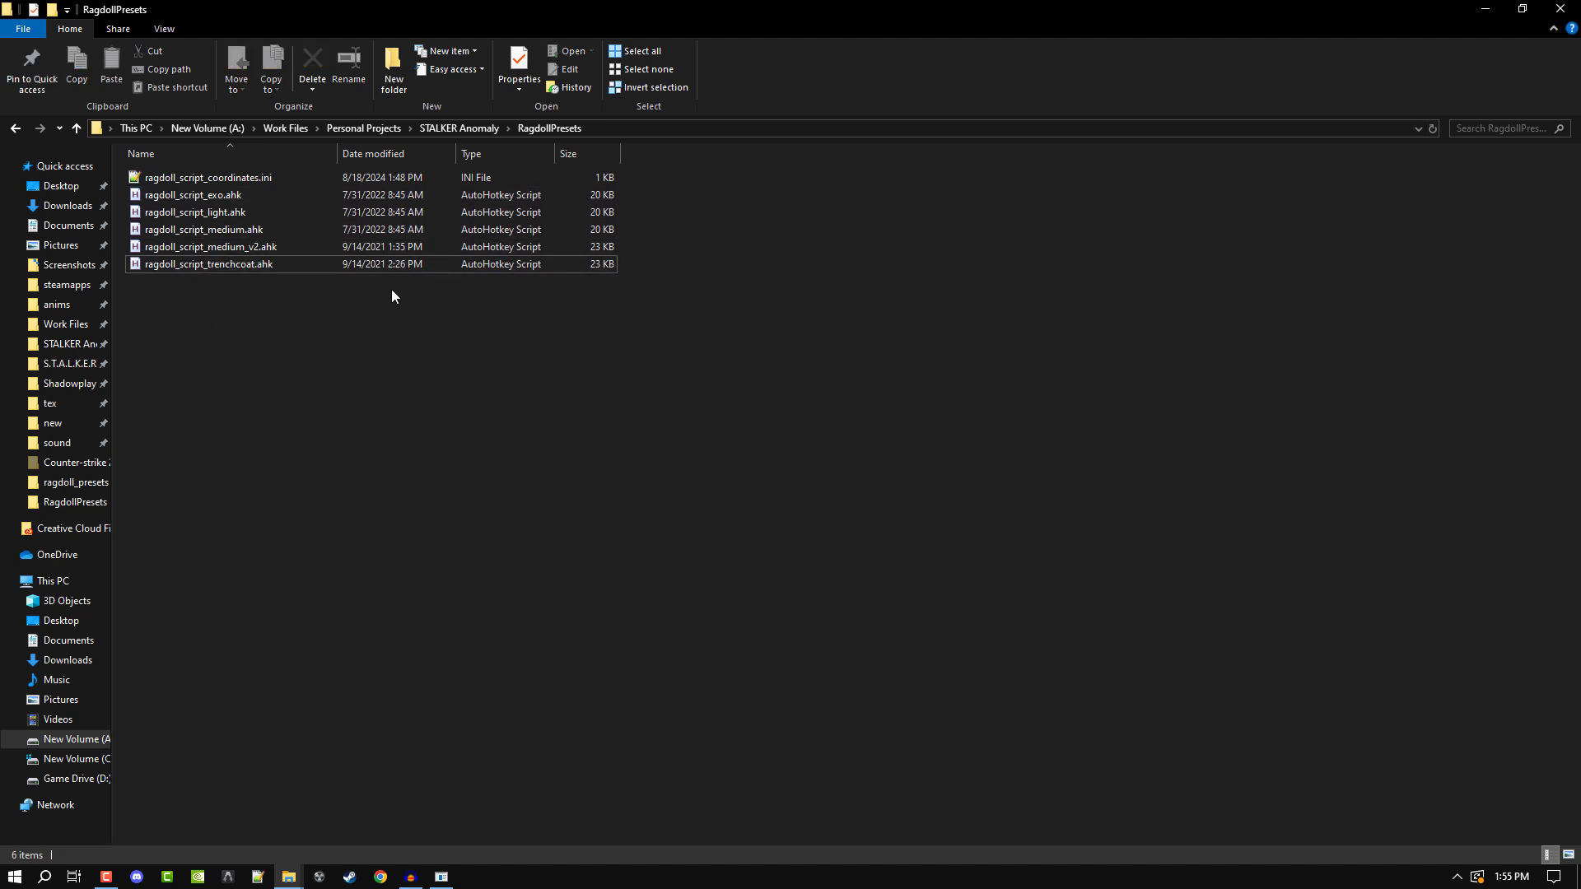
click(201, 229)
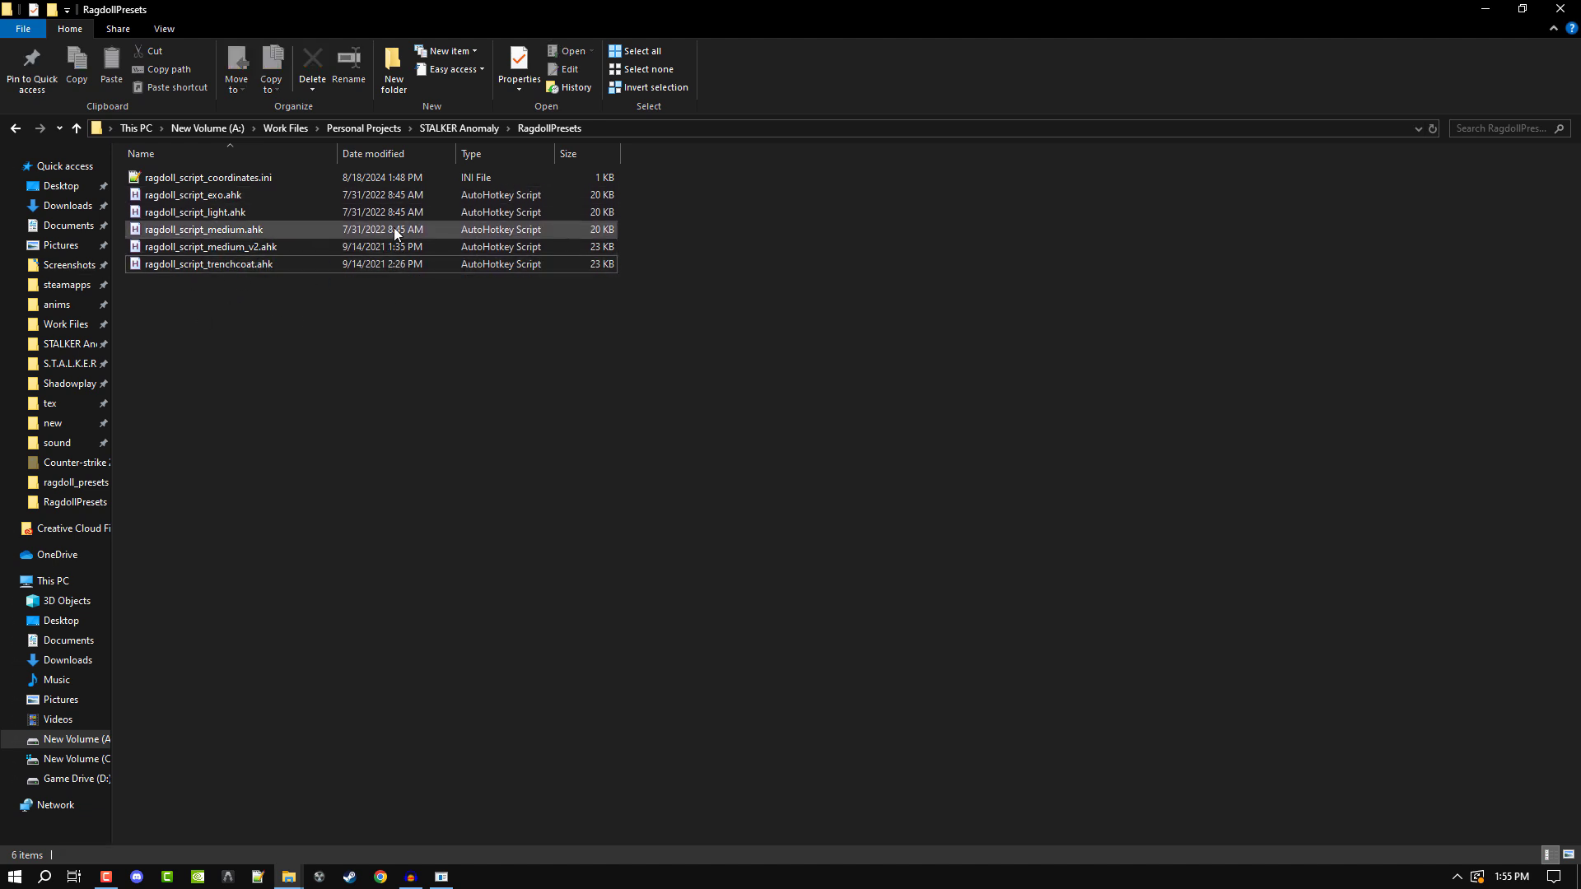
click(209, 264)
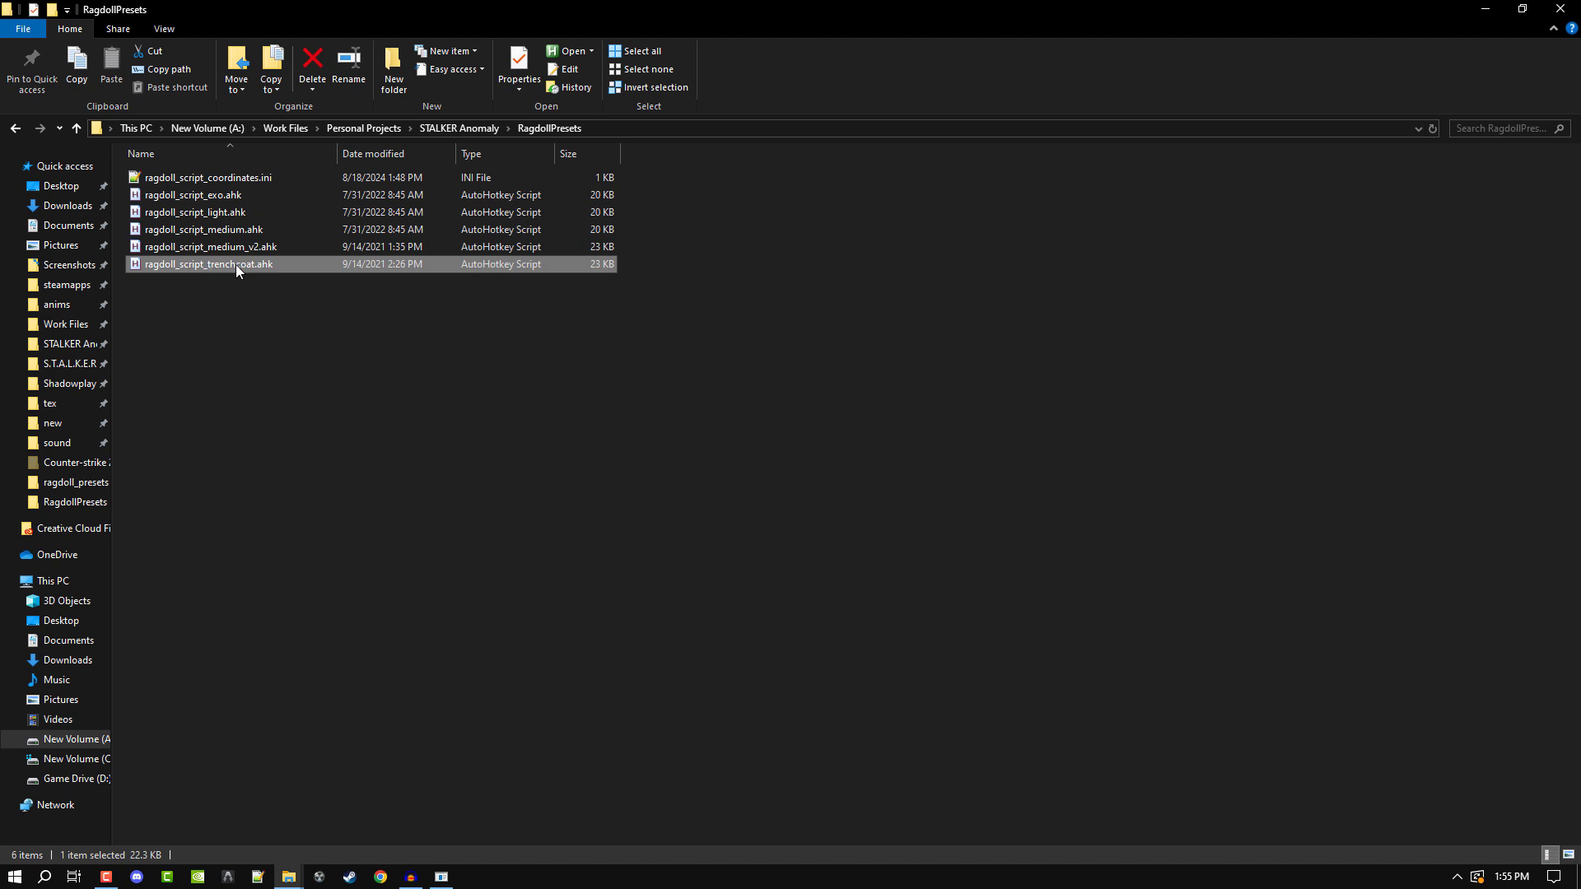
mouse_move(610, 374)
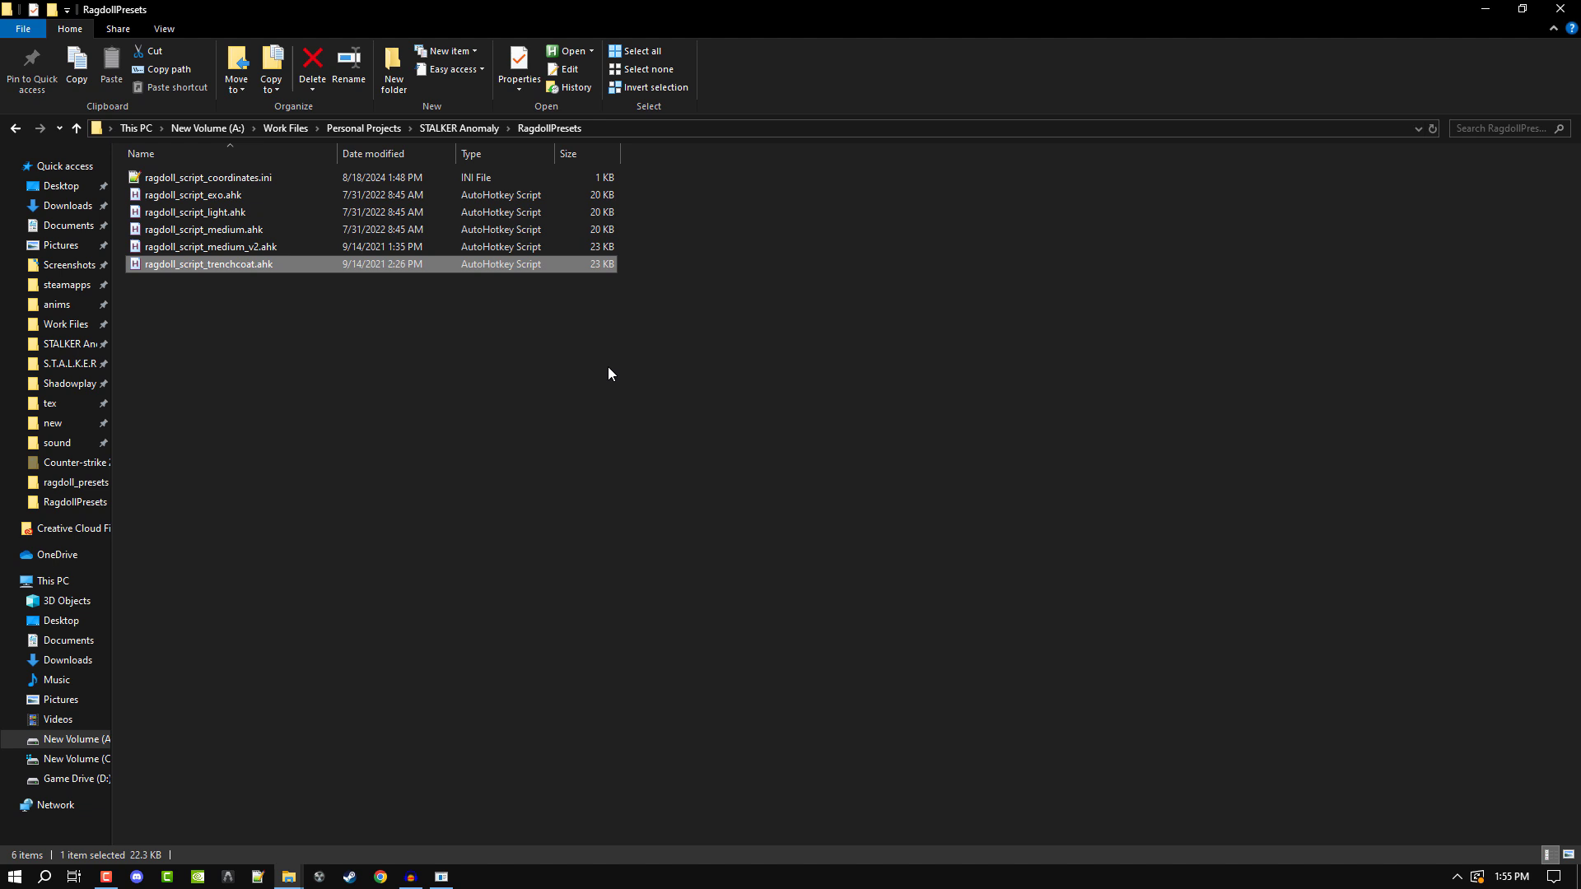
mouse_move(590, 333)
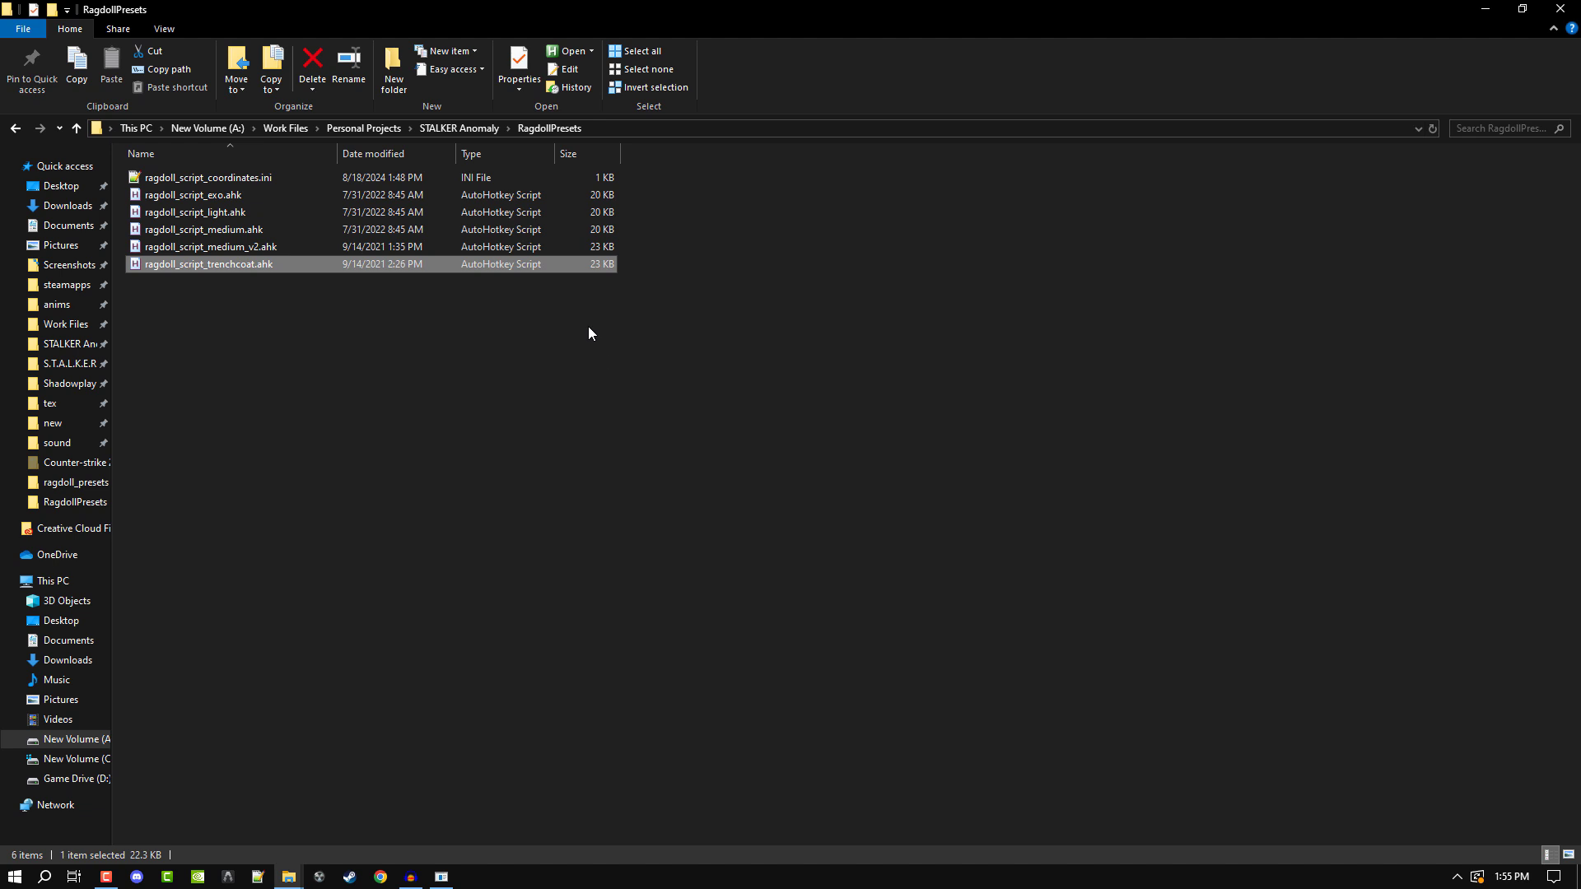
mouse_move(217, 290)
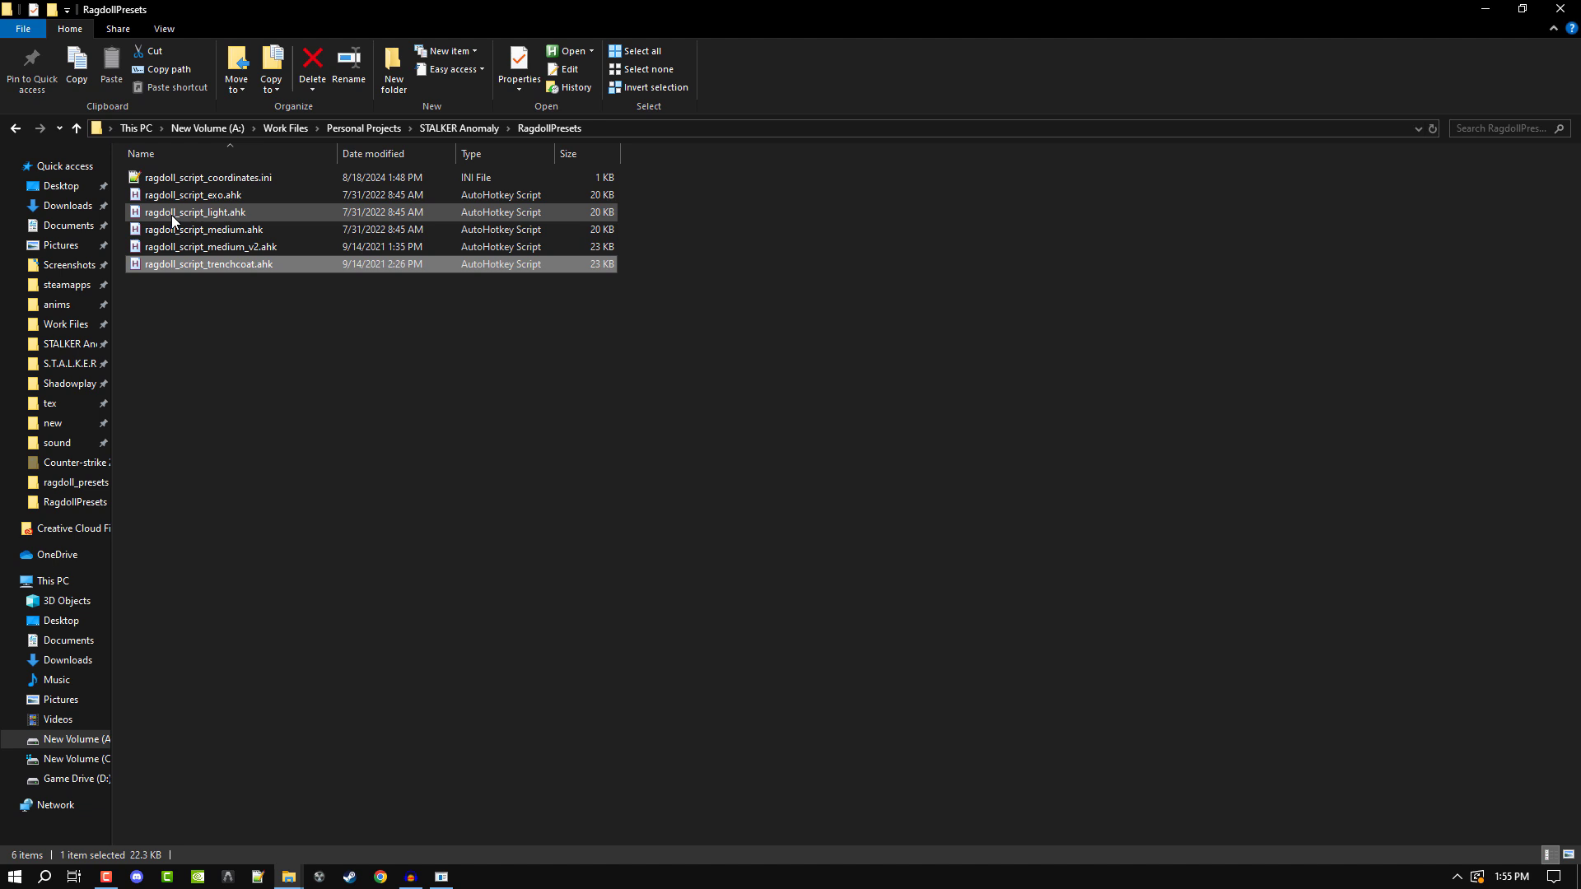
click(209, 178)
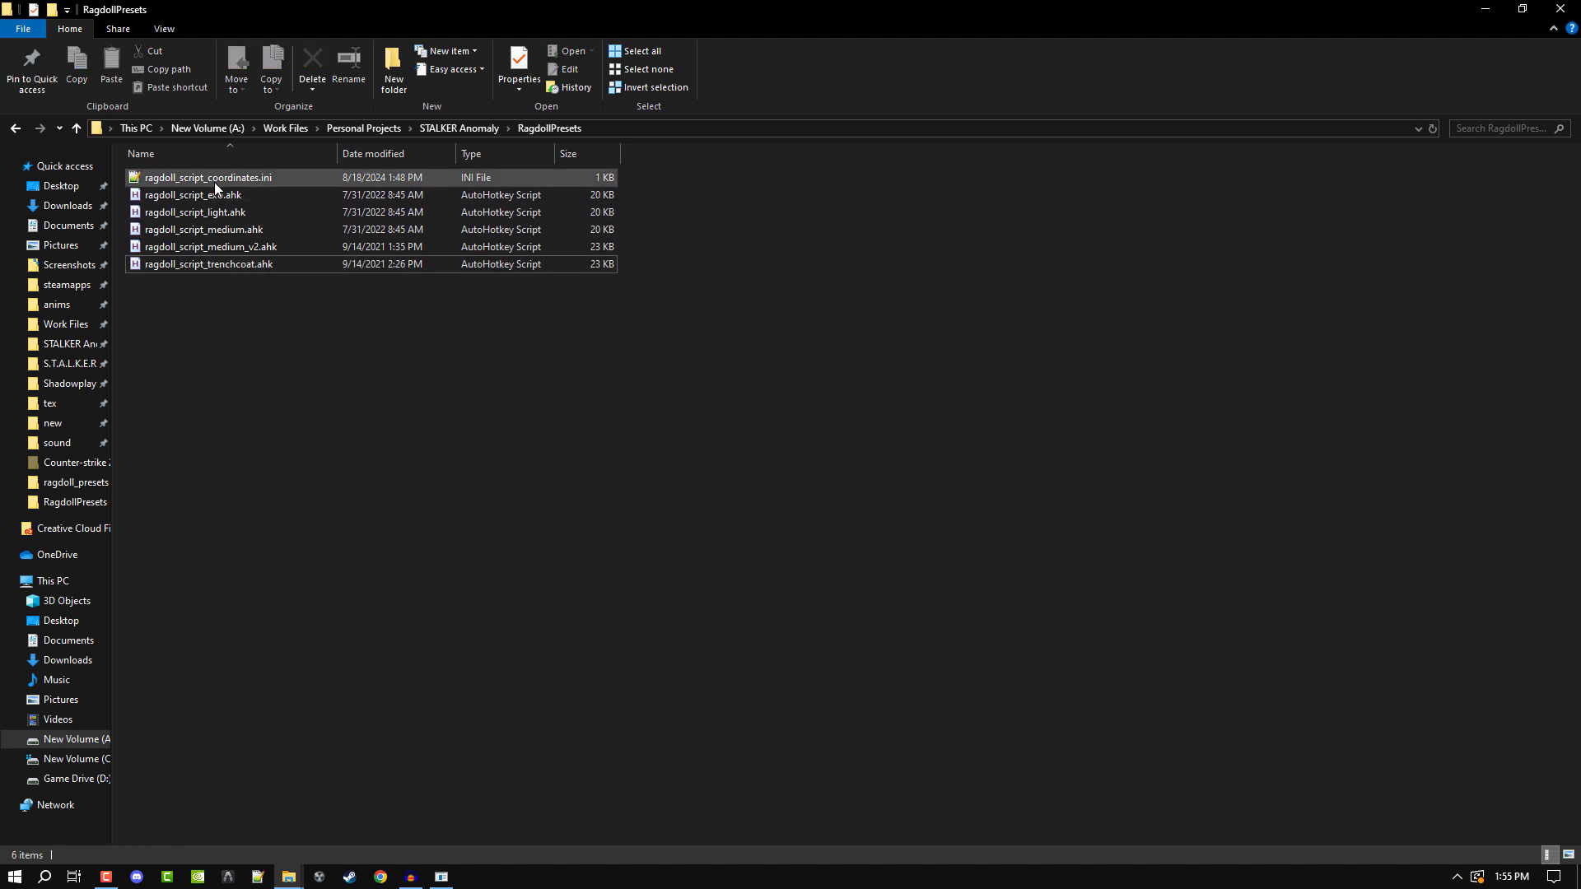
double_click(209, 178)
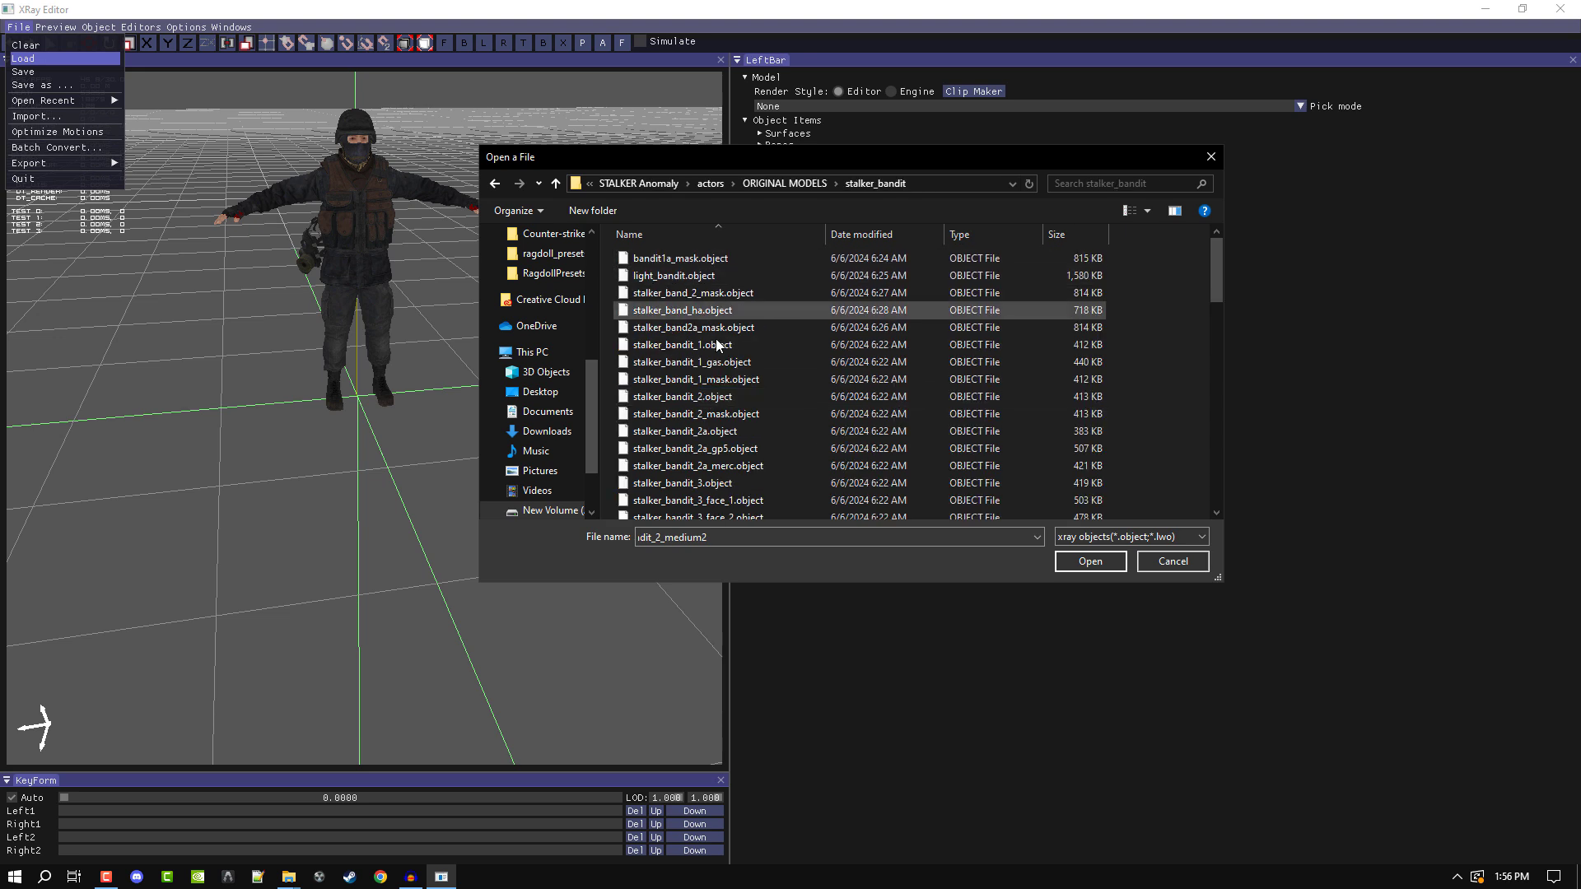
Load the bandit_2_medium2 character model from the Open a File dialog
click(1089, 561)
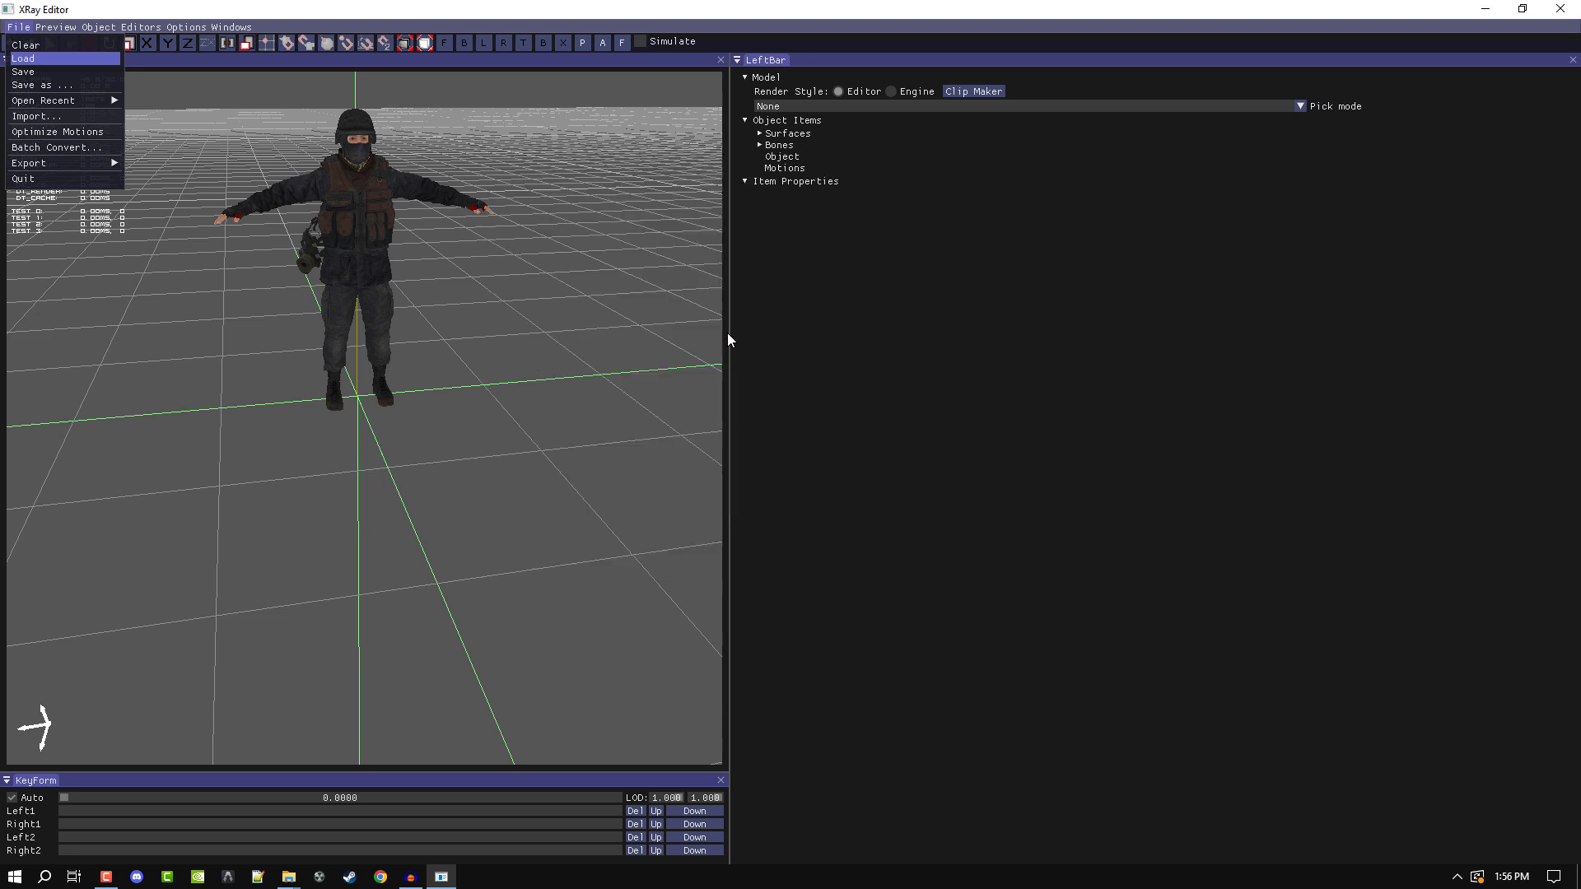
click(25, 57)
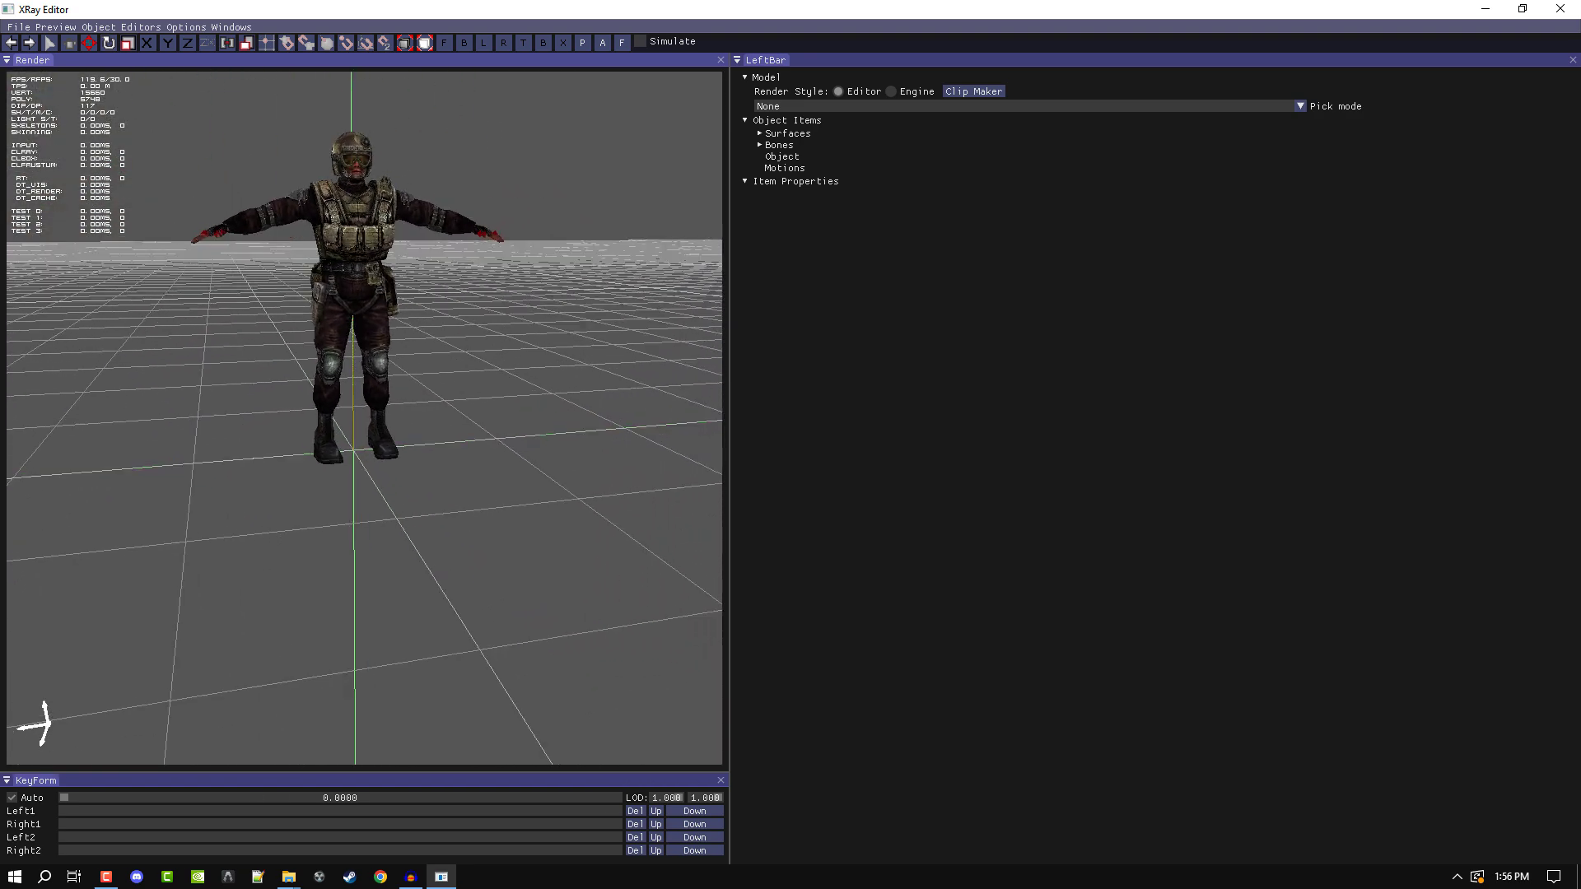
Run the ragdoll collapse simulation several times, restoring the T-pose between runs
click(639, 41)
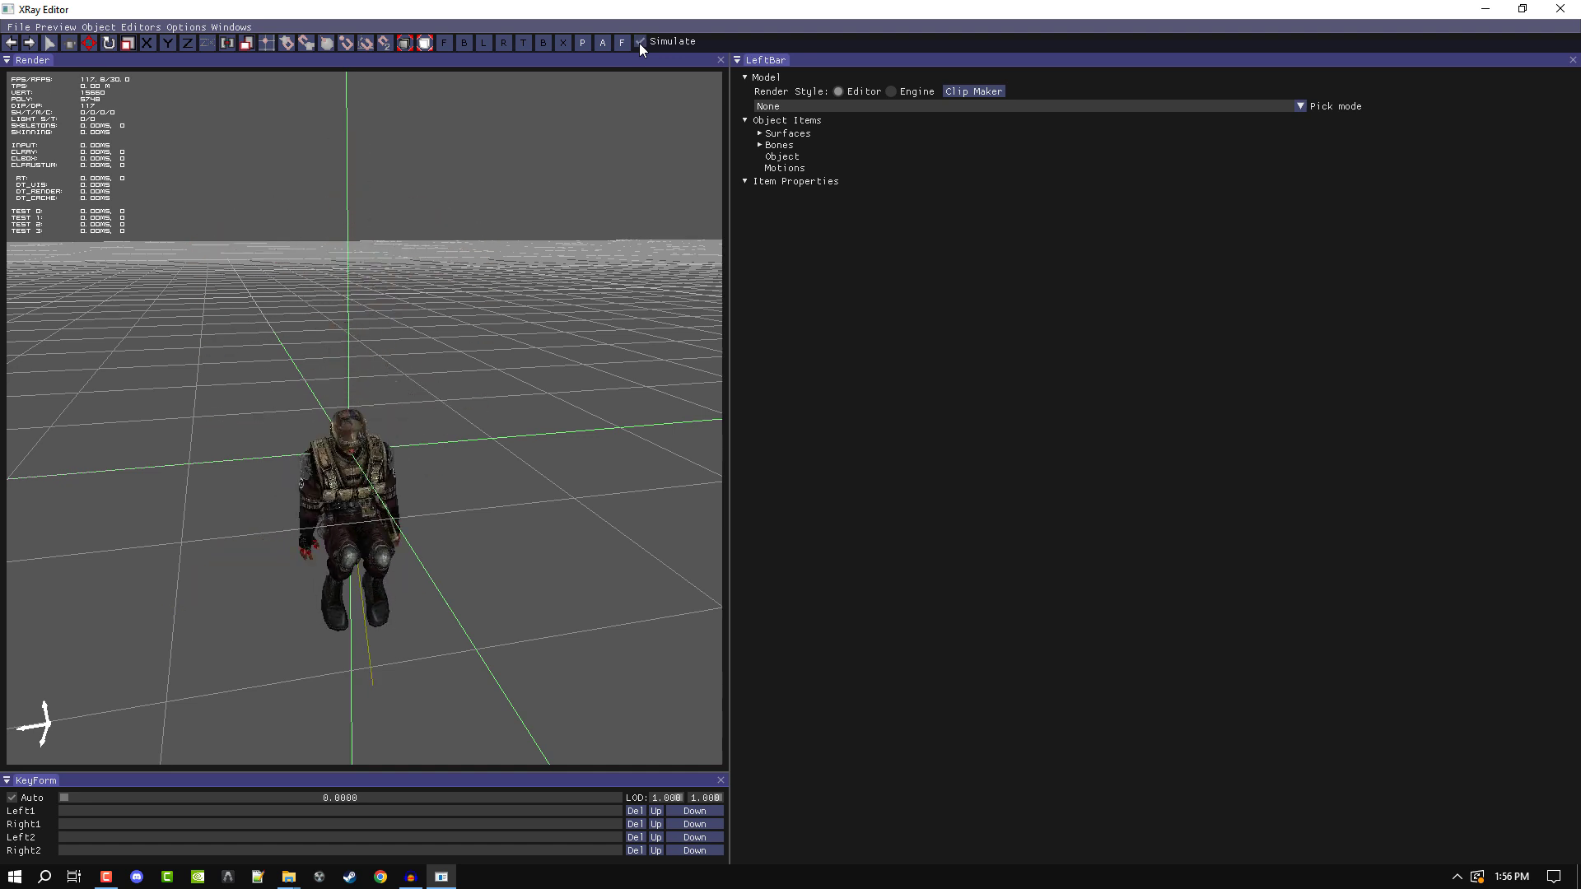
click(639, 41)
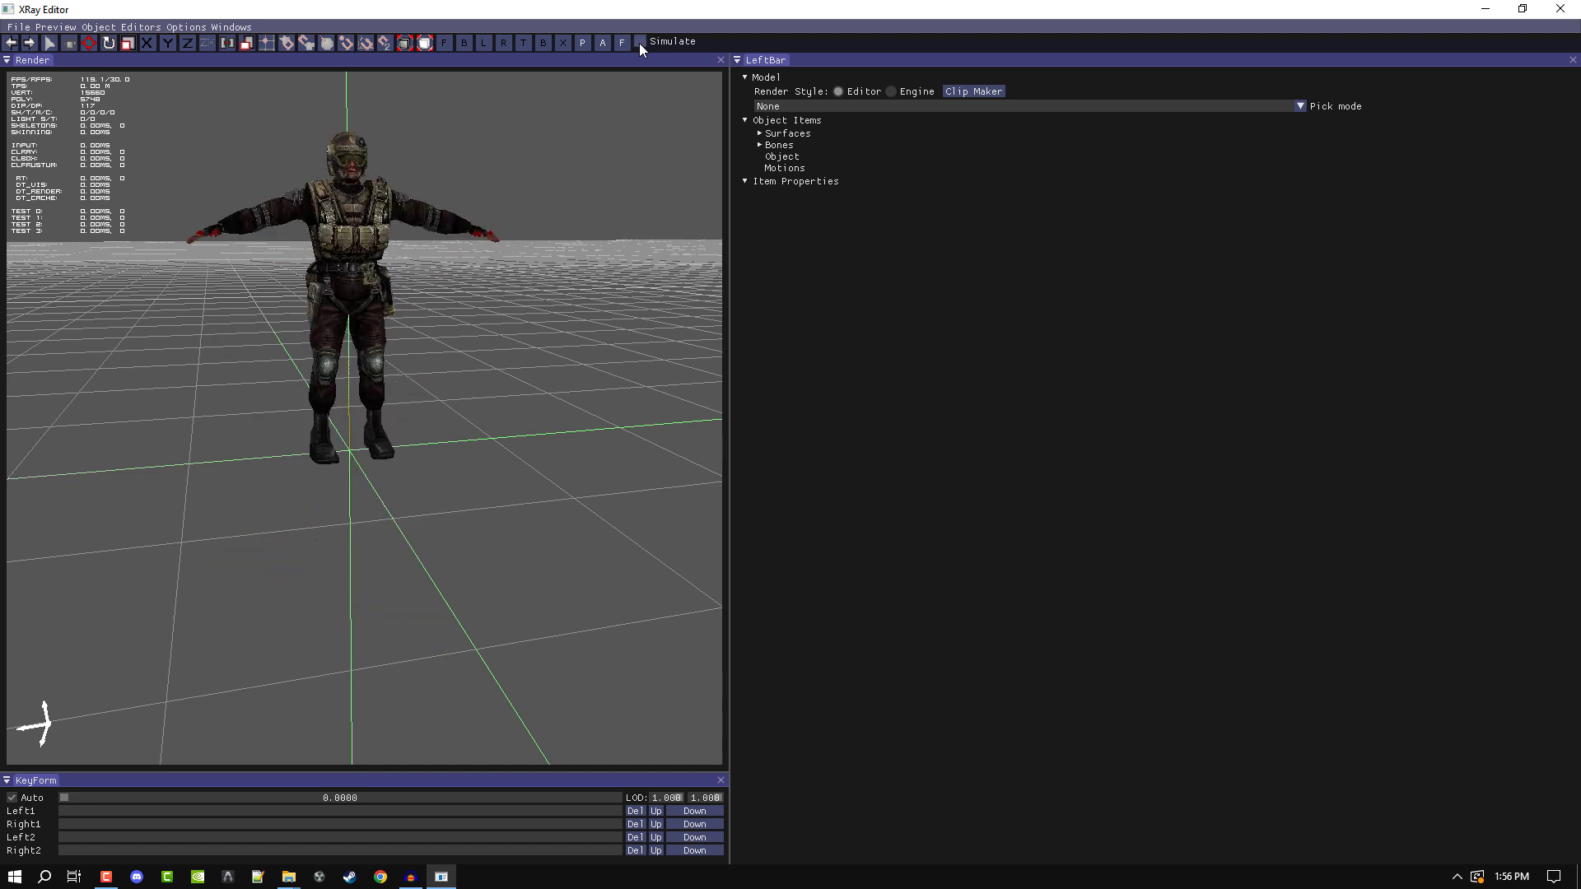
click(639, 43)
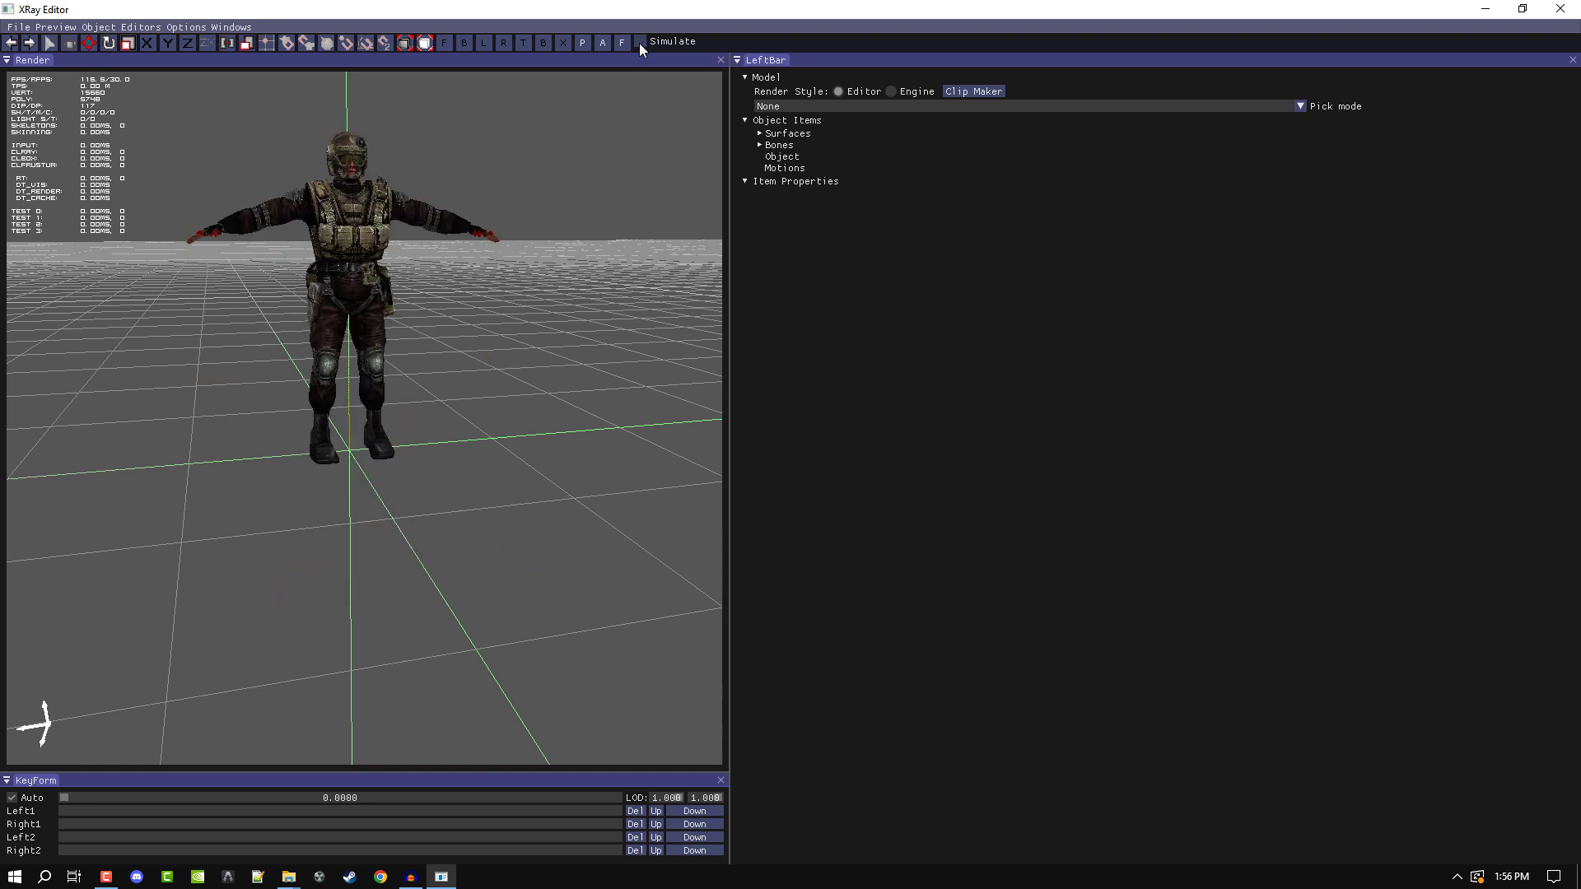
click(637, 41)
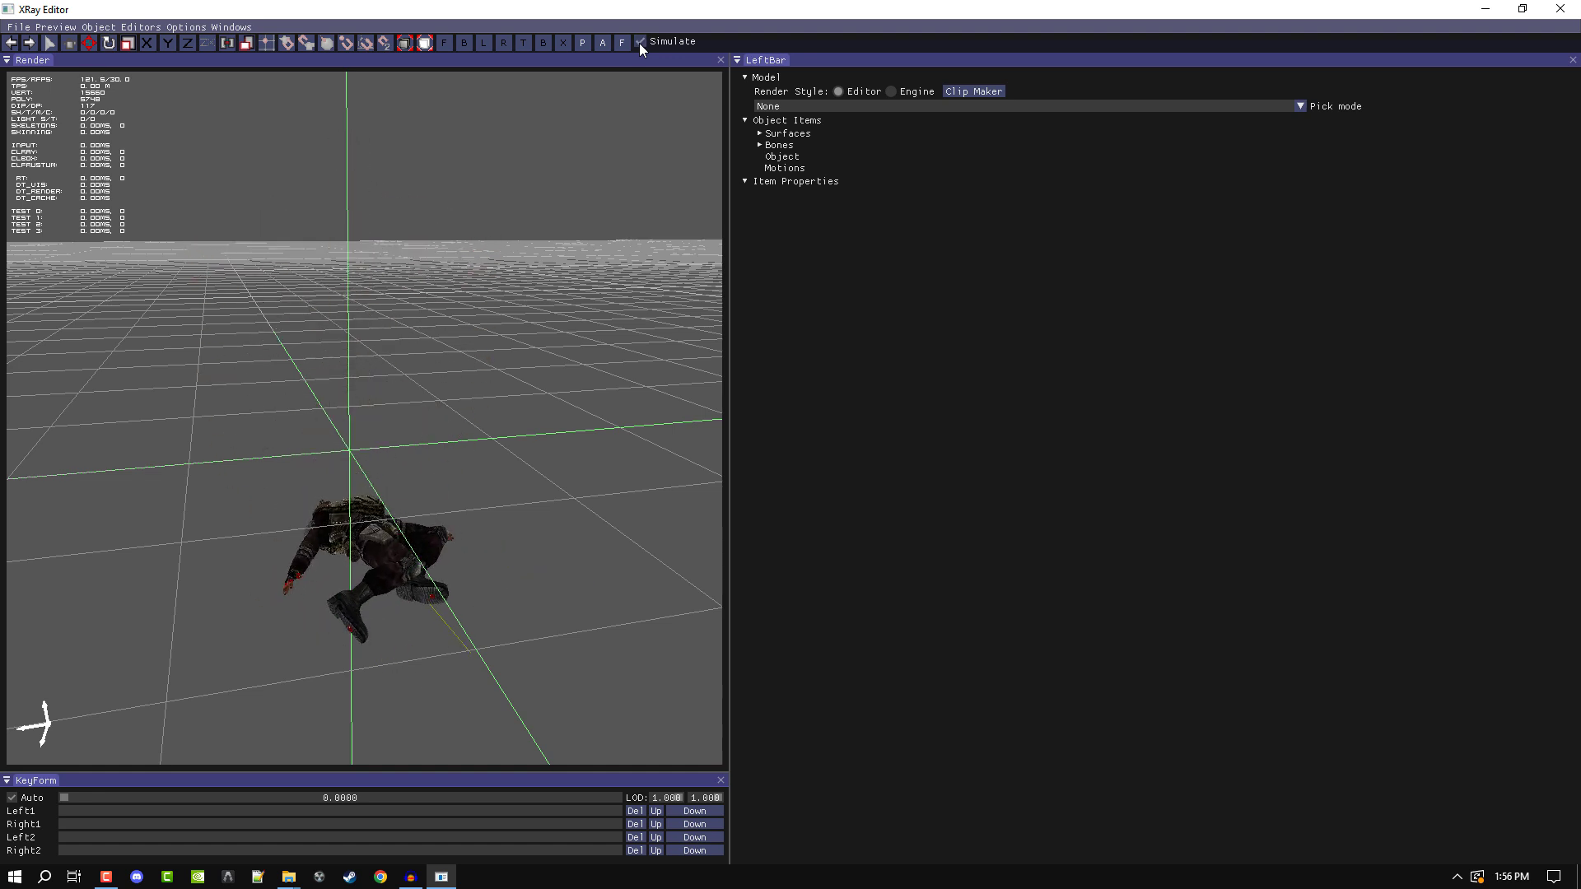
click(637, 41)
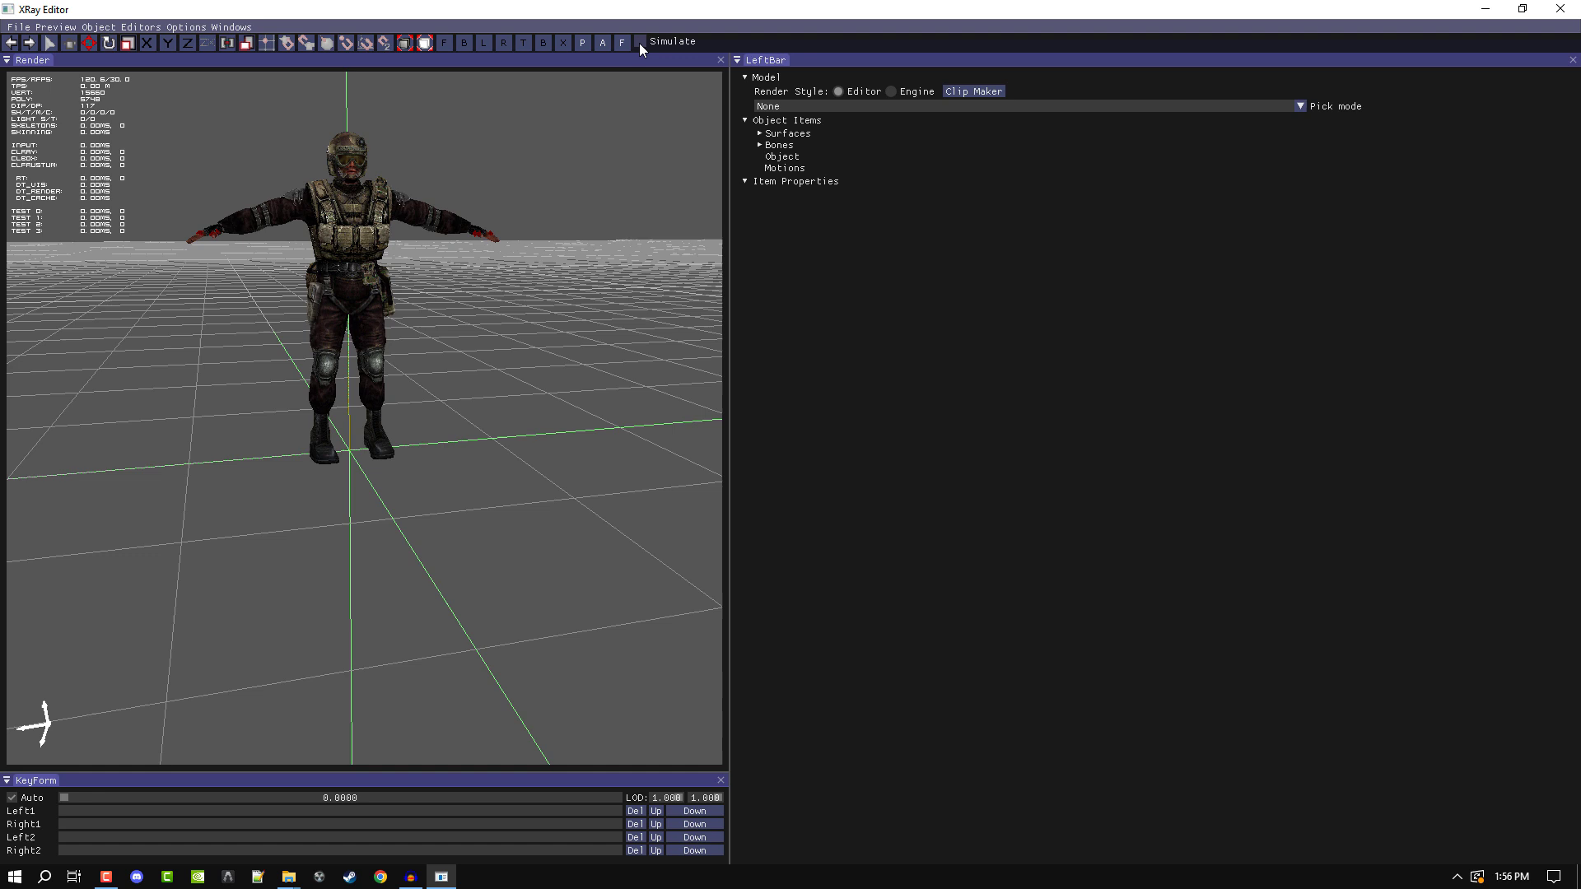
click(672, 41)
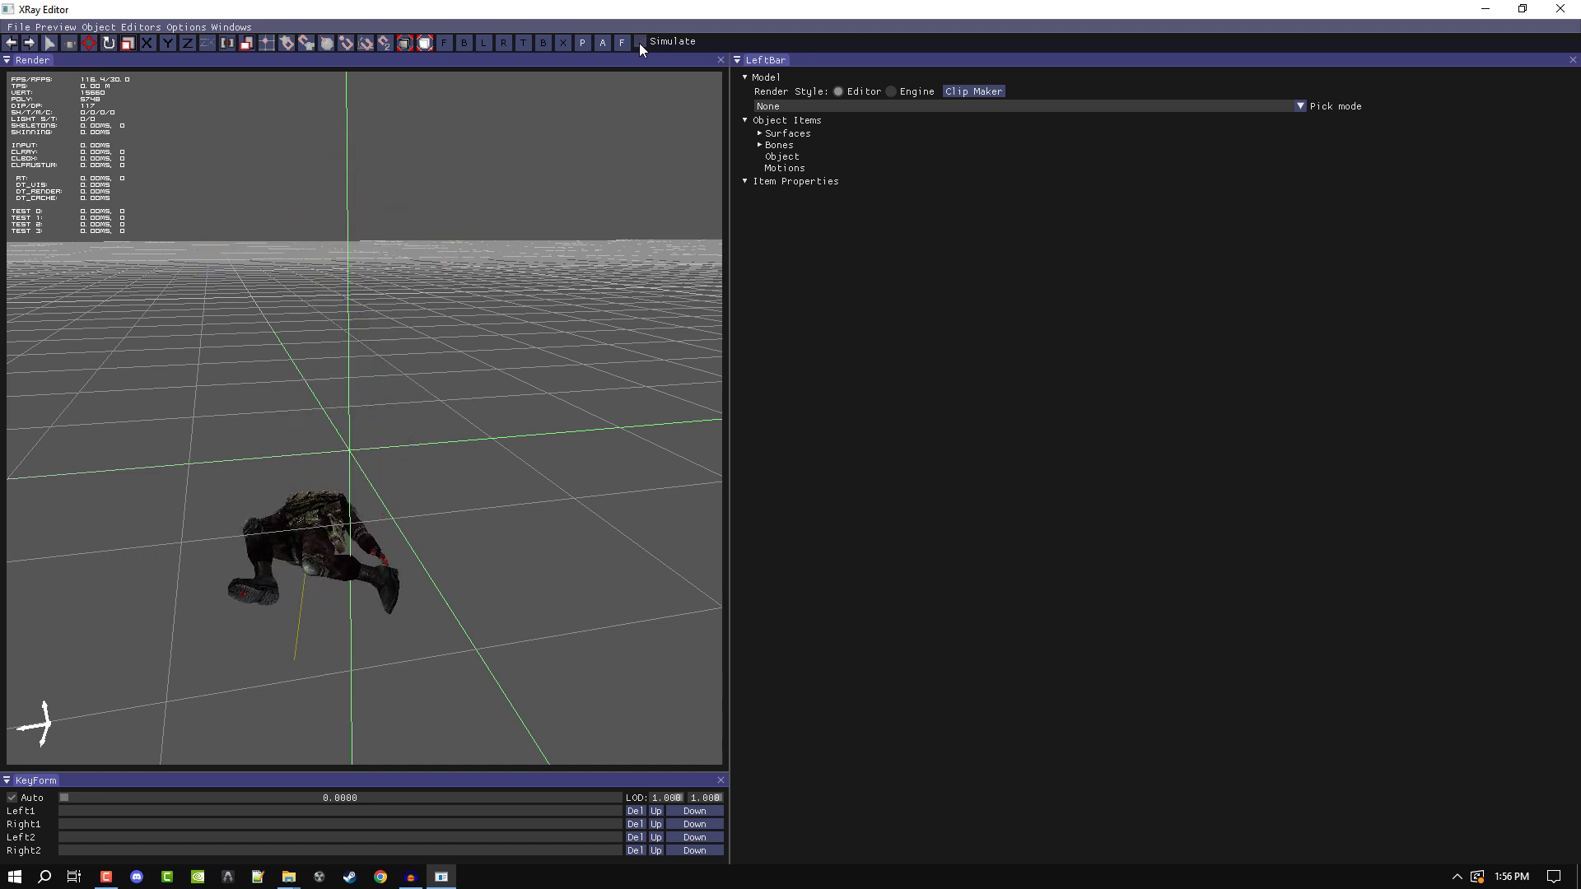
click(640, 43)
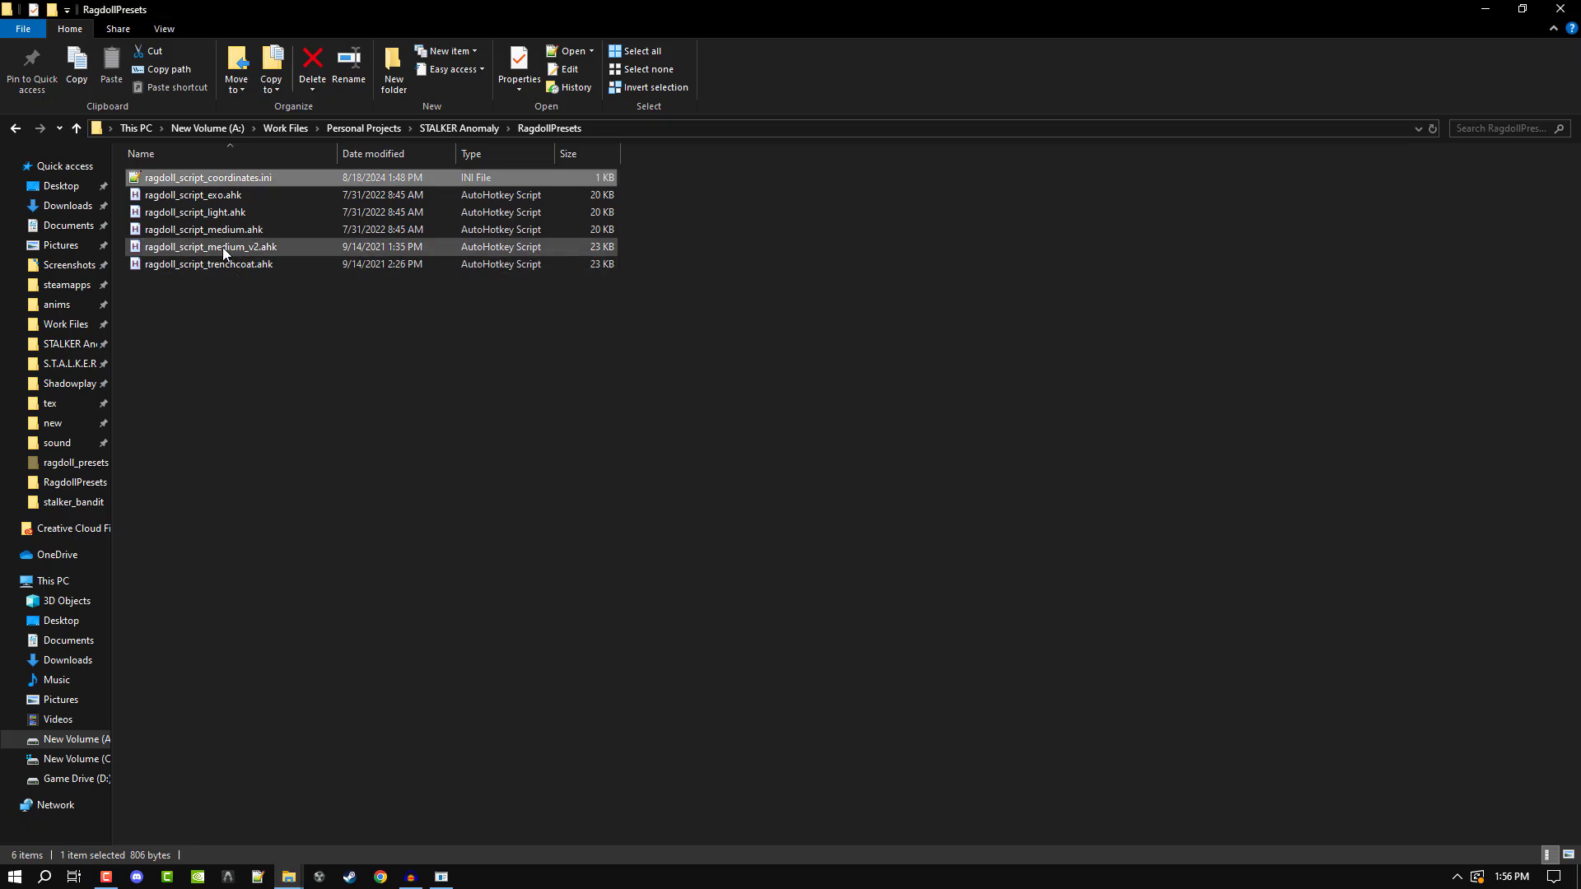
Launch ragdoll_script_medium_v2.ahk so its Armored X-Ray Tool window appears
double_click(204, 229)
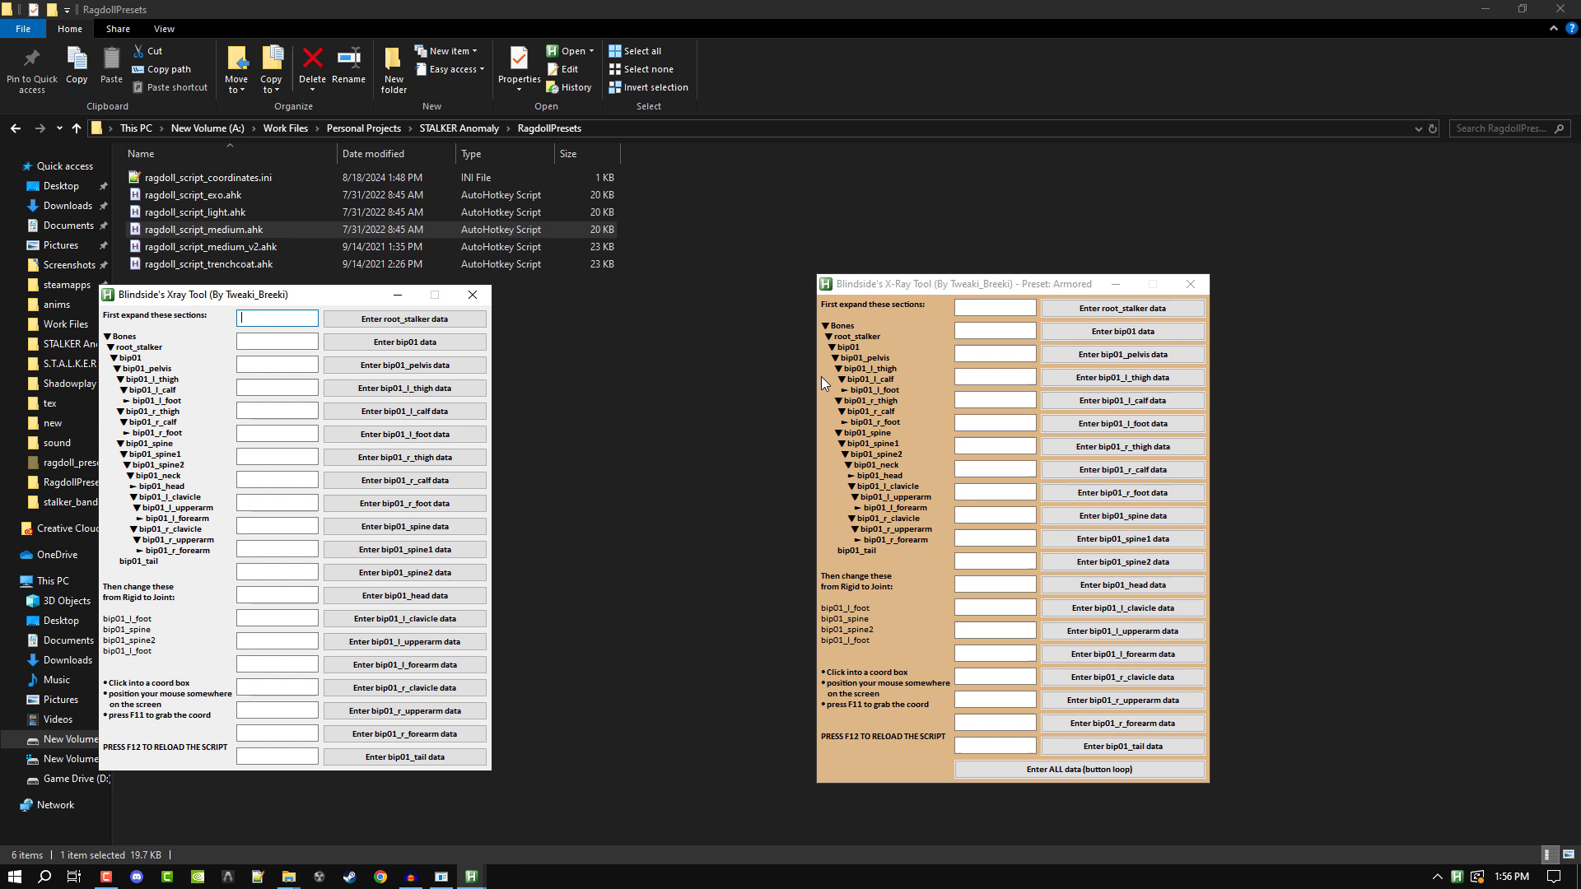
click(405, 433)
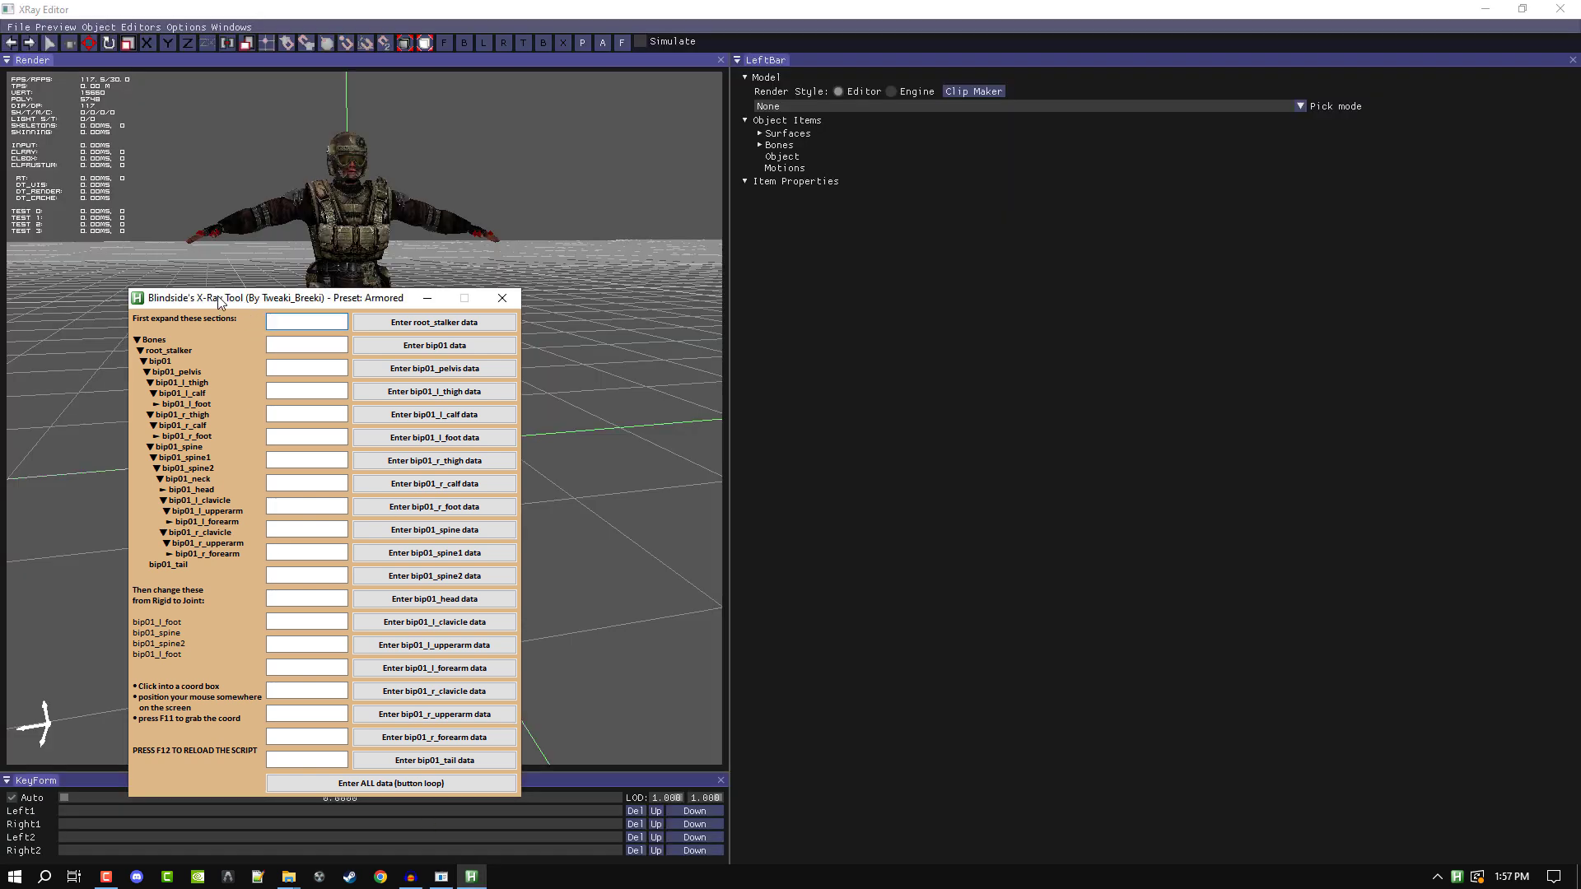
Move the Armored tool window left over the render view and refocus the editor's model panel
drag(222, 298, 181, 249)
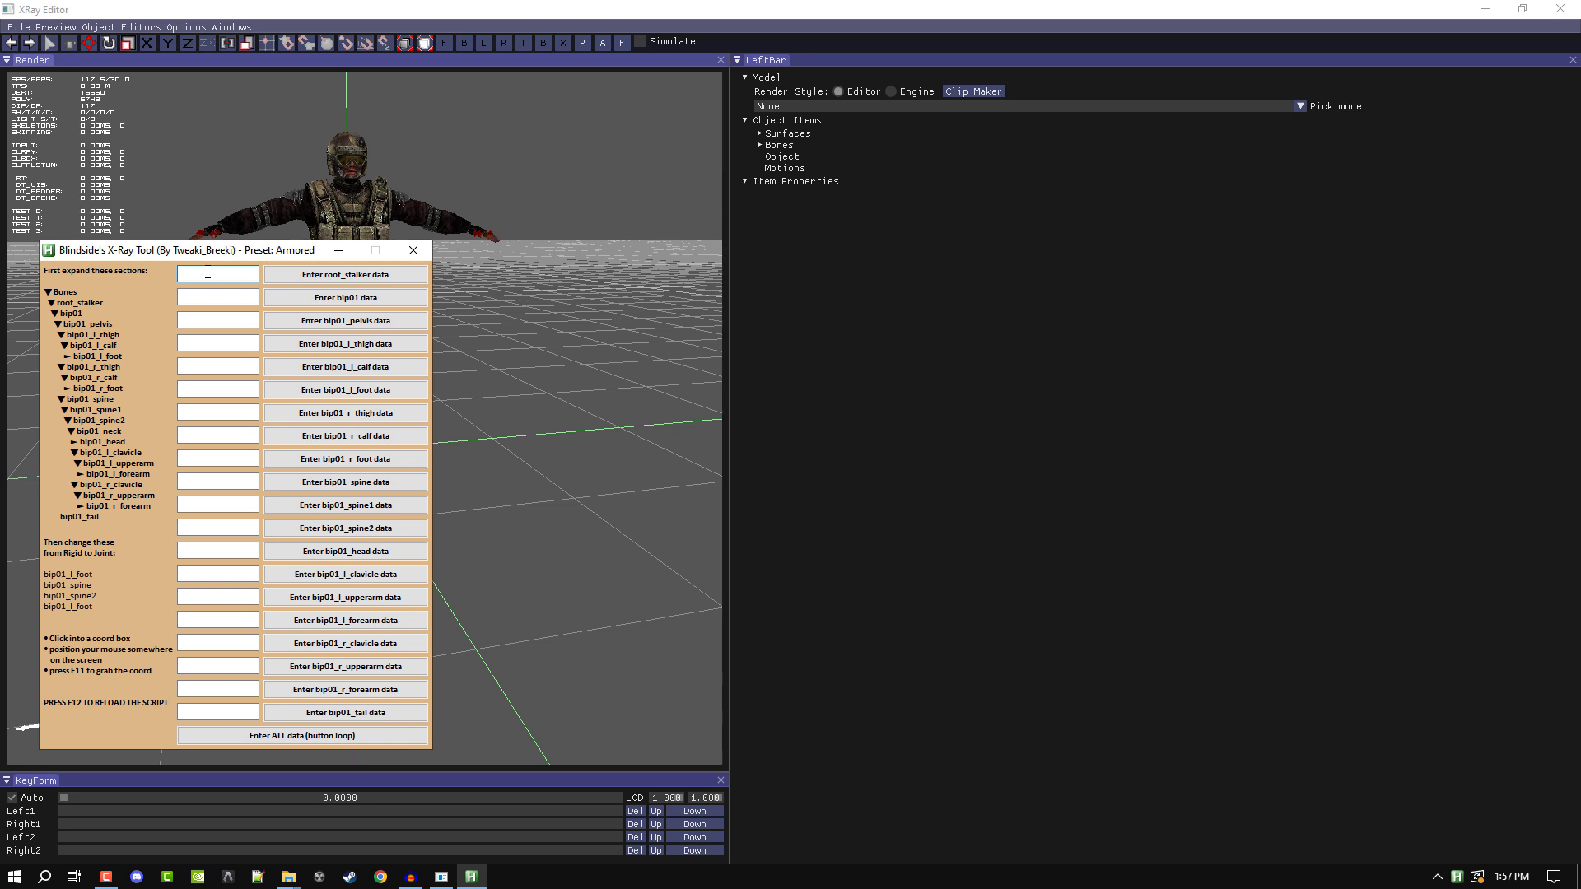
drag(223, 251, 196, 265)
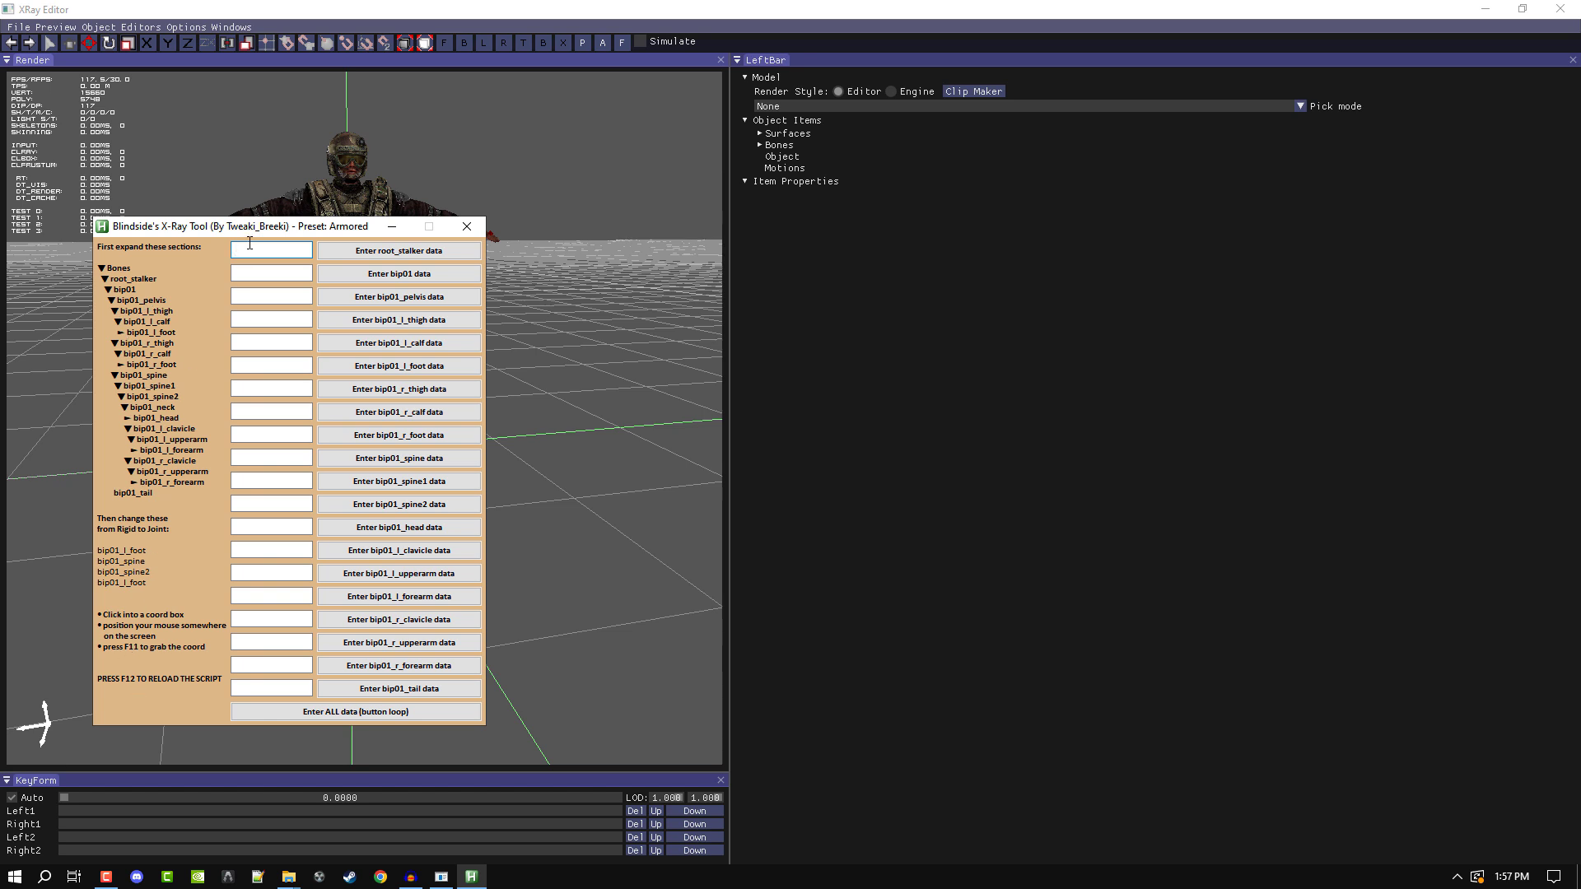
click(399, 273)
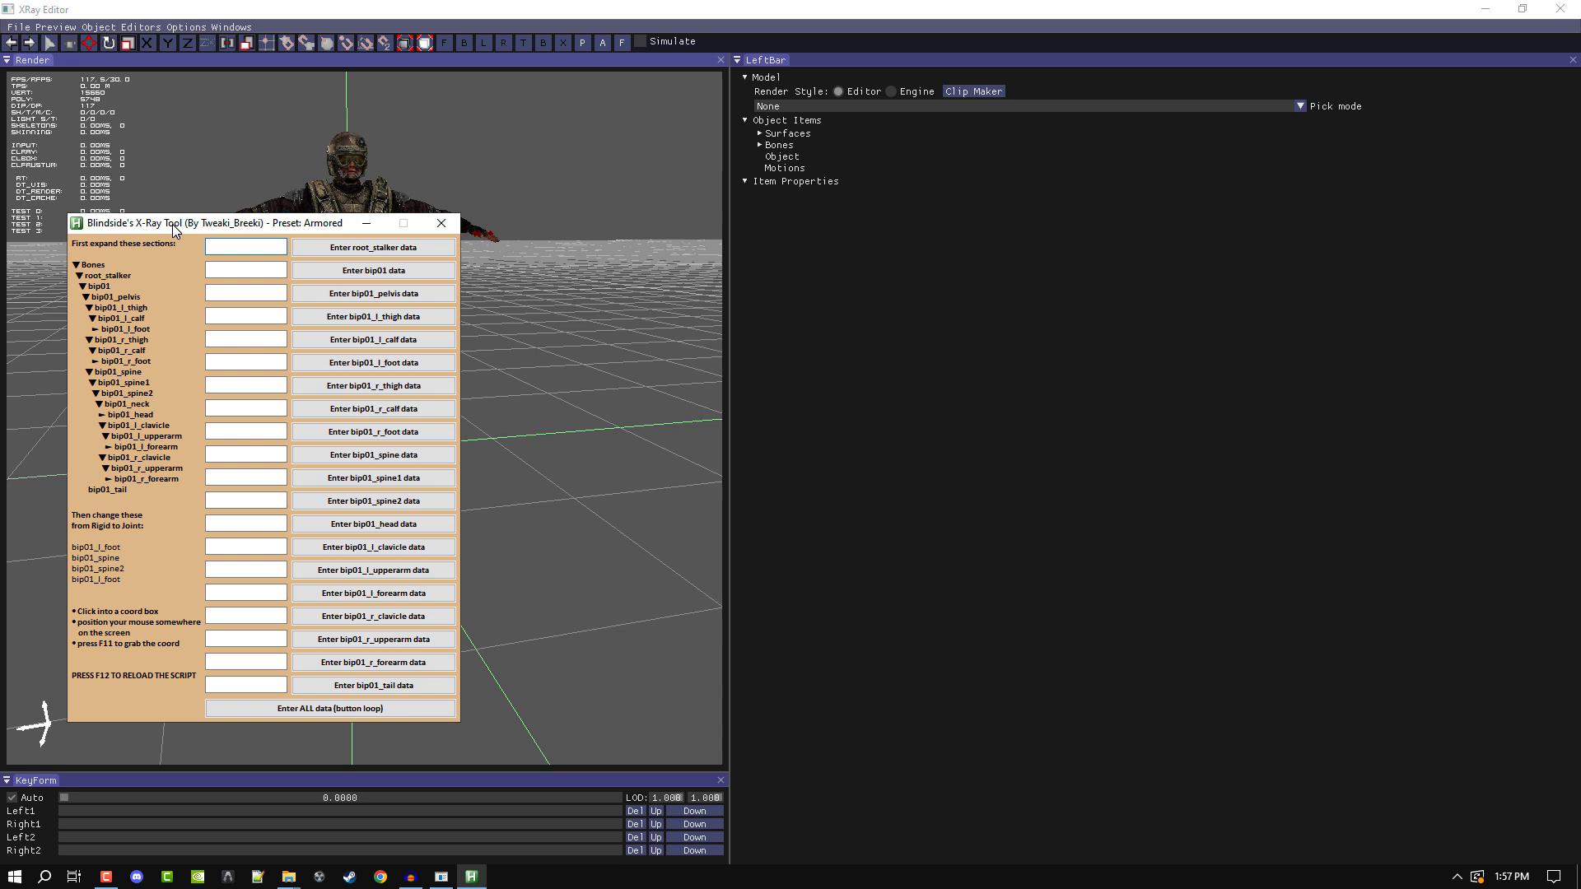
mouse_move(774, 159)
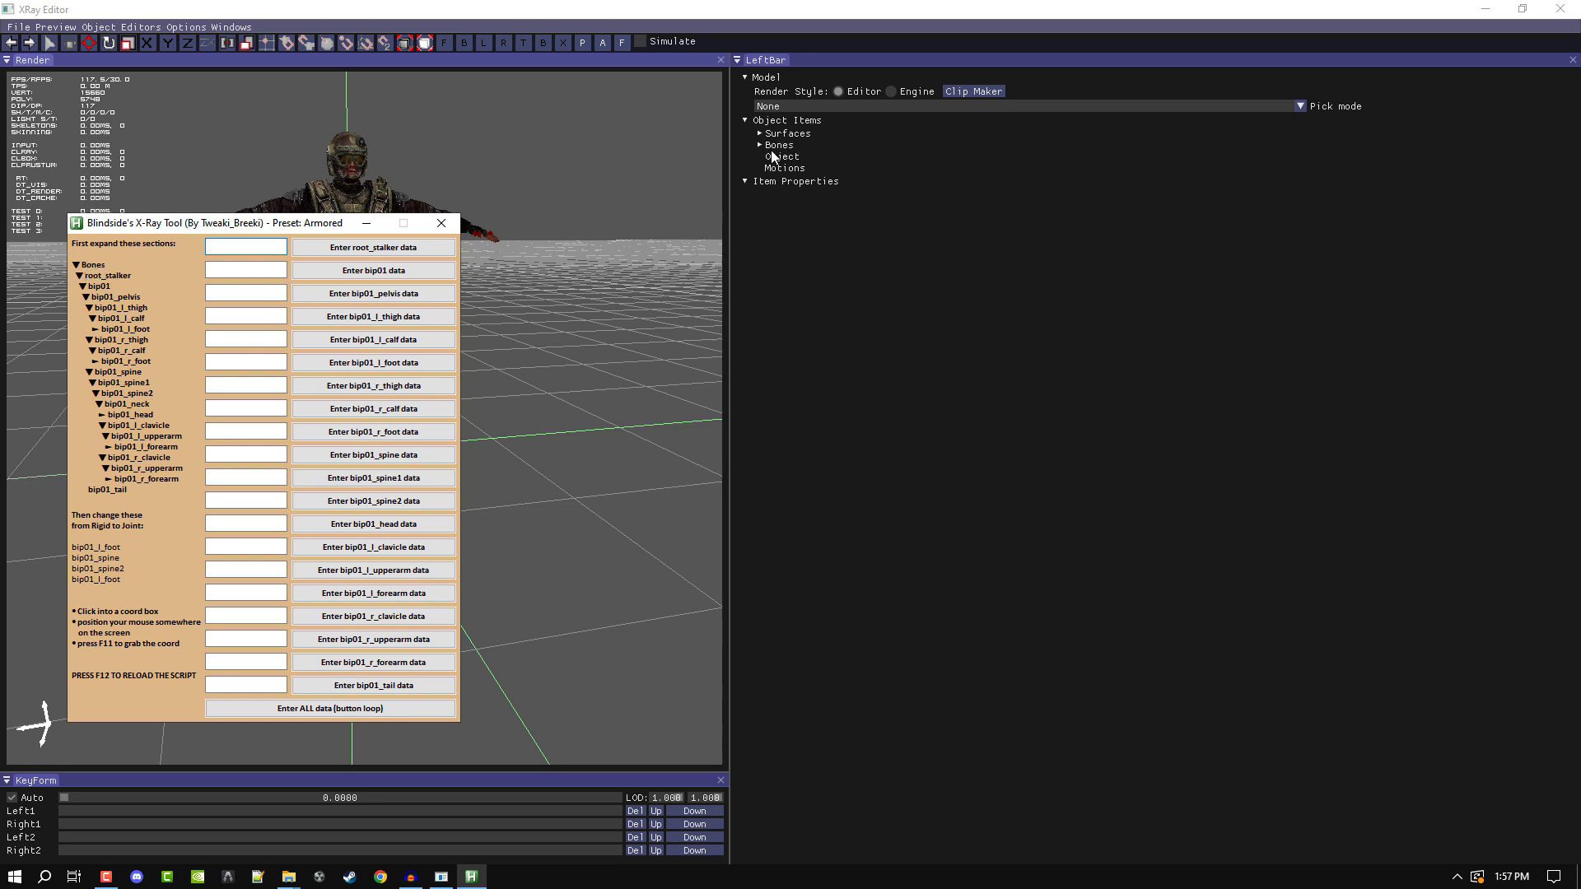
click(245, 245)
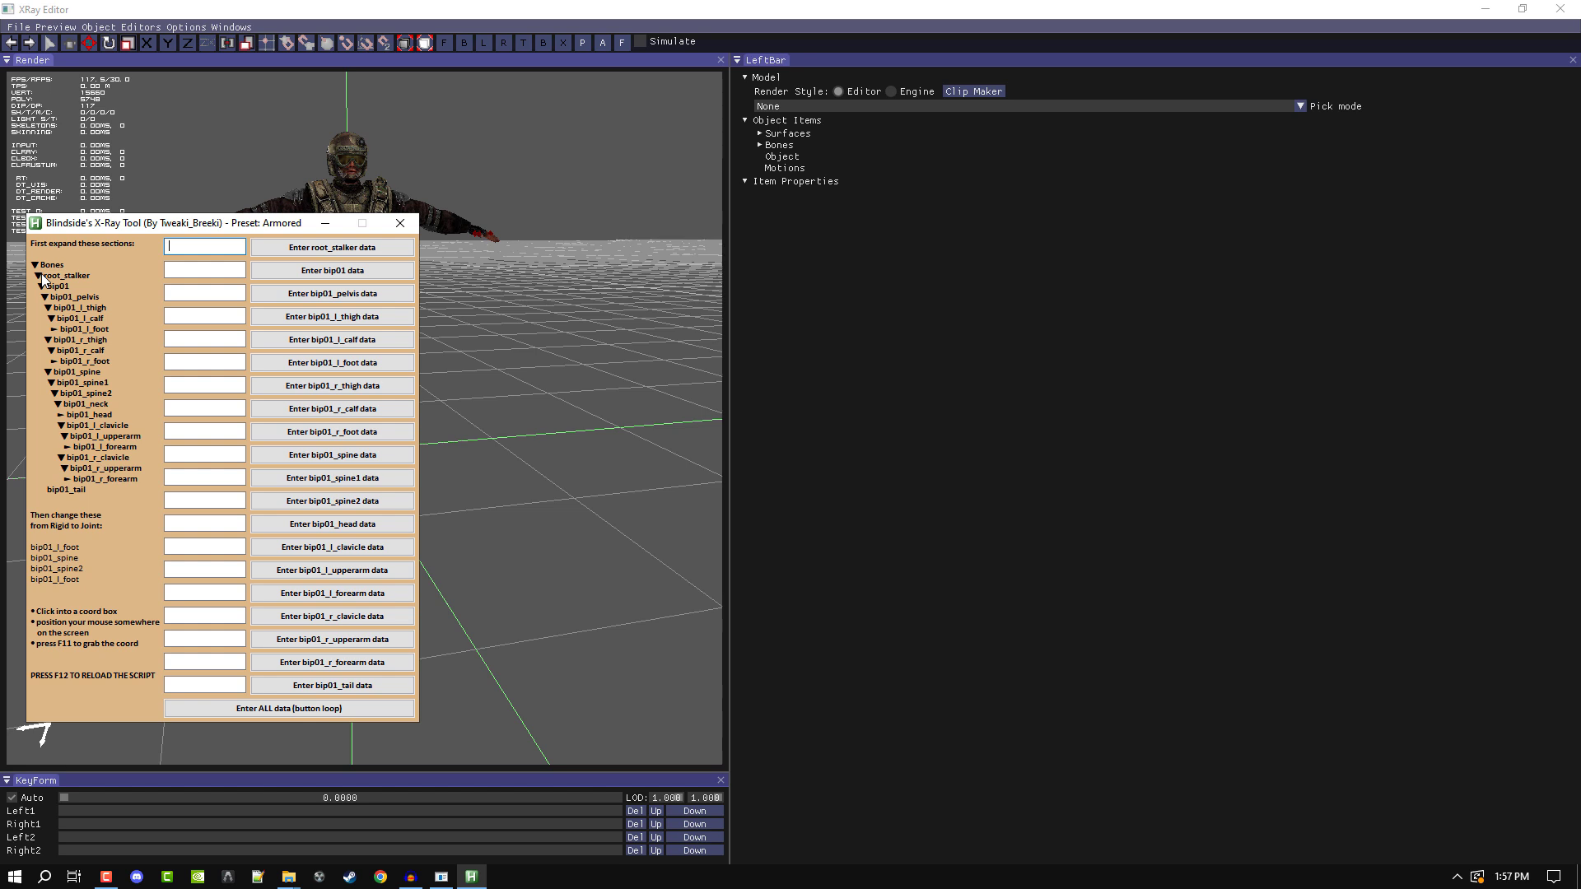
Expand Bones, root_stalker, bip01, the left calf and bip01_spine in the hierarchy
click(777, 145)
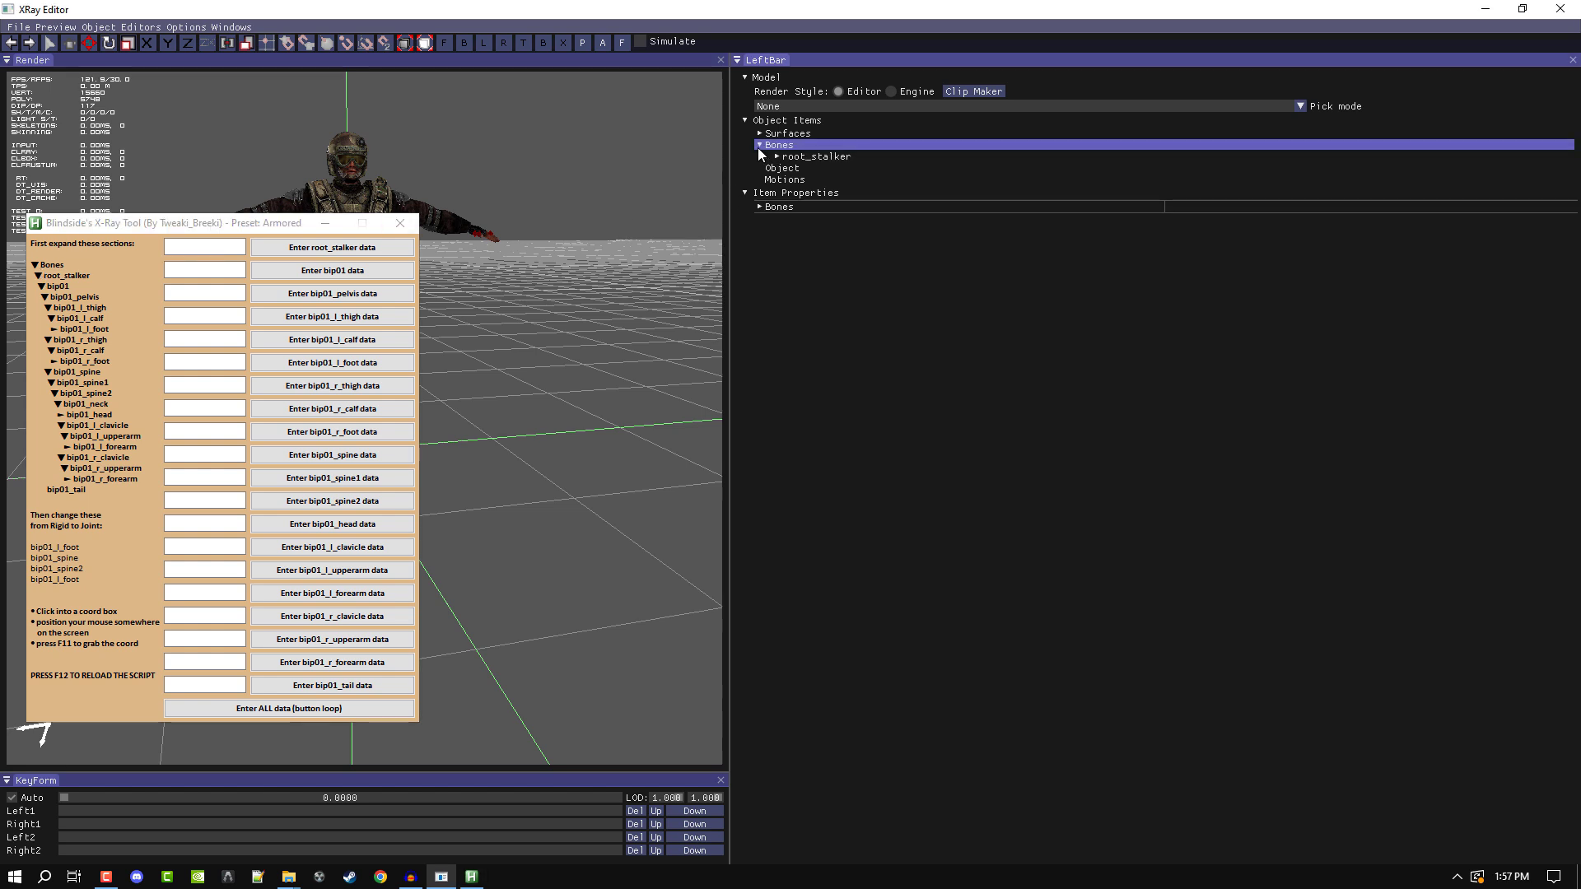
click(760, 156)
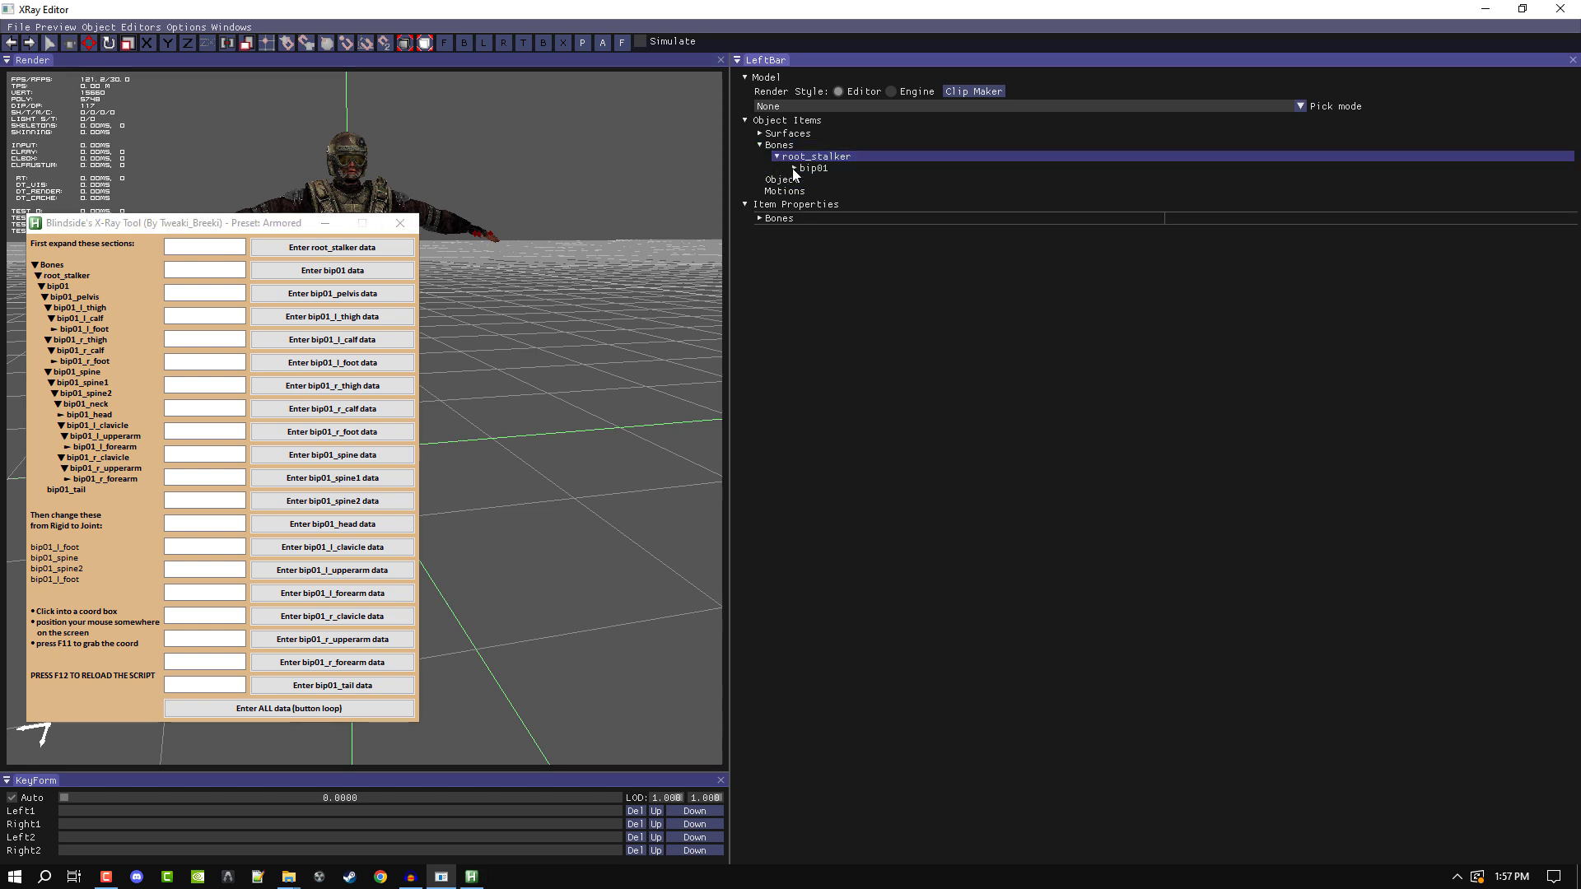
click(797, 168)
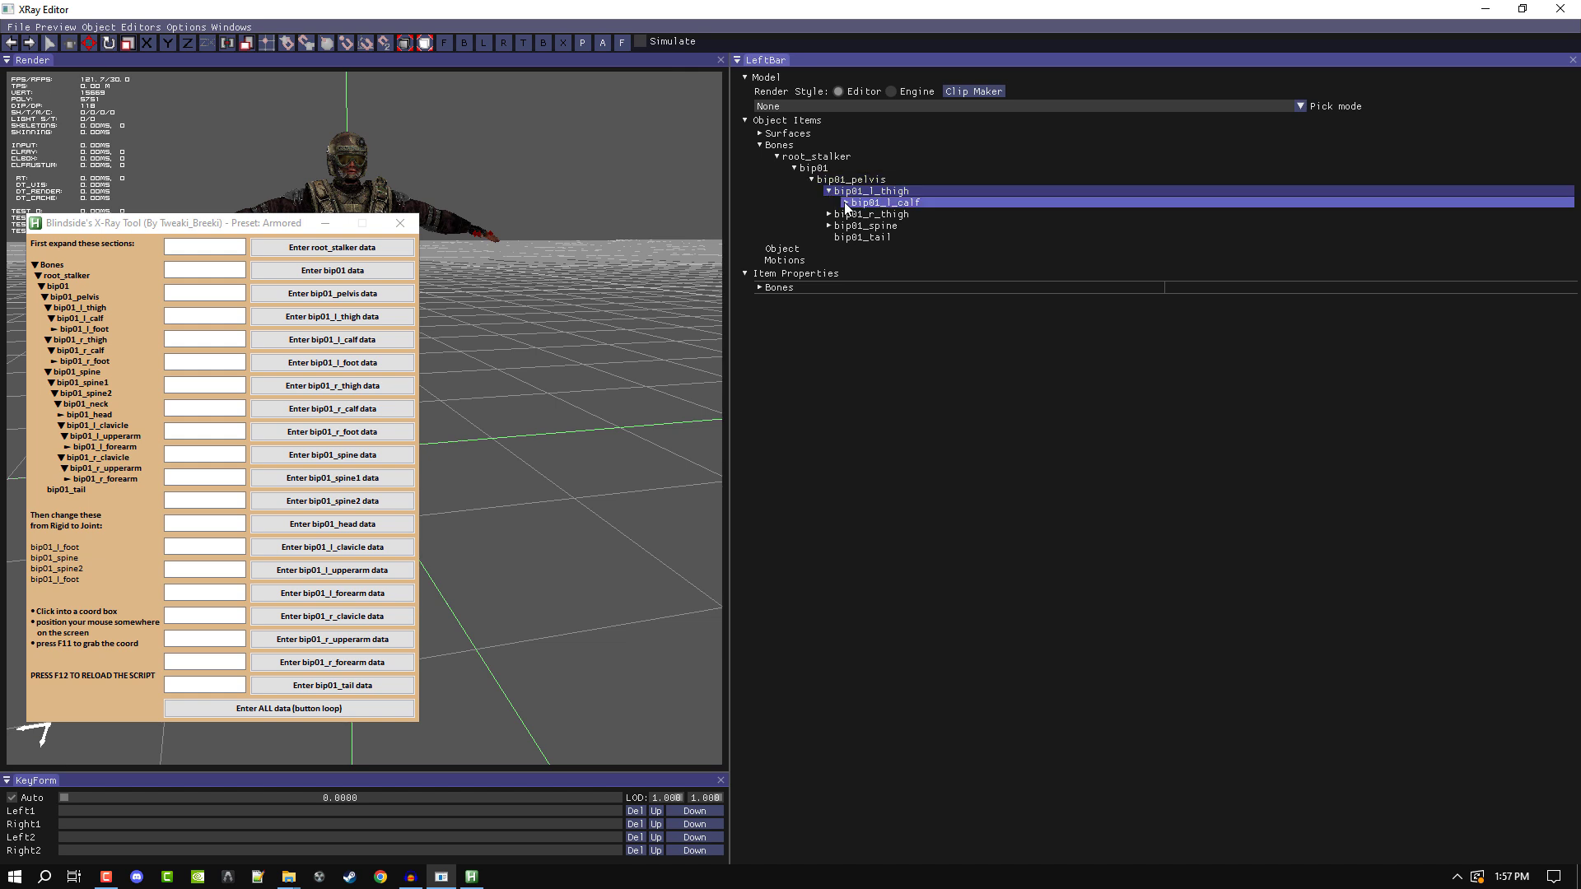
click(843, 201)
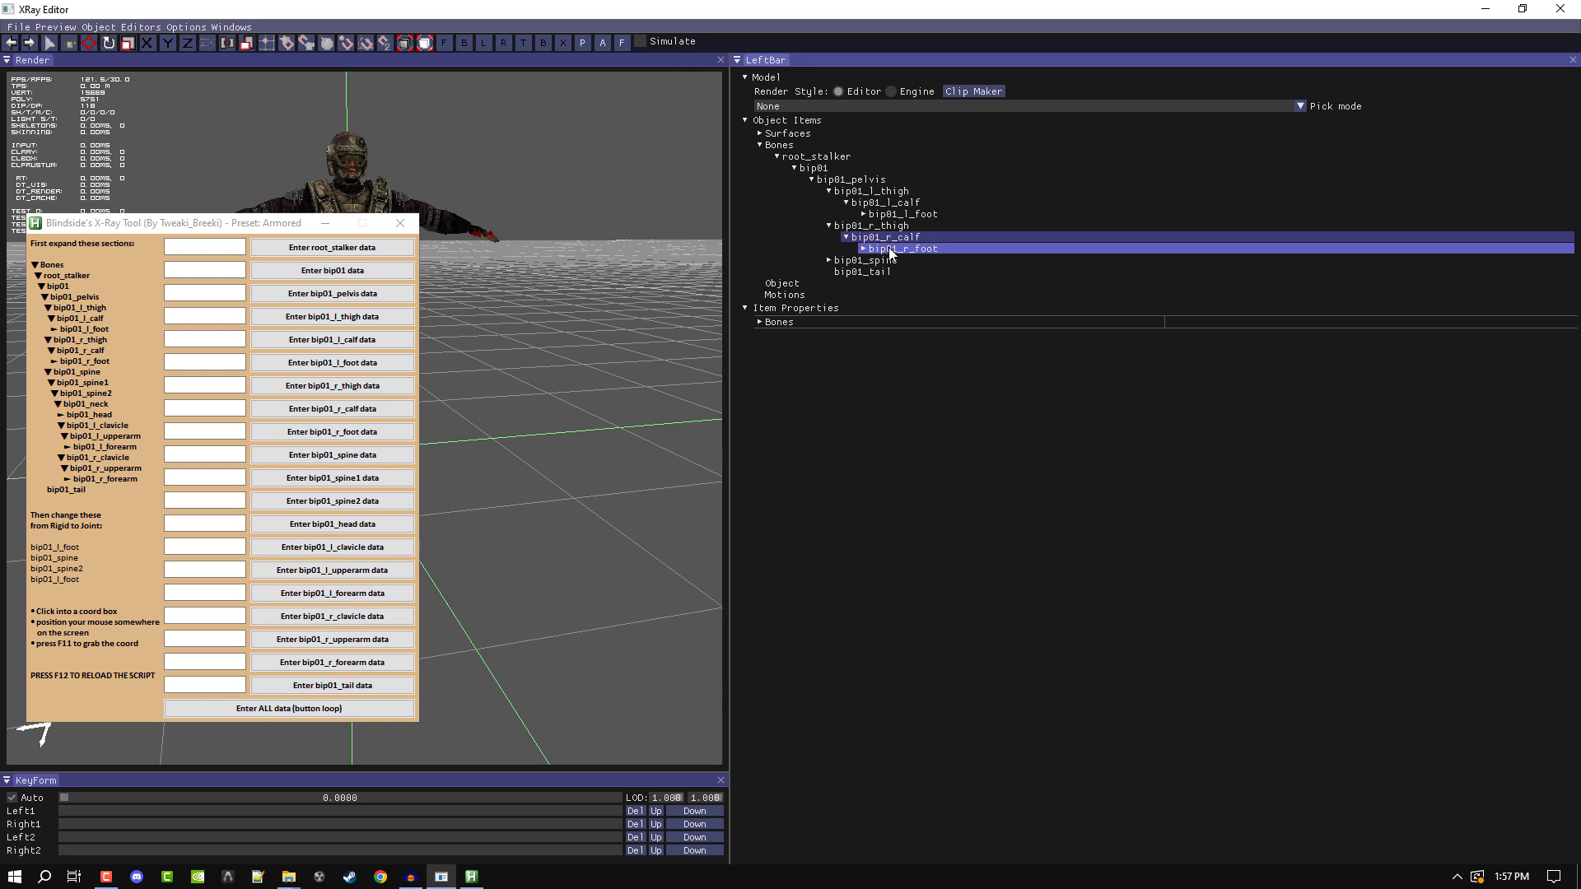
click(864, 260)
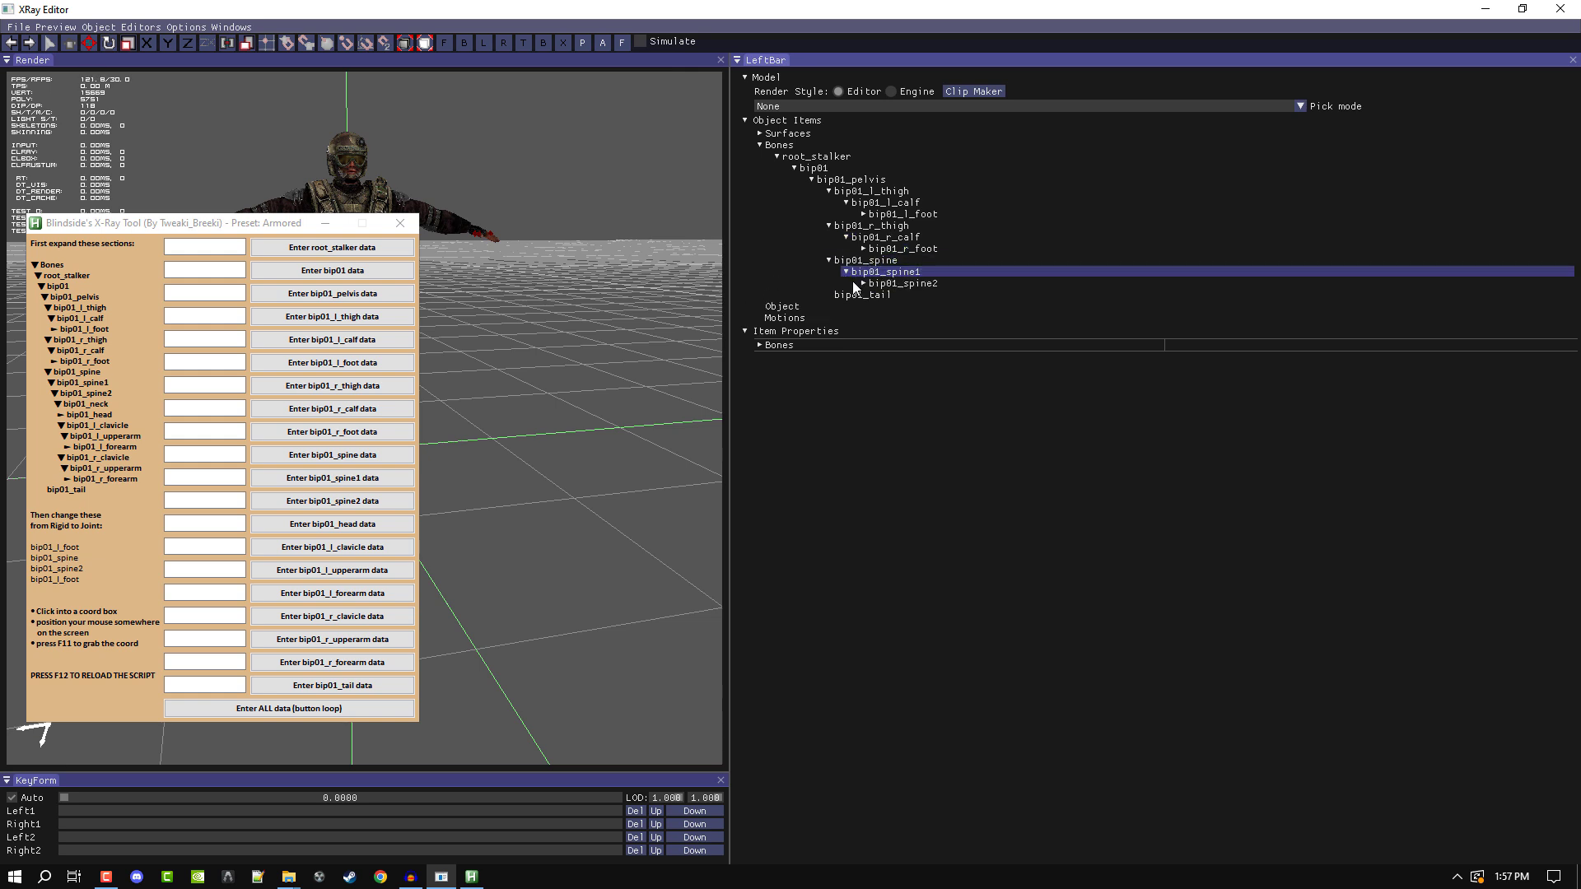
Expand spine2, neck, both clavicles and the right upperarm down to the forearms
click(855, 283)
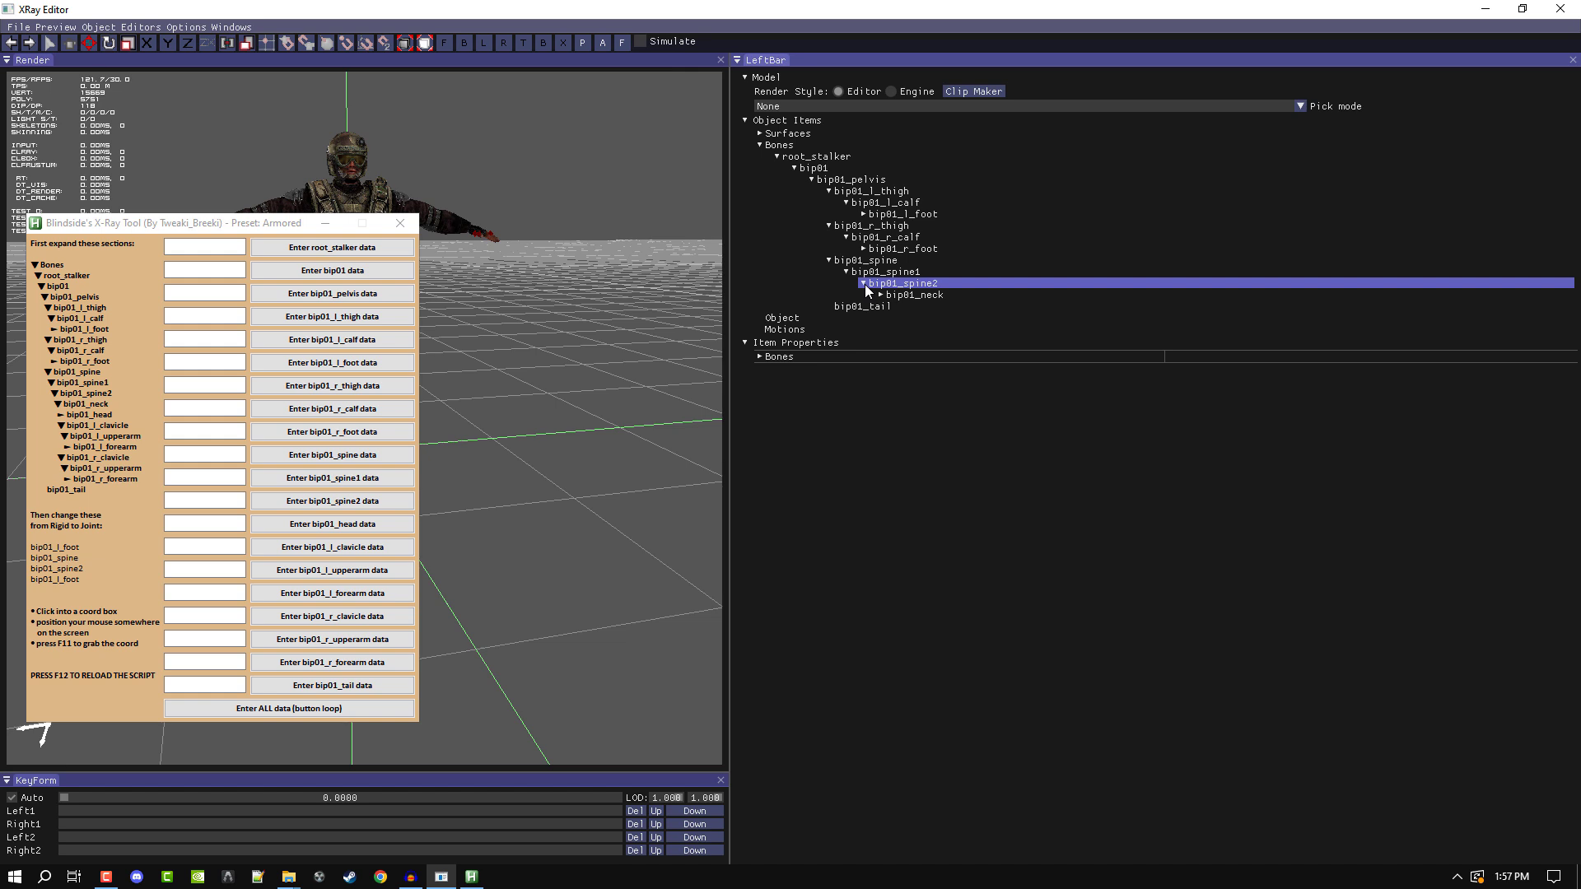
click(864, 293)
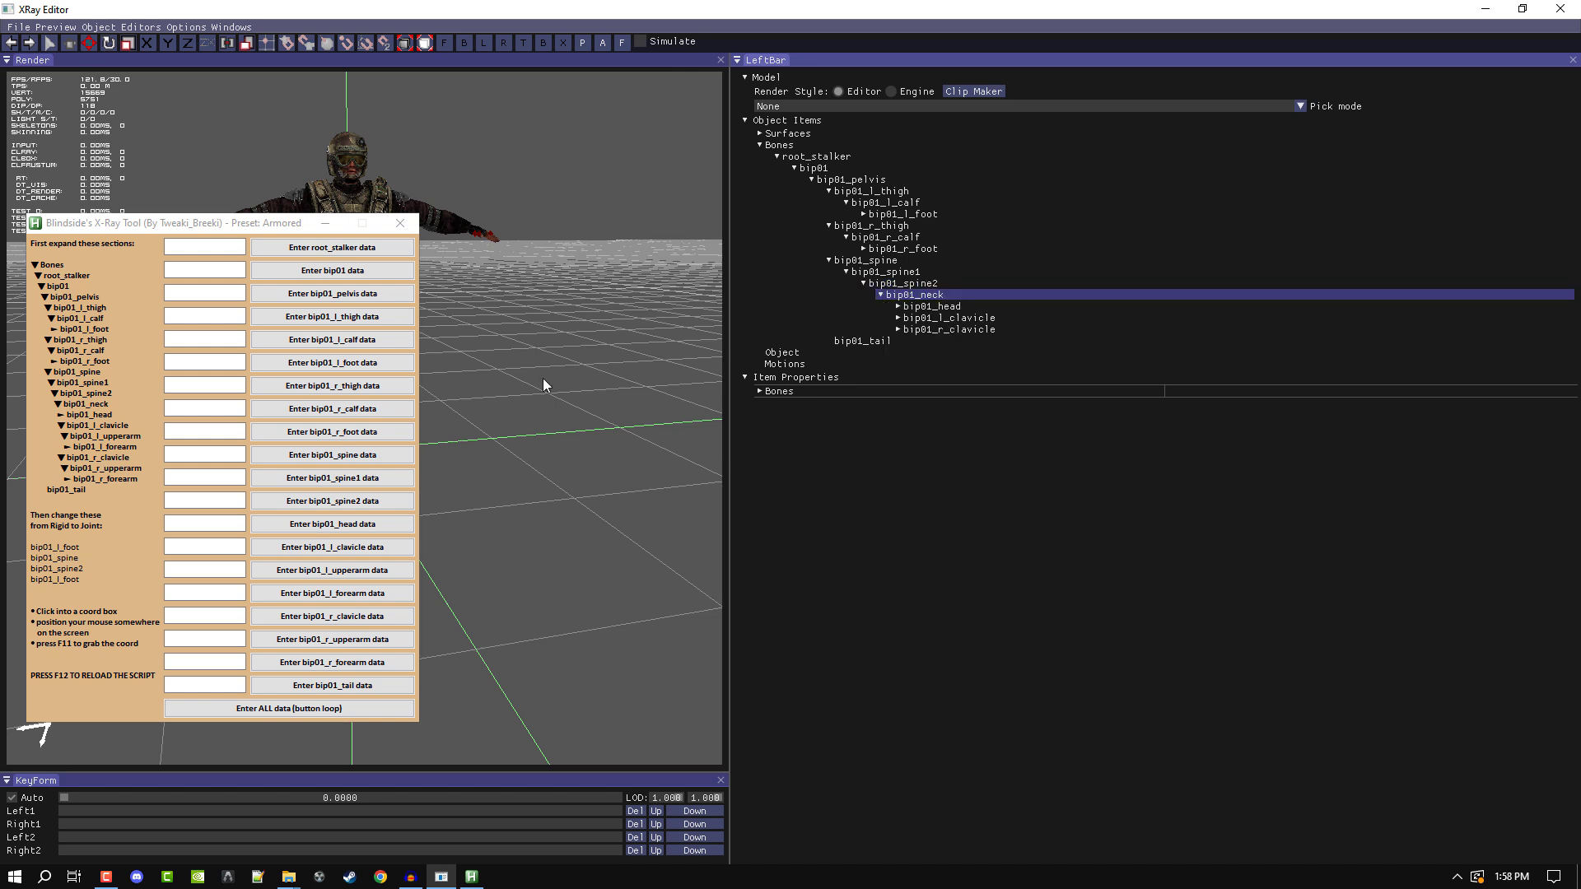
click(949, 317)
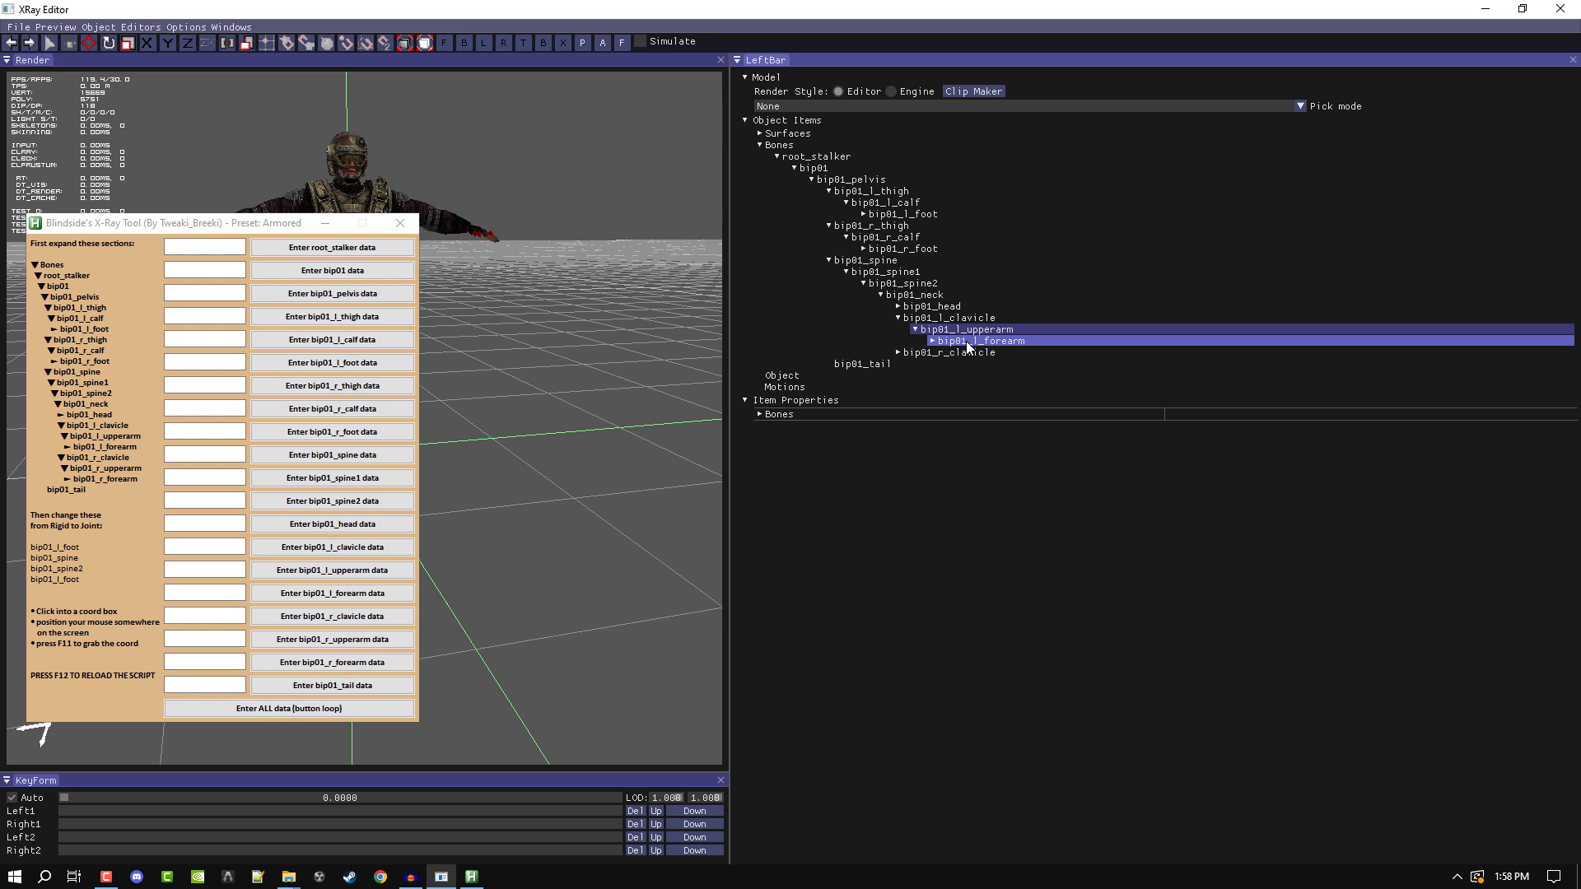
click(948, 352)
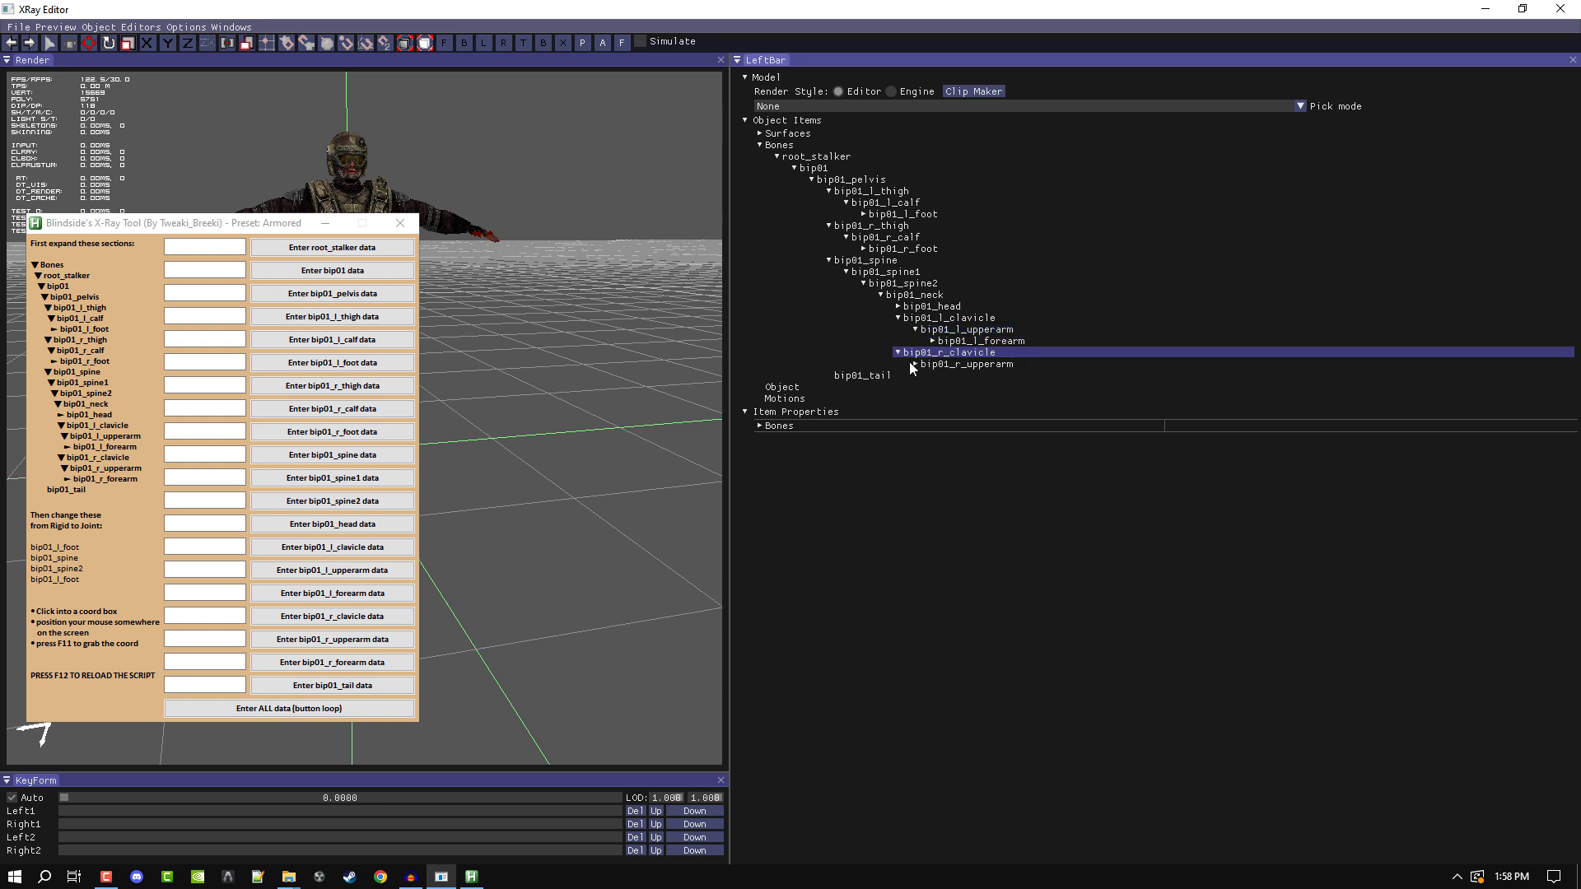
click(928, 376)
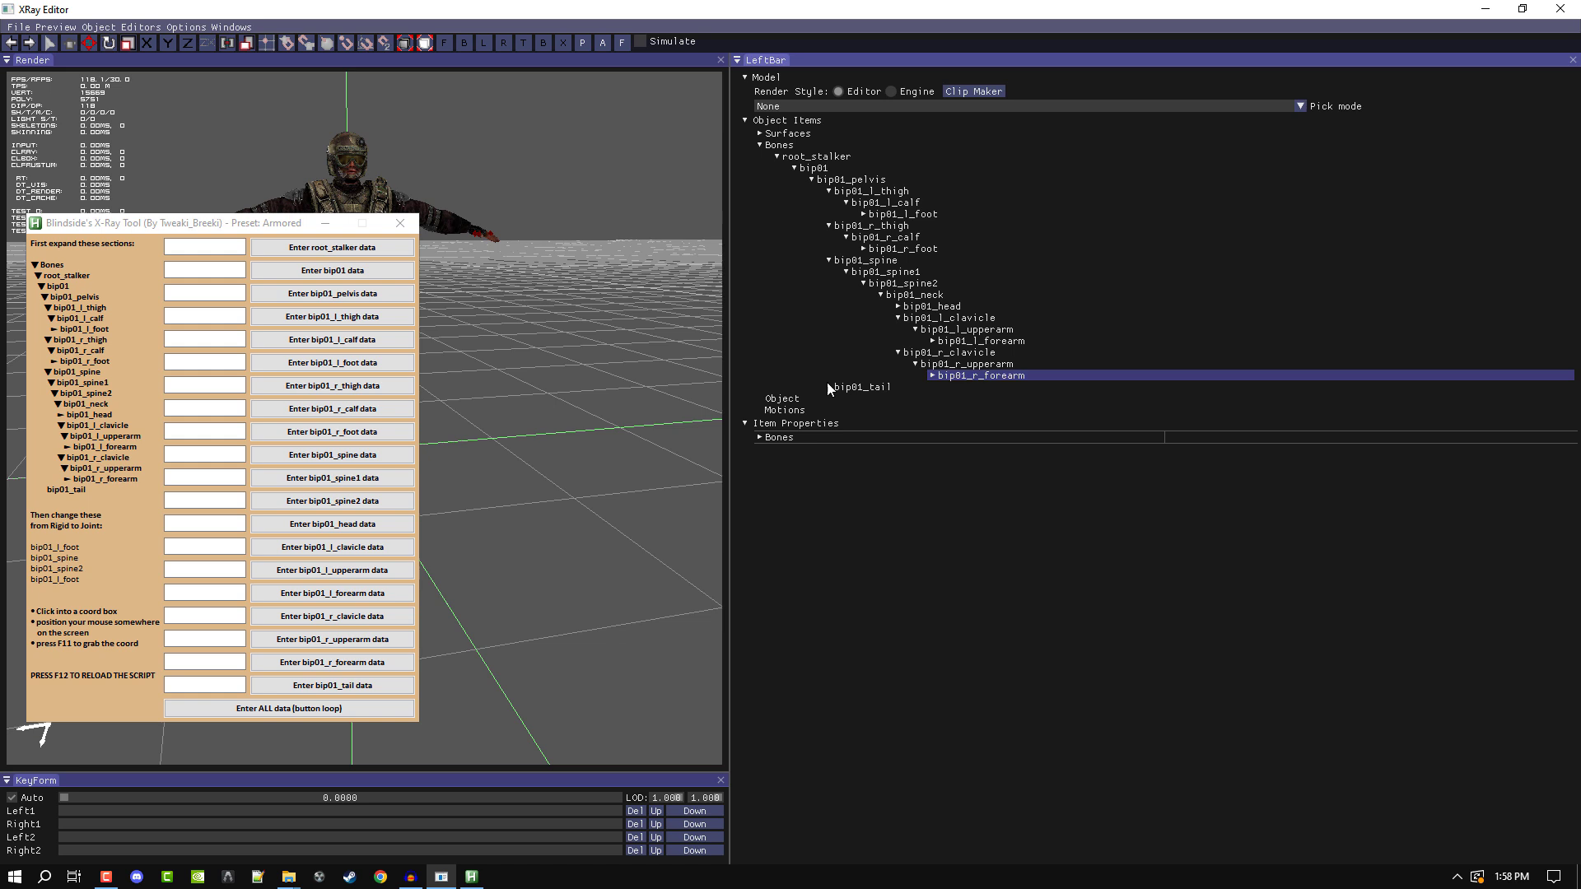
mouse_move(71, 532)
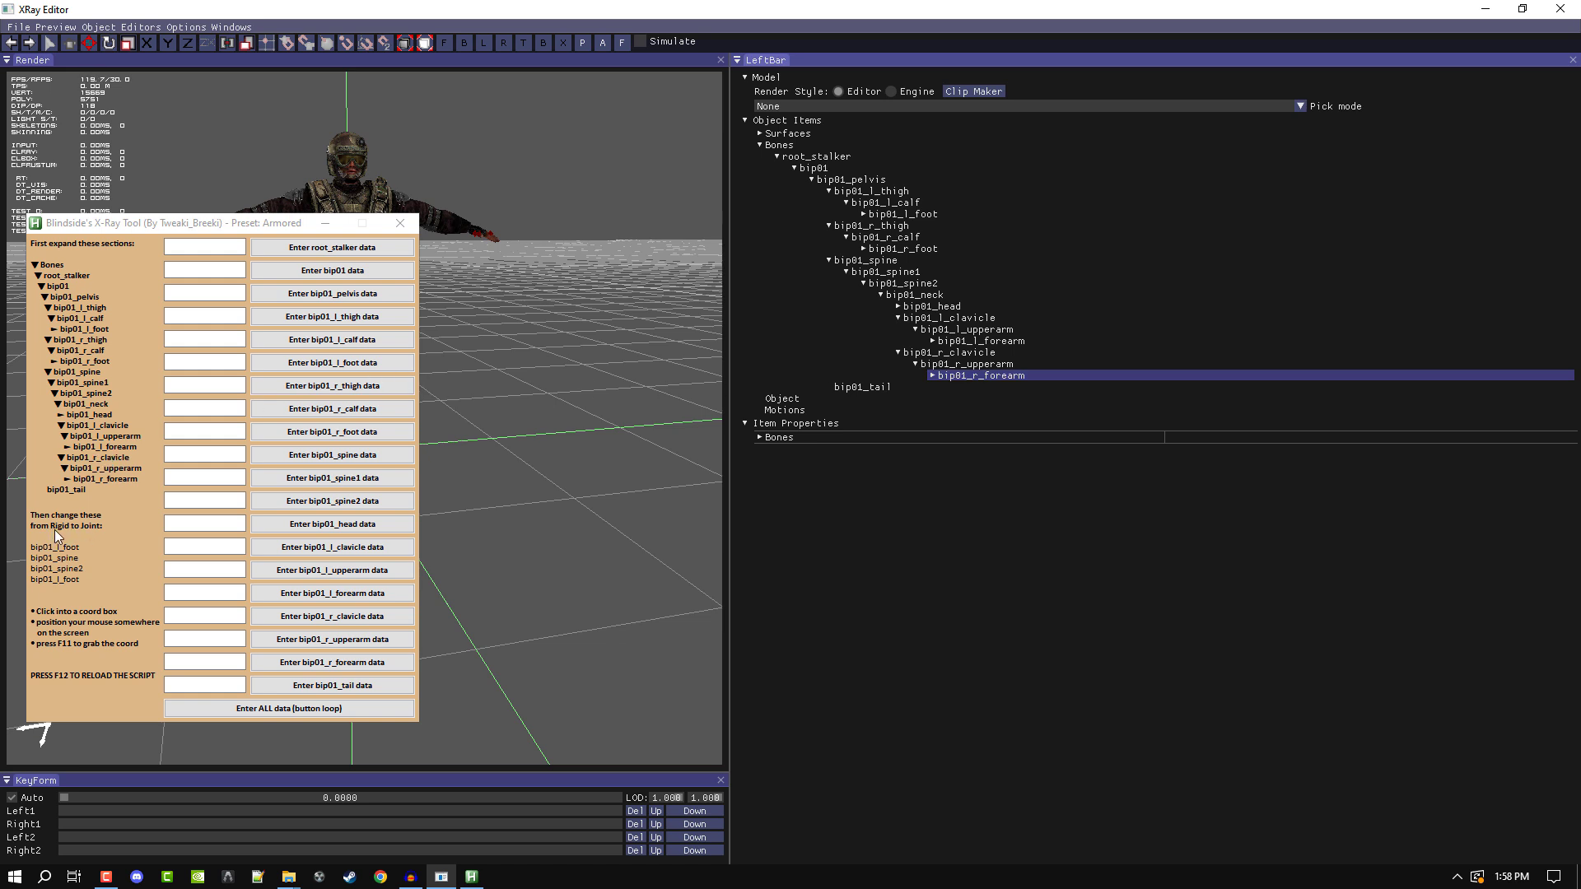
mouse_move(904, 336)
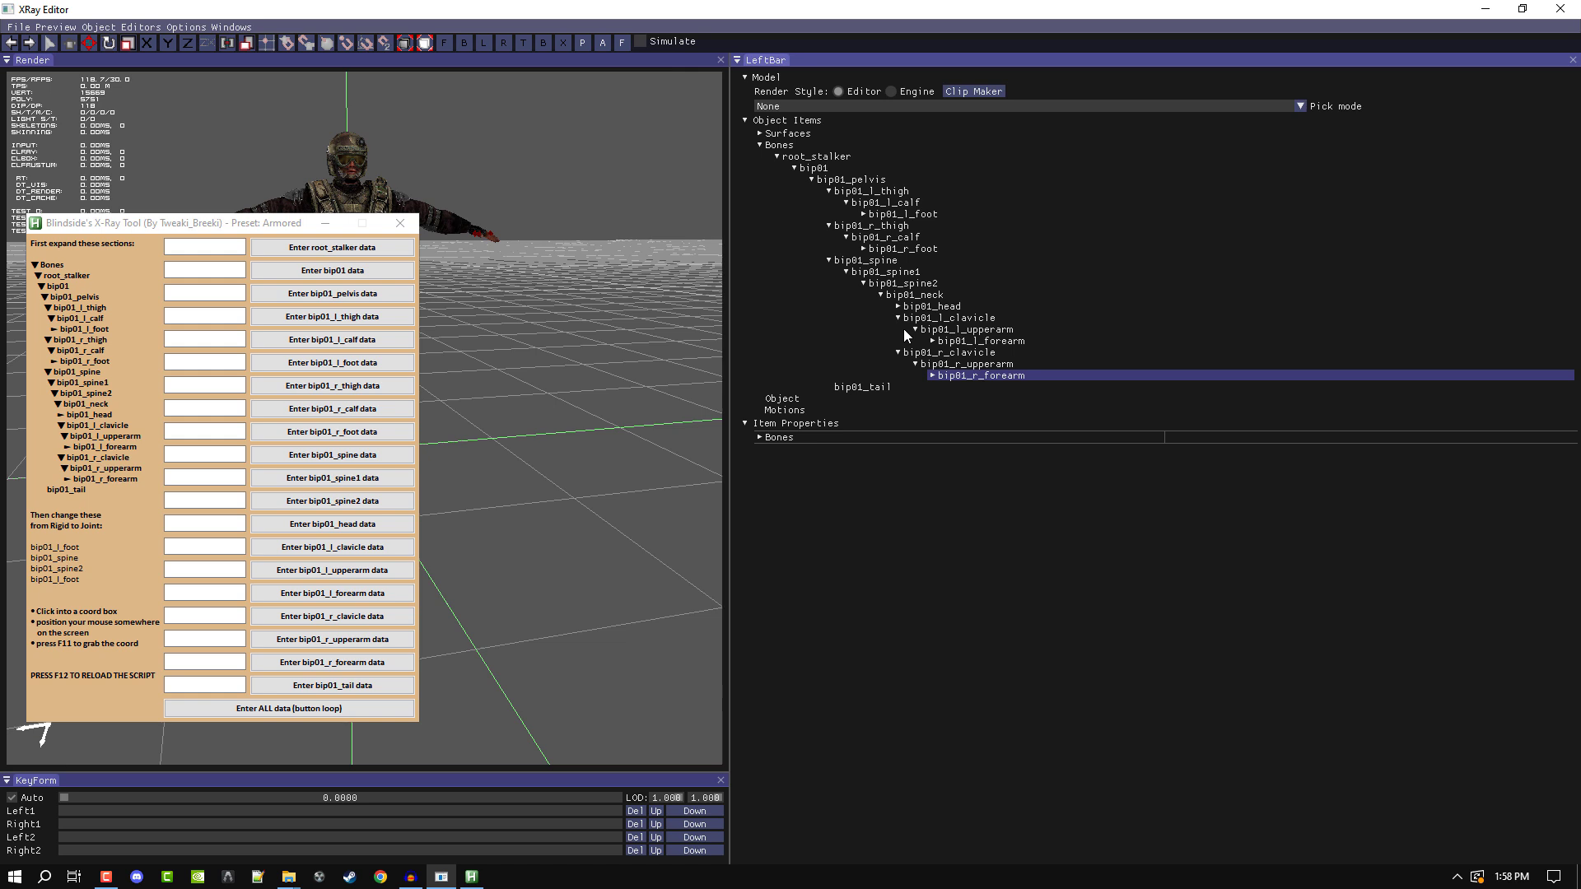
Step through foot, pelvis and calf to select bip01_l_thigh and show its Bone property group
click(902, 214)
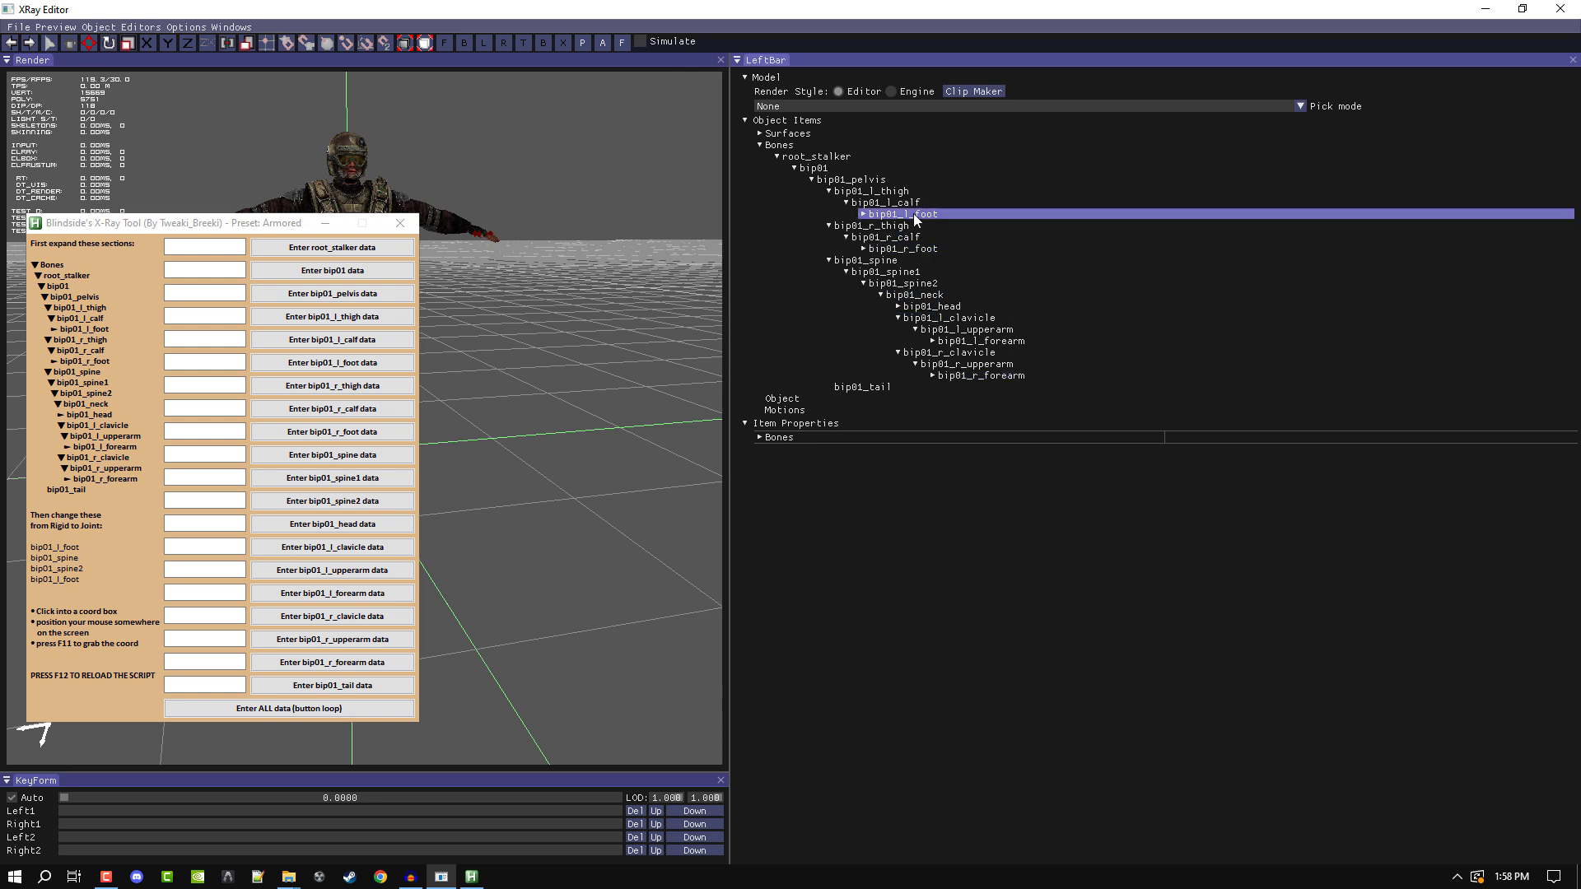
click(888, 201)
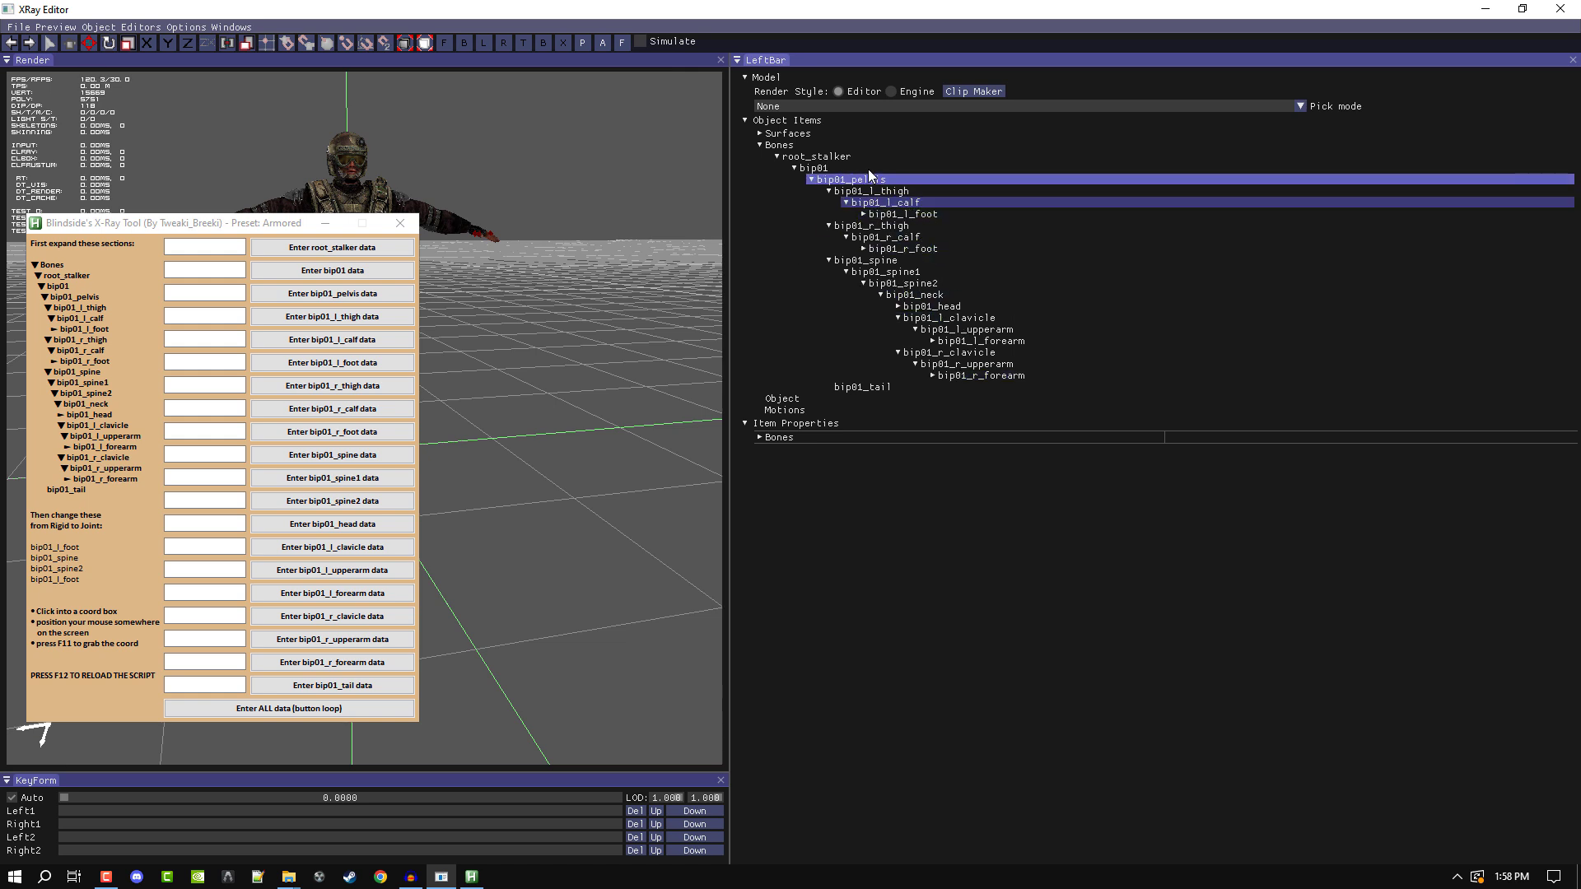
click(887, 201)
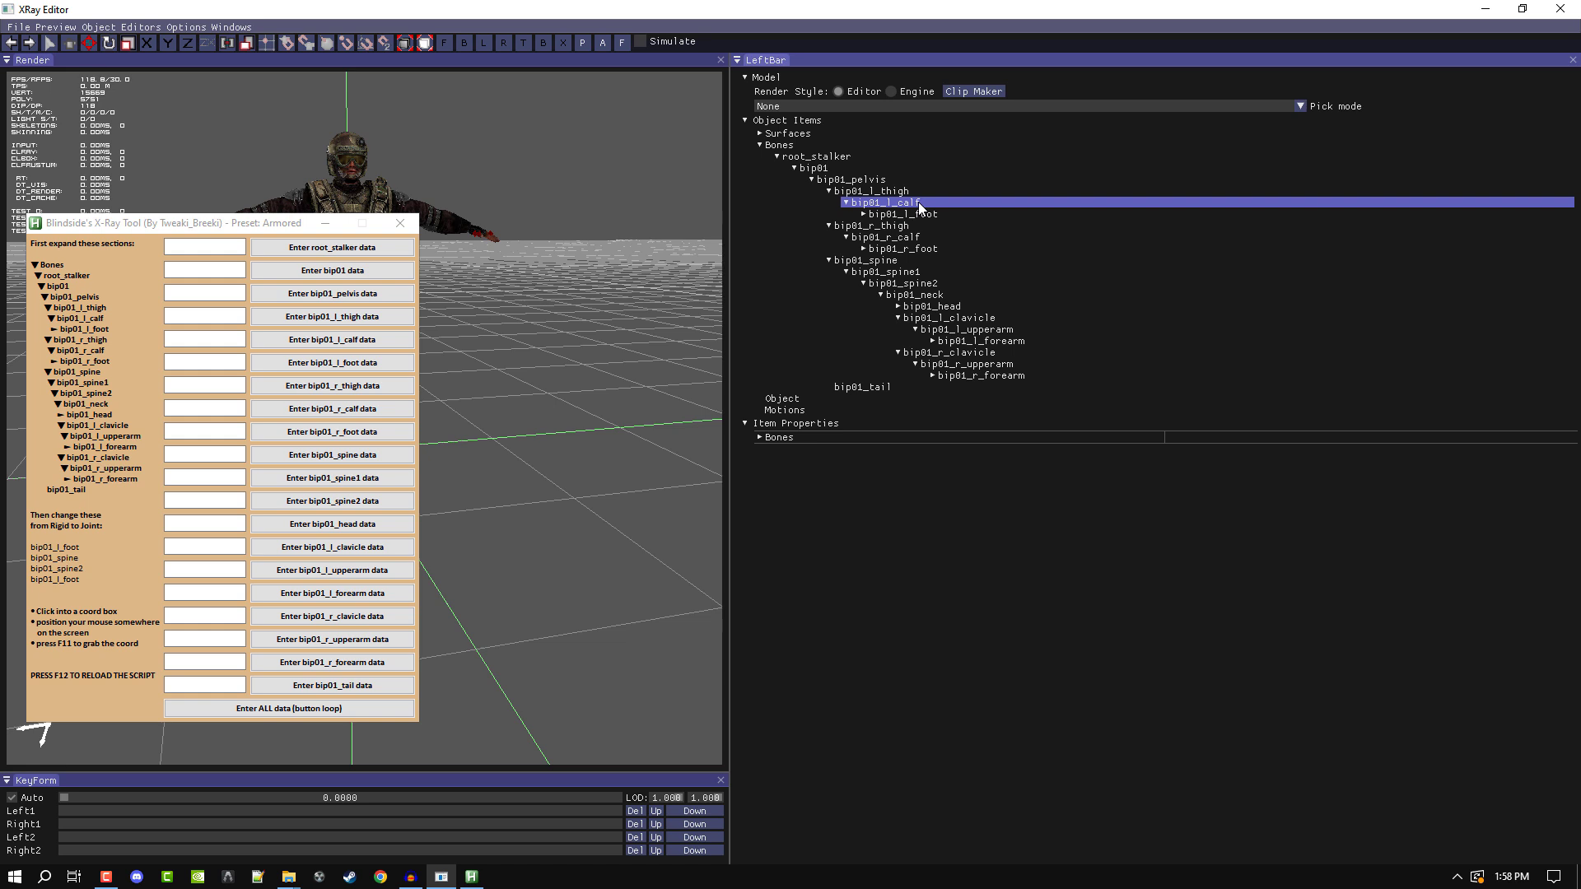
click(872, 191)
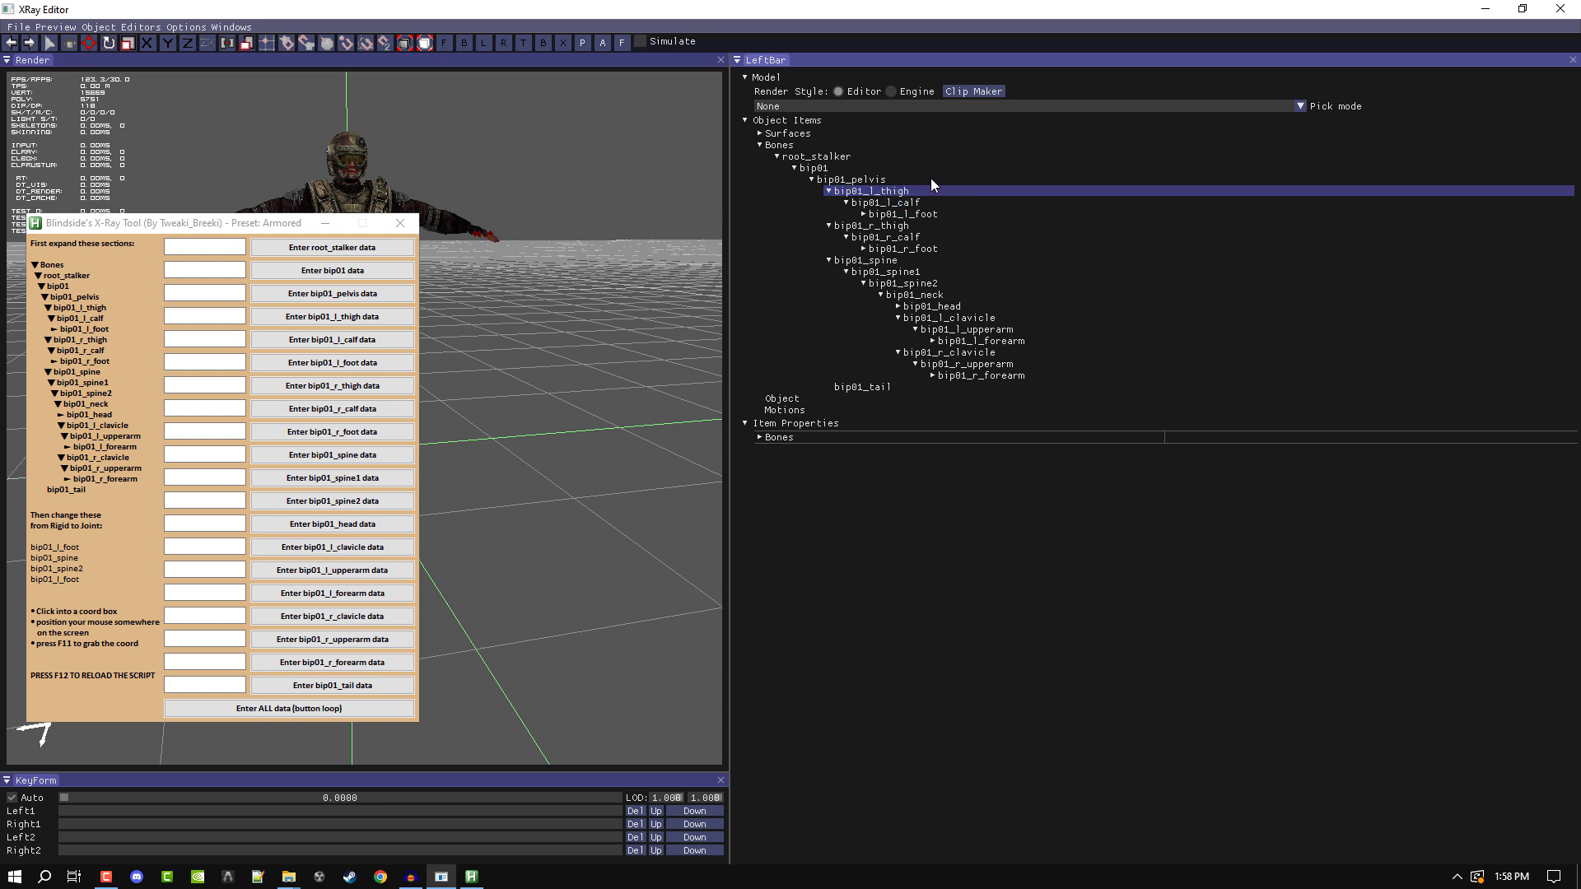
click(779, 438)
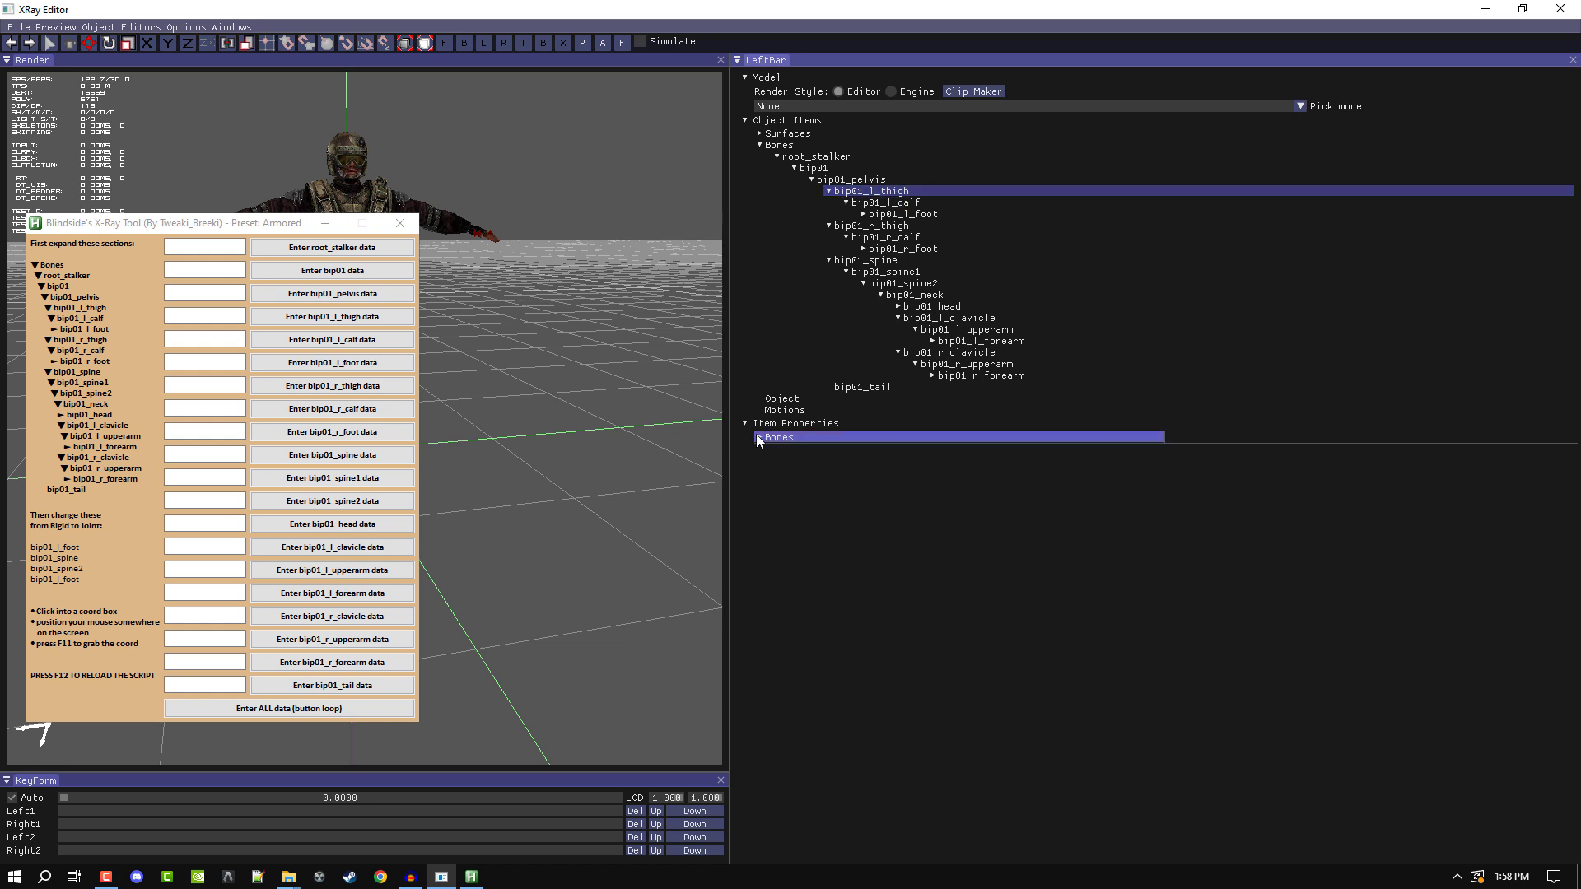
click(797, 423)
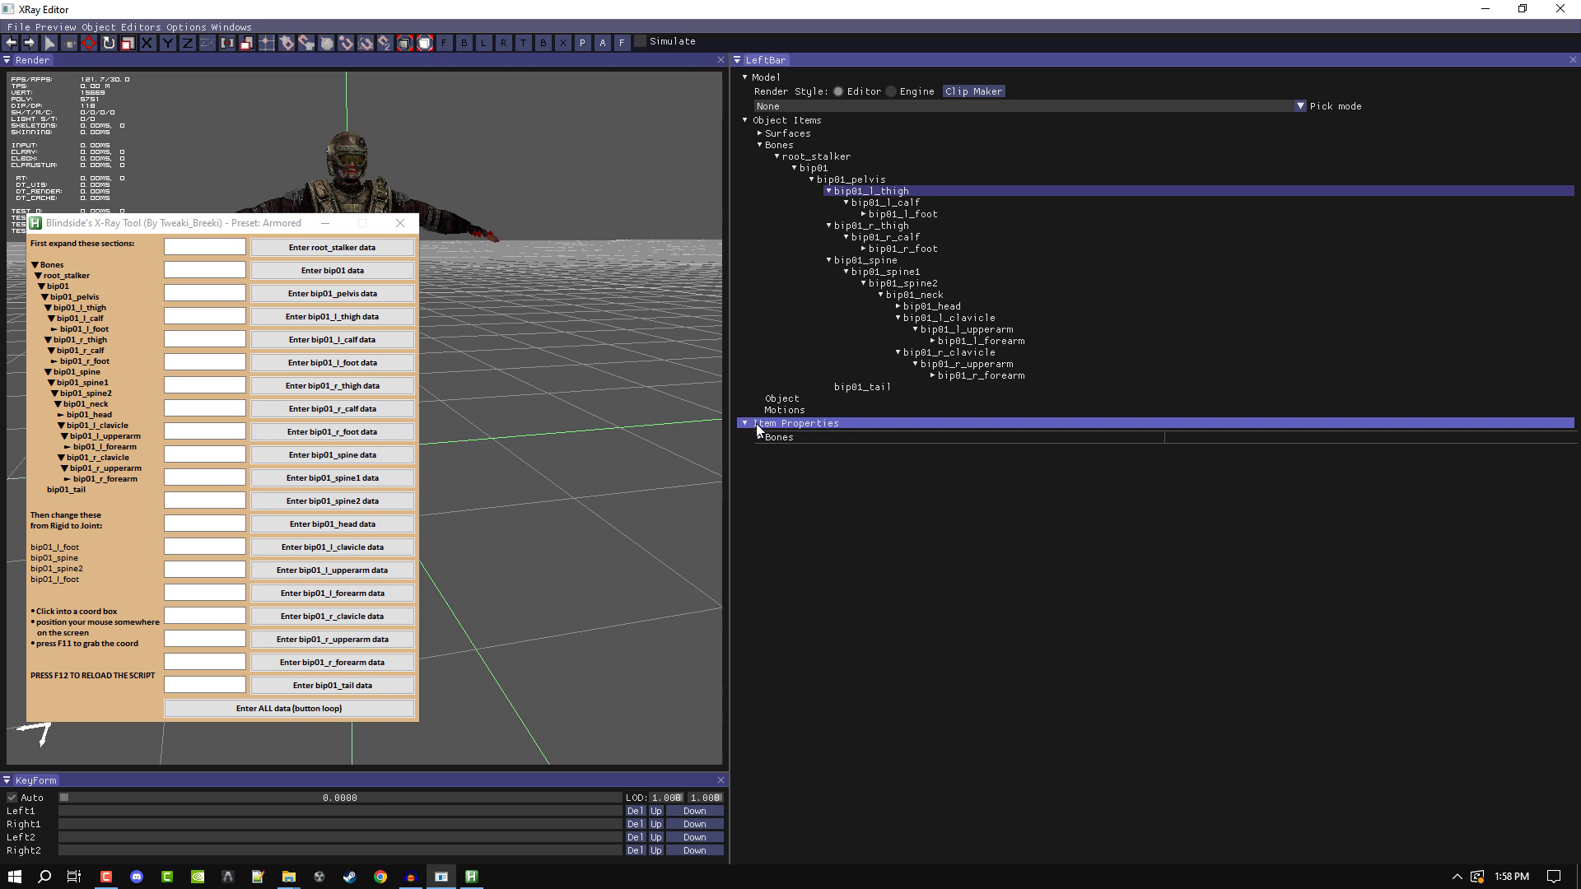
click(762, 436)
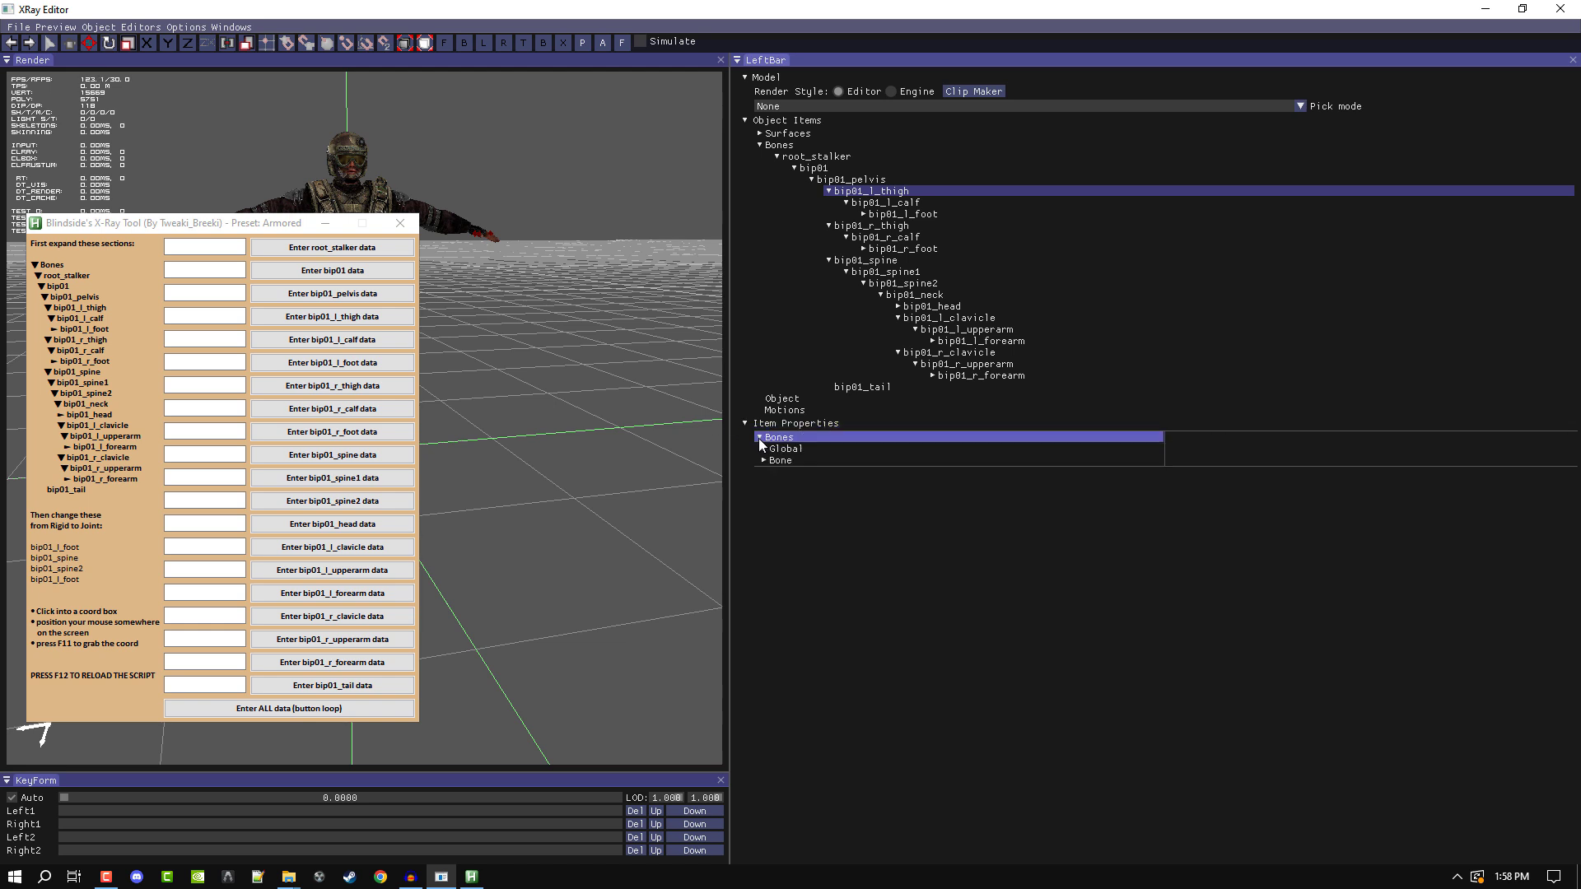
Reveal the thigh's joint limits per axis, then select bip01_l_foot (rigid, mass 1.50)
click(765, 460)
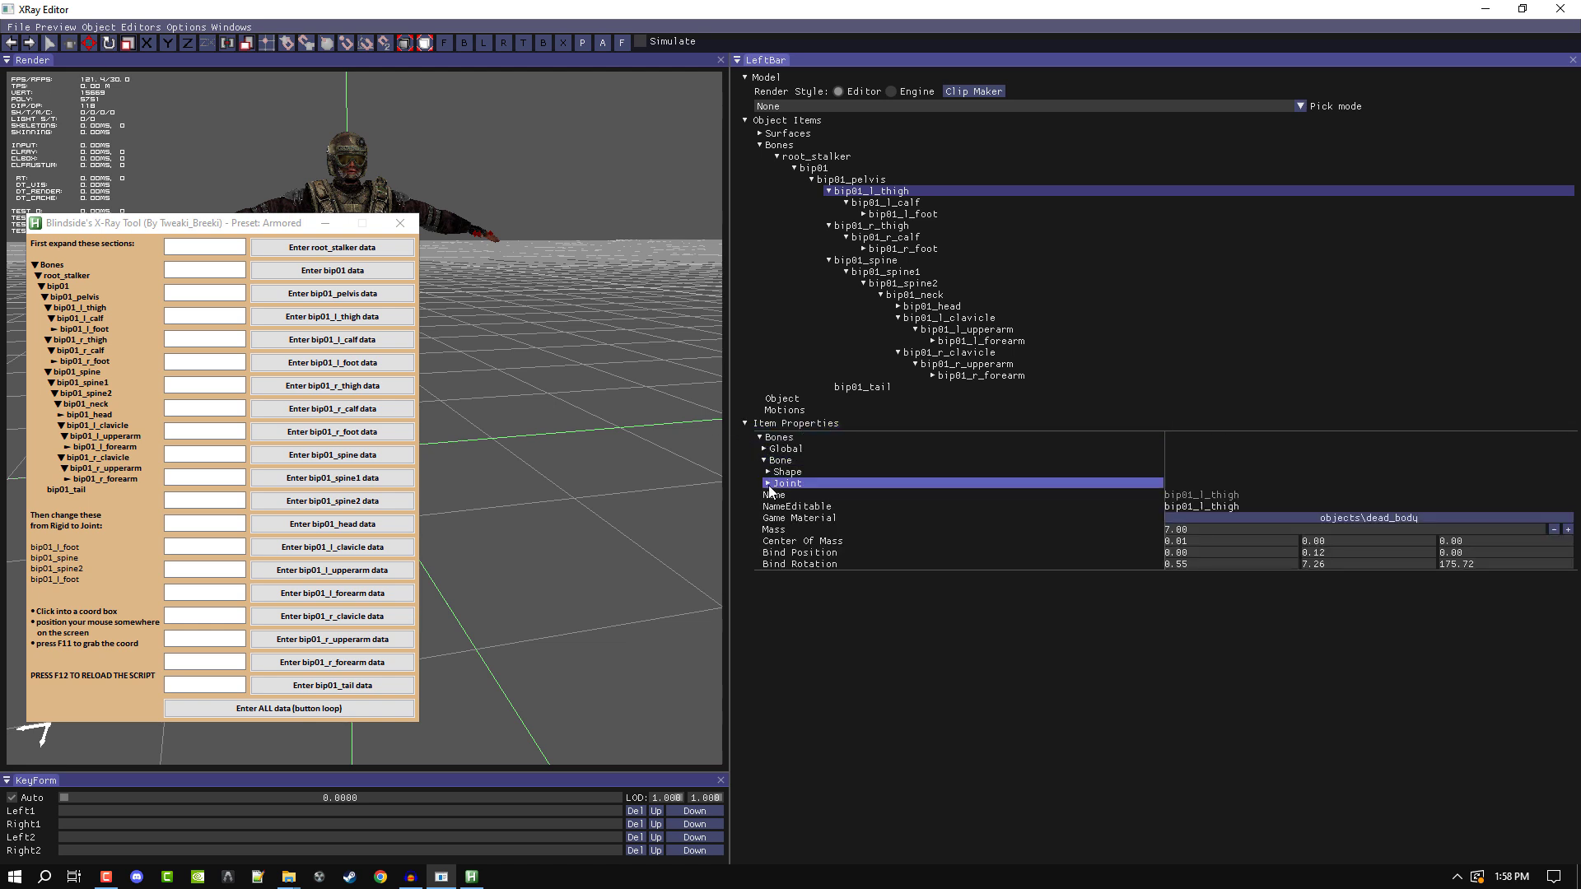
click(774, 473)
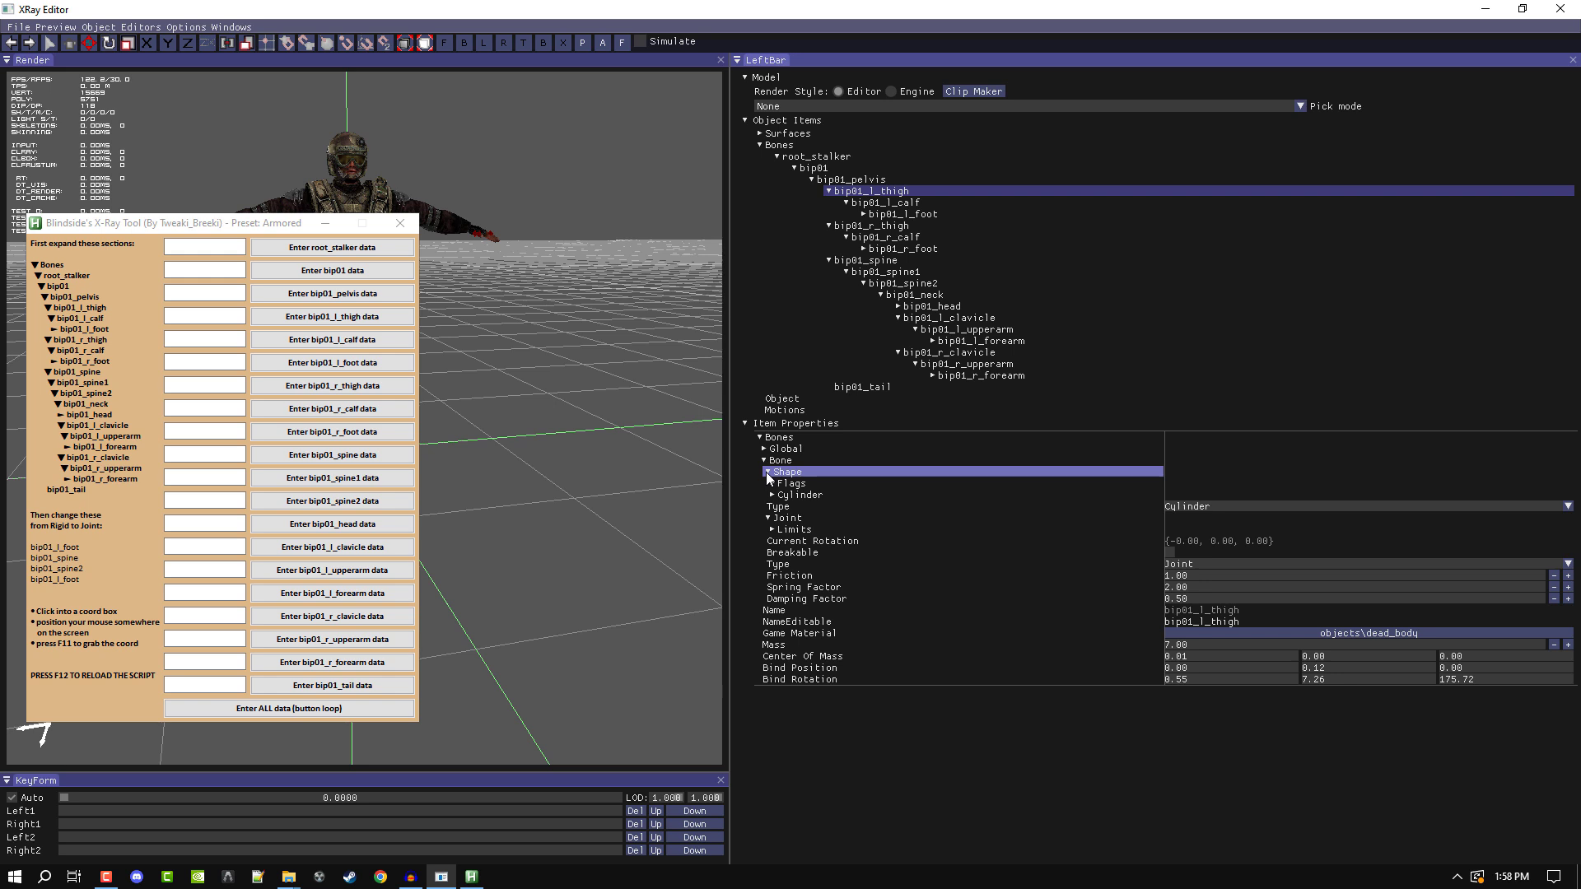
click(774, 448)
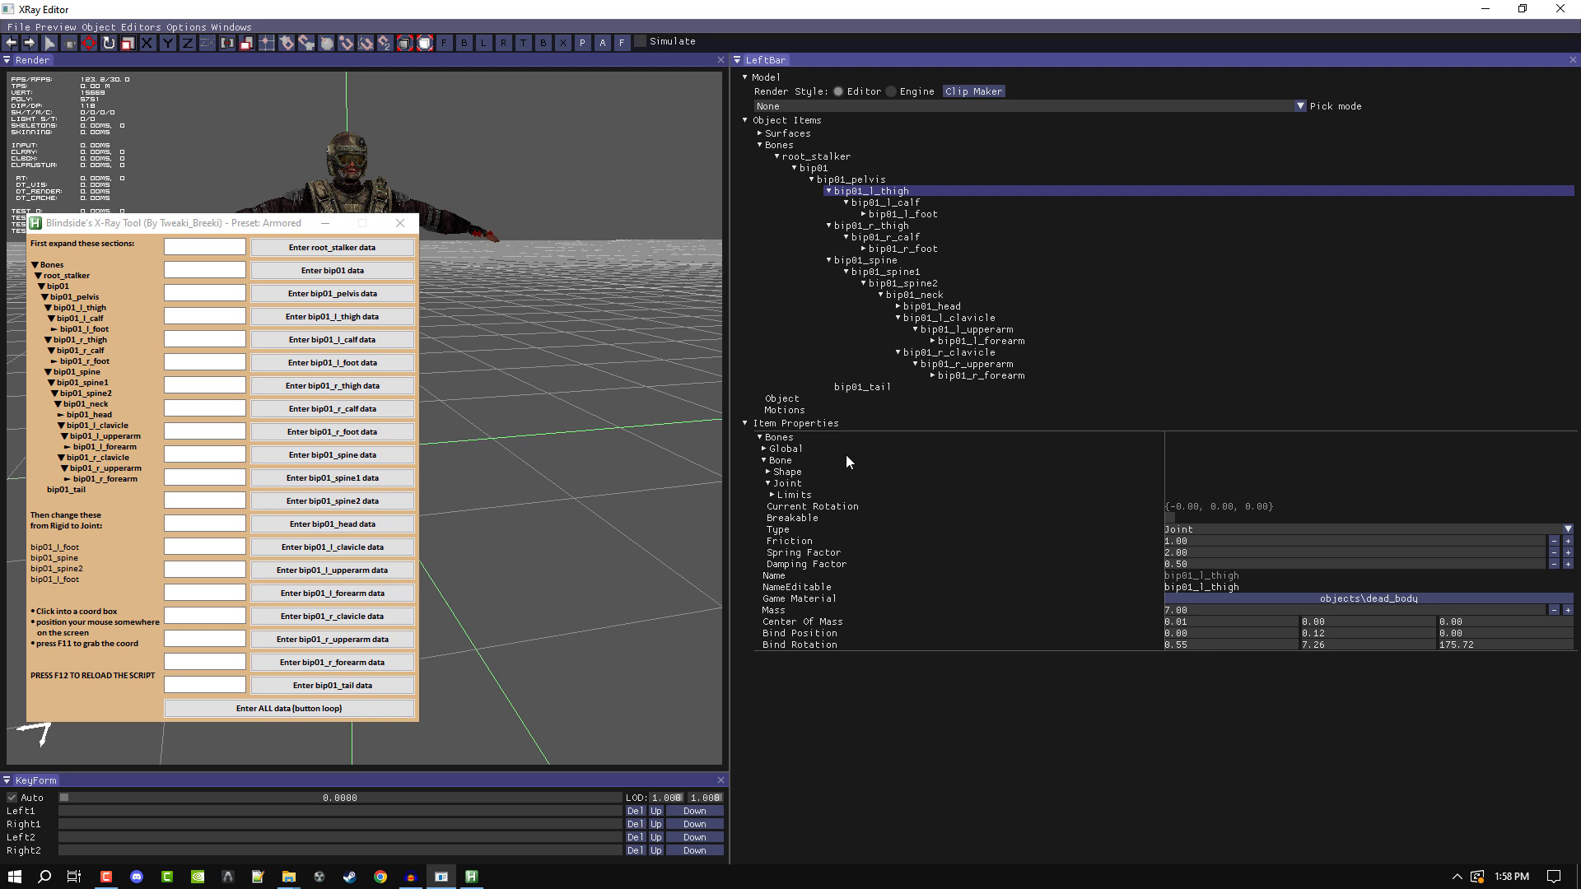
click(792, 494)
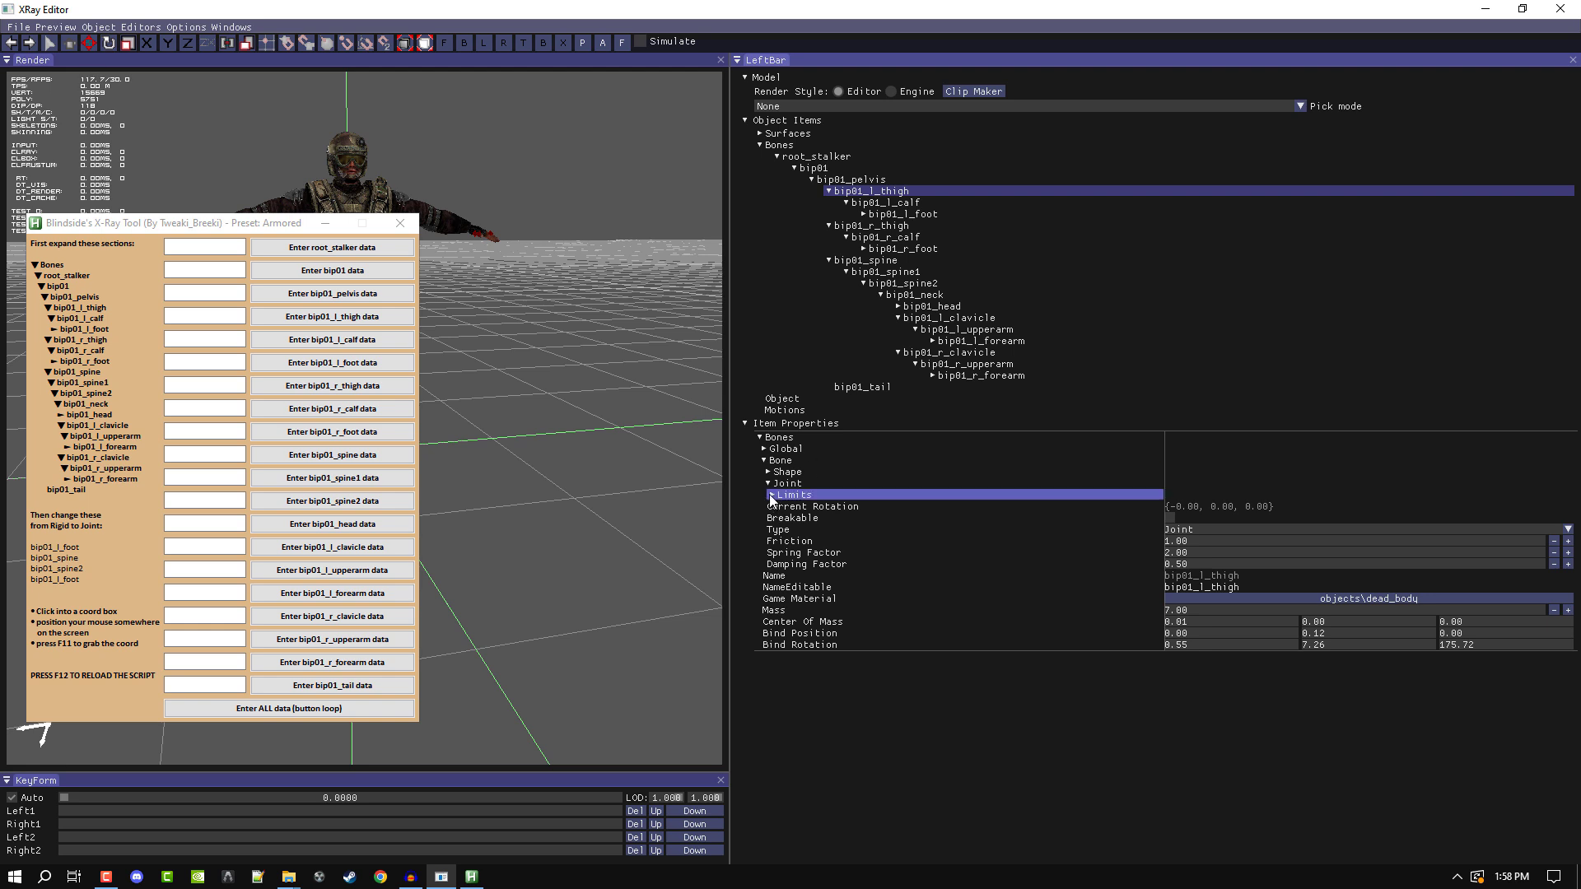
click(779, 437)
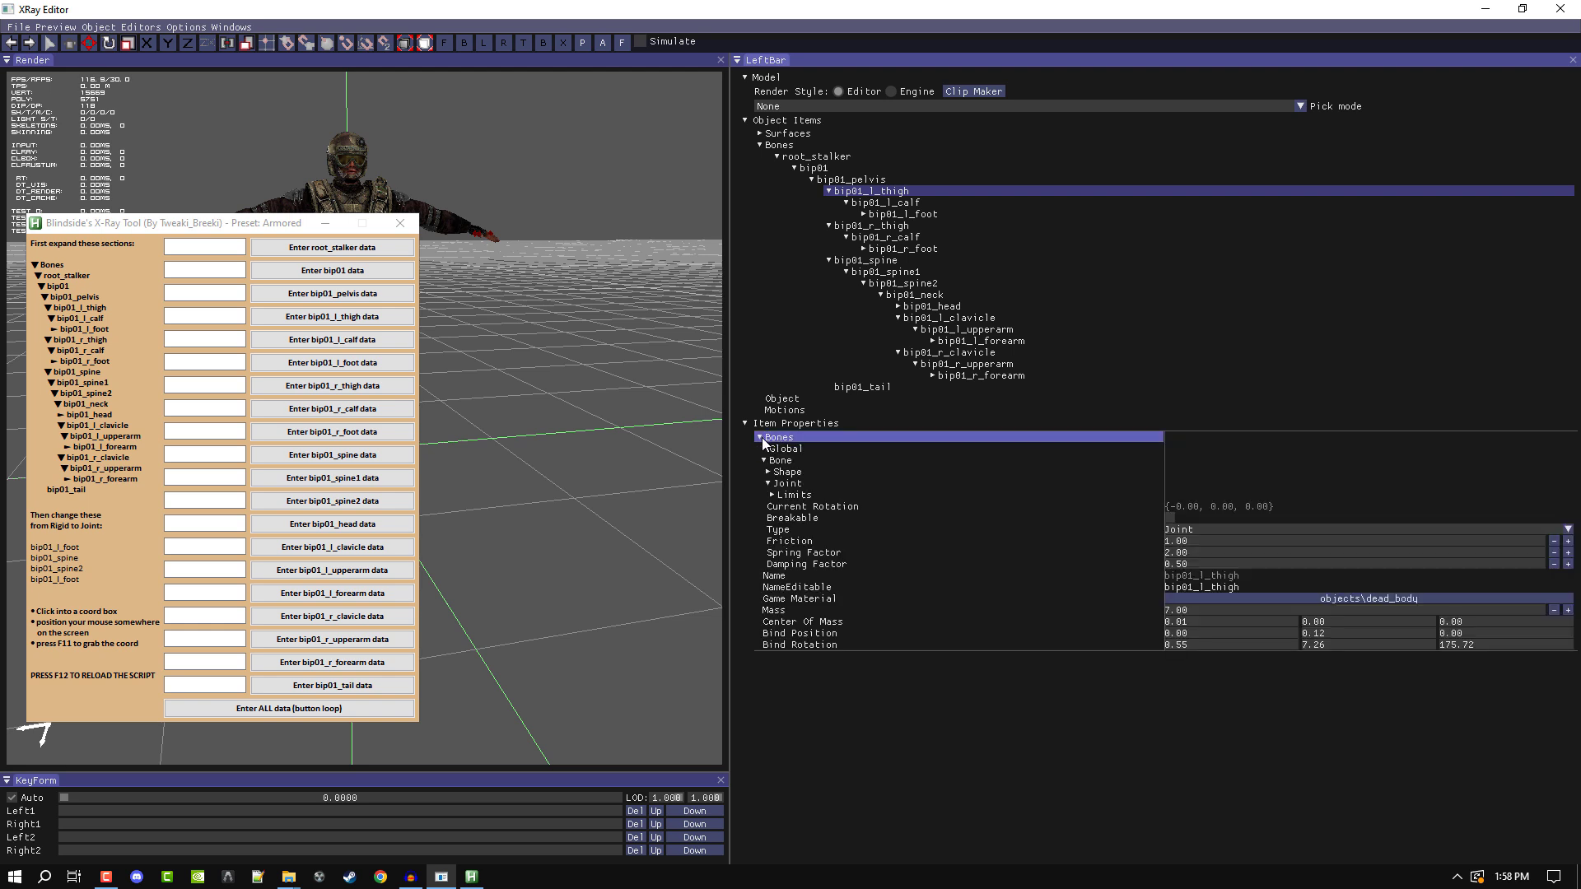
click(787, 482)
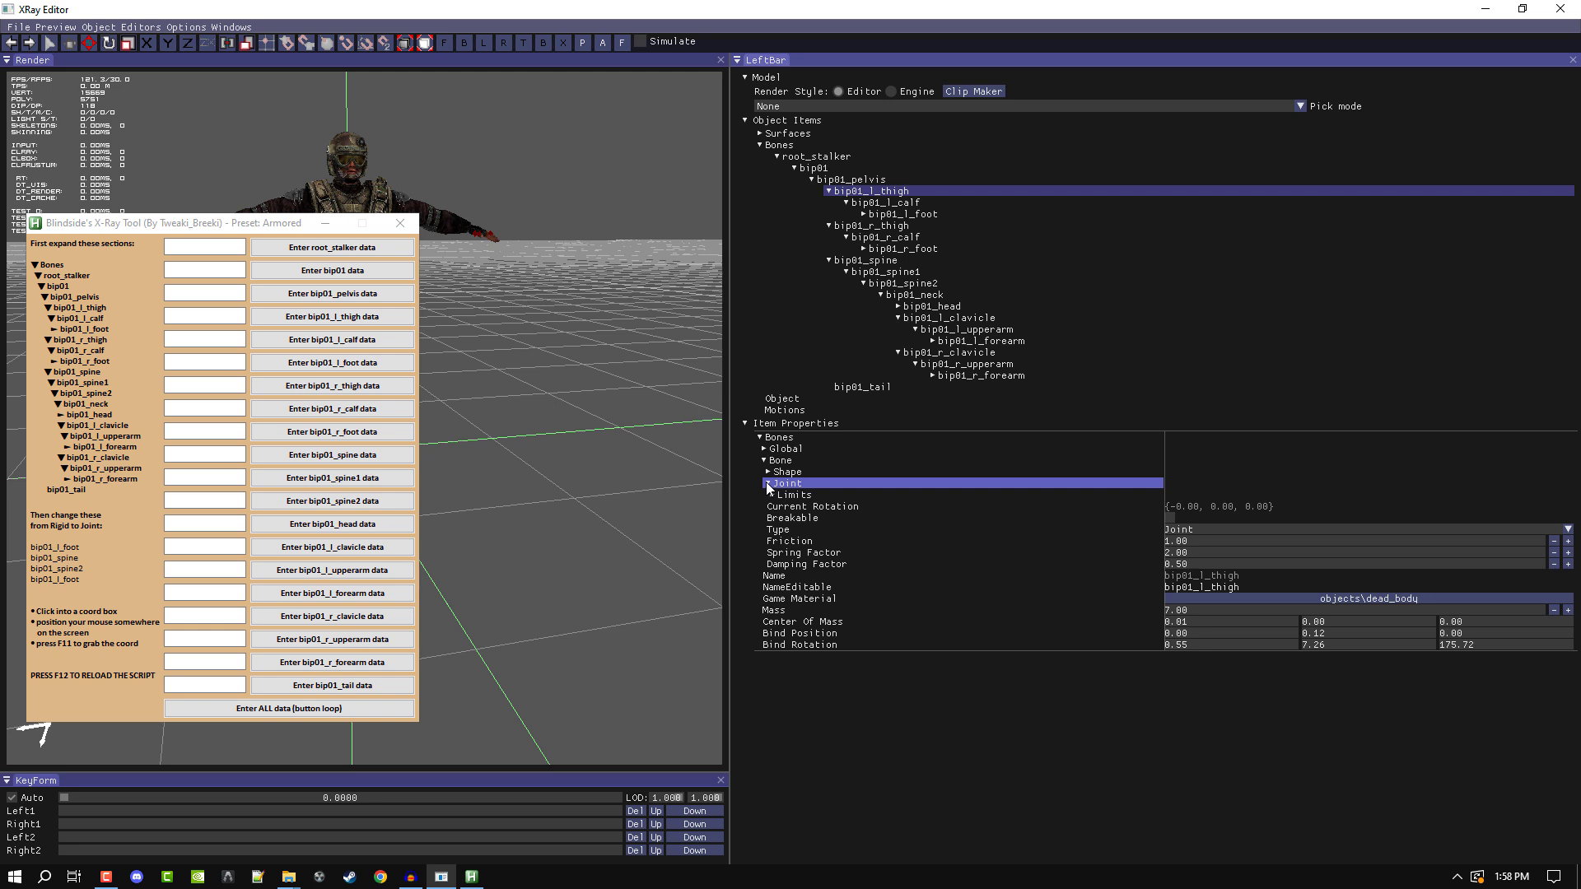
click(770, 494)
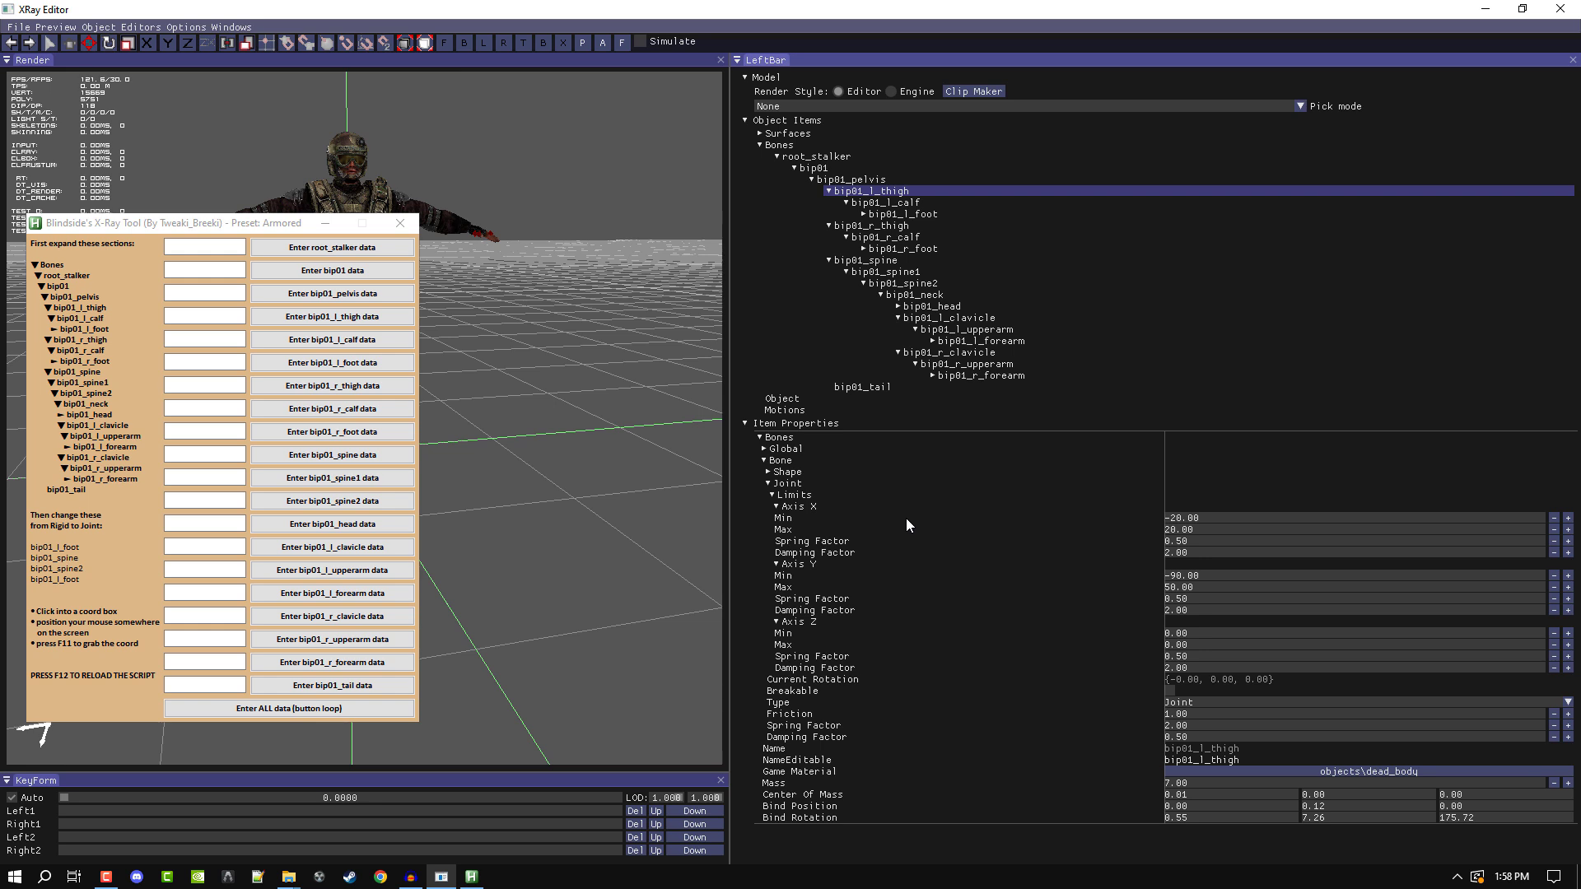
mouse_move(59, 547)
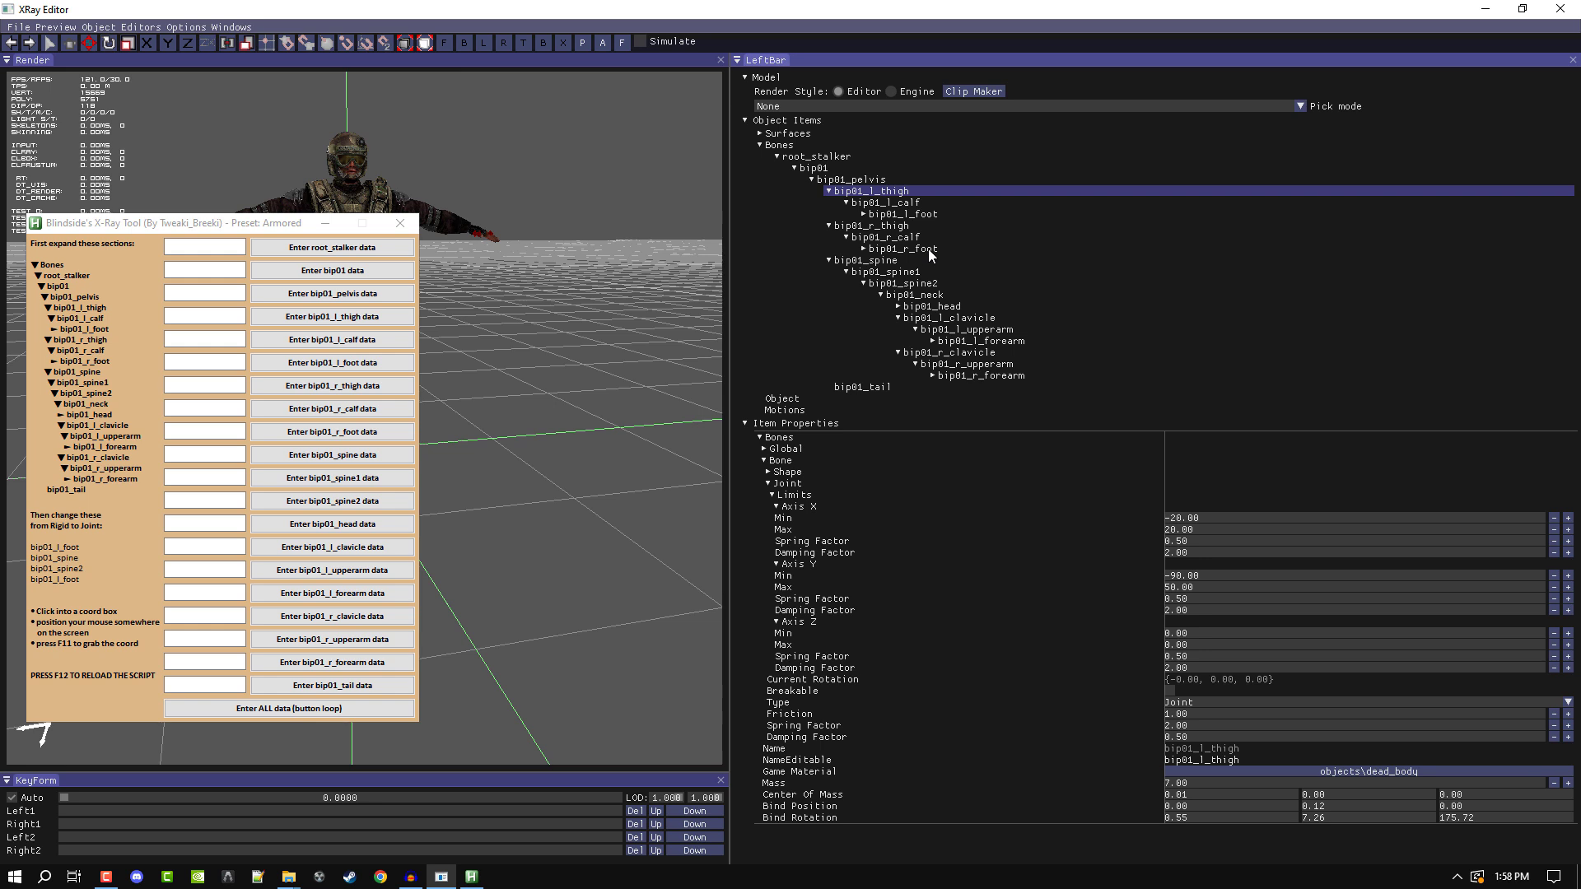
click(905, 213)
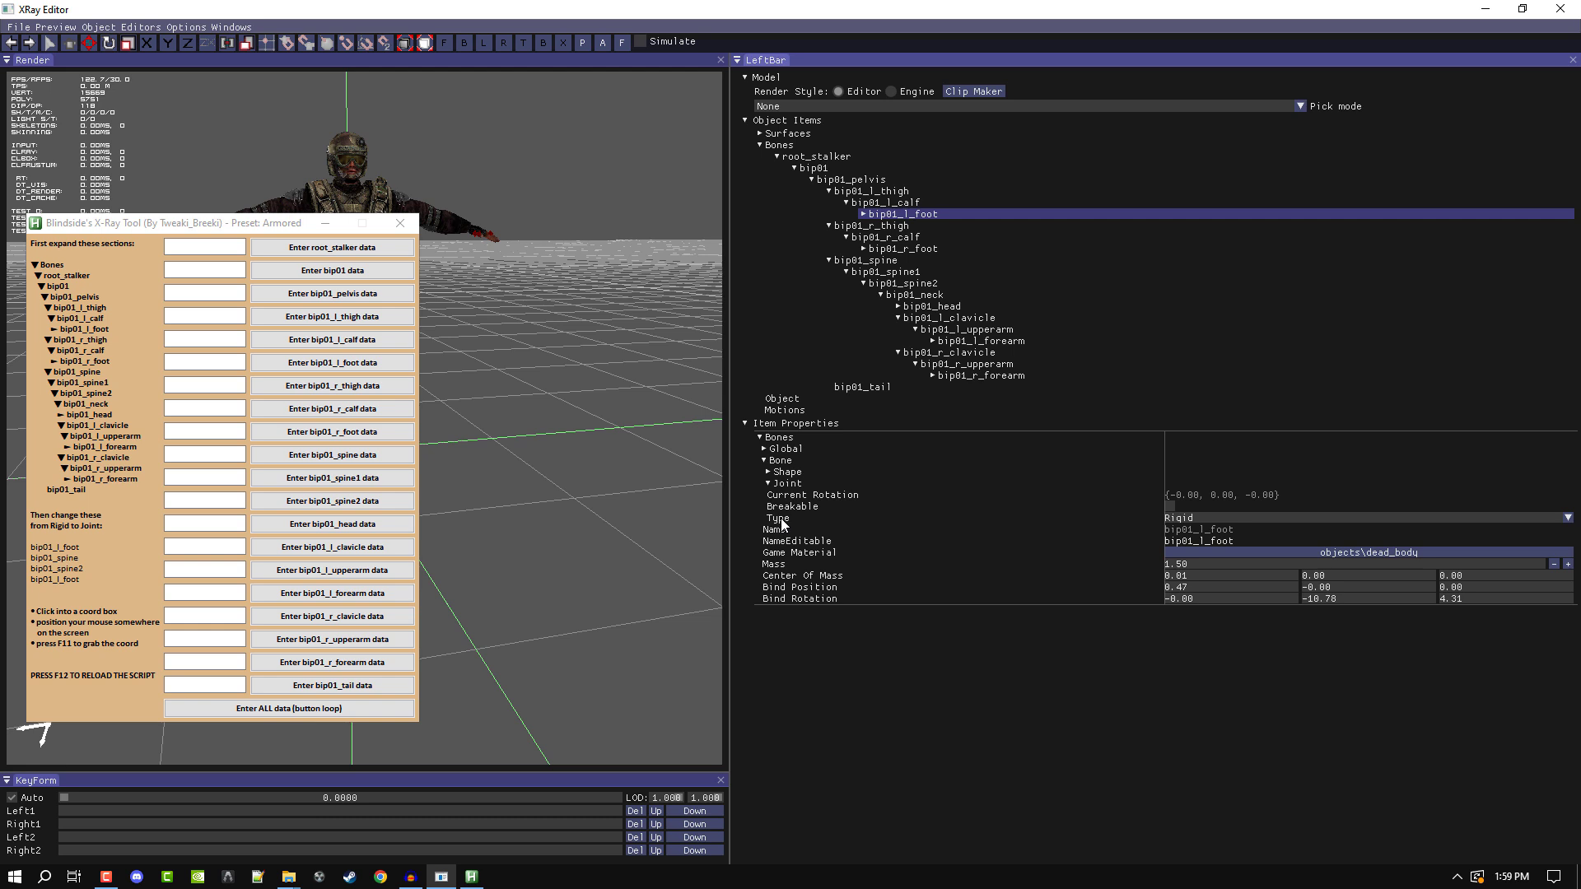
Compare the Type of bip01_l_foot, bip01_r_foot and bip01_spine2, then bring the preset tool forward
click(1566, 517)
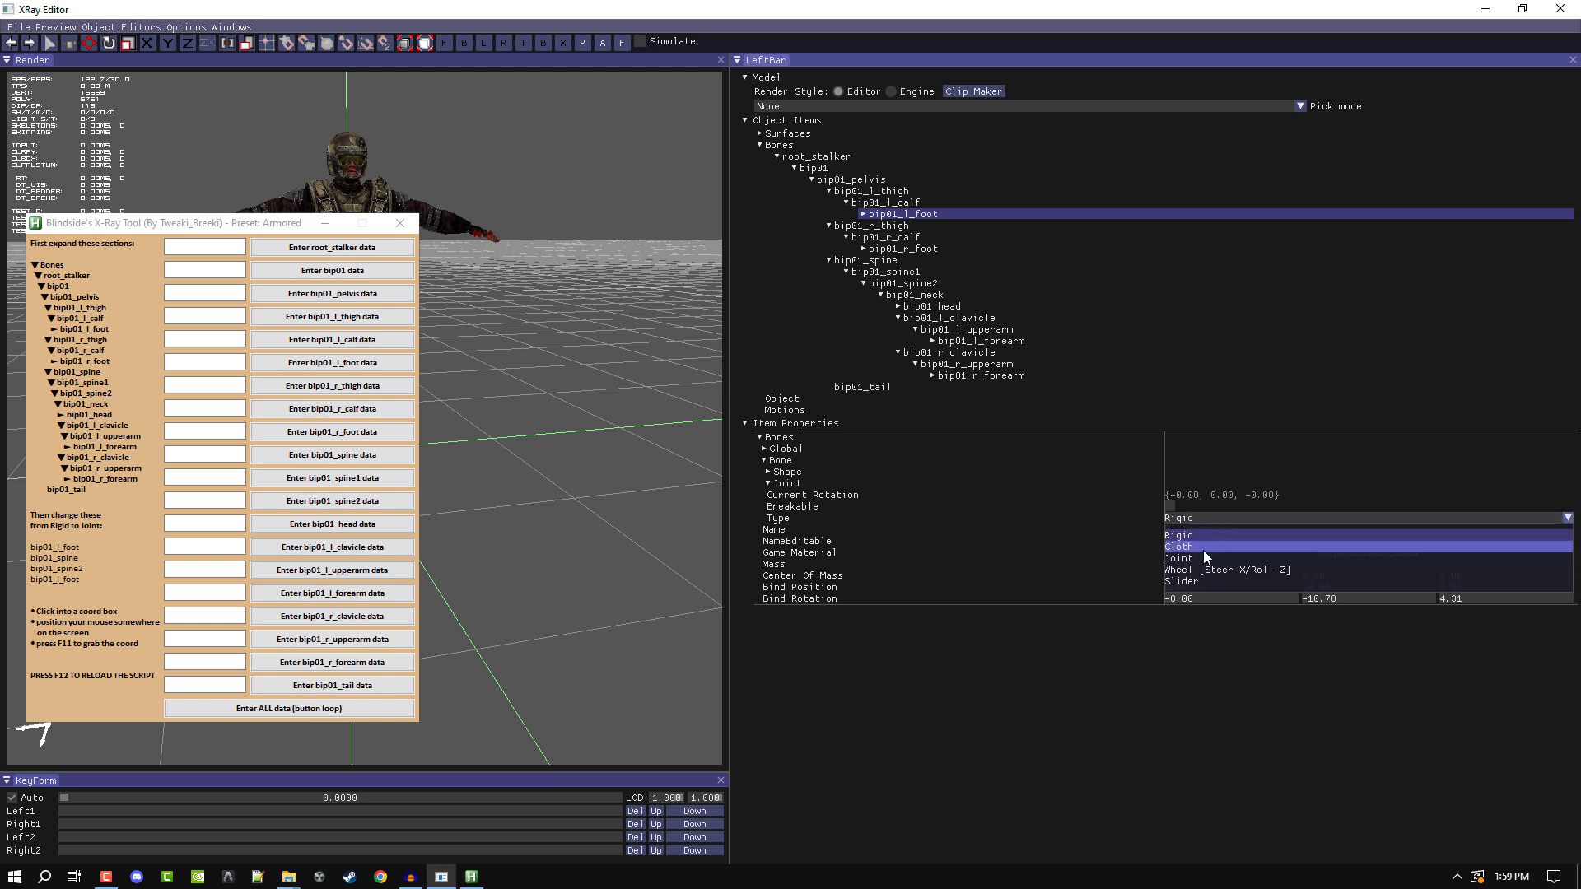
click(906, 249)
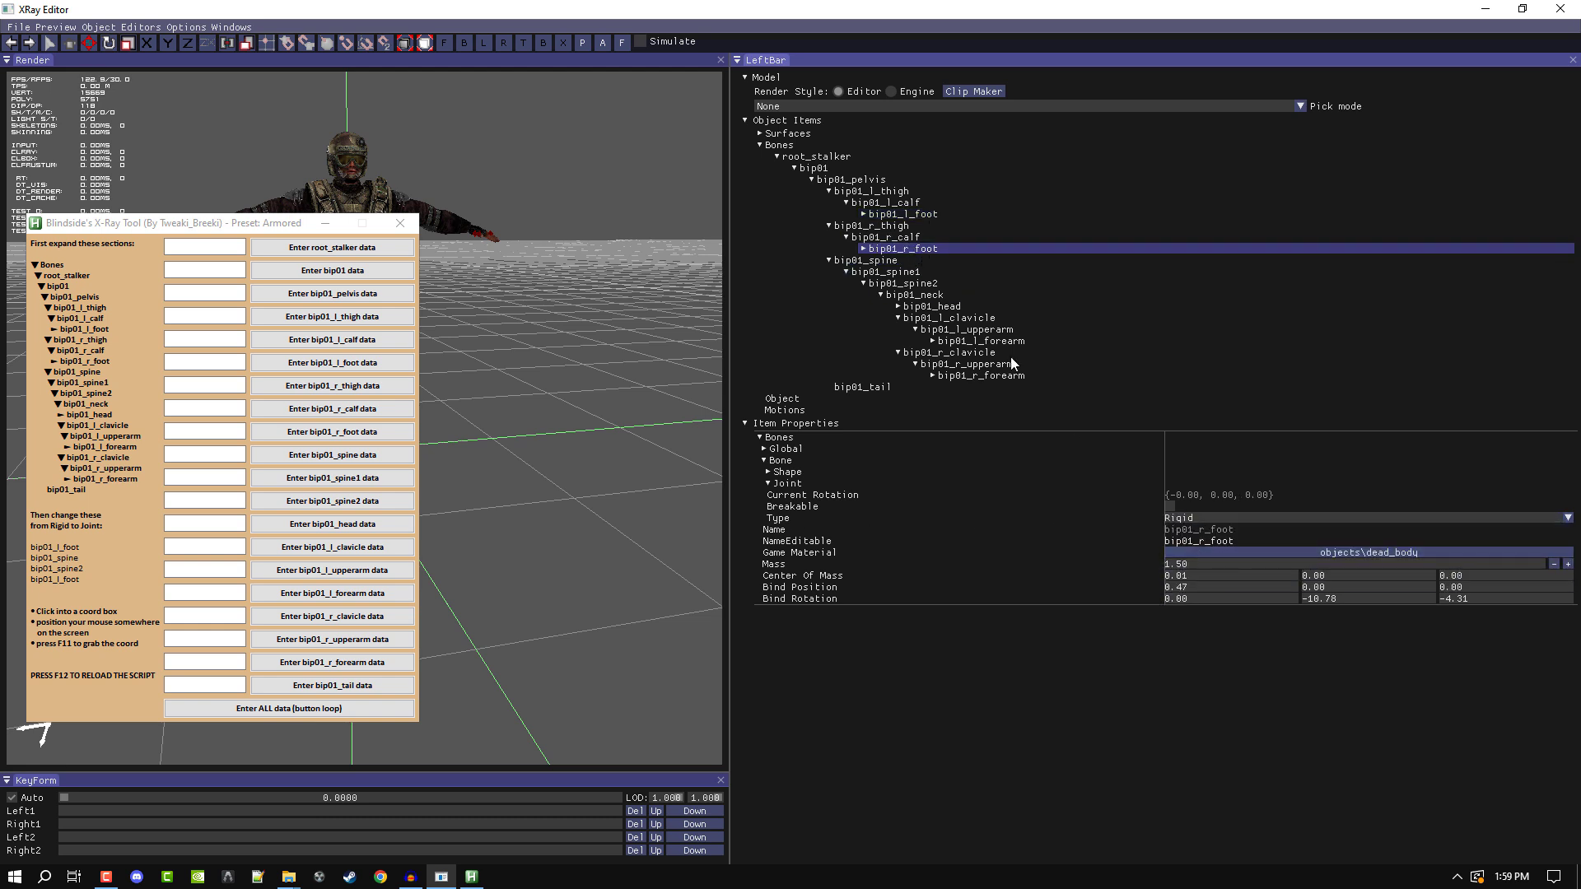
click(909, 282)
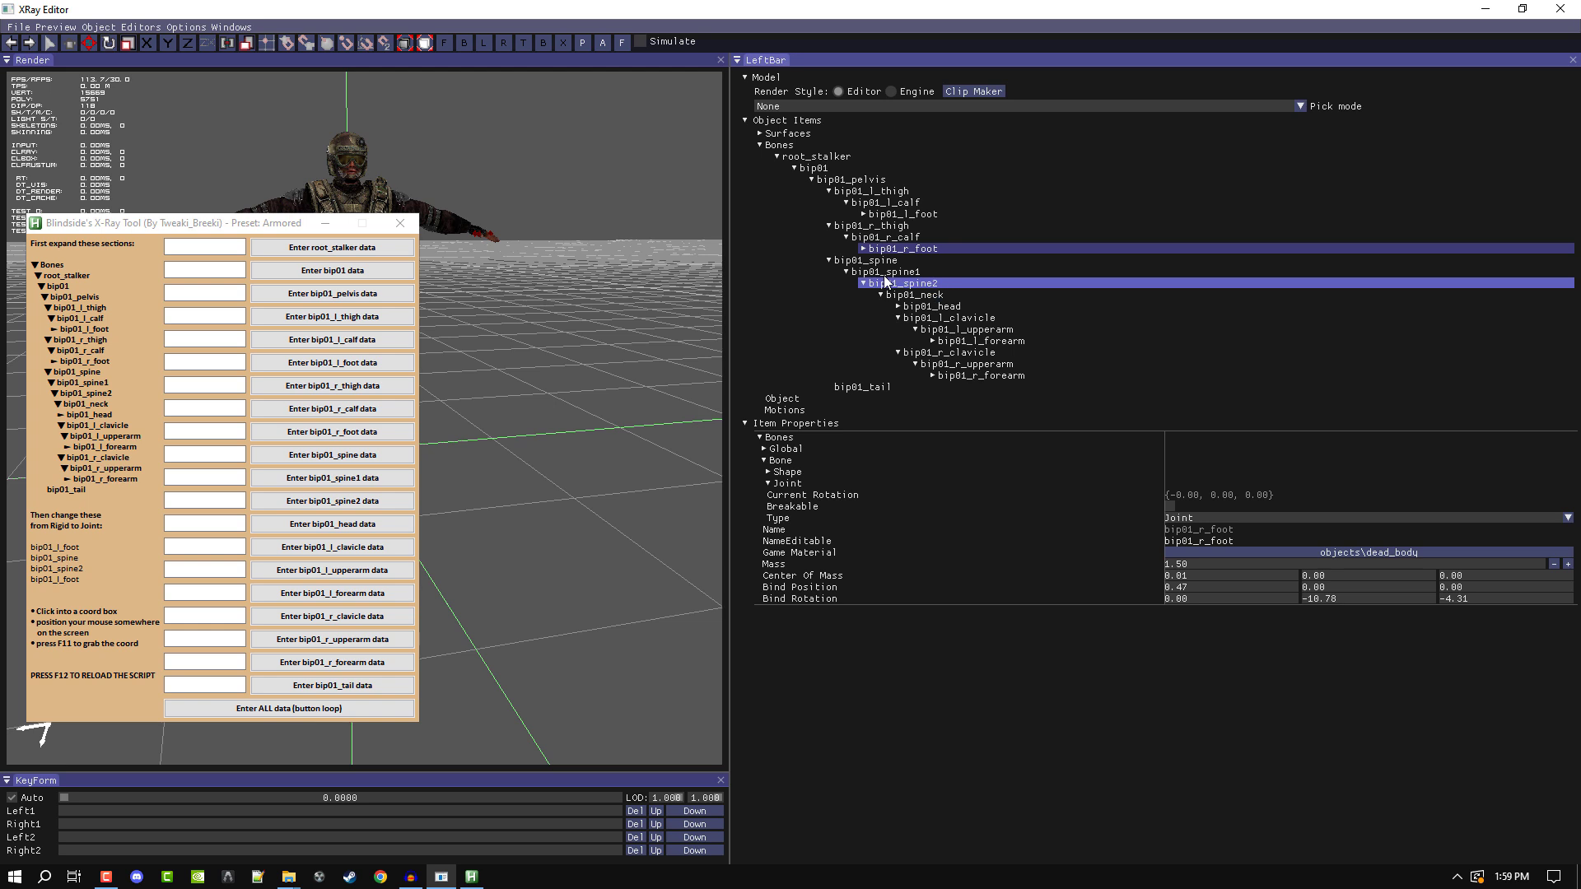
click(888, 272)
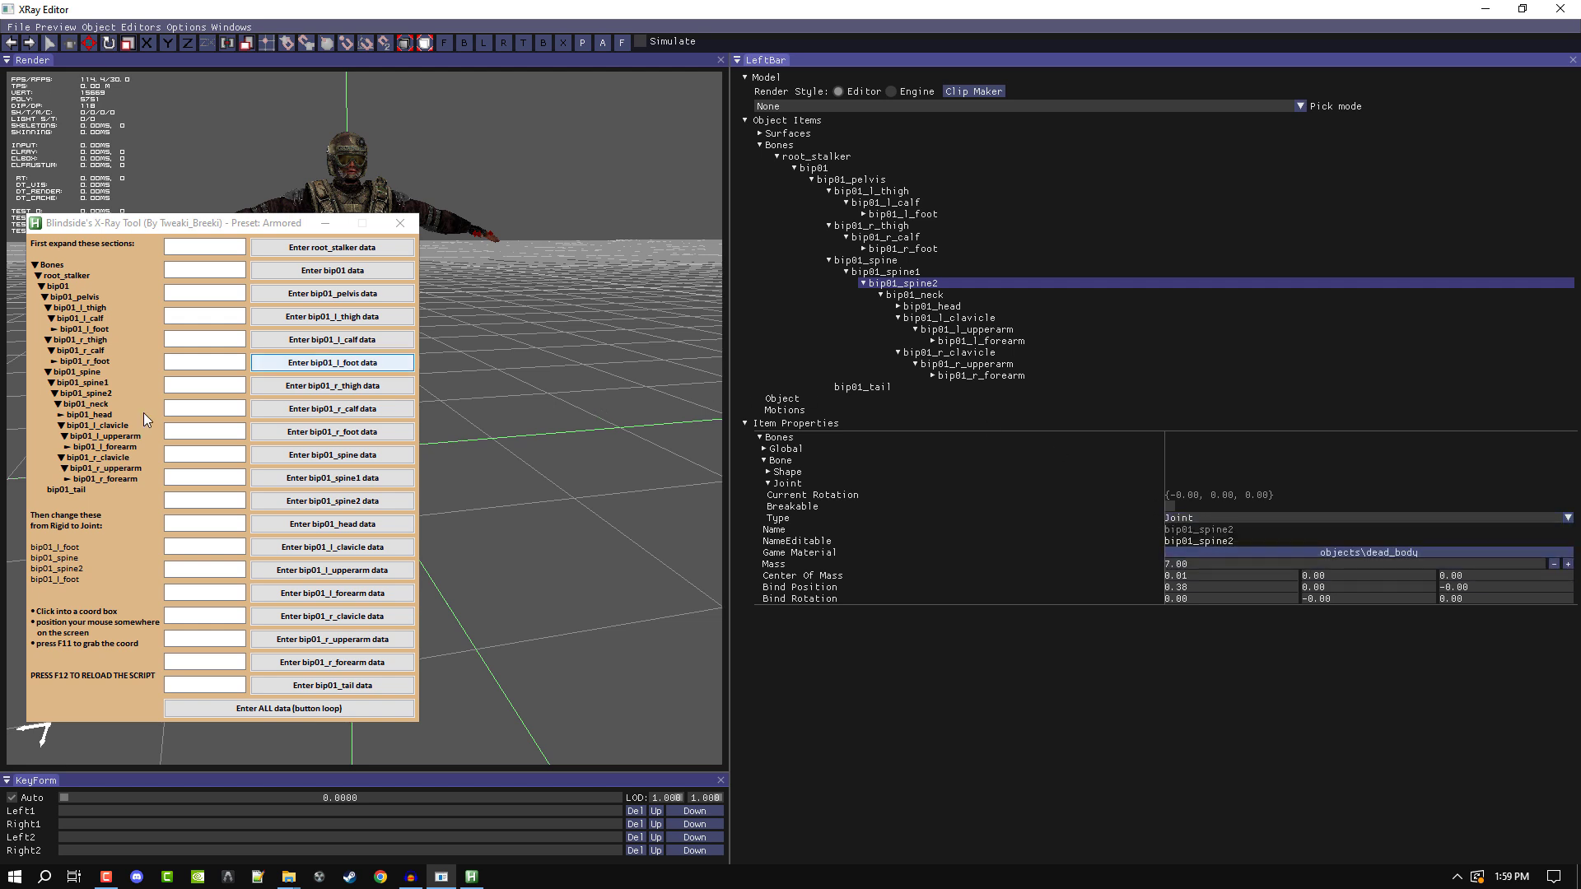
click(204, 247)
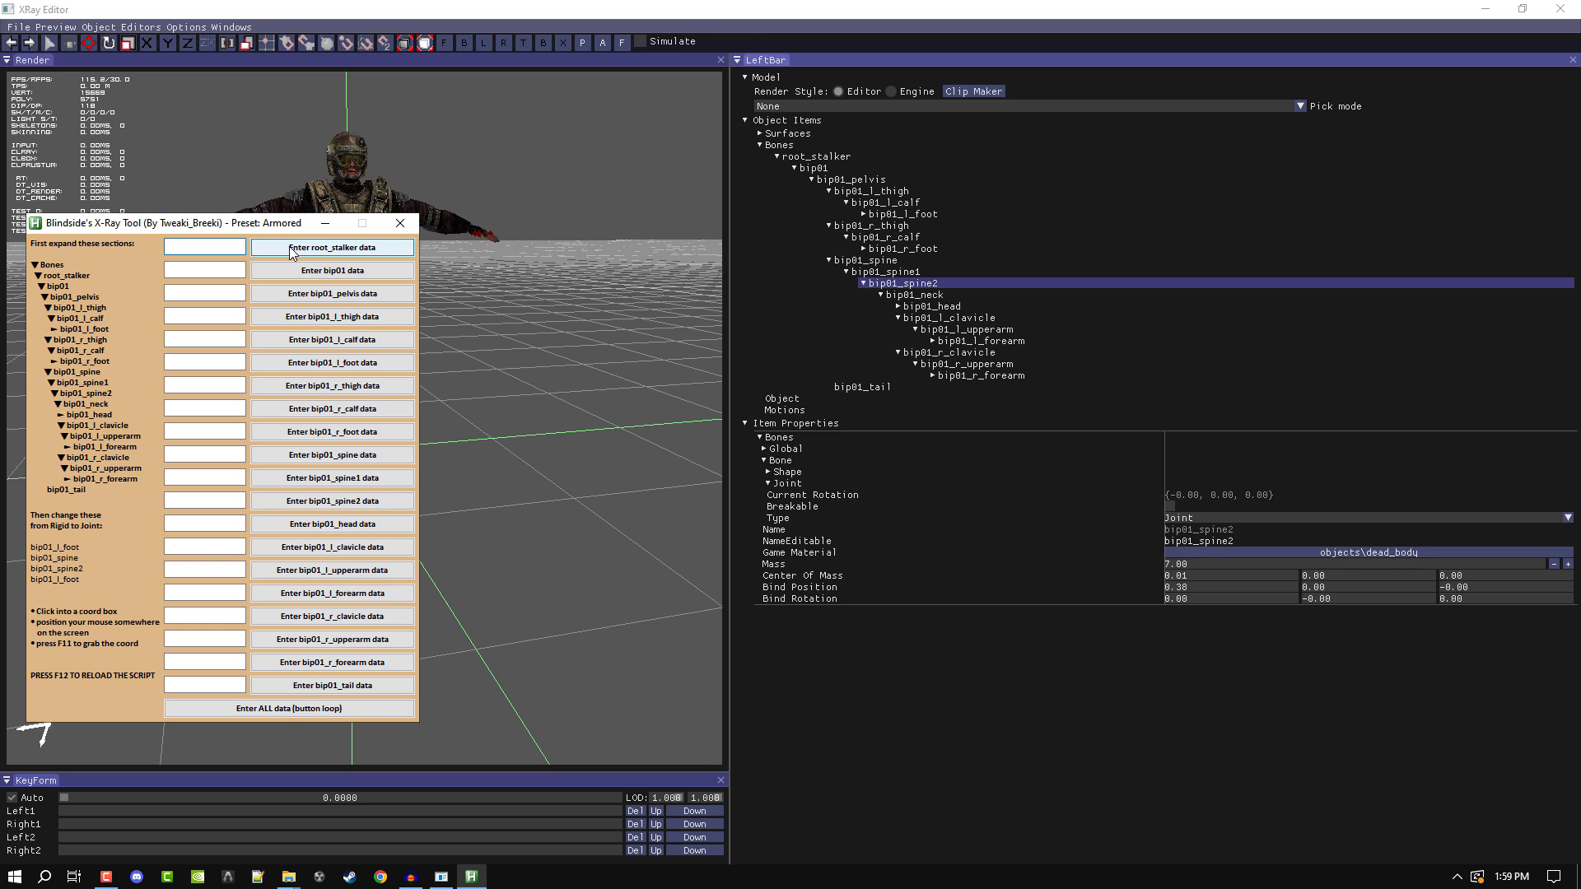
Record 984,190 as root_stalker's screen coordinate in the tool and select root_stalker in the tree
click(204, 247)
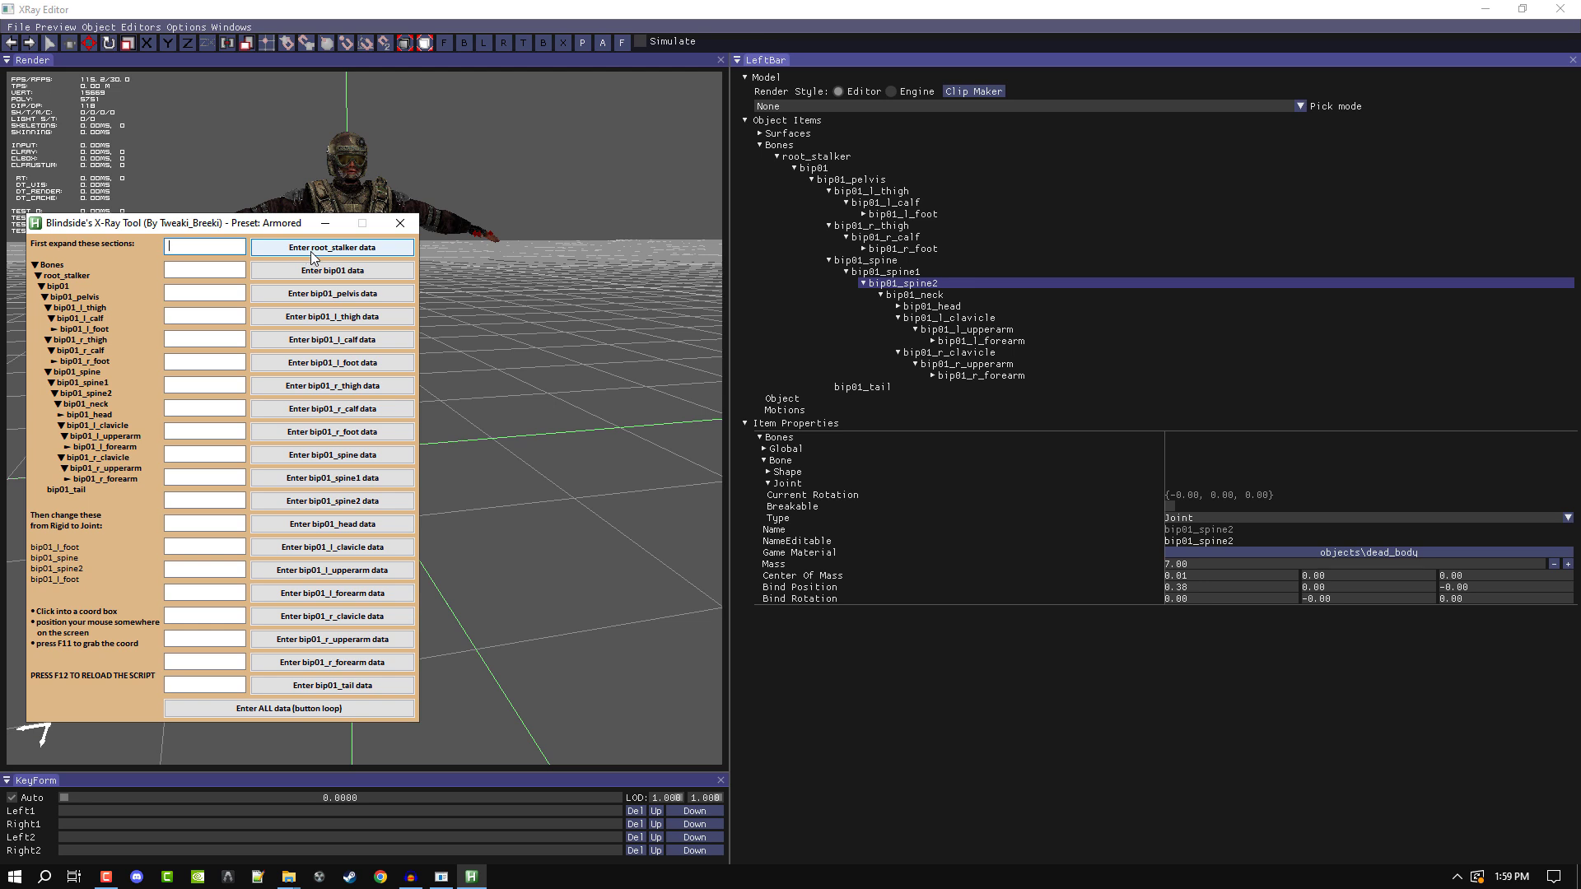
mouse_move(296, 258)
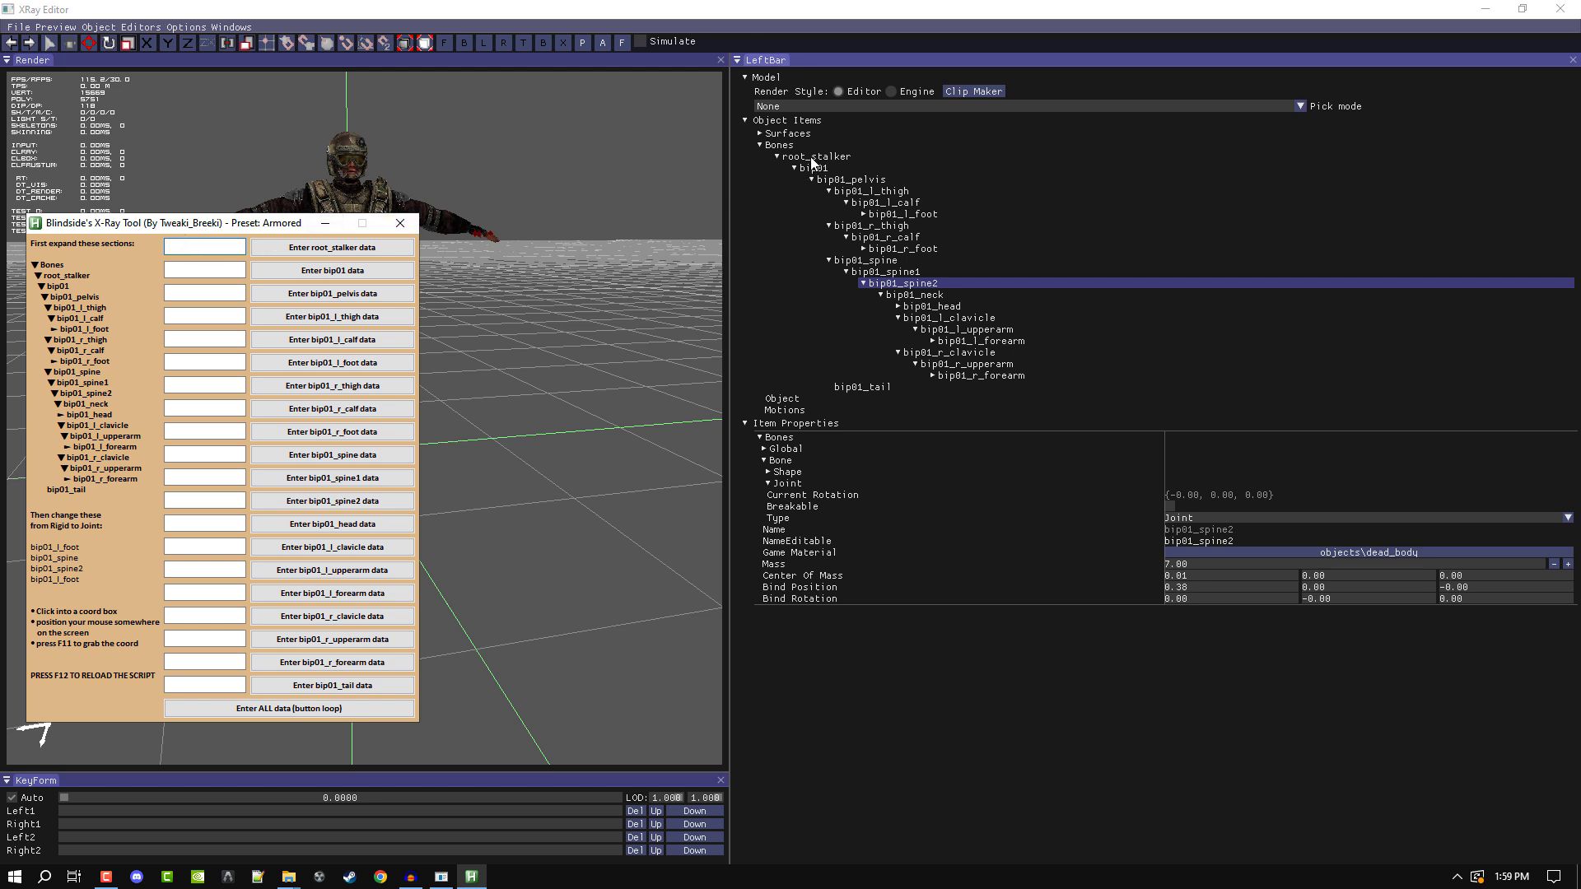
text(984,190)
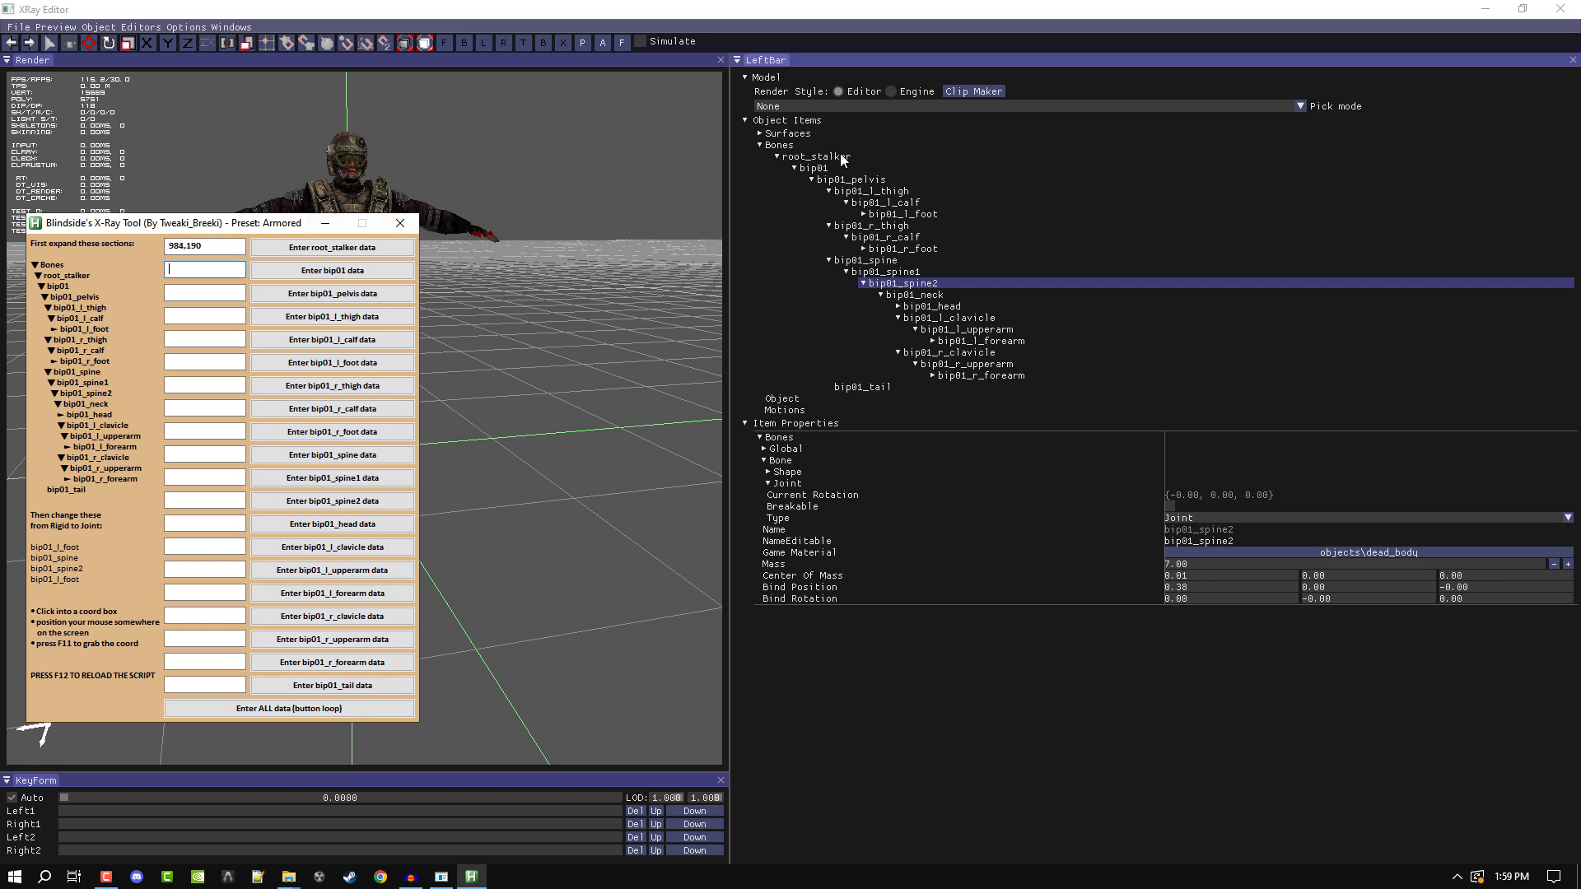
click(812, 157)
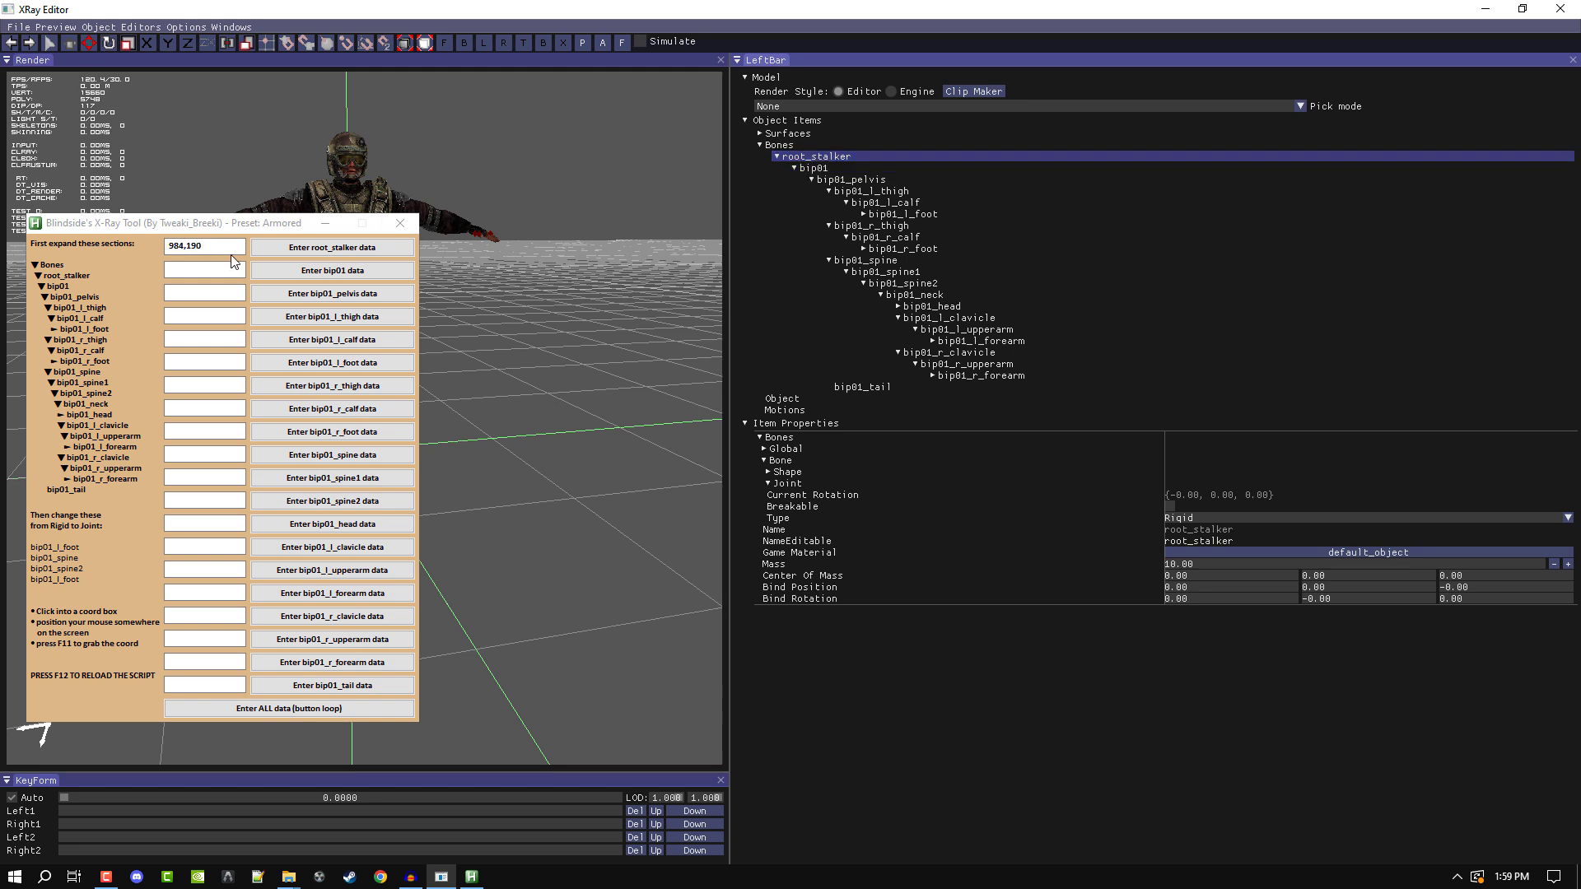
click(204, 269)
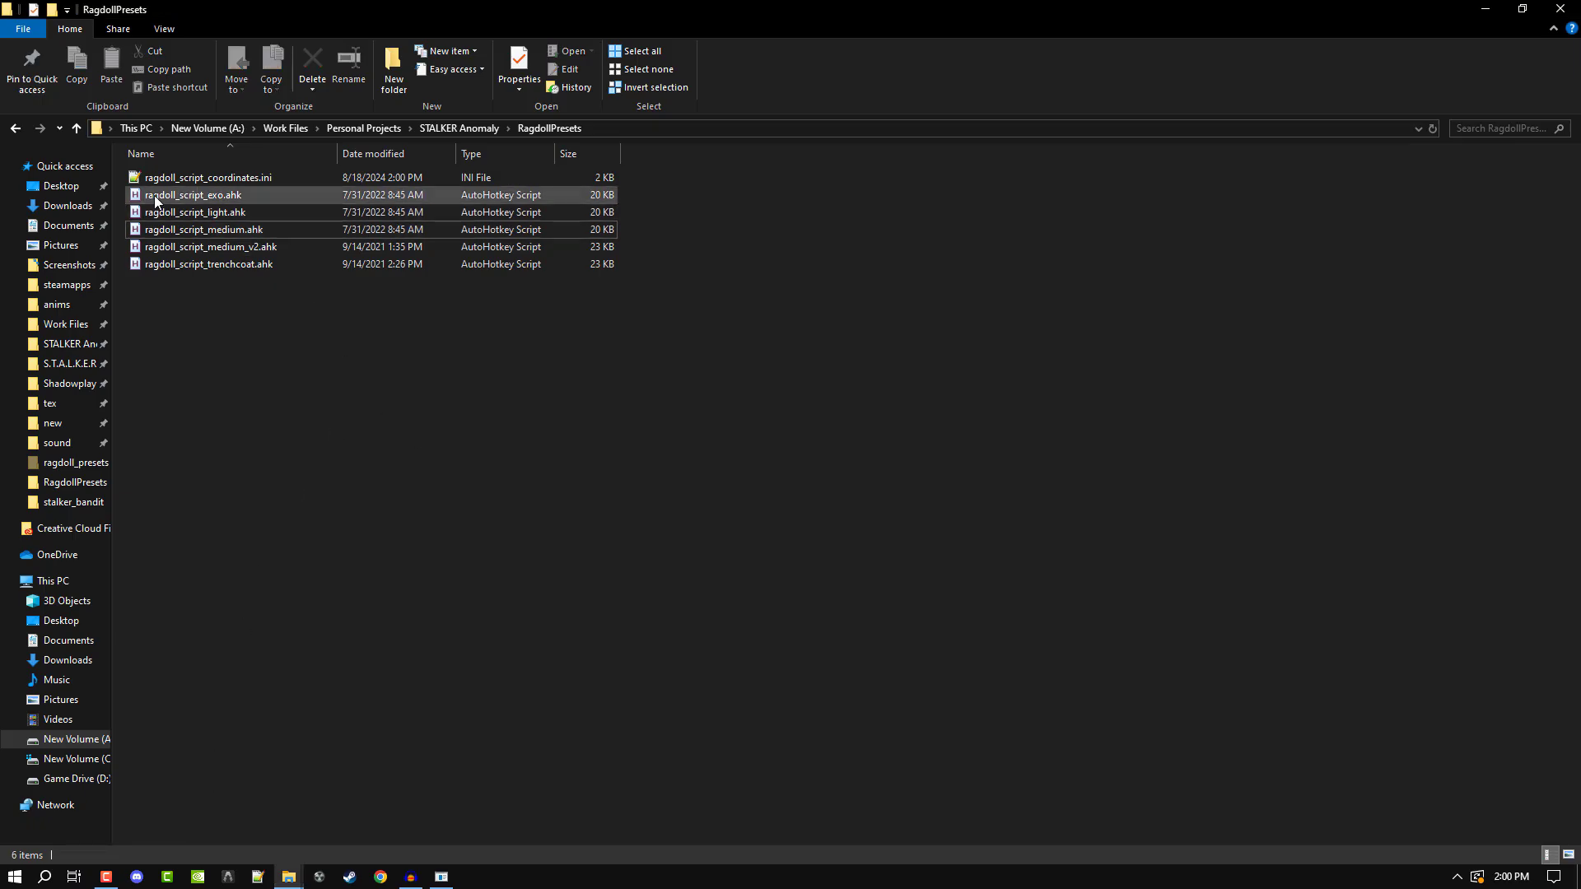
Launch a preset from the coordinates ini entry and close its tool window
click(209, 177)
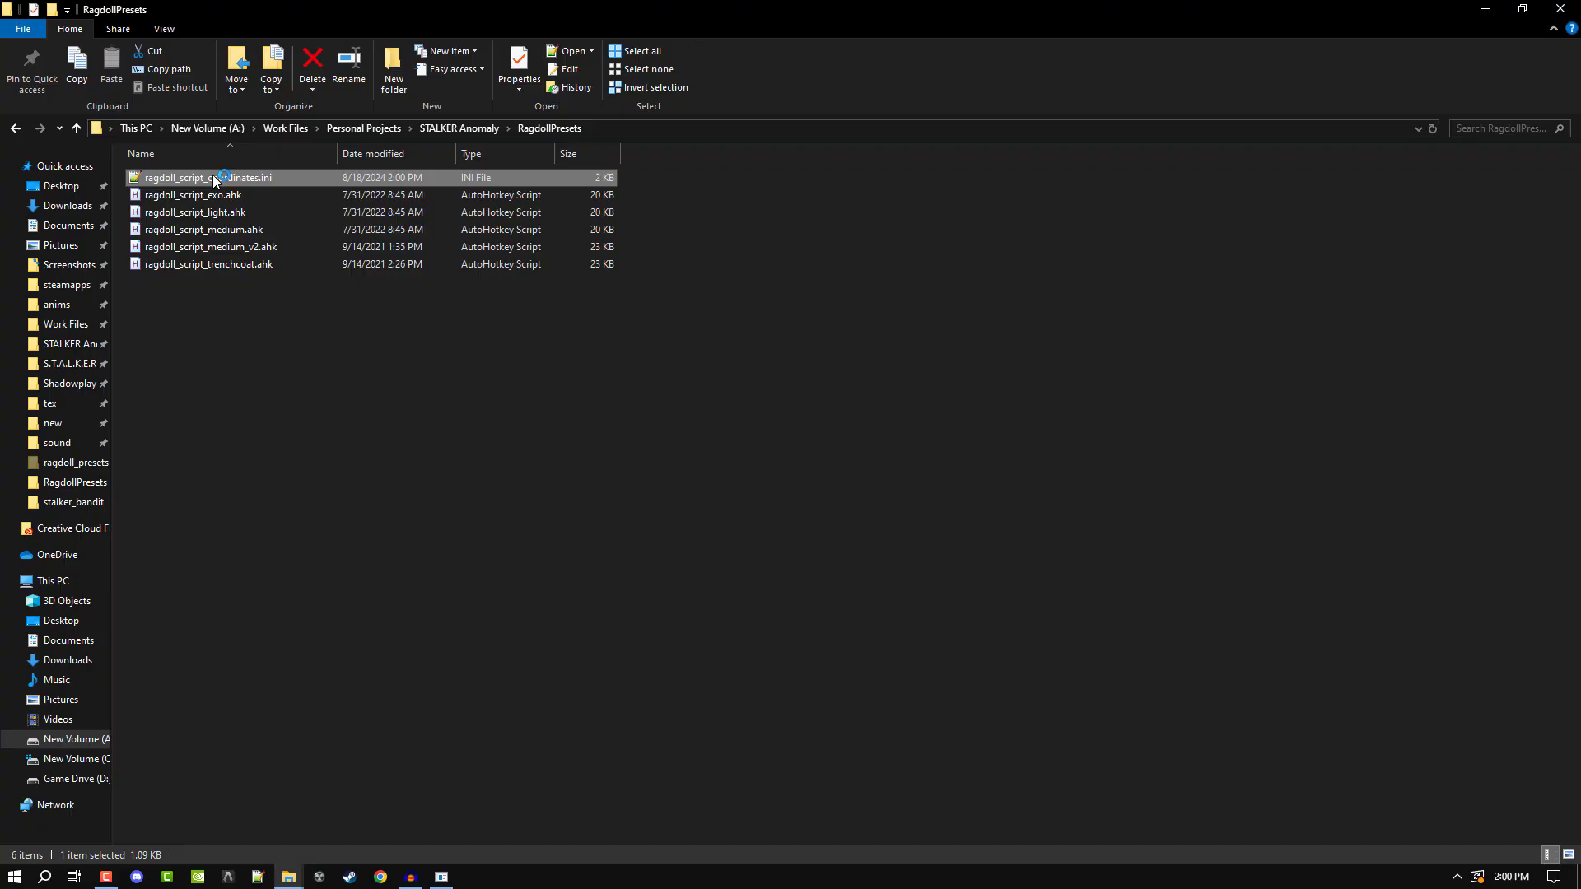
double_click(209, 178)
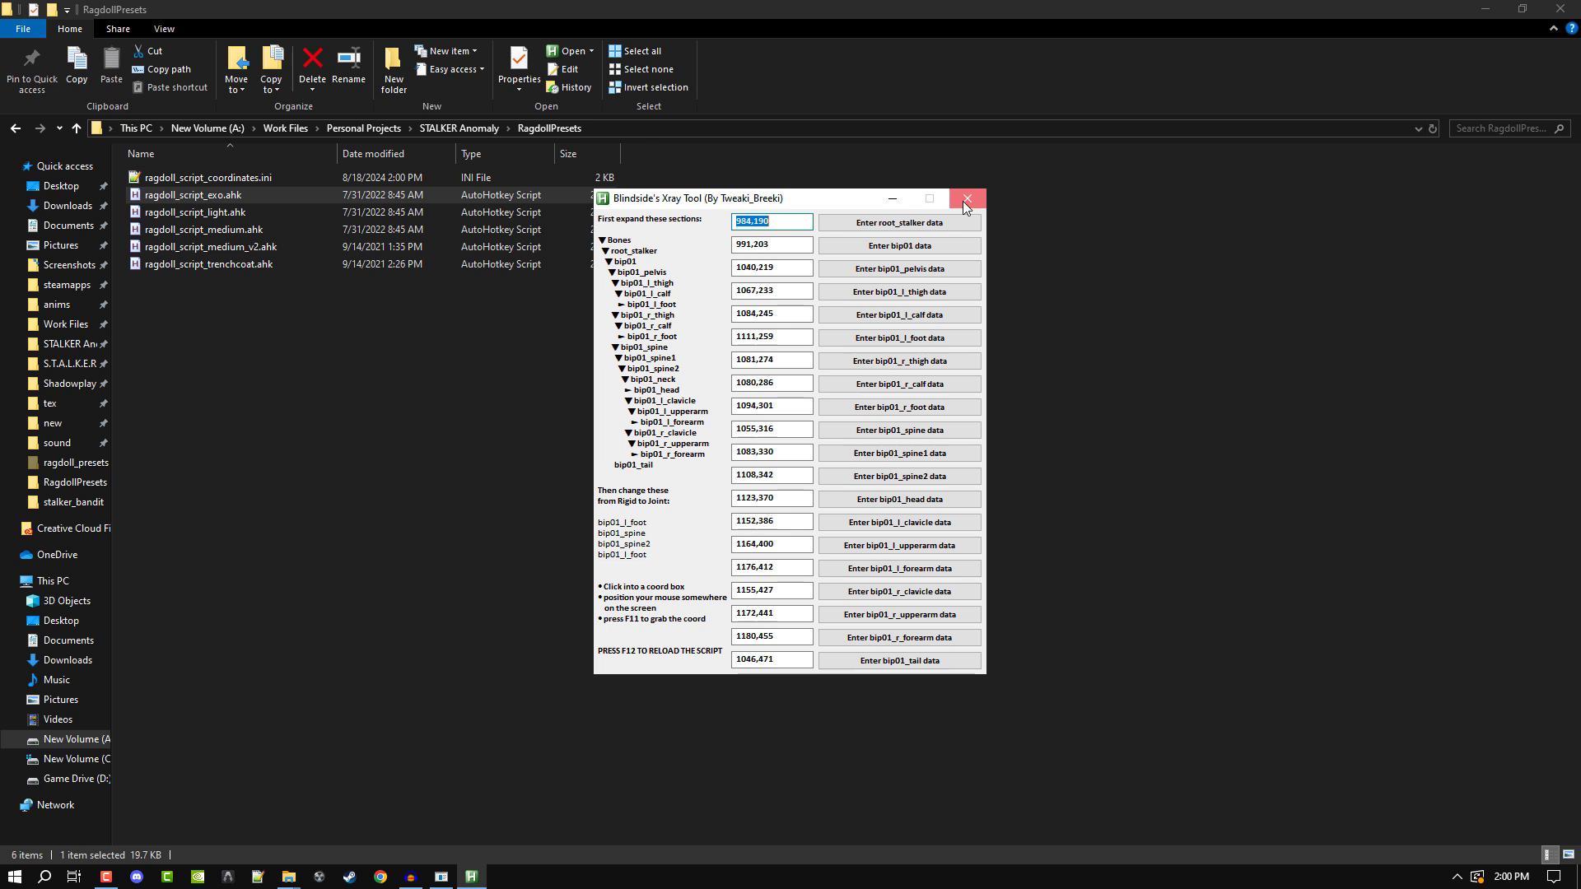
click(965, 198)
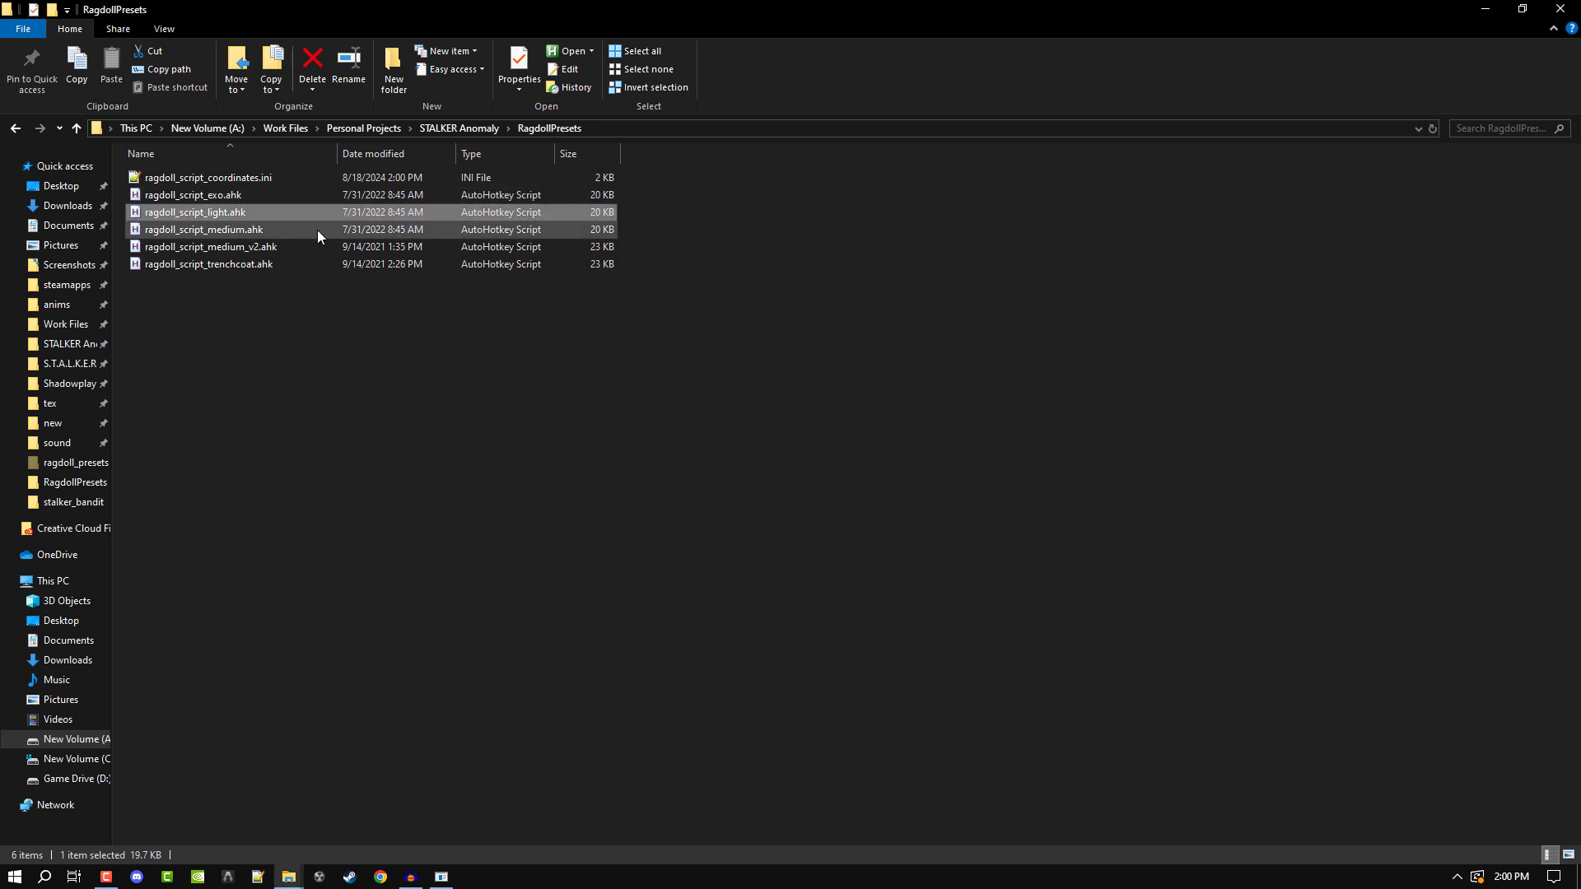
Launch the armored preset script so its tool opens with all bone coordinates filled
click(208, 263)
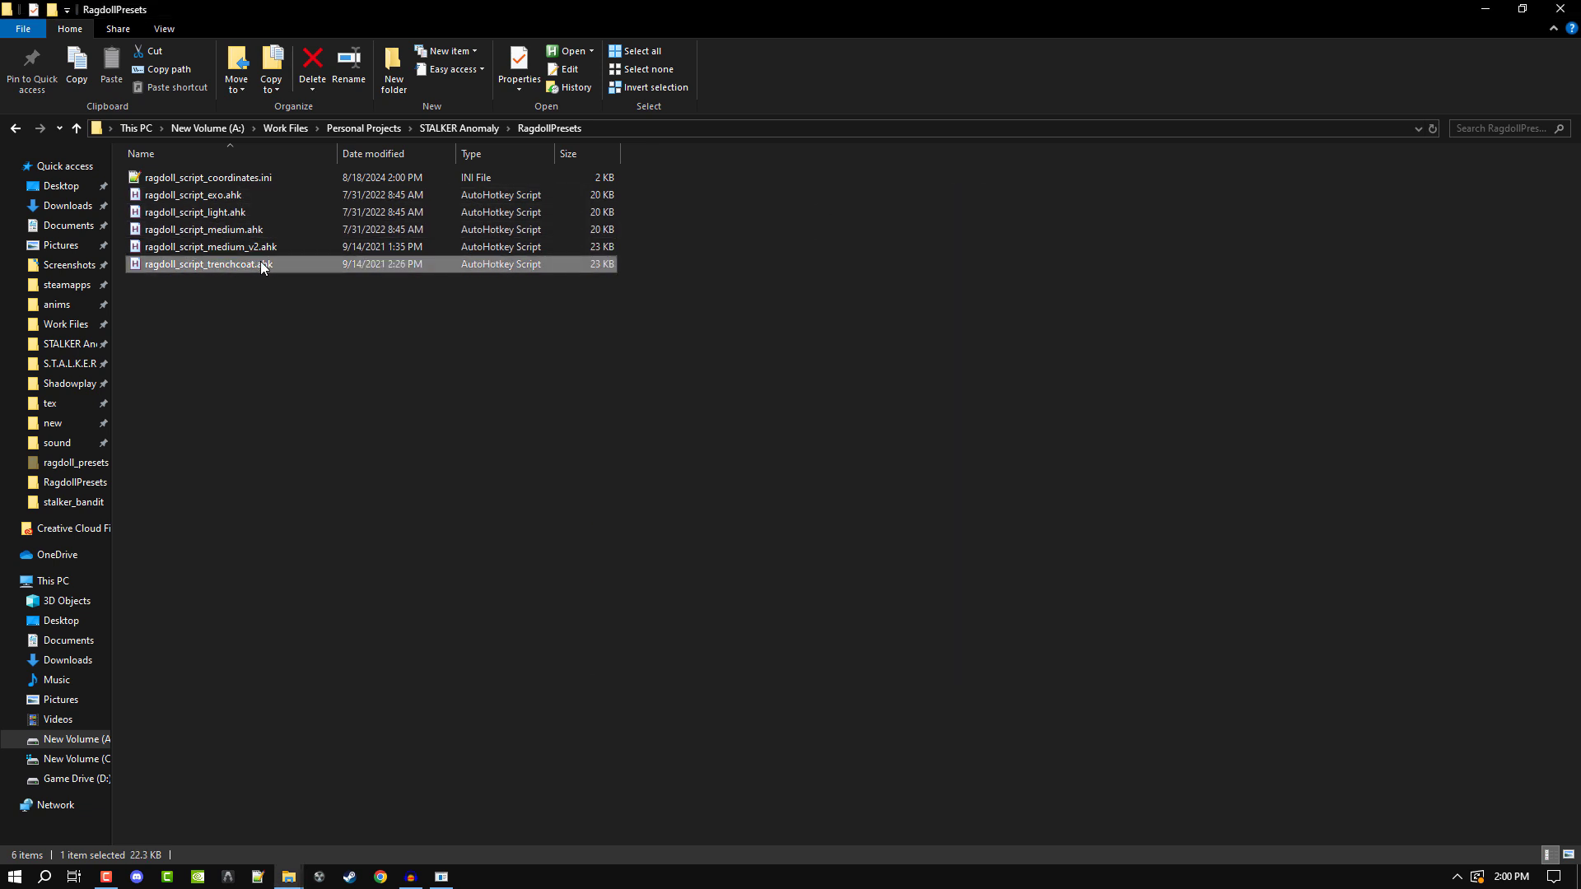
click(213, 247)
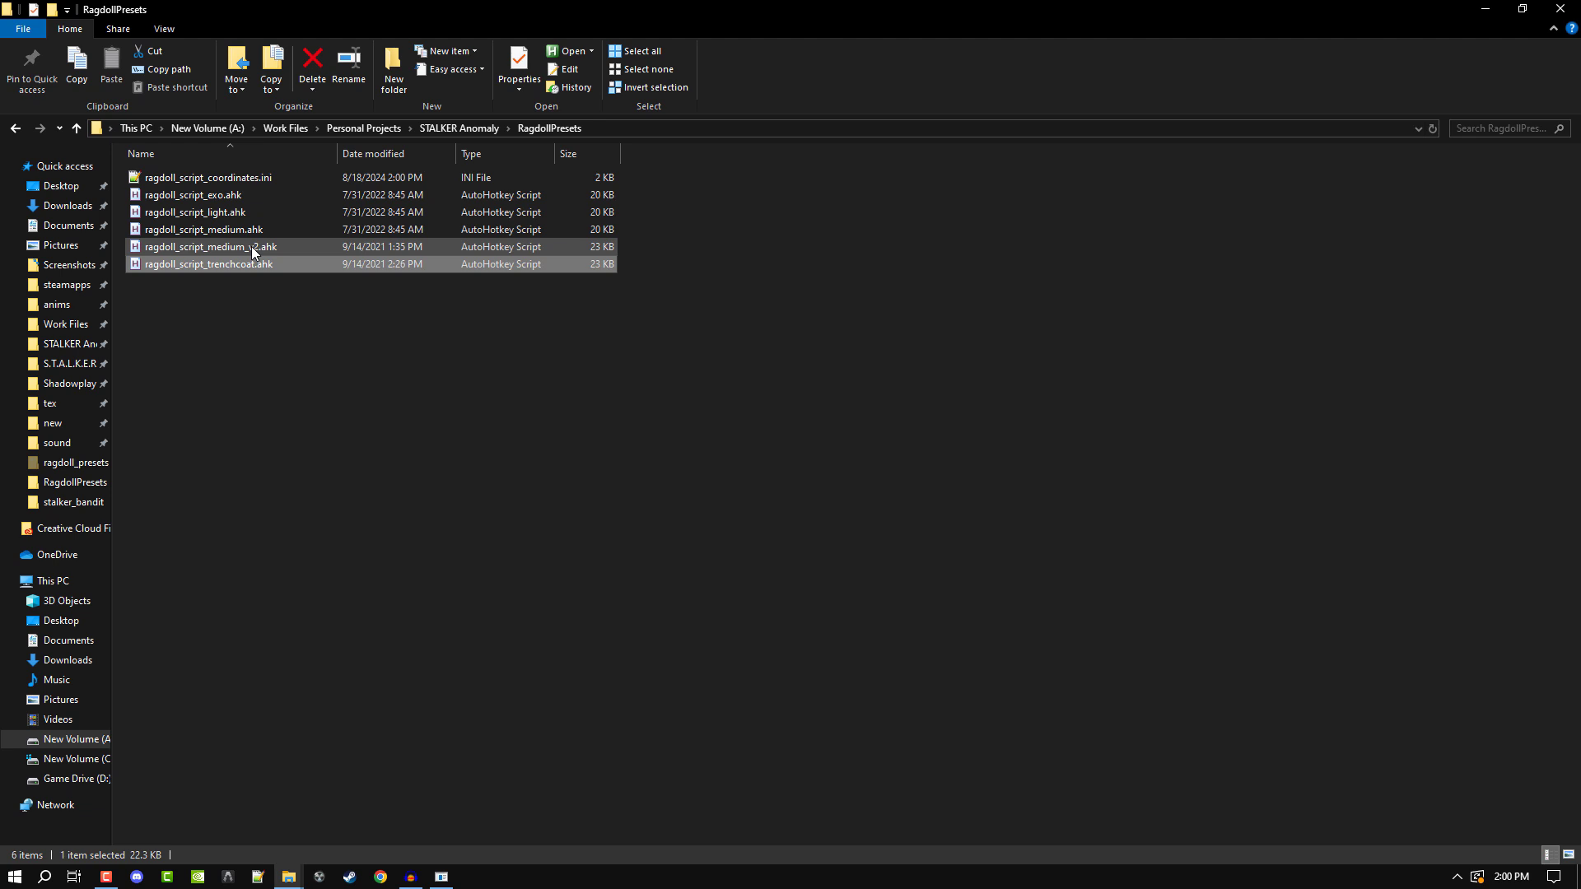
double_click(213, 248)
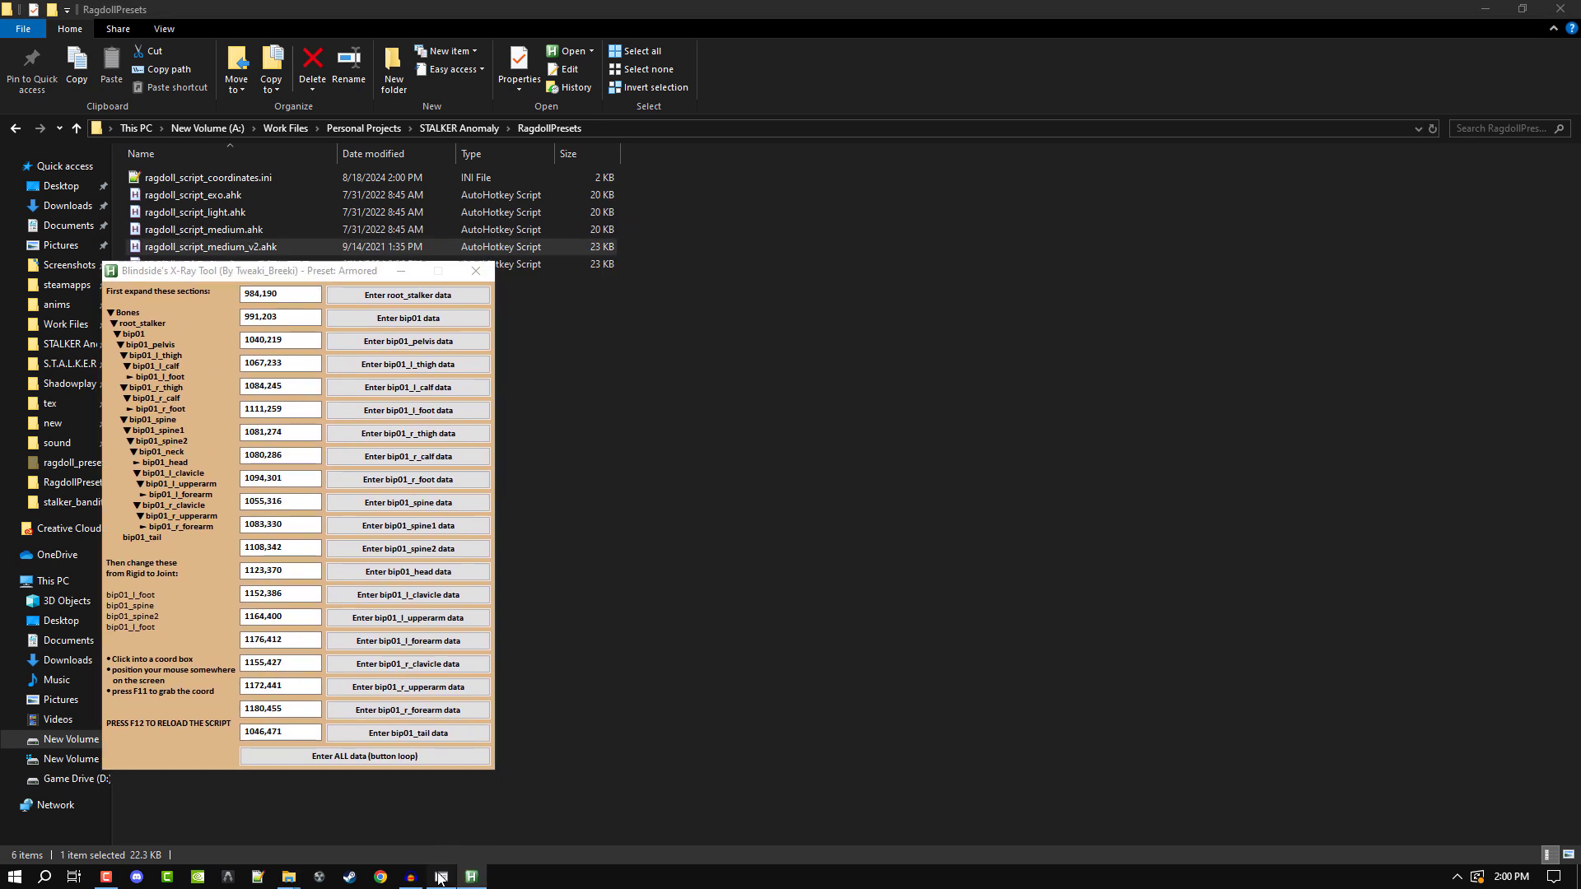
Apply the Armored preset data to bip01_l_thigh, bip01_l_calf and bip01_head in the bone hierarchy
click(438, 875)
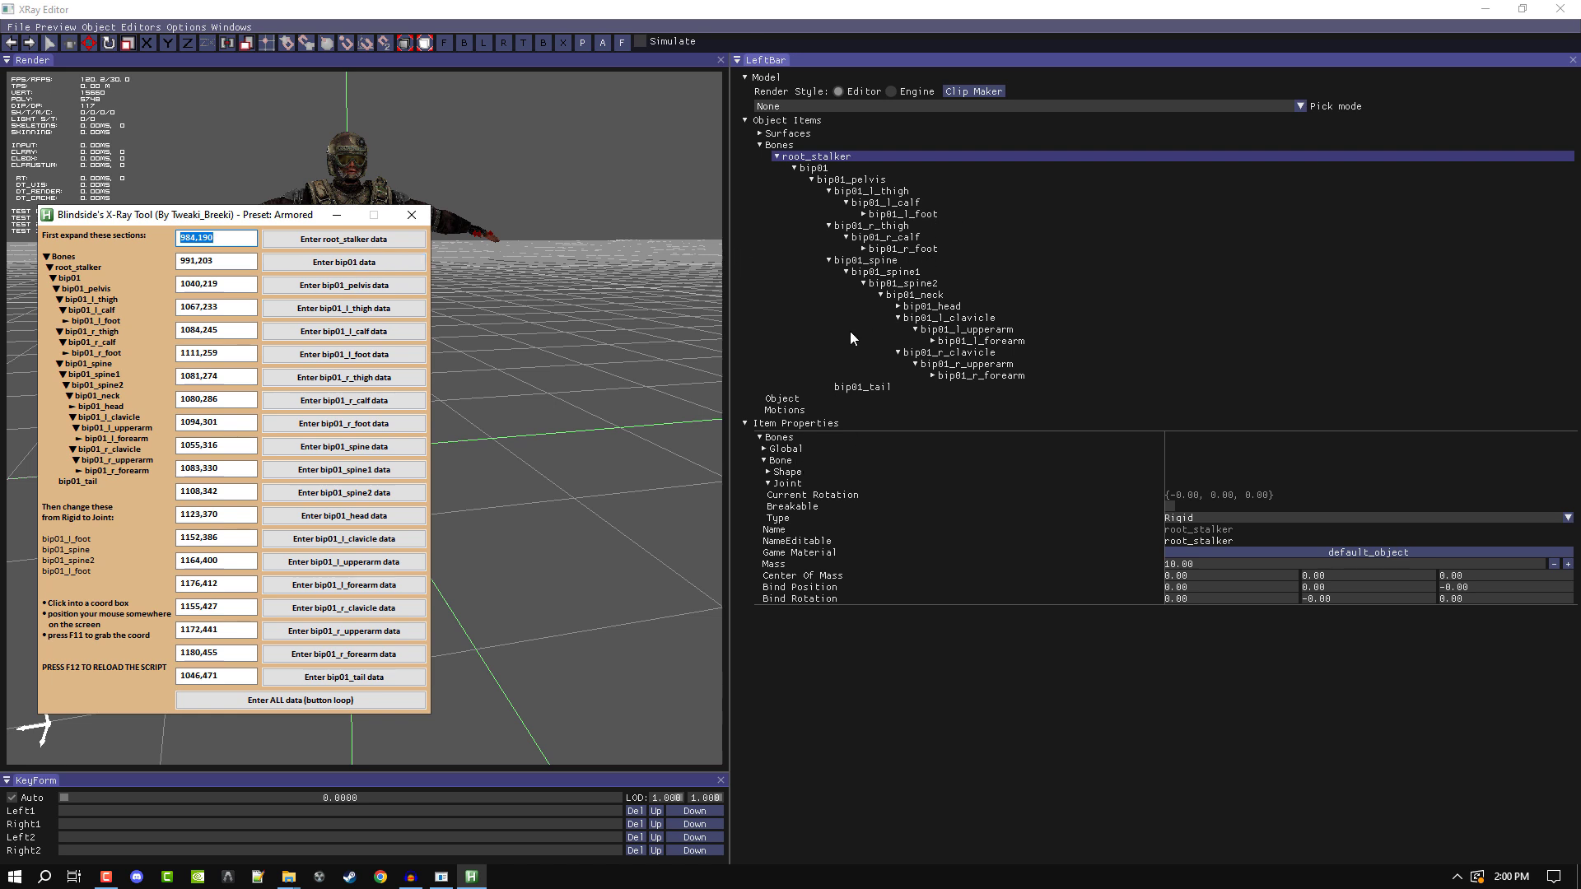
click(342, 308)
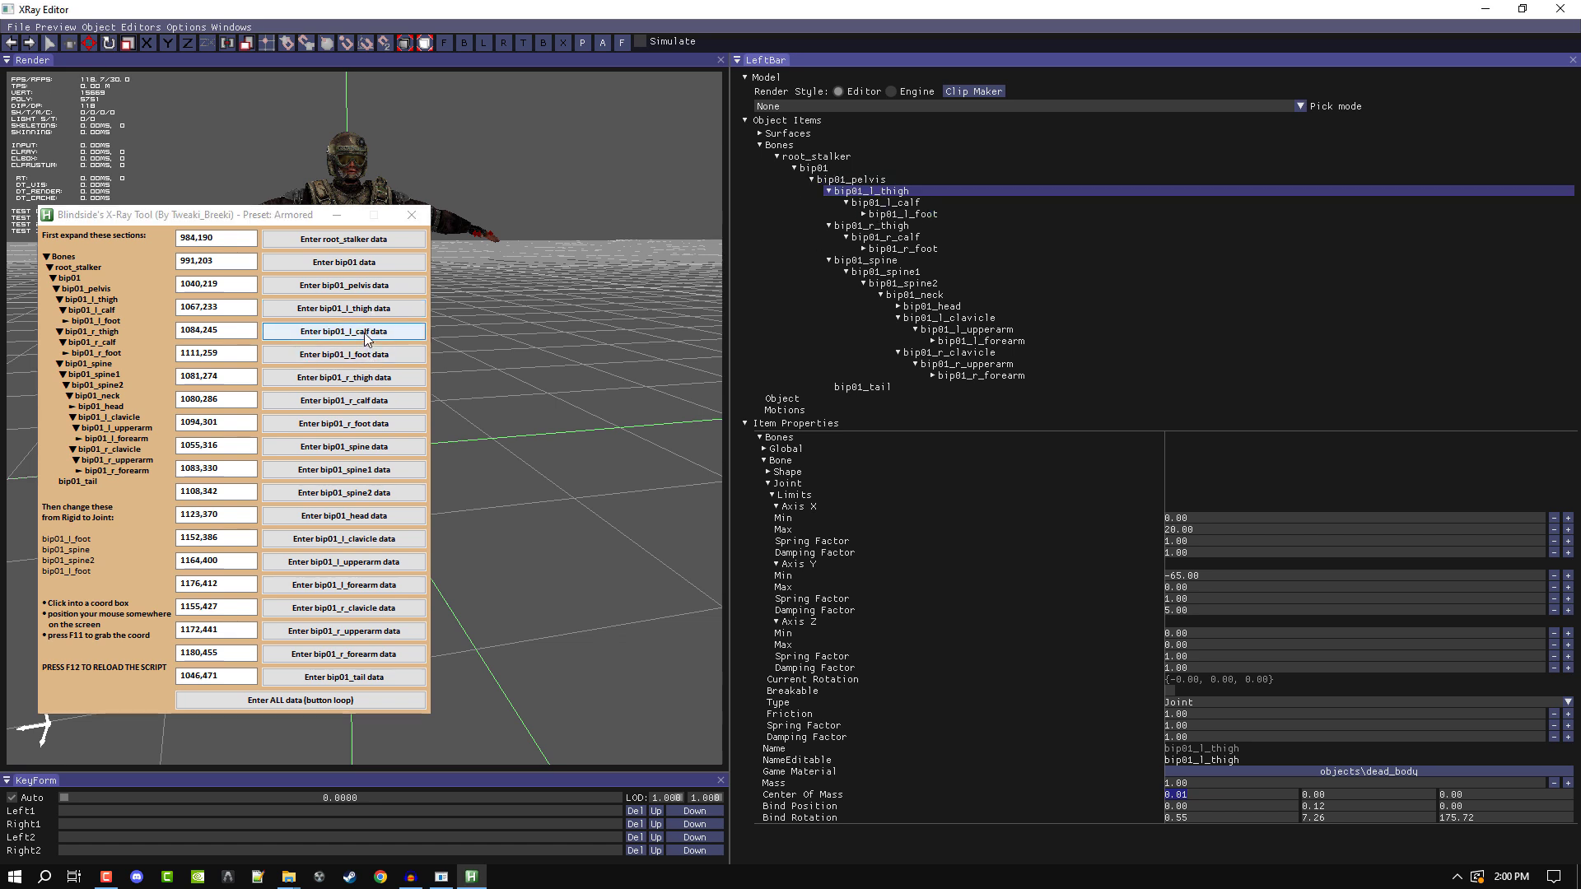
click(873, 202)
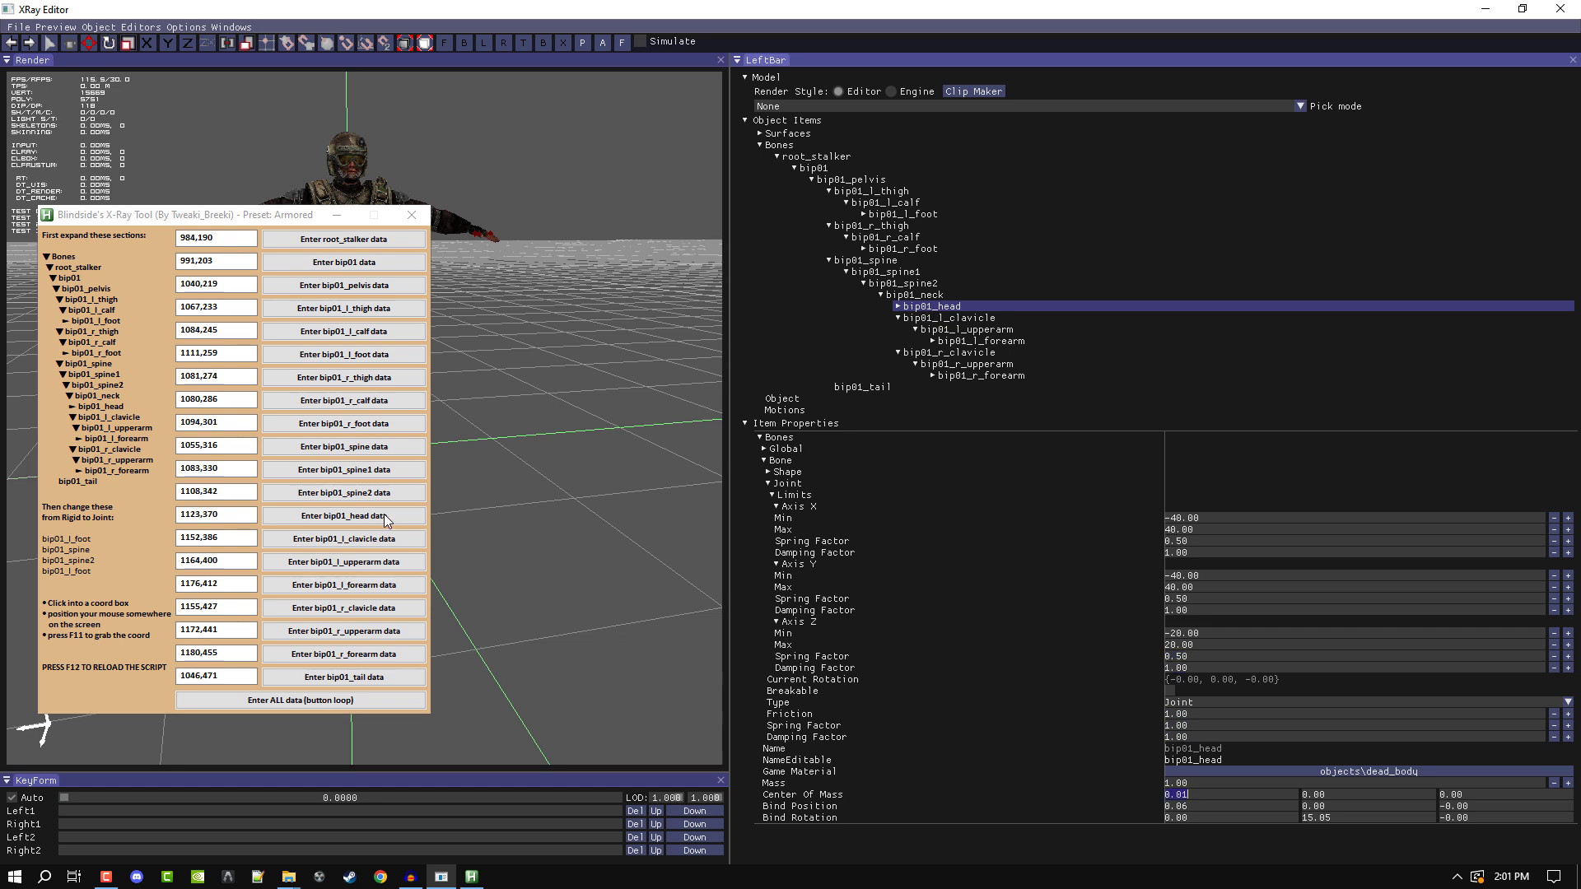
click(876, 258)
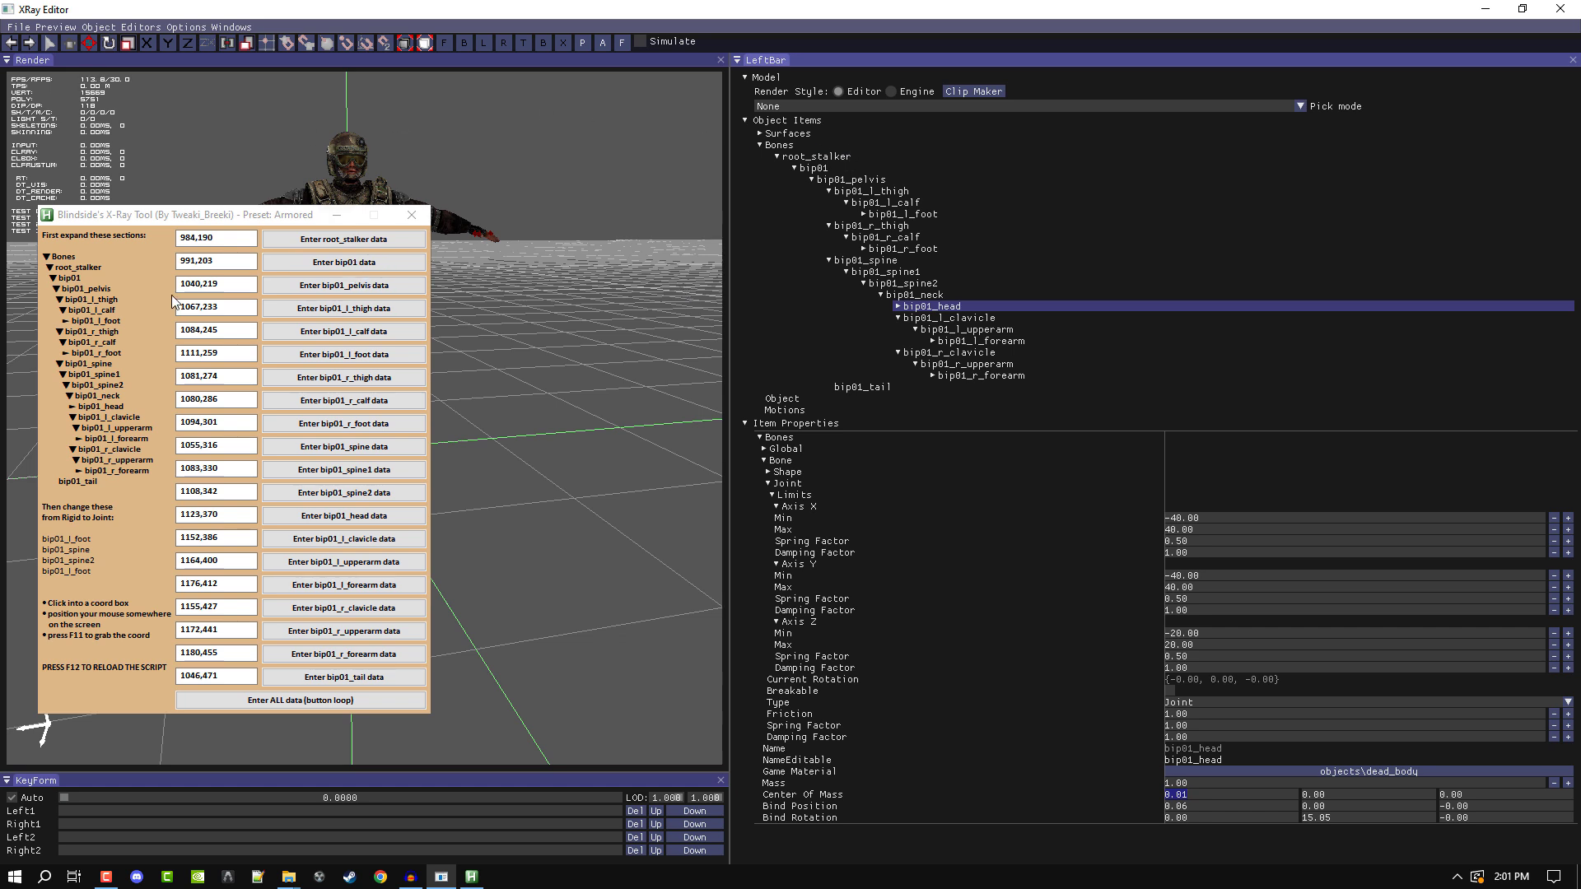
click(300, 700)
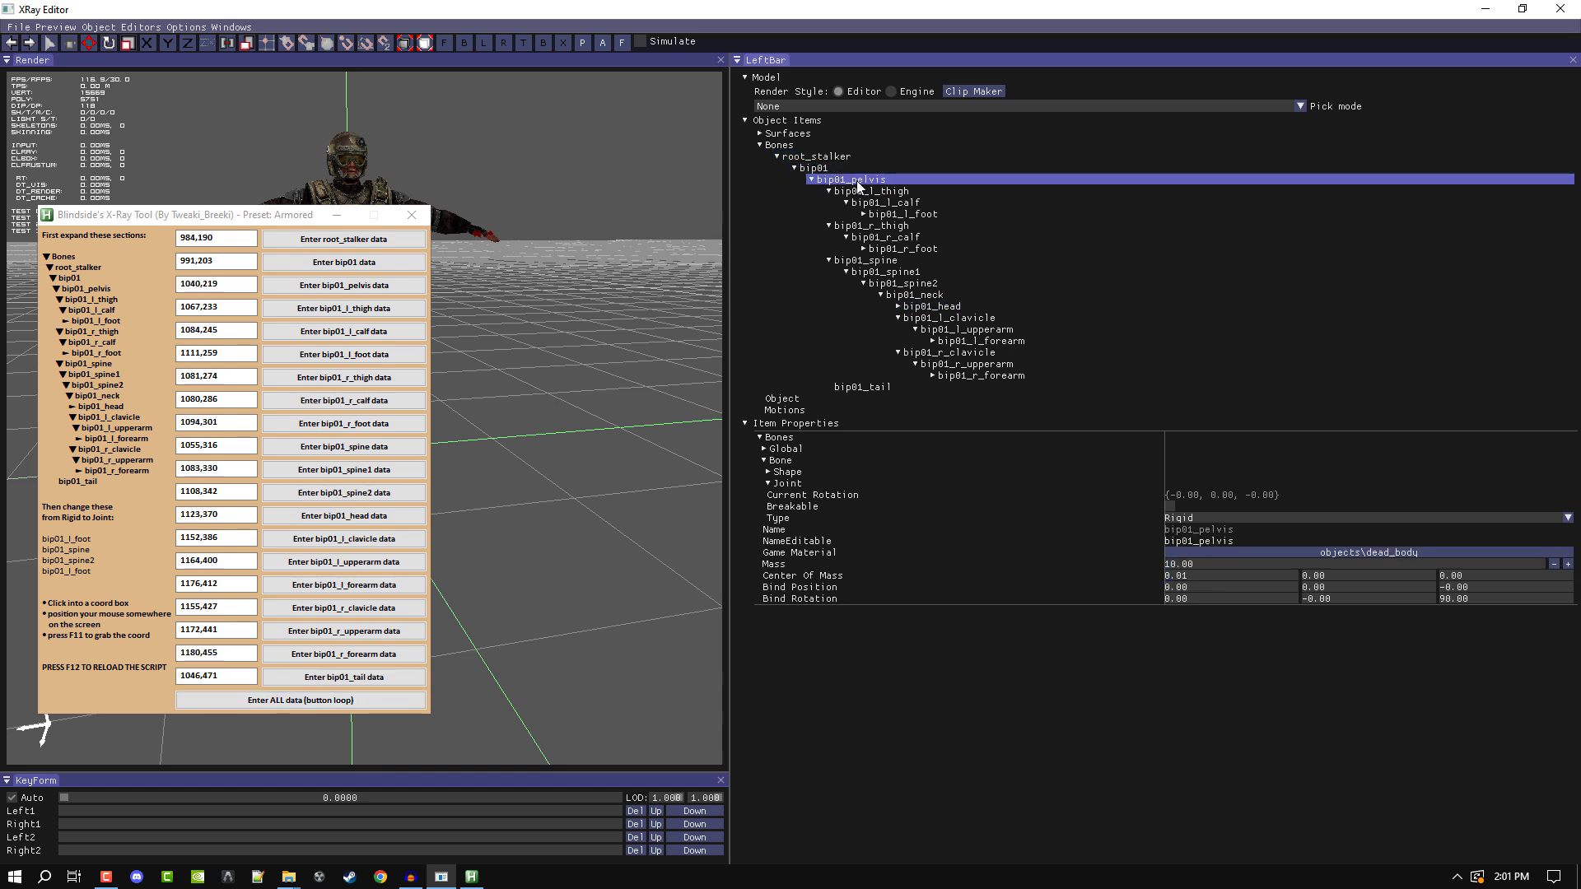
click(873, 191)
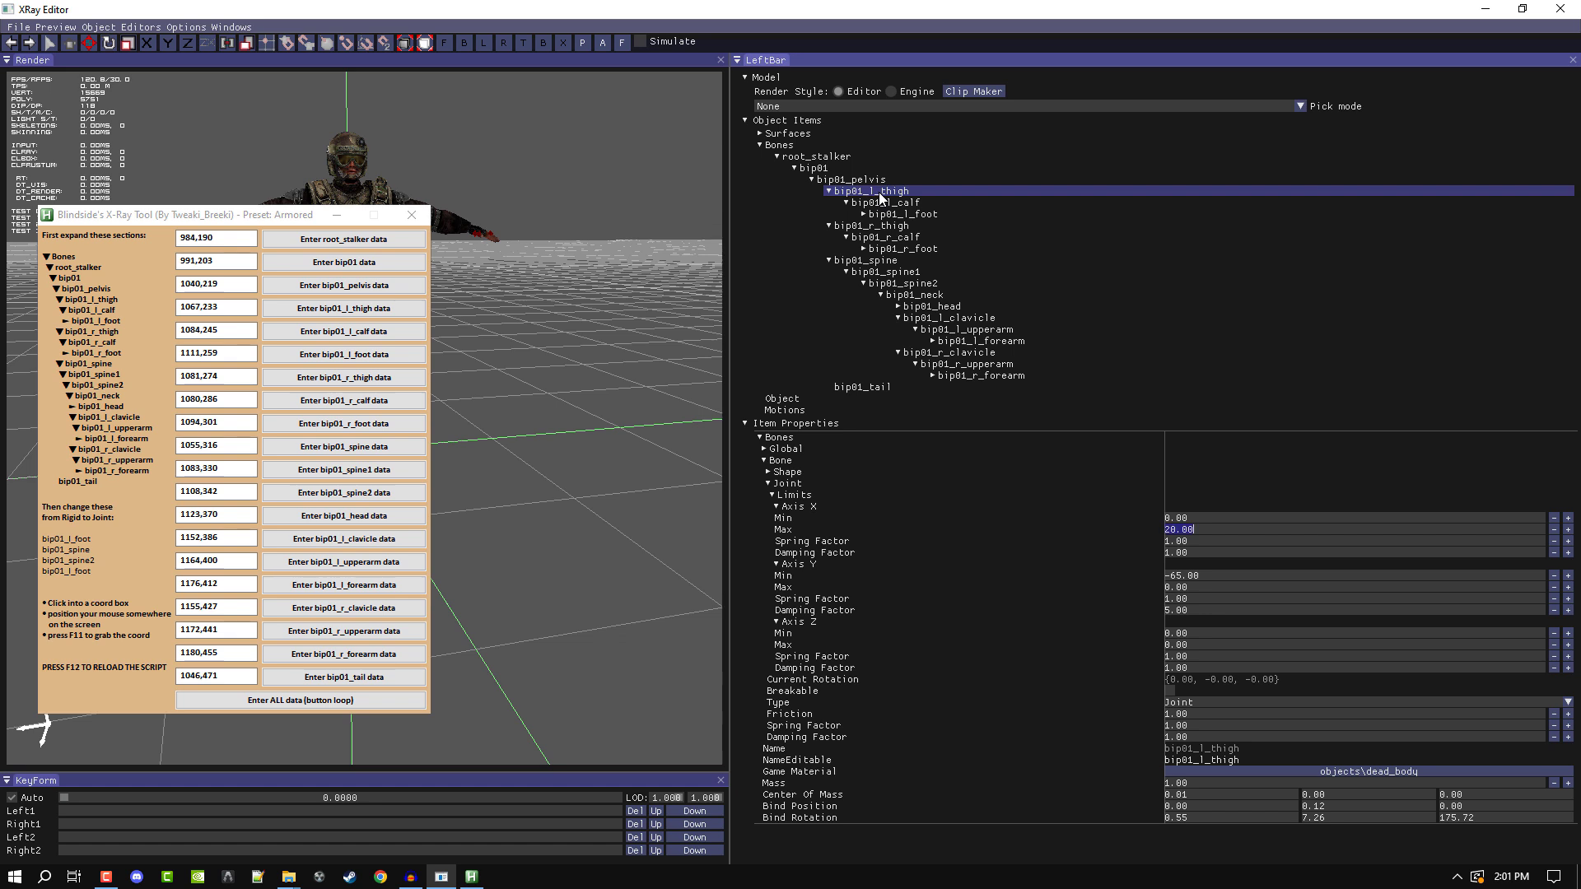
click(300, 700)
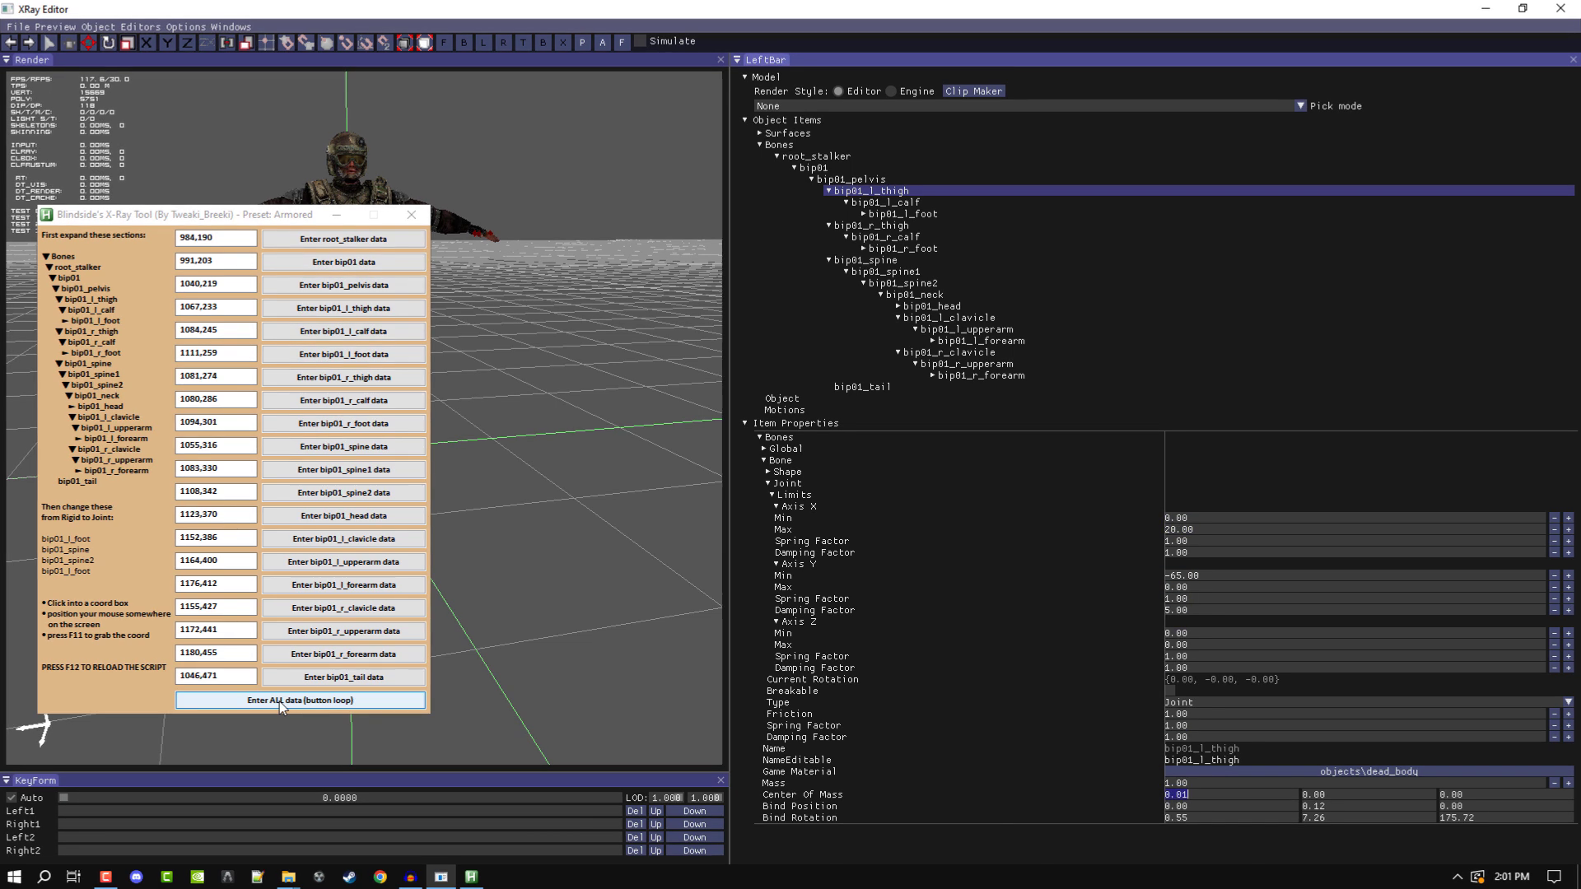
click(904, 213)
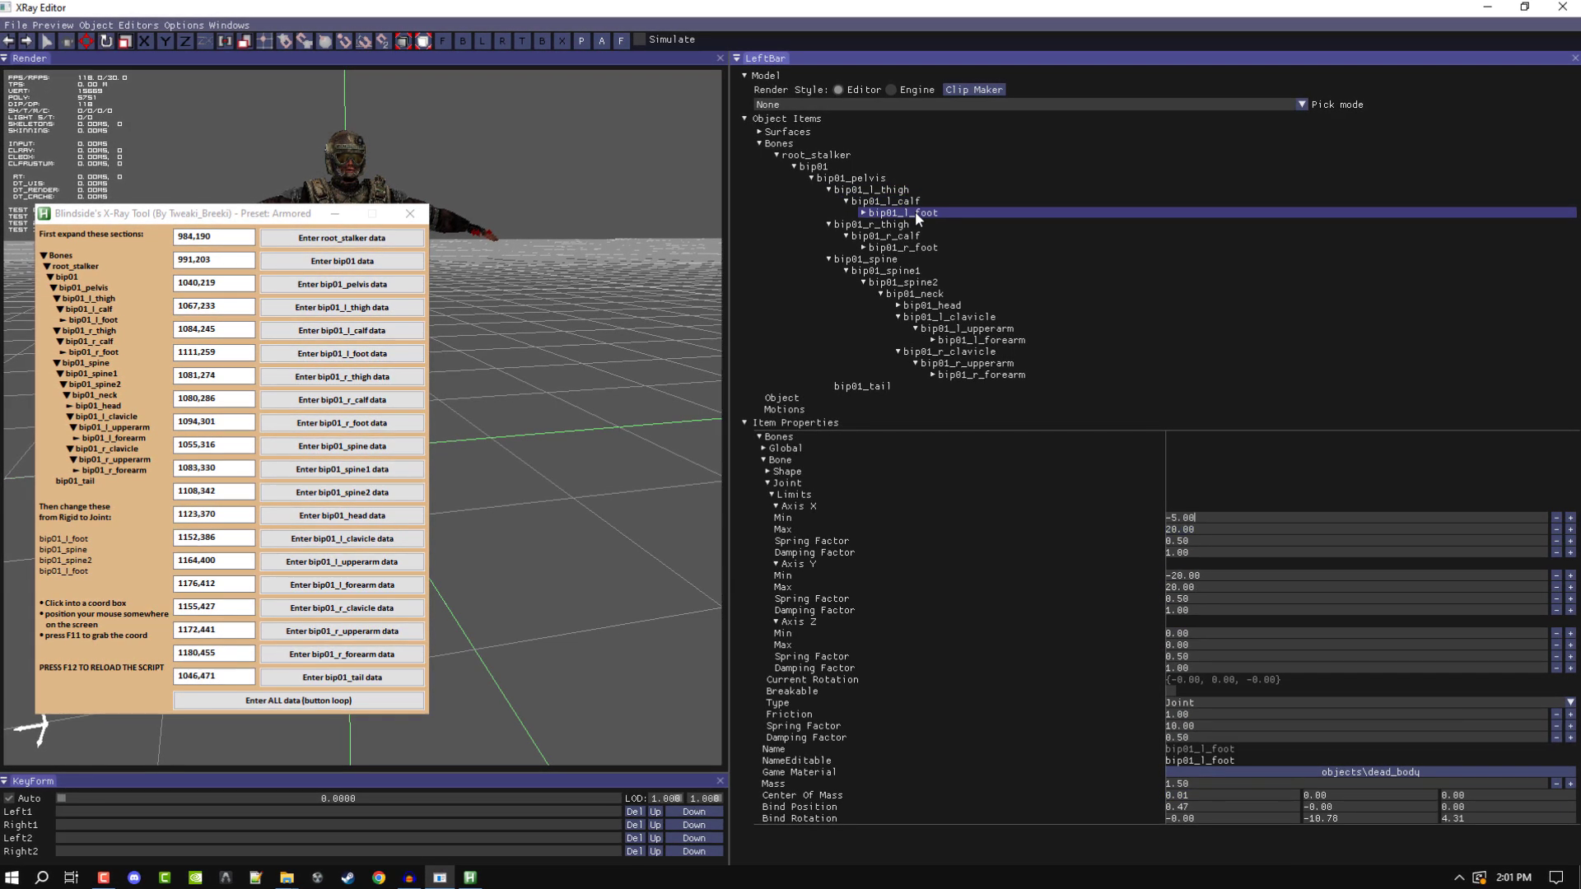
click(870, 222)
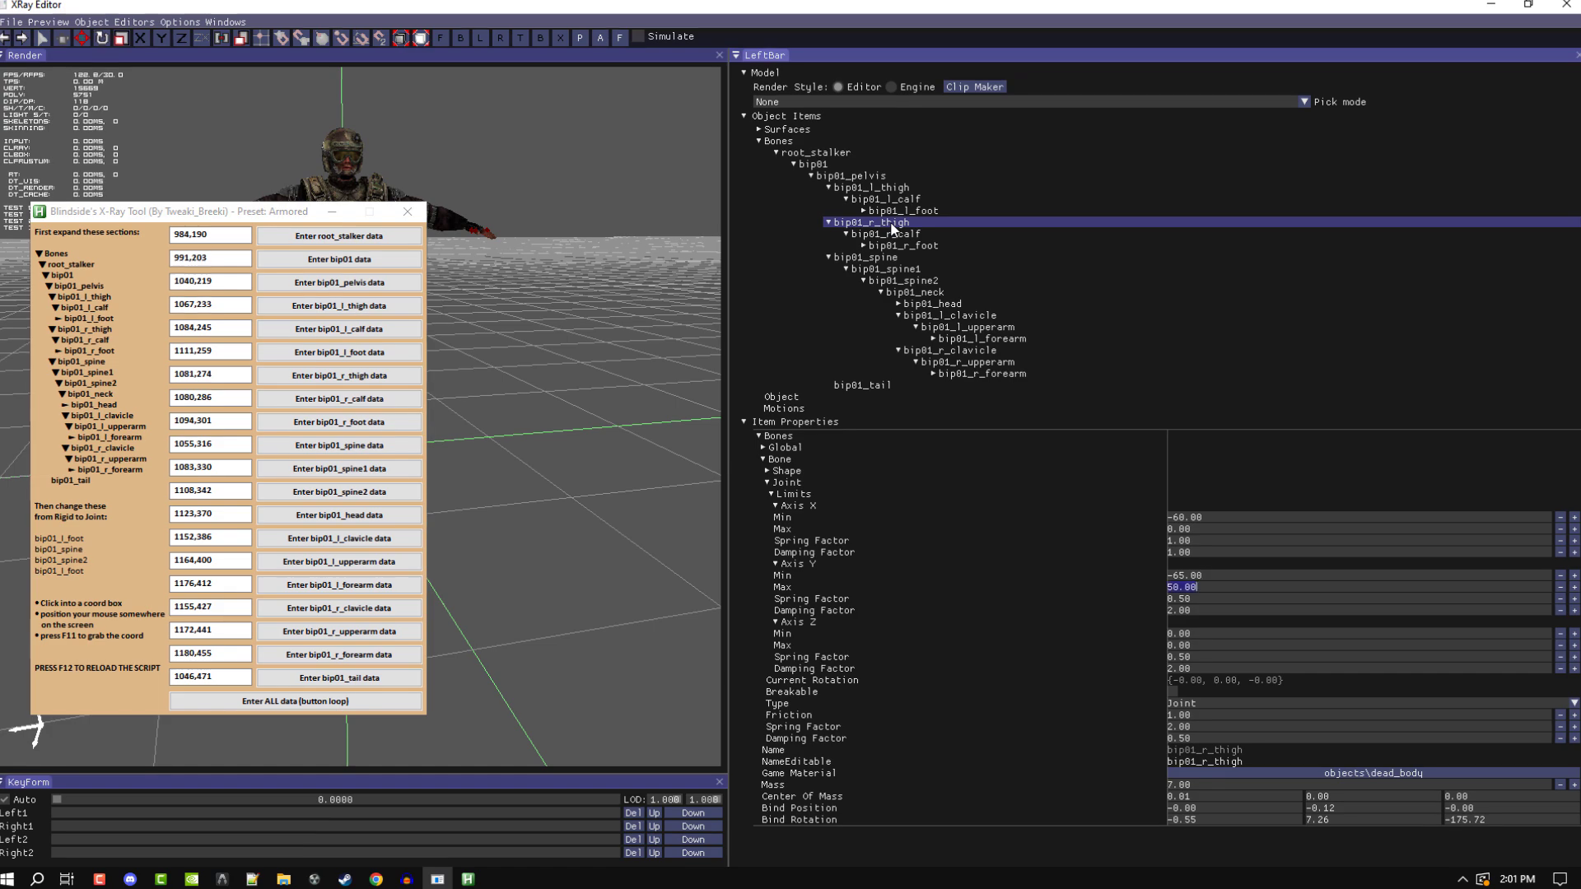
click(879, 234)
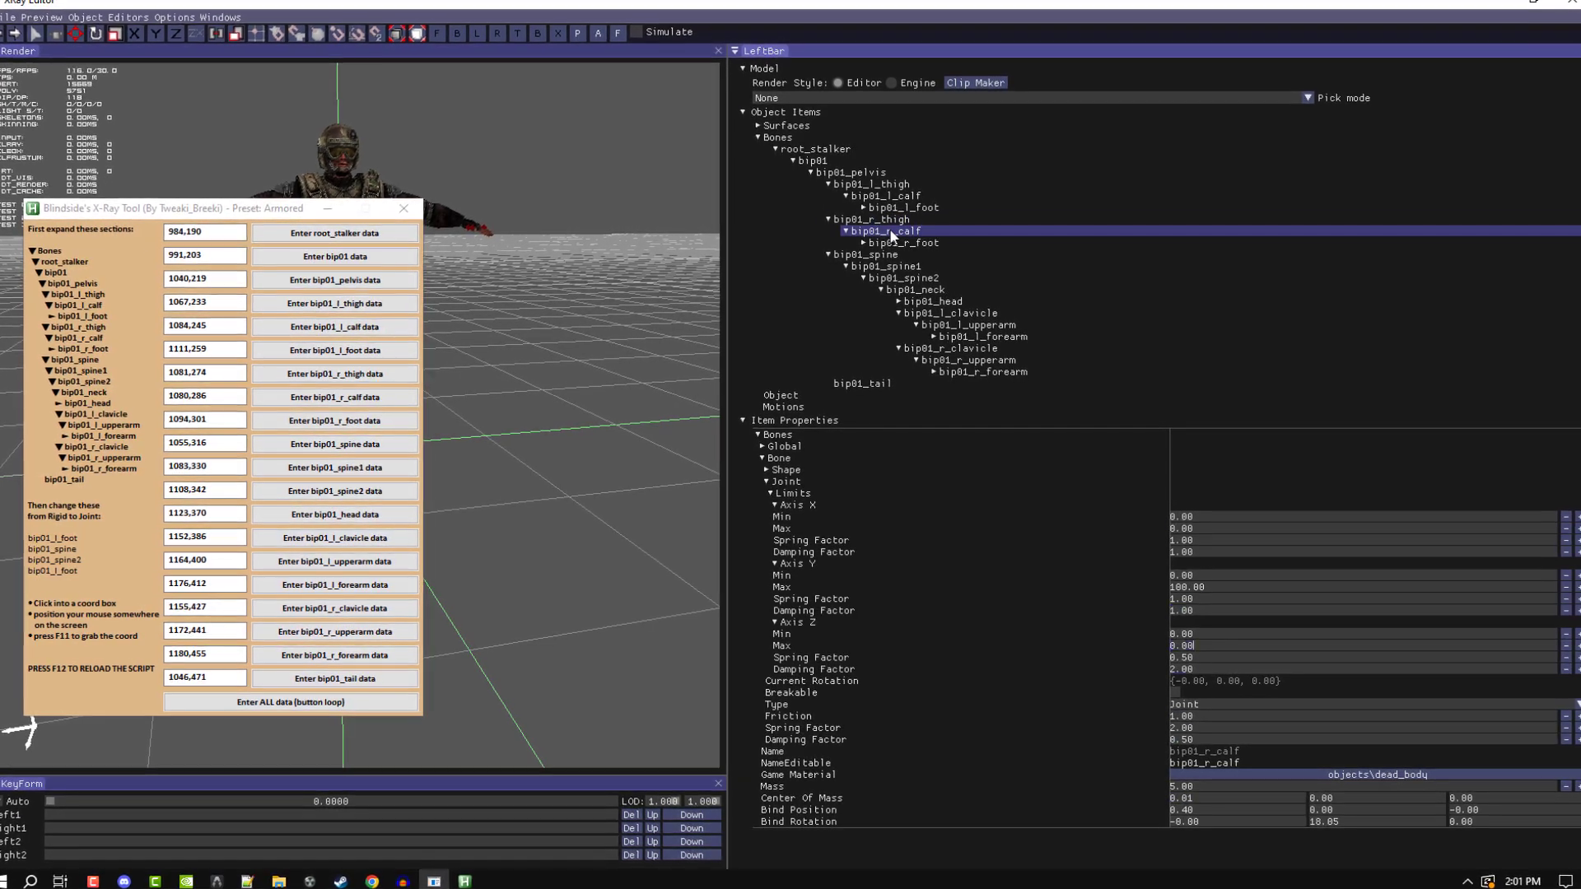
click(902, 238)
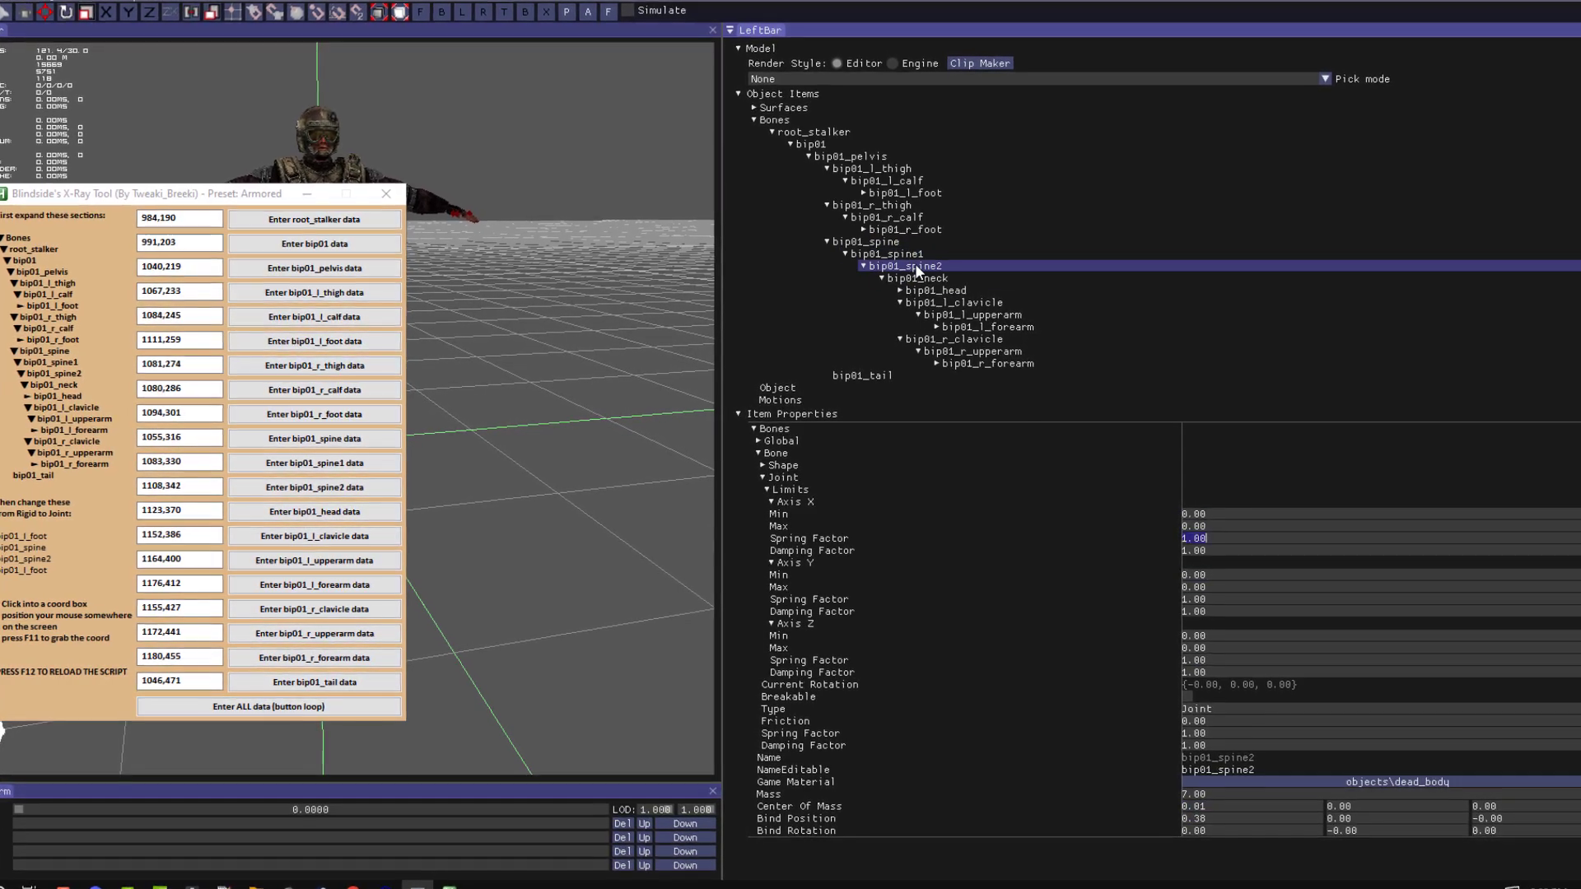
click(926, 287)
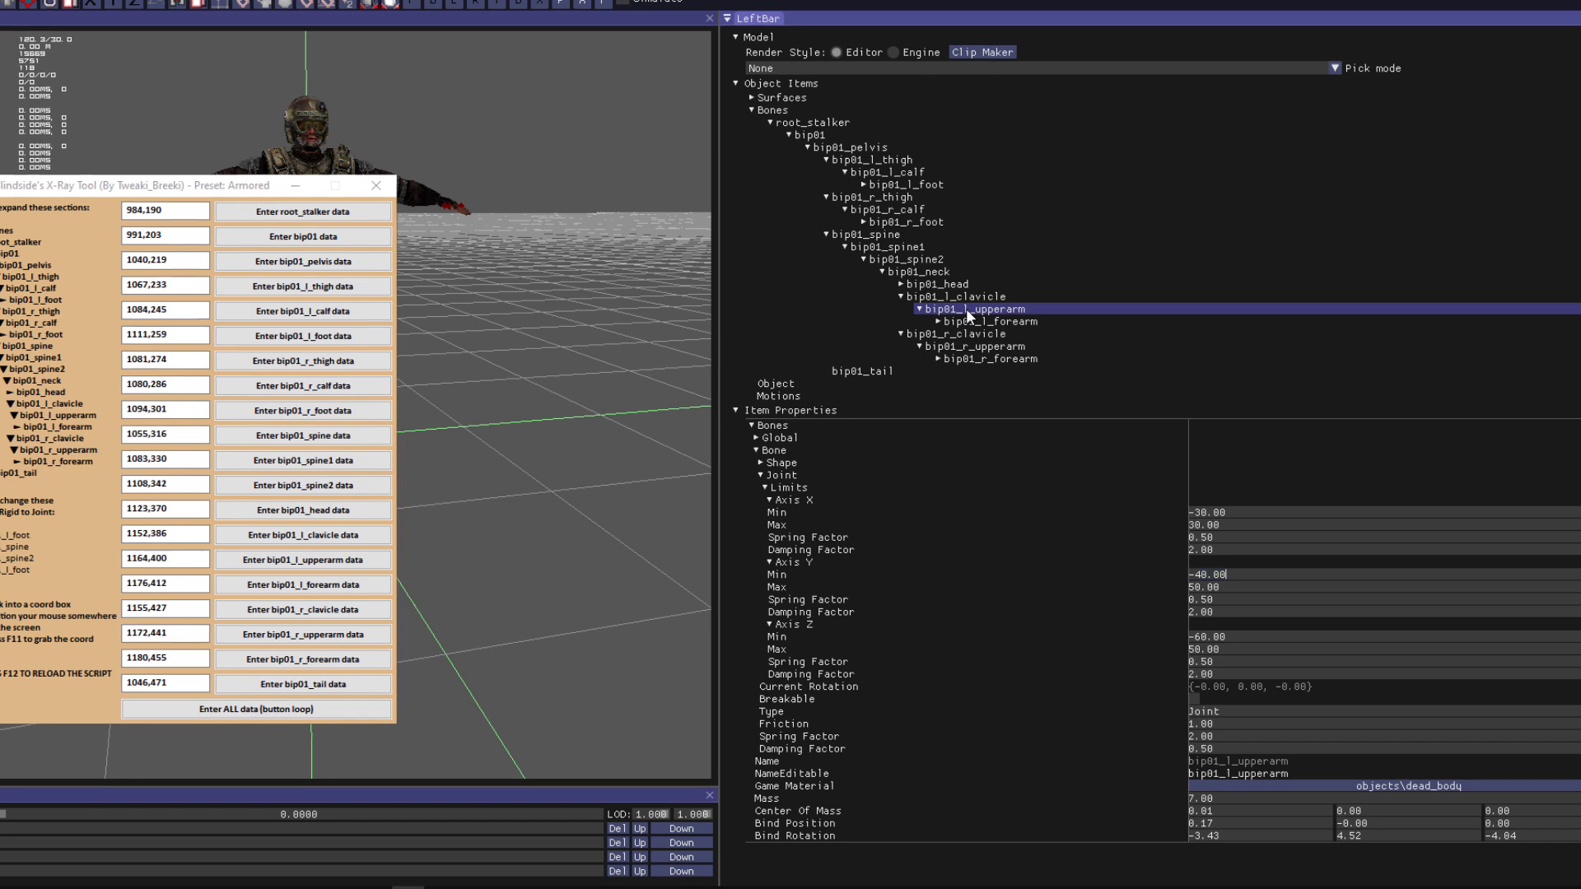
click(974, 320)
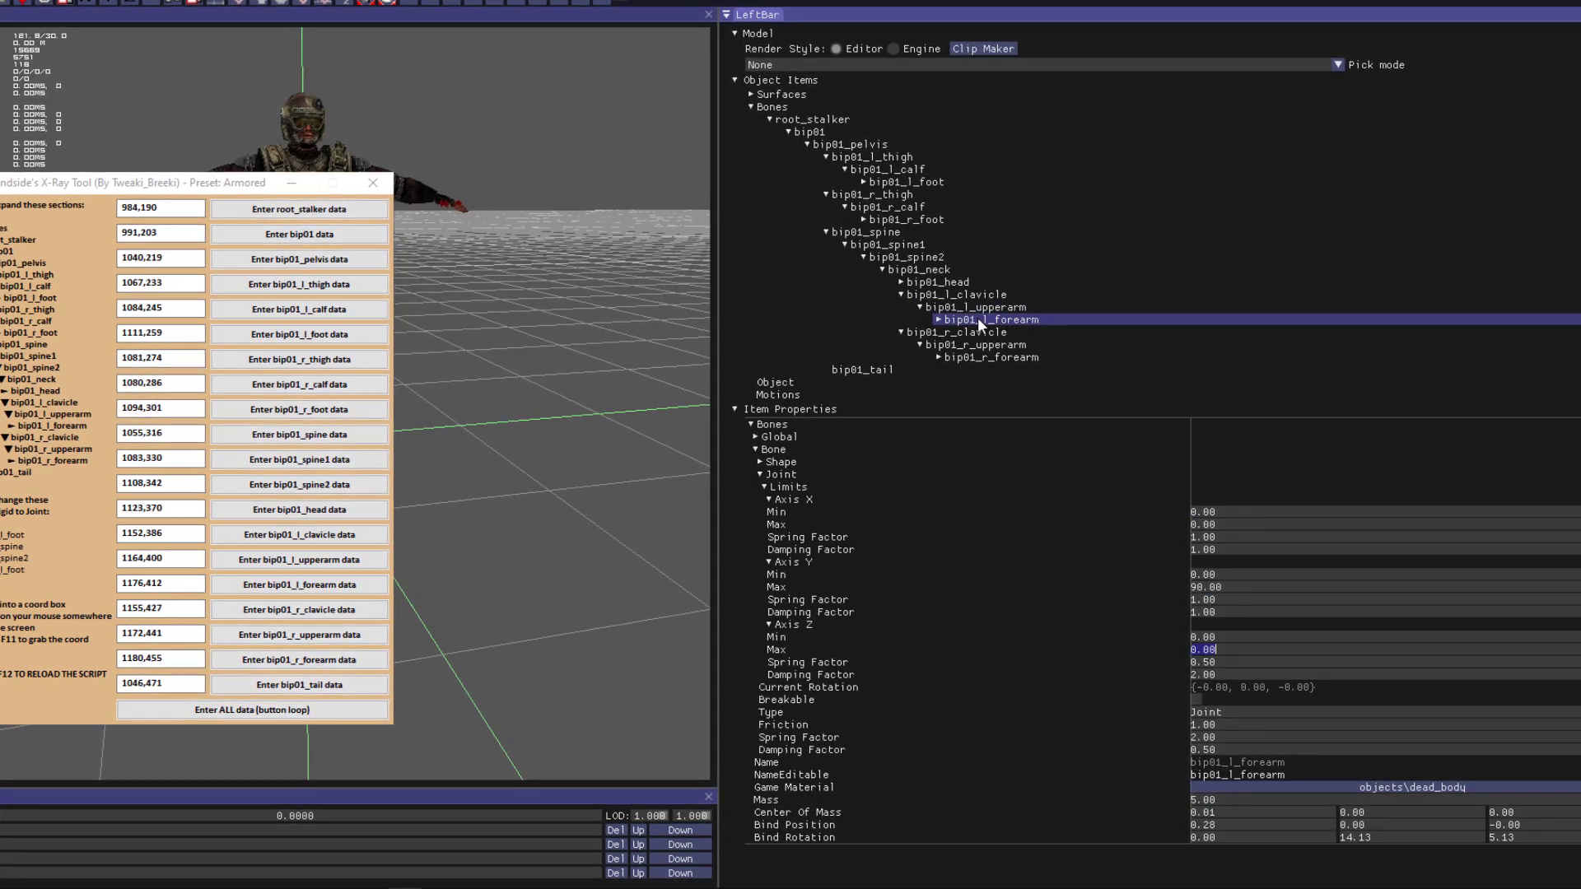
click(973, 342)
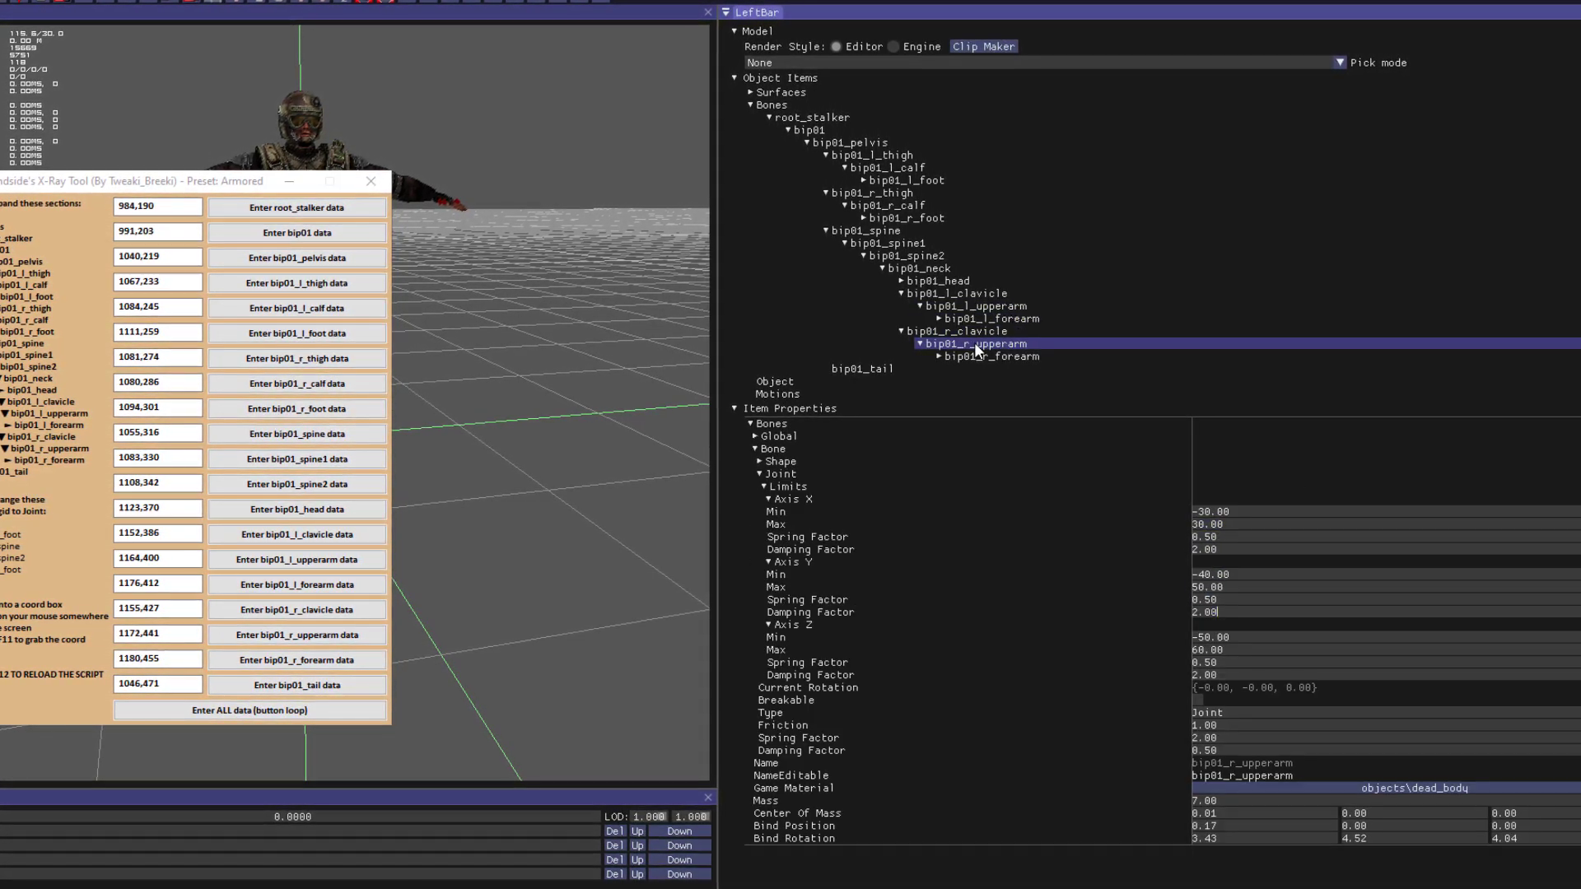
click(990, 356)
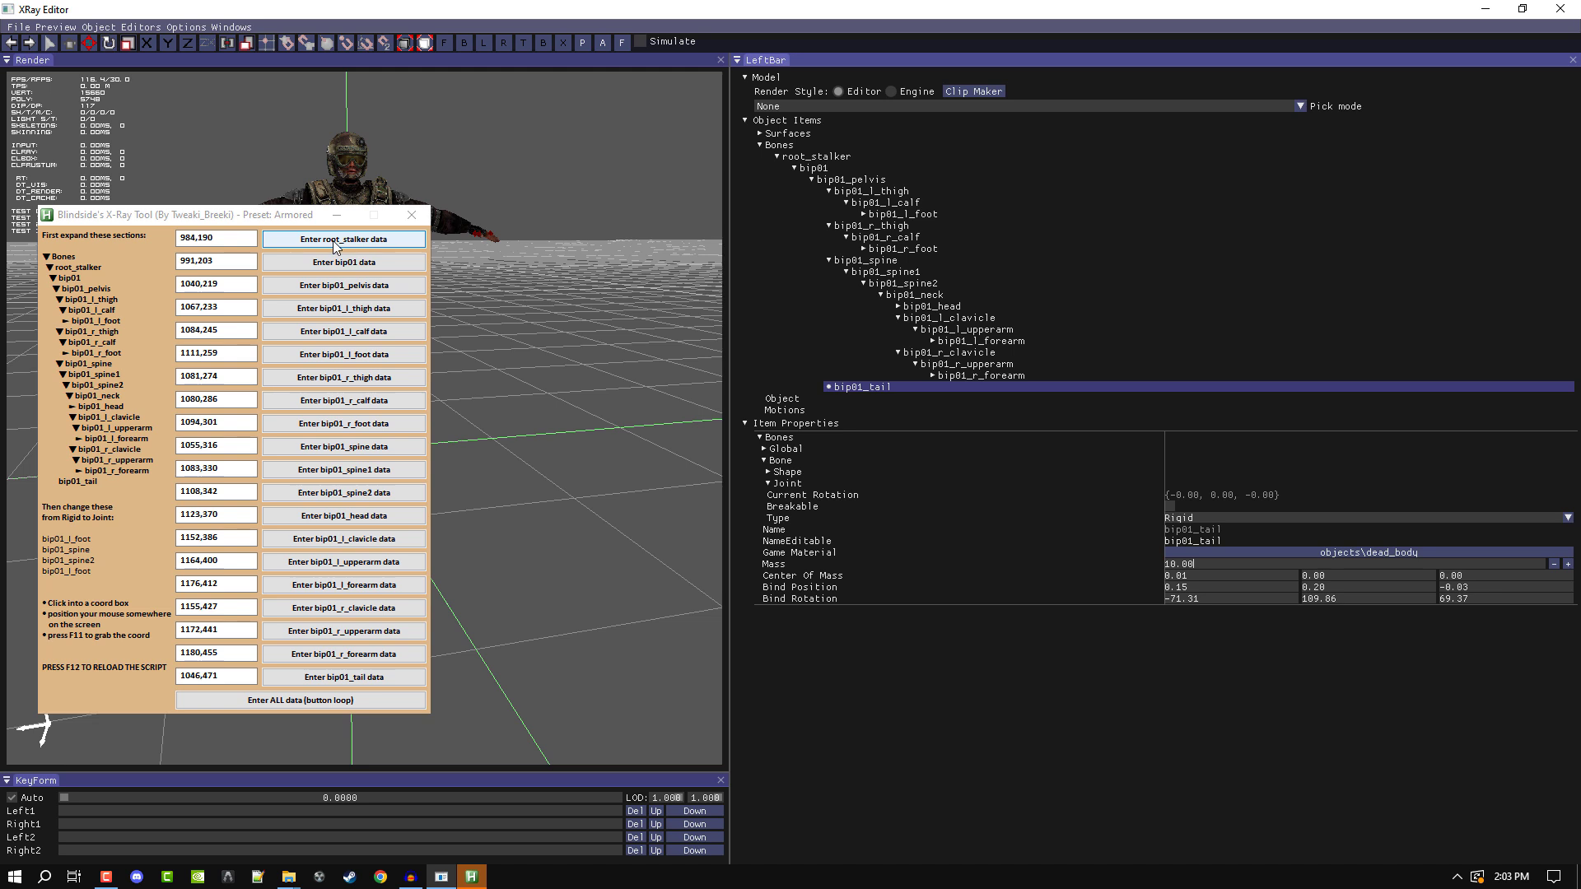
Simulate the ragdoll so the stalker collapses, then stop it and restore the standing pose
click(412, 214)
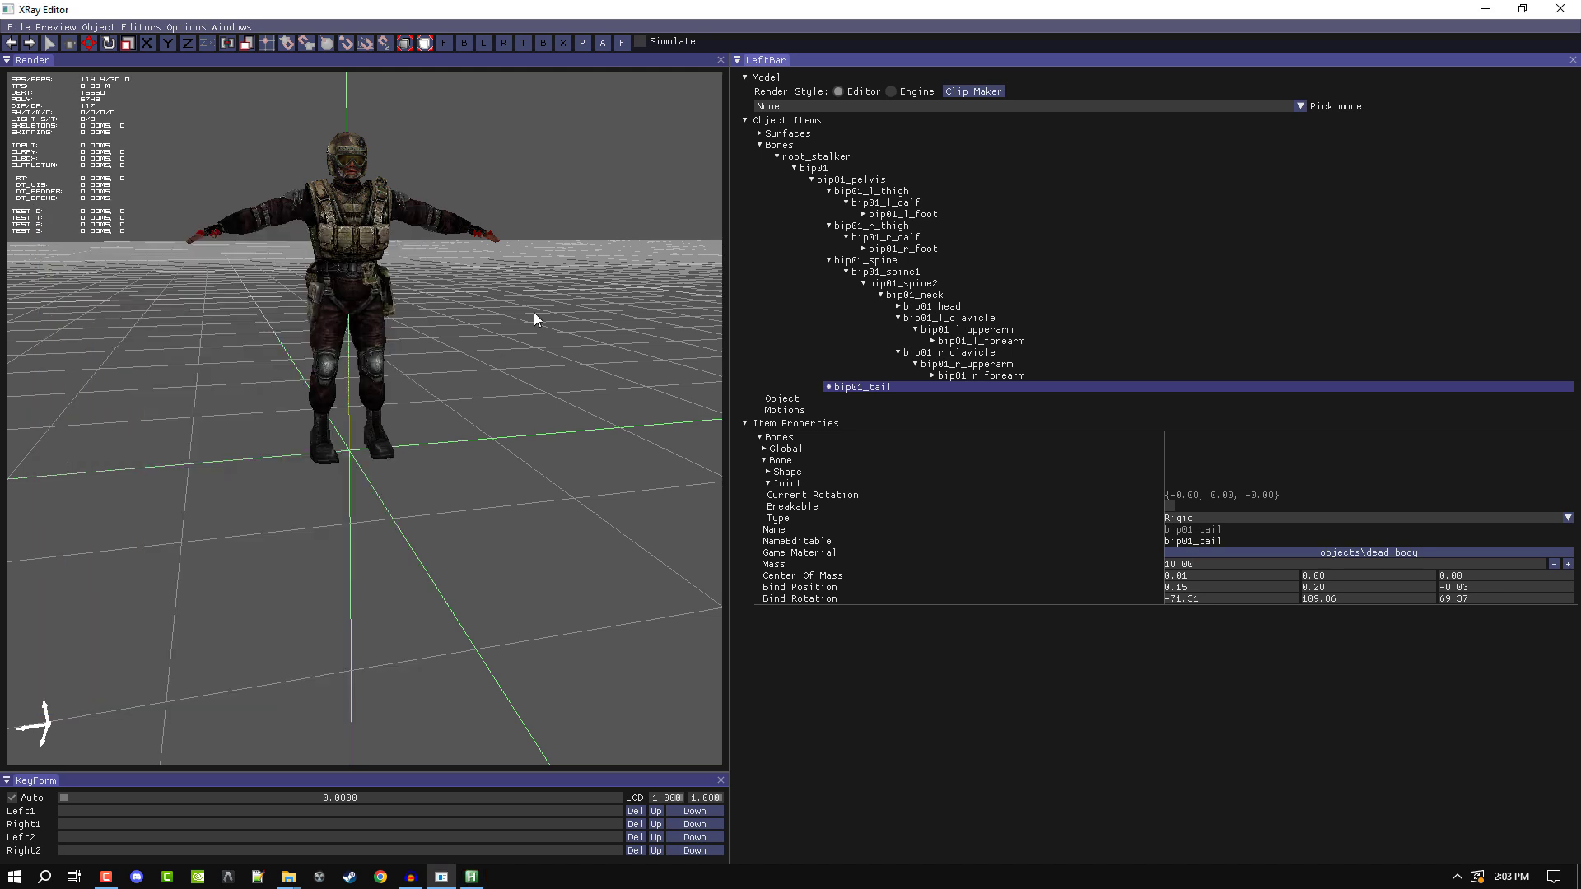
click(641, 41)
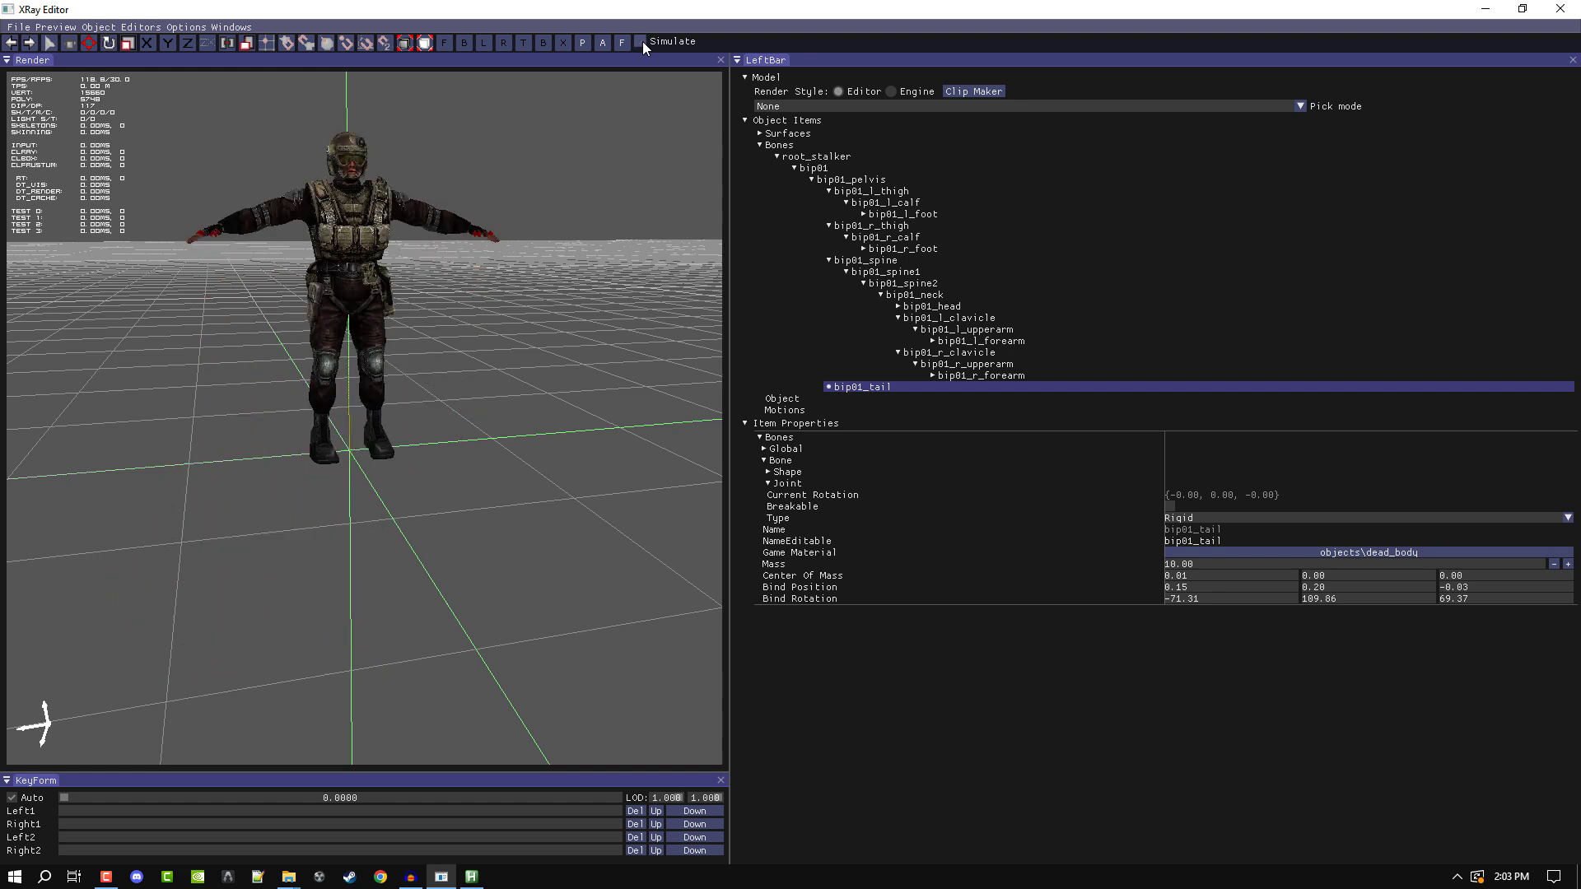
click(637, 42)
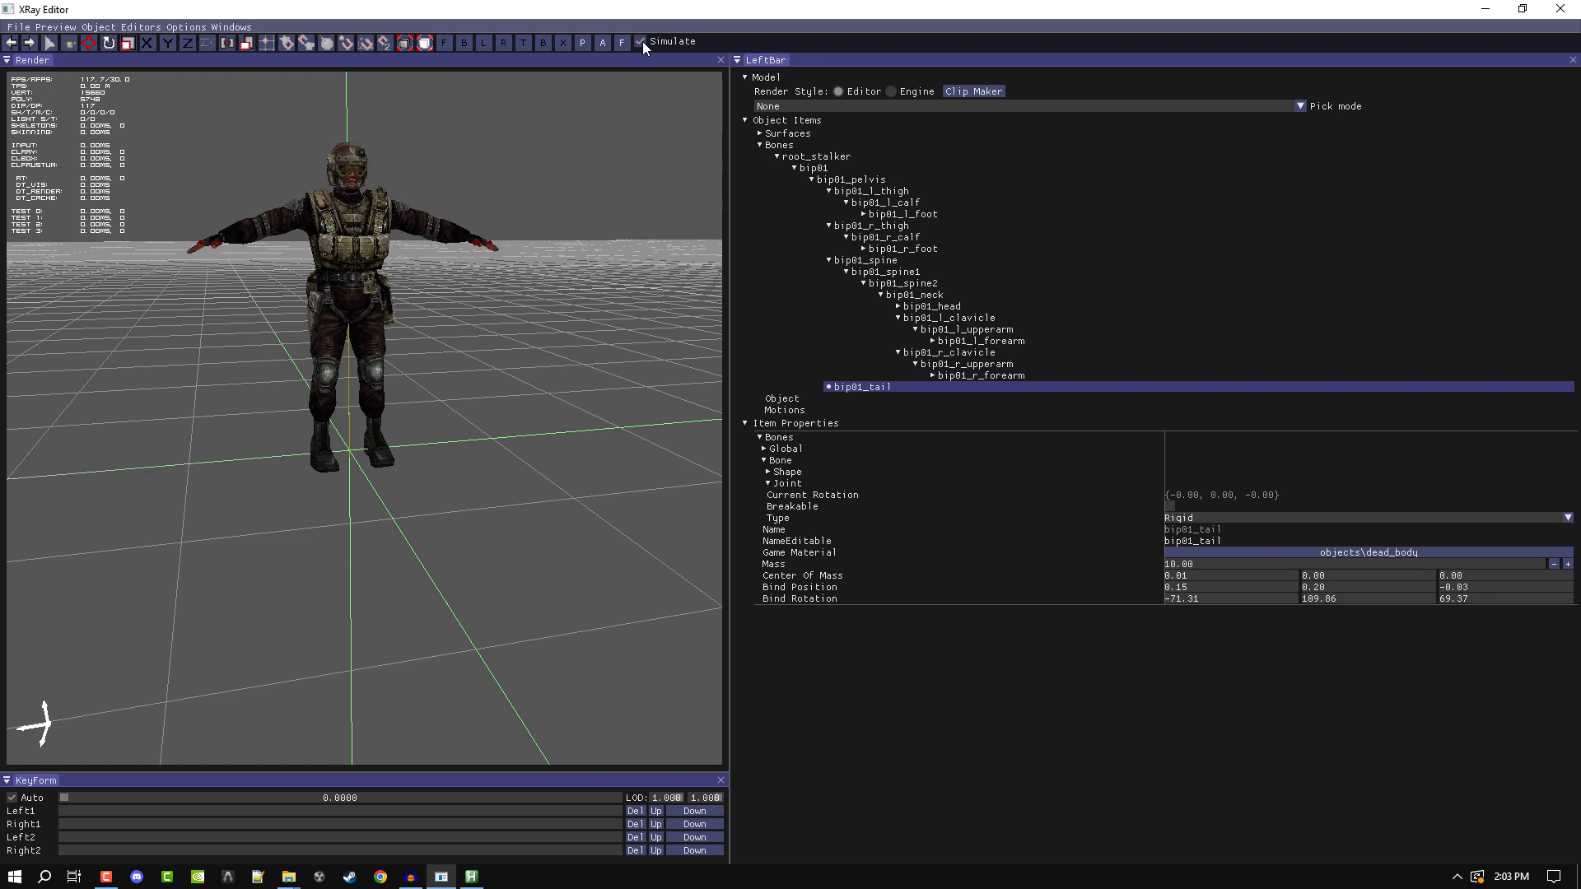
click(641, 41)
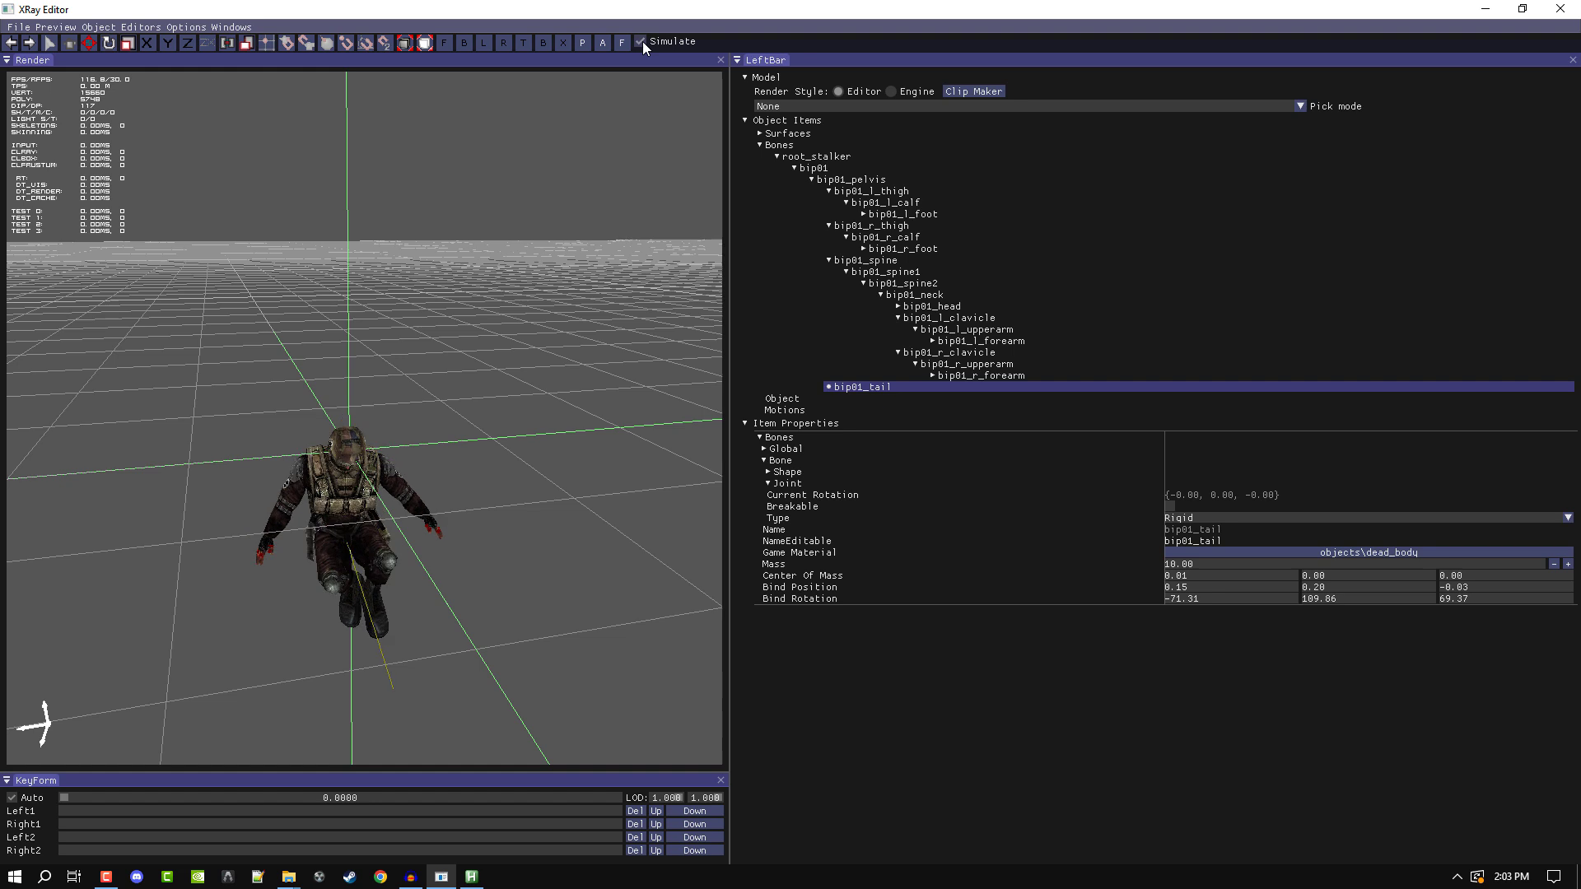
click(641, 41)
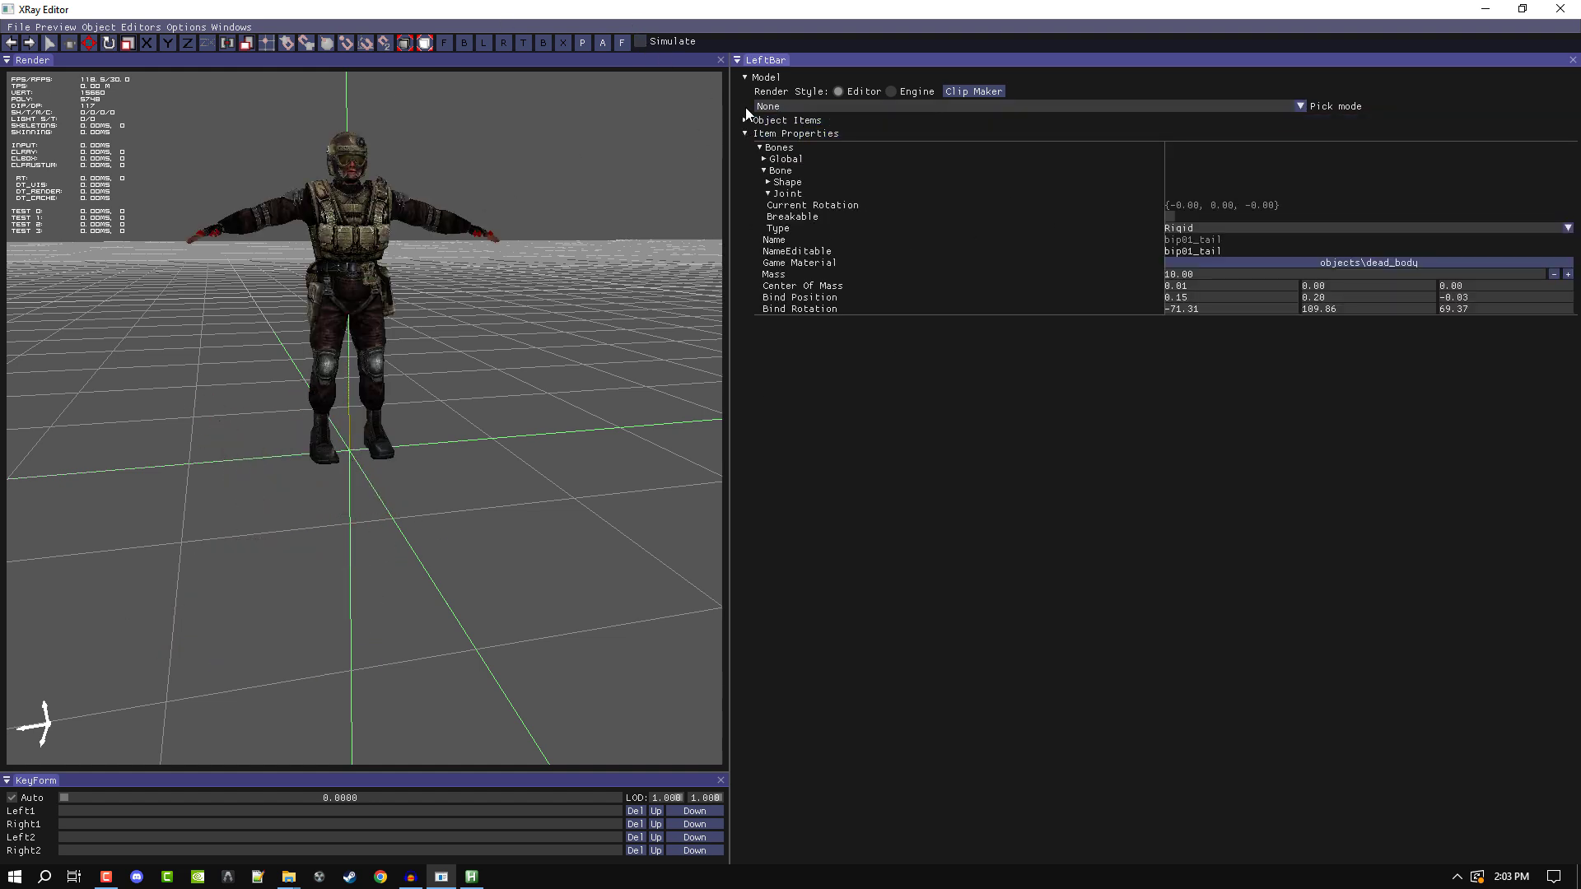
Collapse the Object Items and Item Properties sections
click(751, 120)
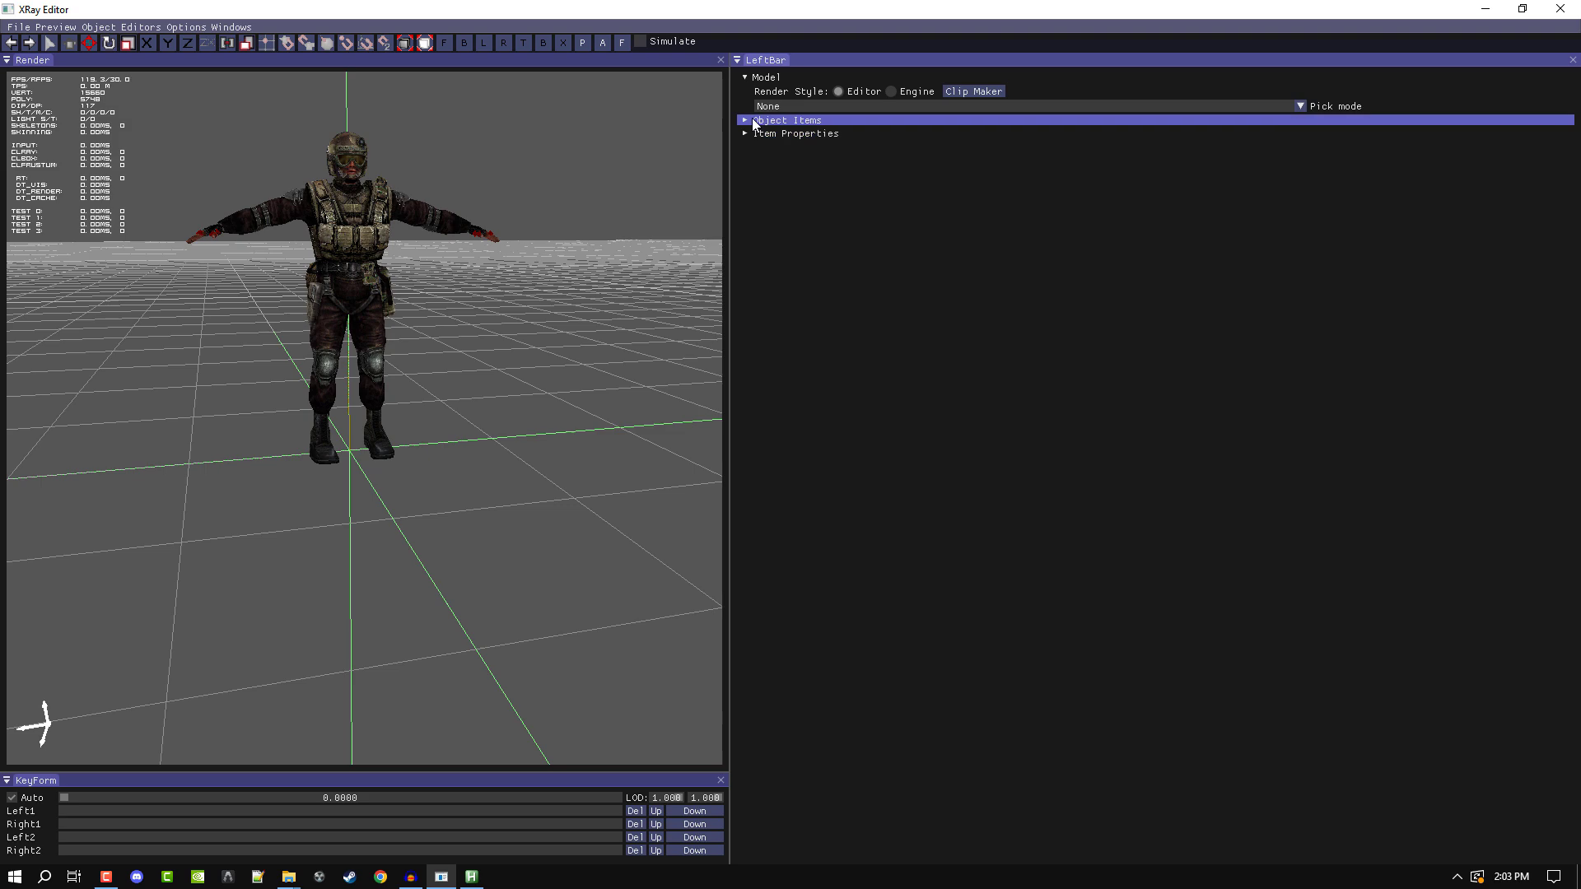
click(746, 133)
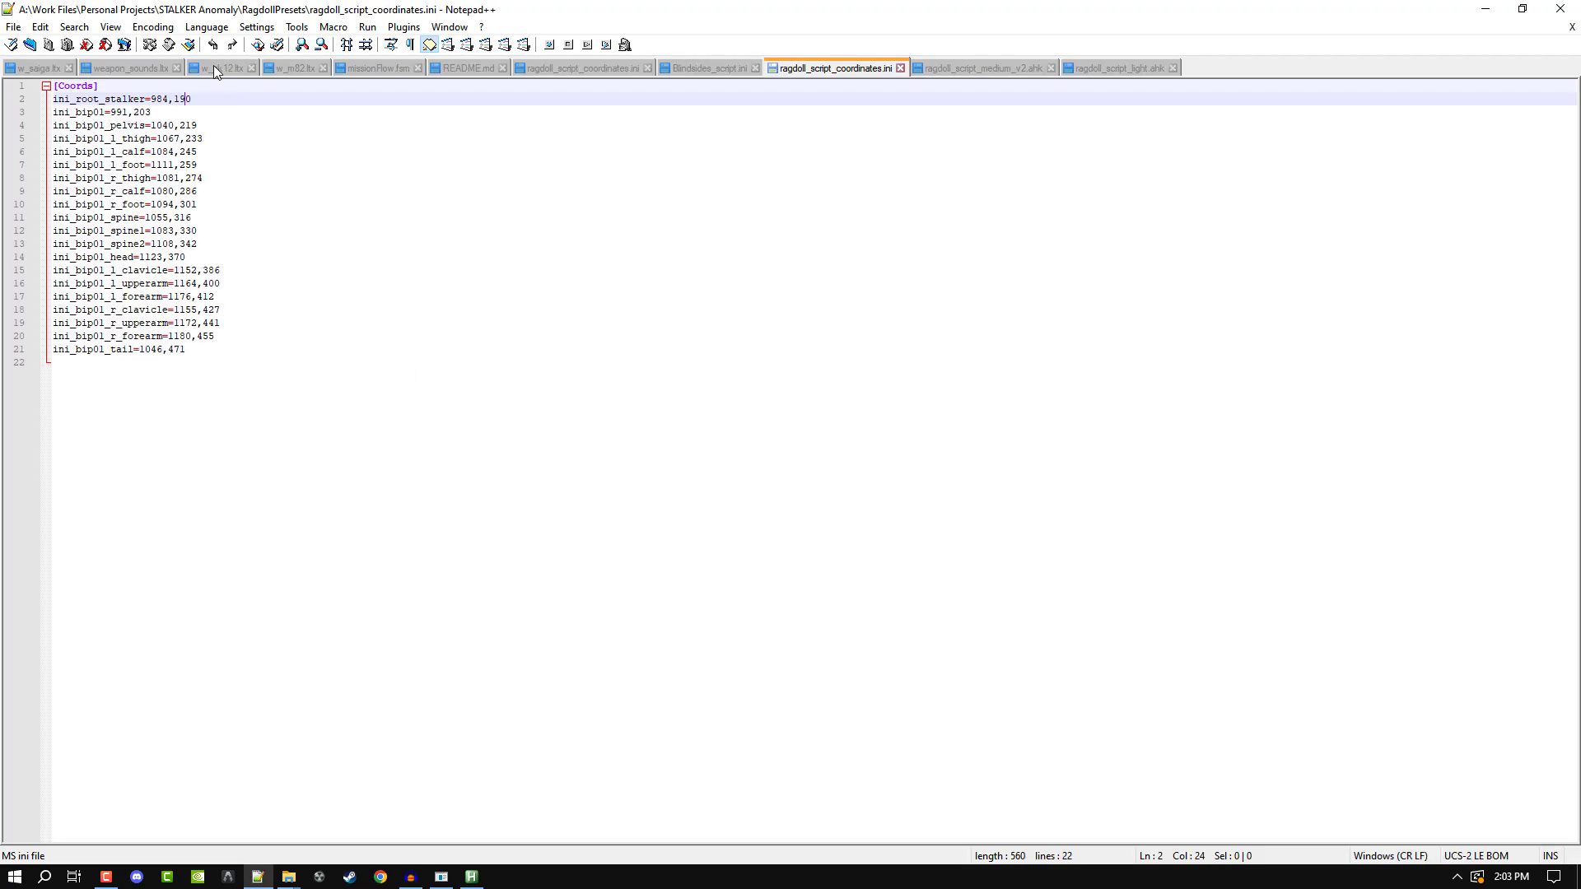
Search weapon_sounds.ltx and then w_ak12.ltx for "impulse"
click(219, 66)
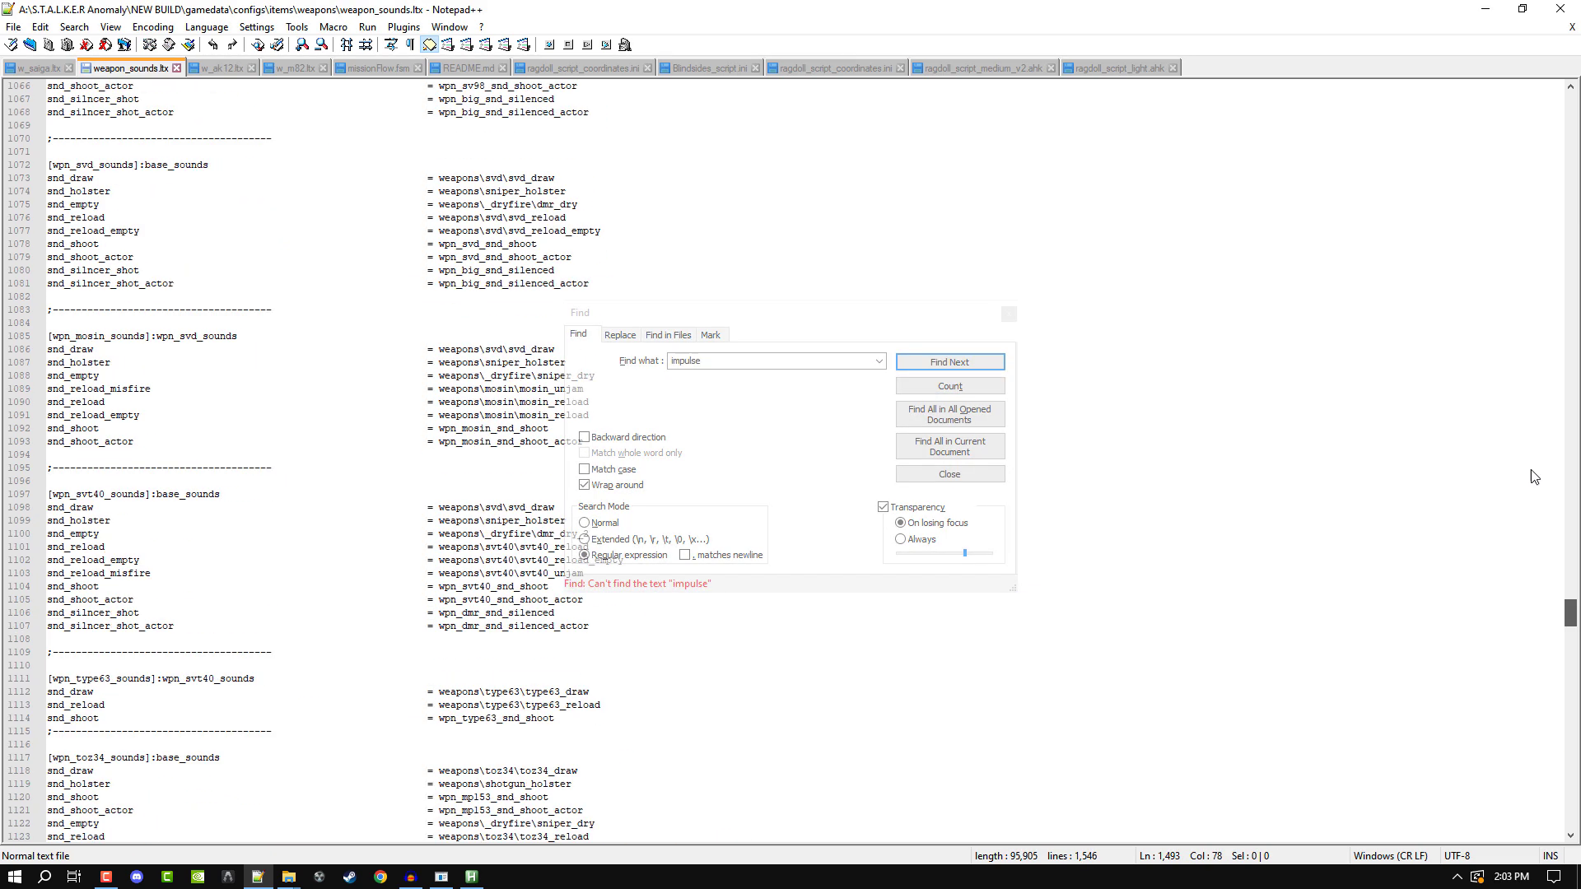
click(949, 361)
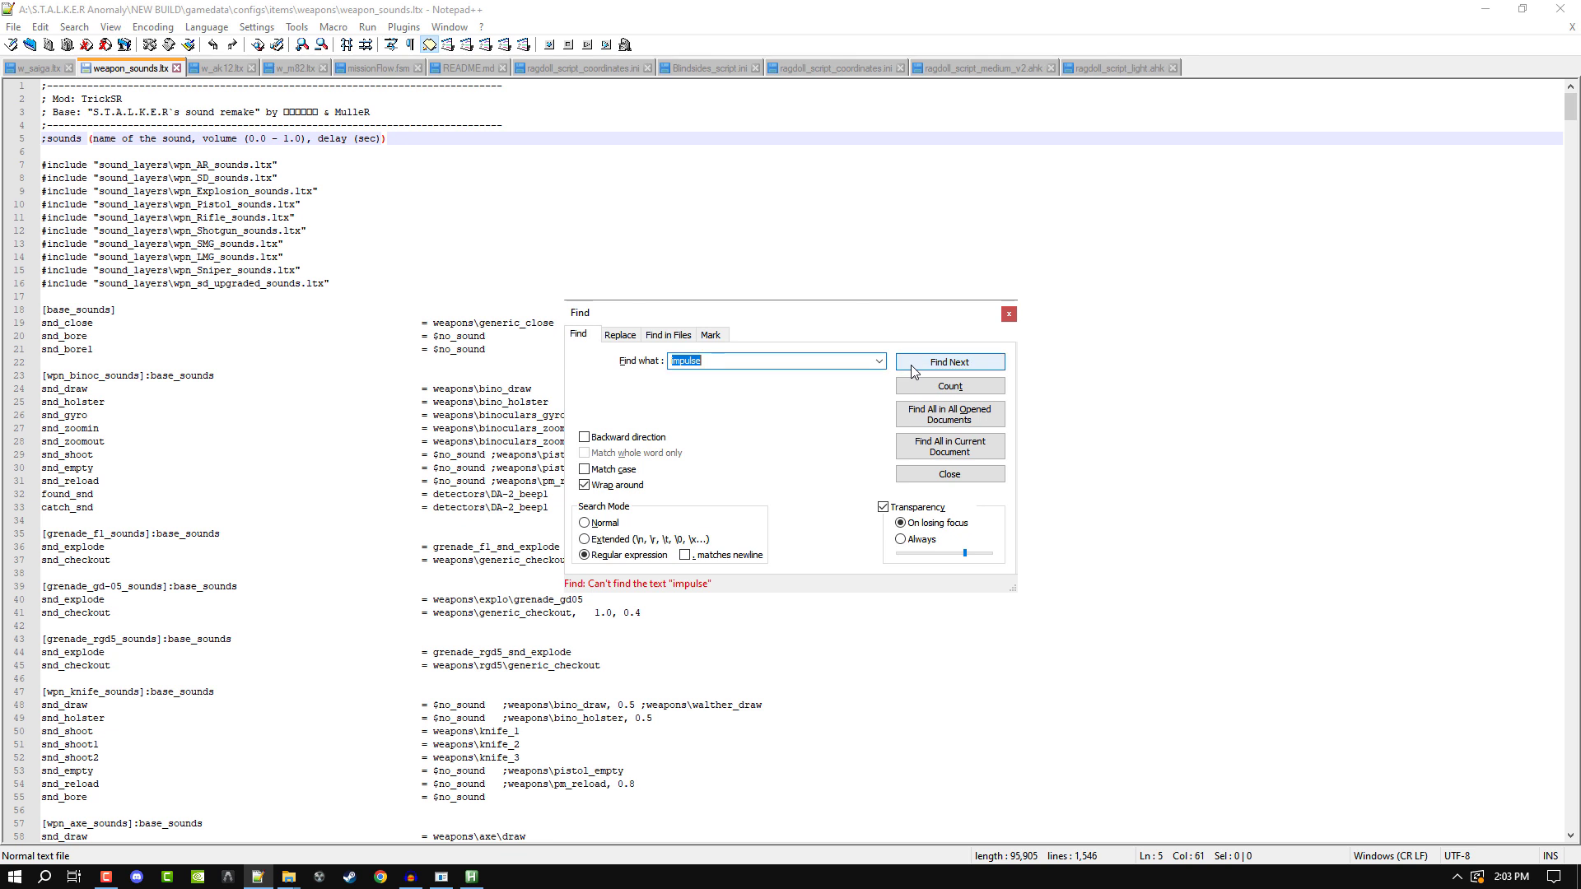
click(214, 67)
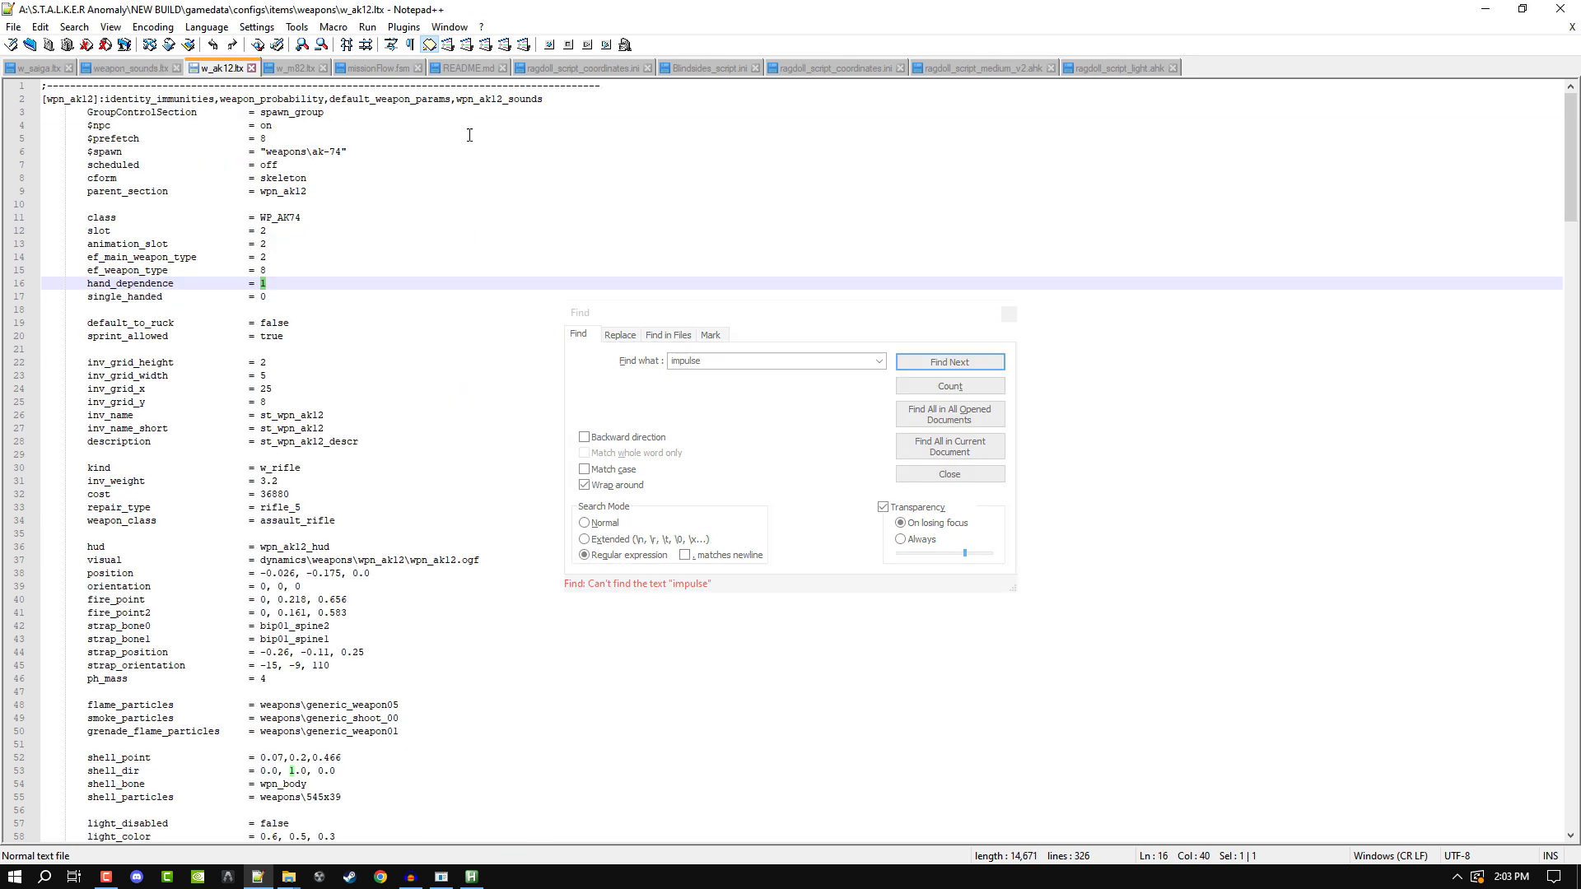
click(949, 361)
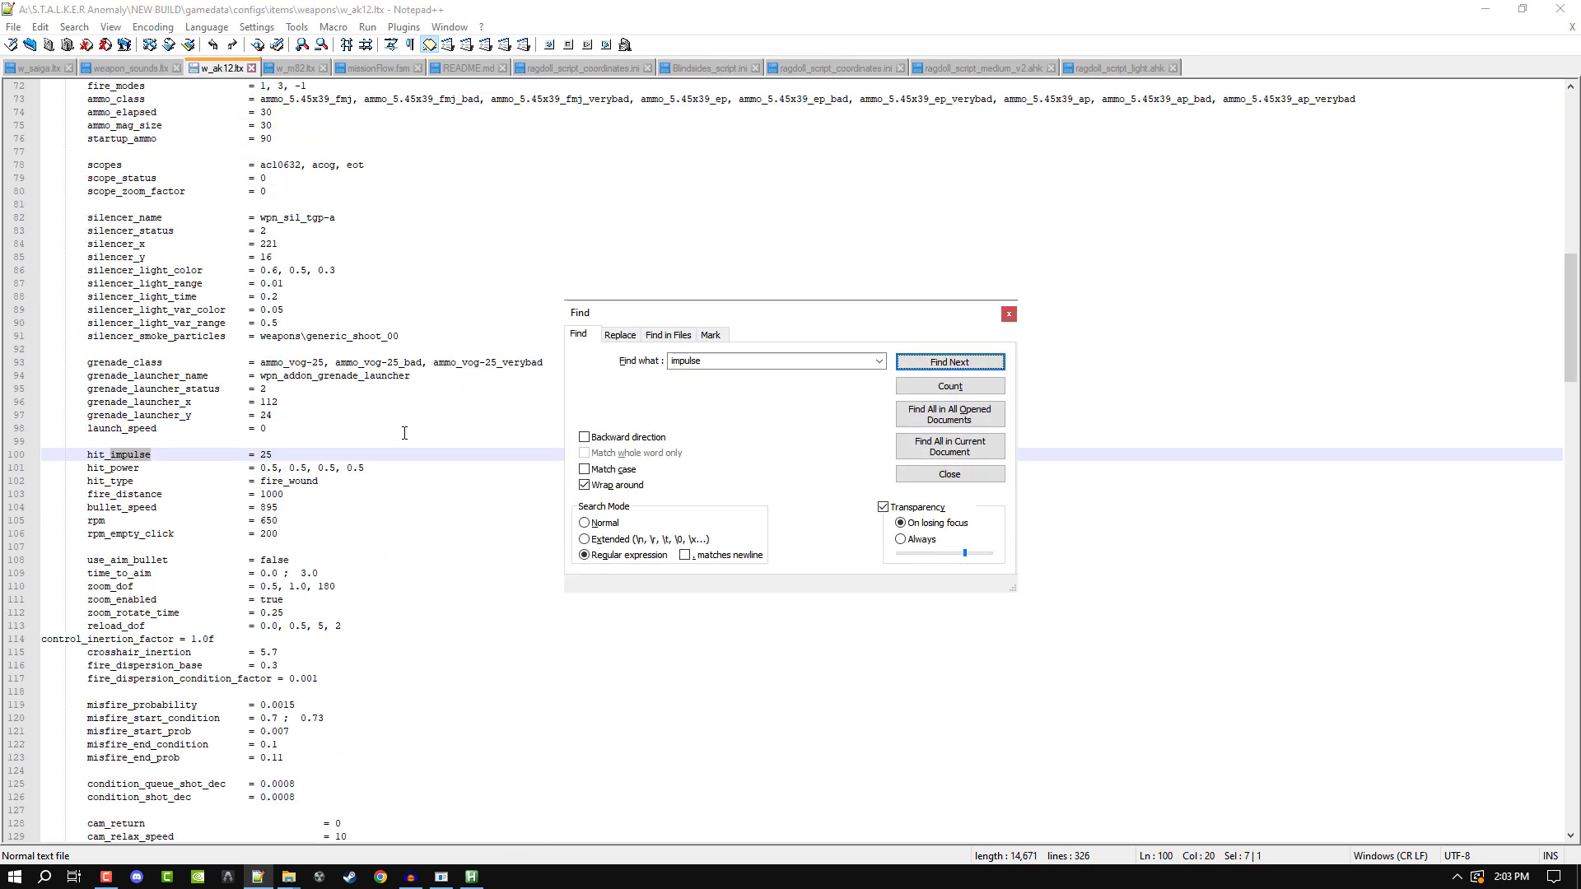
Show the hit_impulse = 25 line in w_ak12.ltx and return to XRay Editor
click(947, 475)
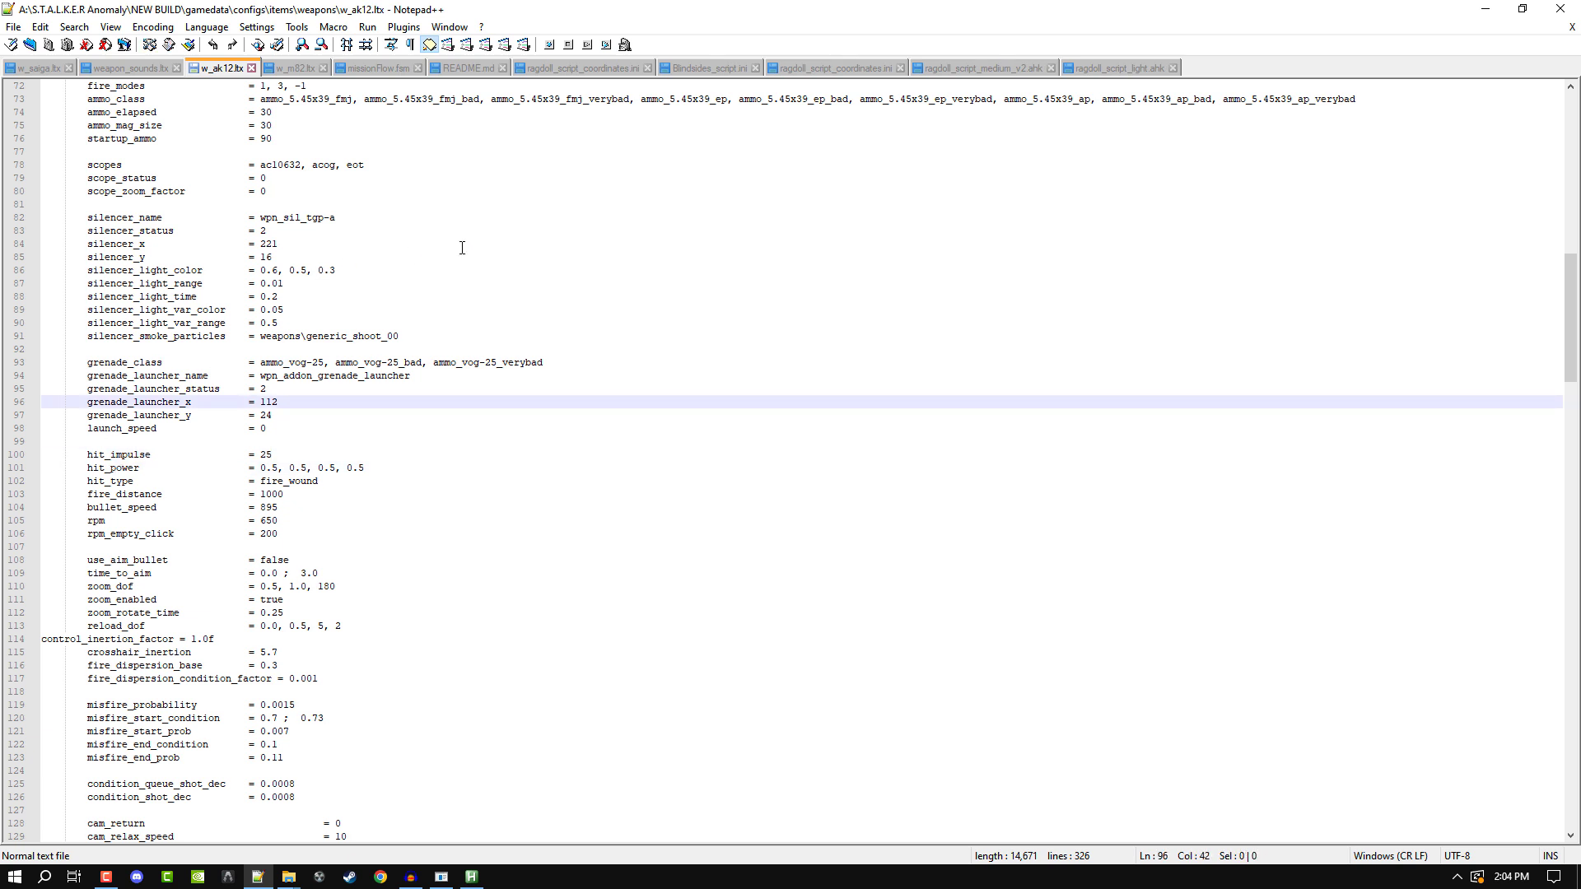
click(265, 389)
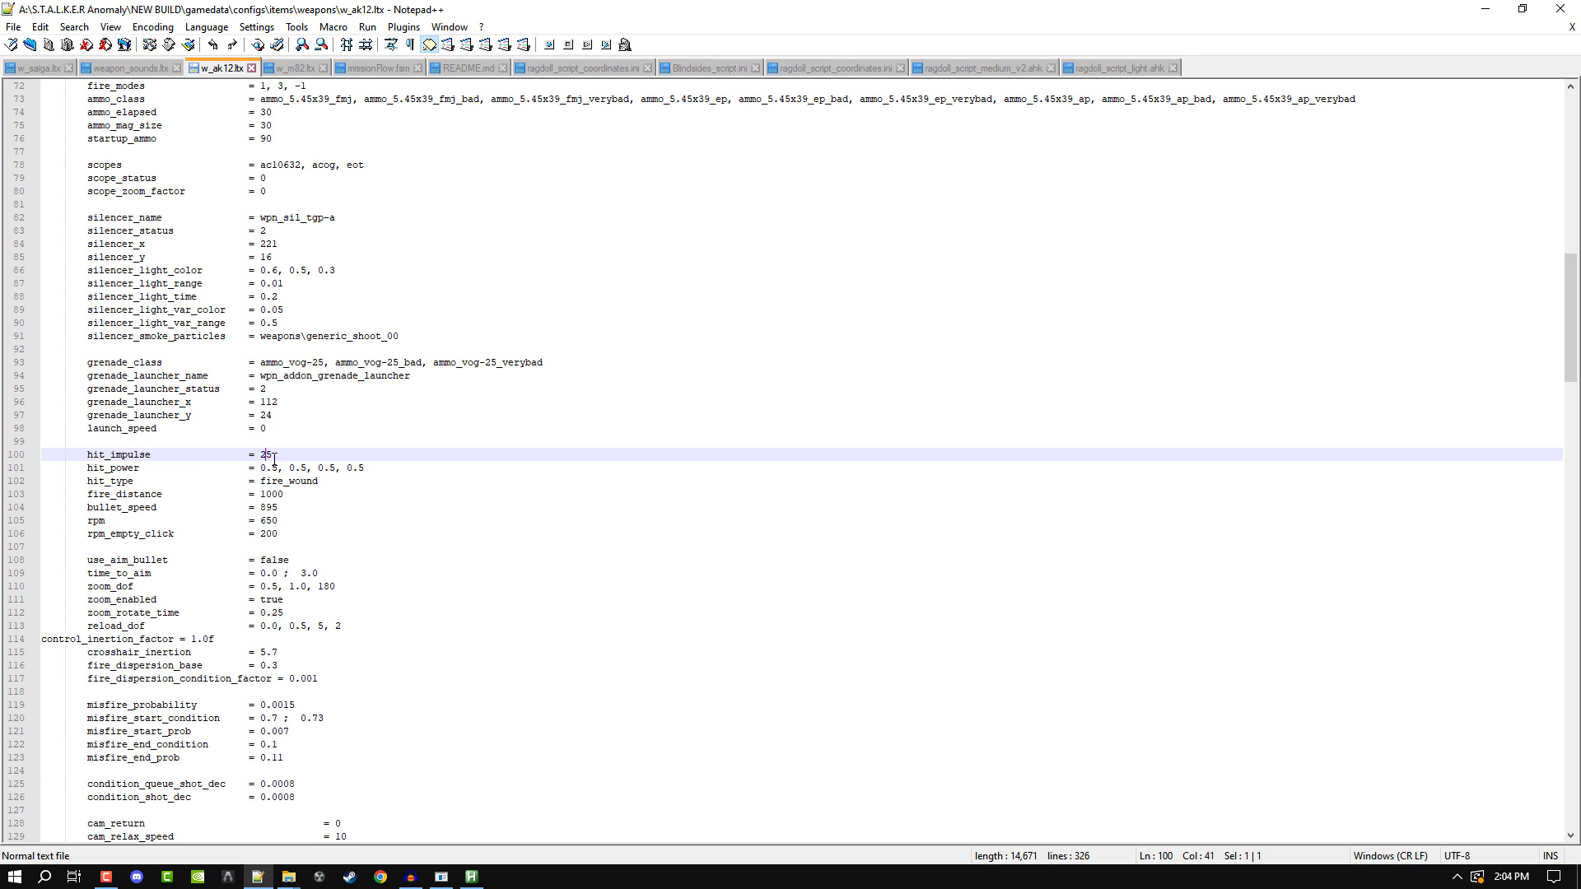
click(469, 874)
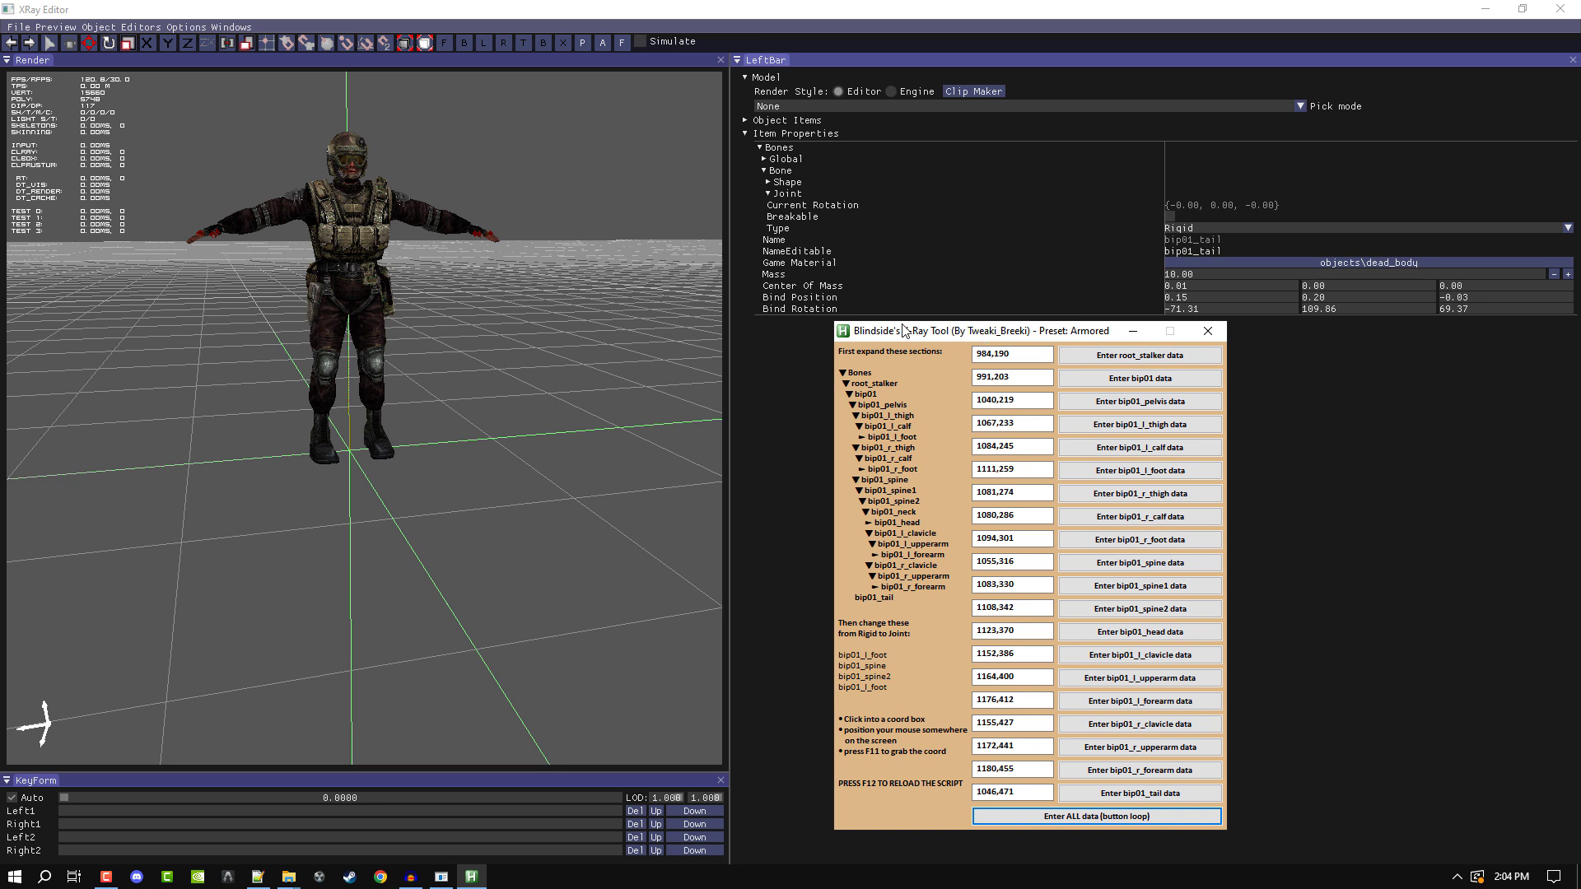
mouse_move(911, 334)
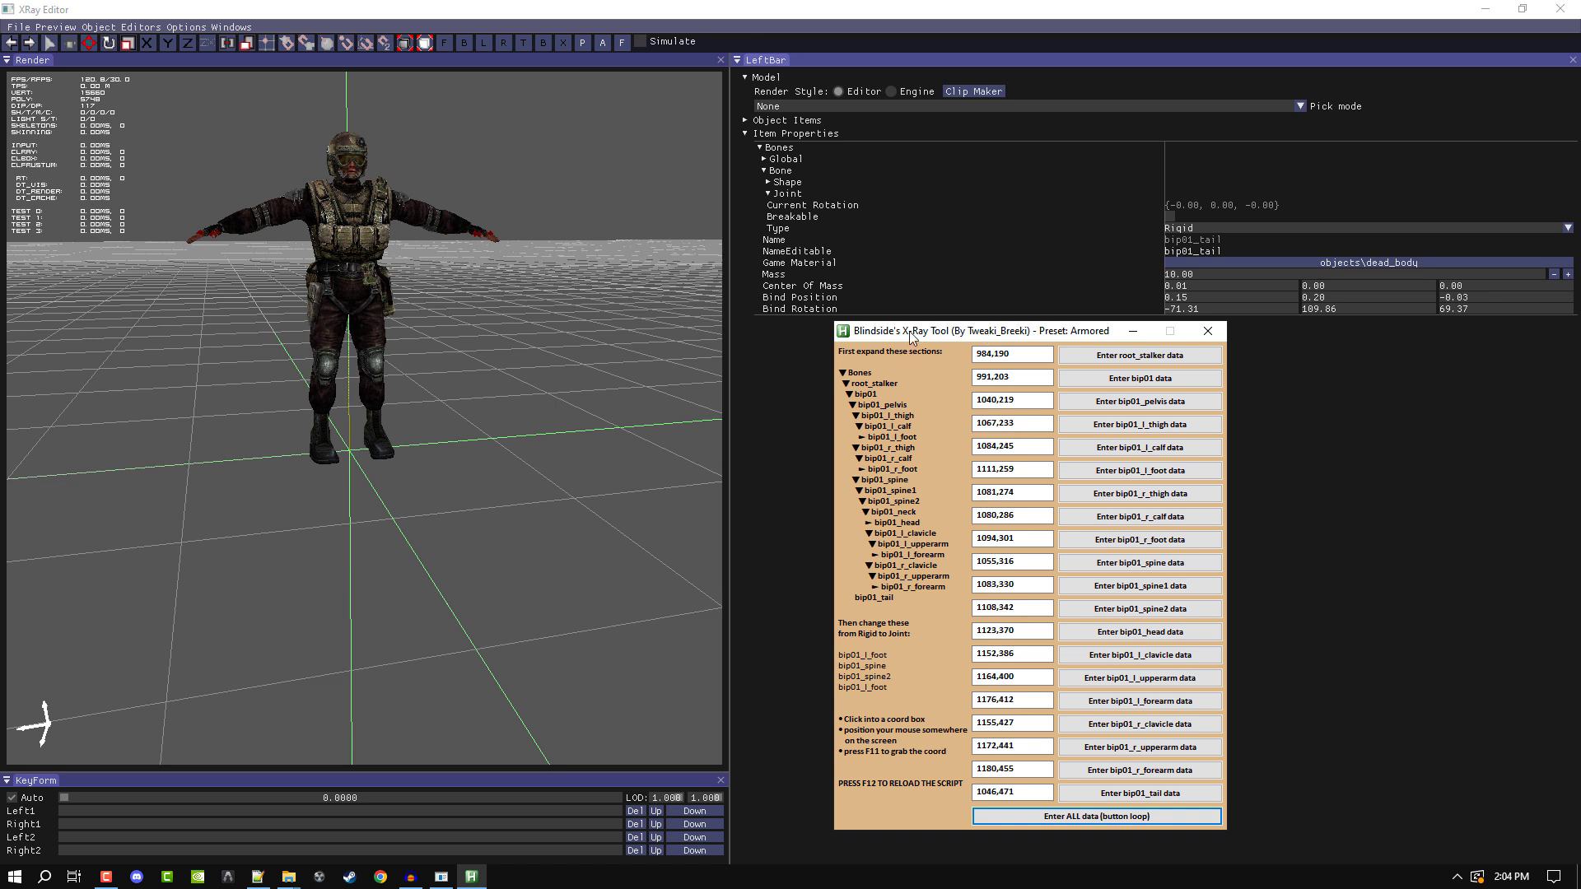